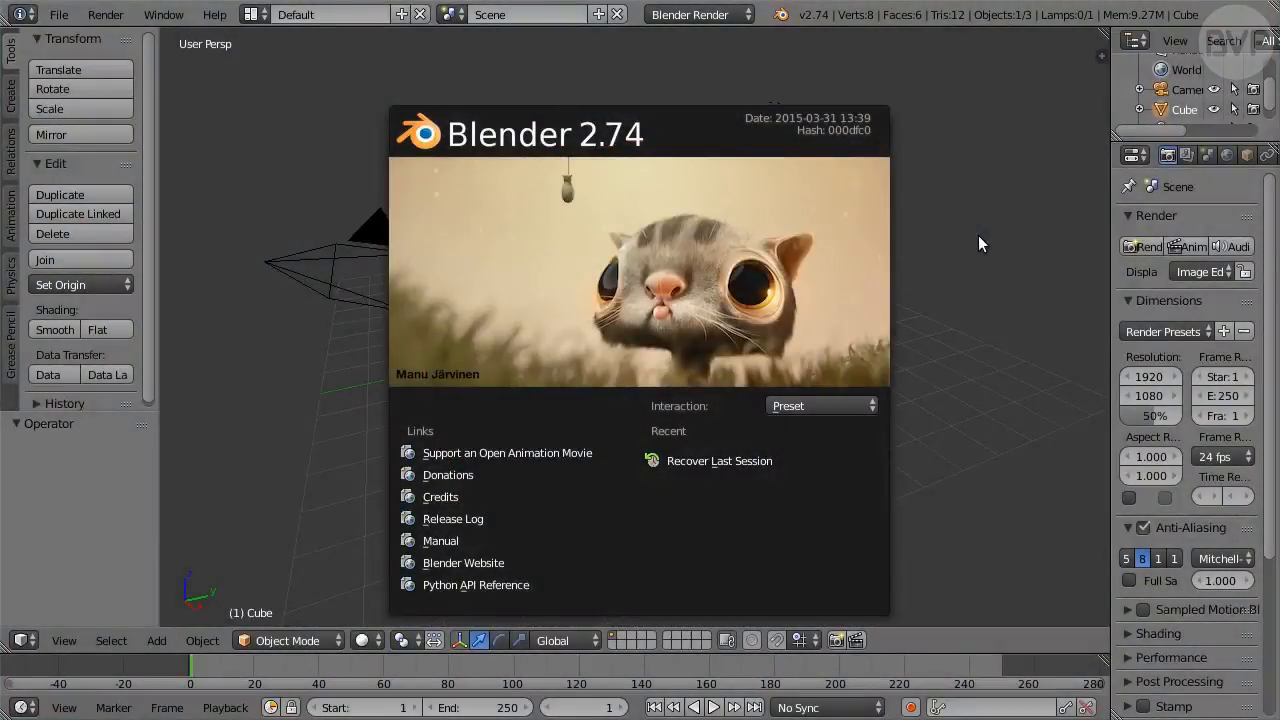
Step: Dismiss the splash screen and look through the File menu without choosing anything
{"action": "left_click", "coordinate": [980, 244]}
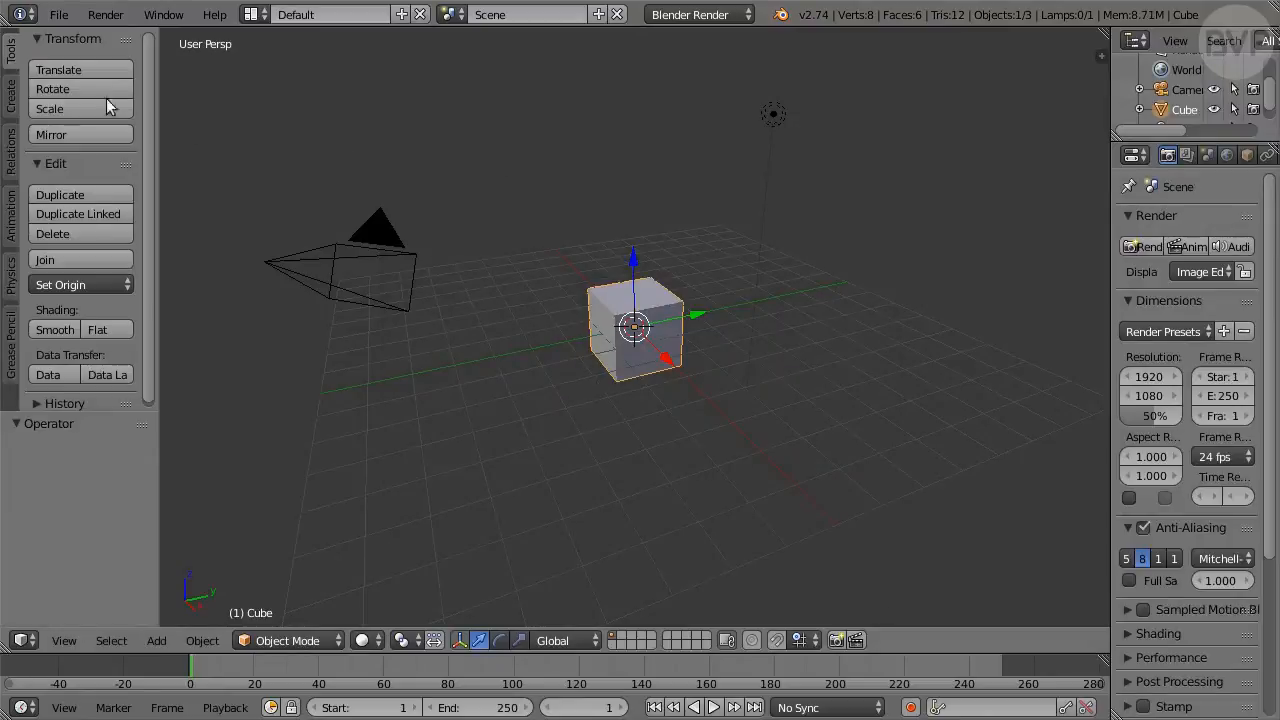
{"action": "left_click", "coordinate": [58, 14]}
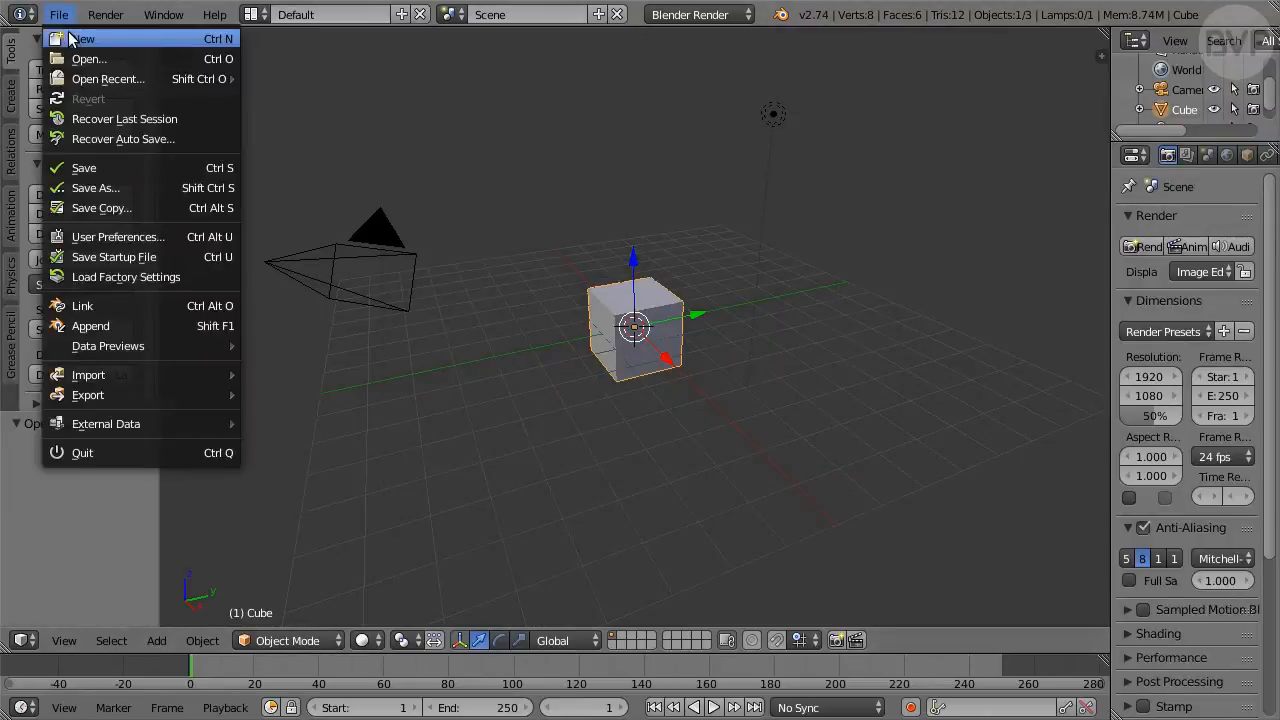
{"action": "left_click", "coordinate": [84, 38]}
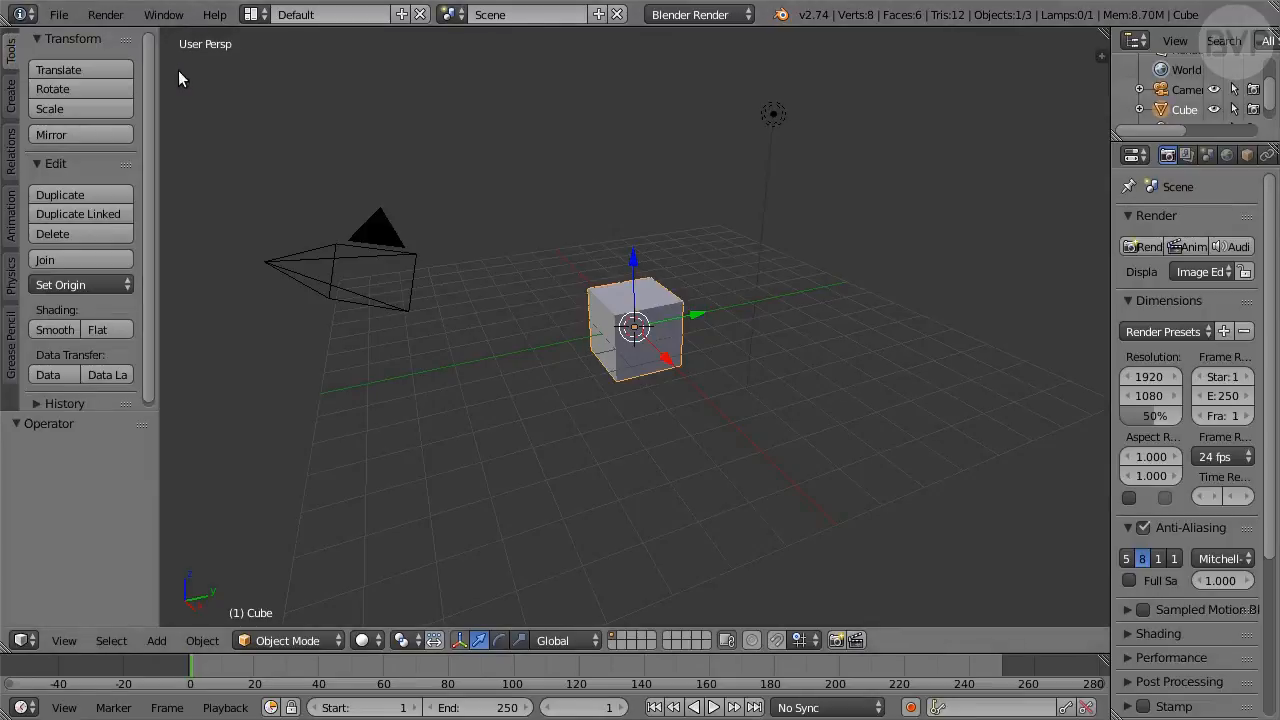
{"action": "left_click", "coordinate": [58, 14]}
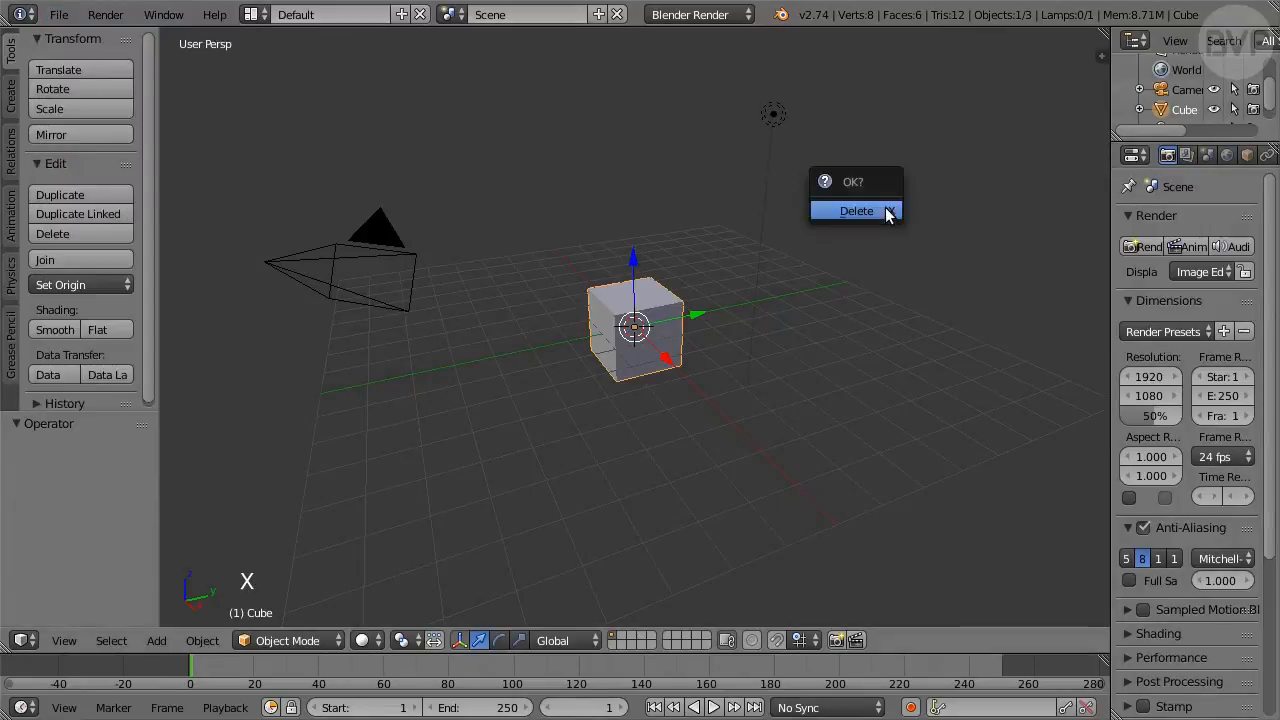
Step: Delete the default cube and the lamp, leaving only the camera
{"action": "left_click", "coordinate": [856, 210]}
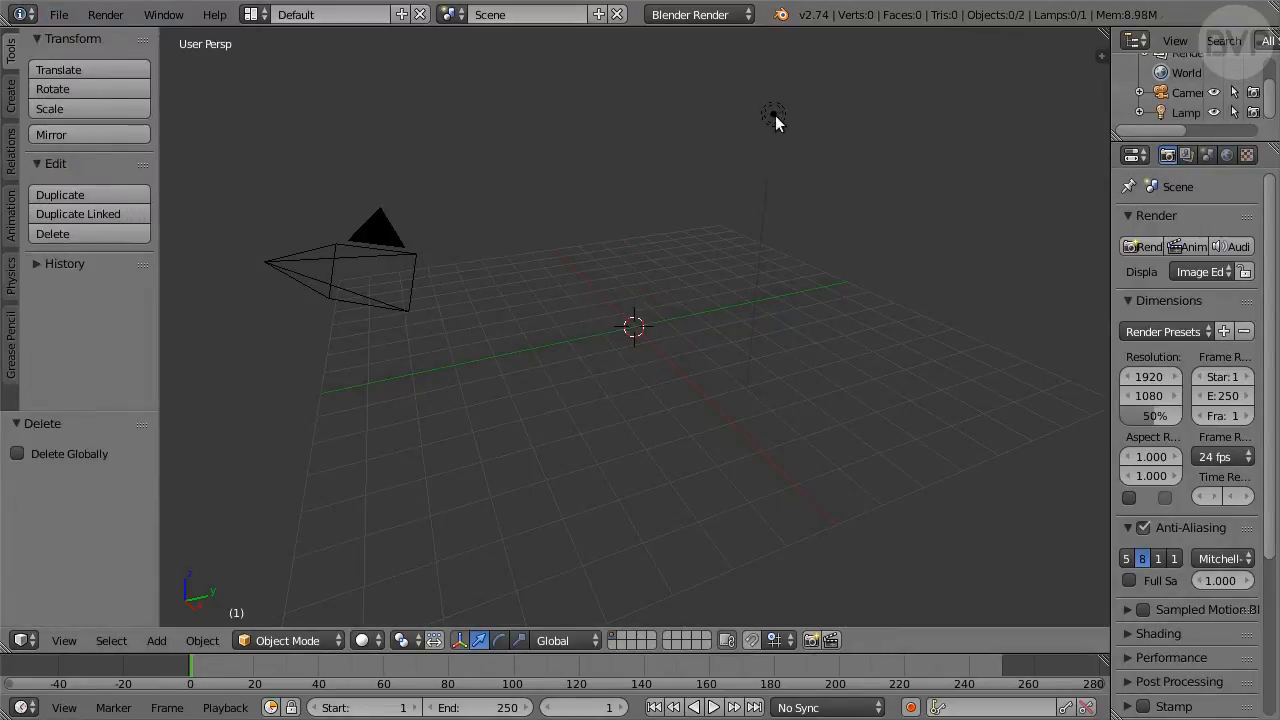
{"action": "key", "text": "x"}
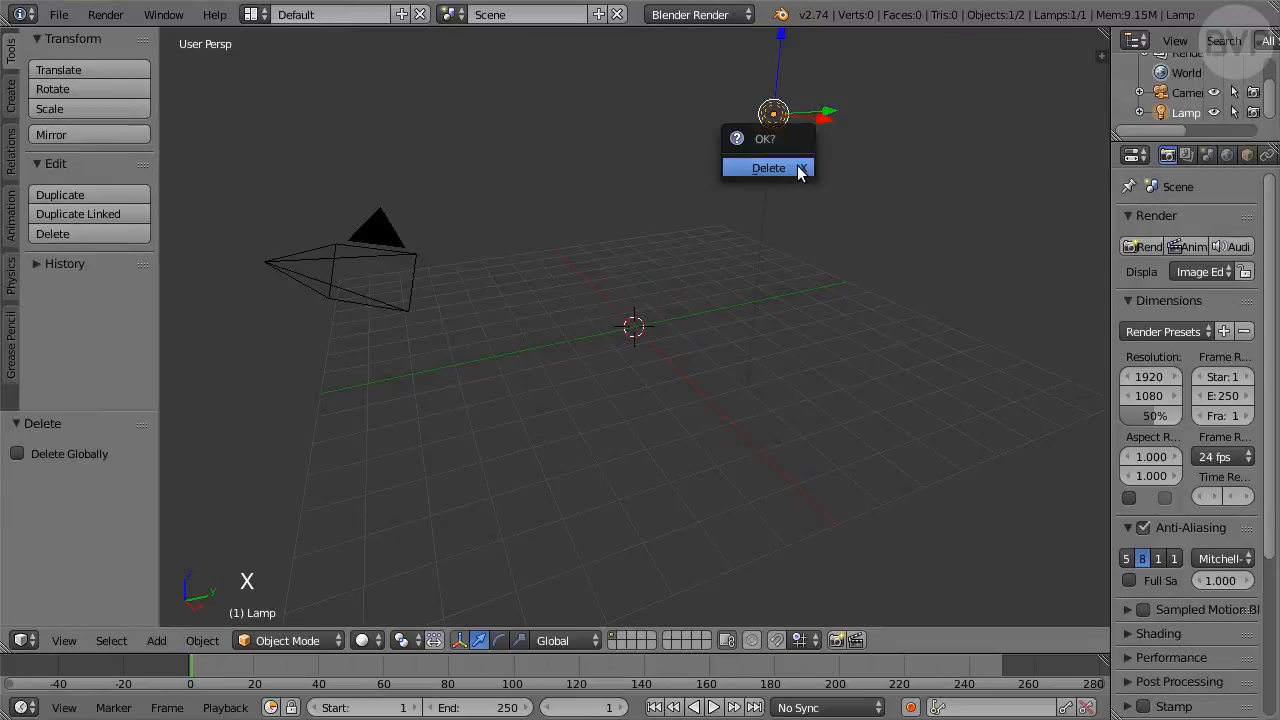
{"action": "left_click", "coordinate": [768, 168]}
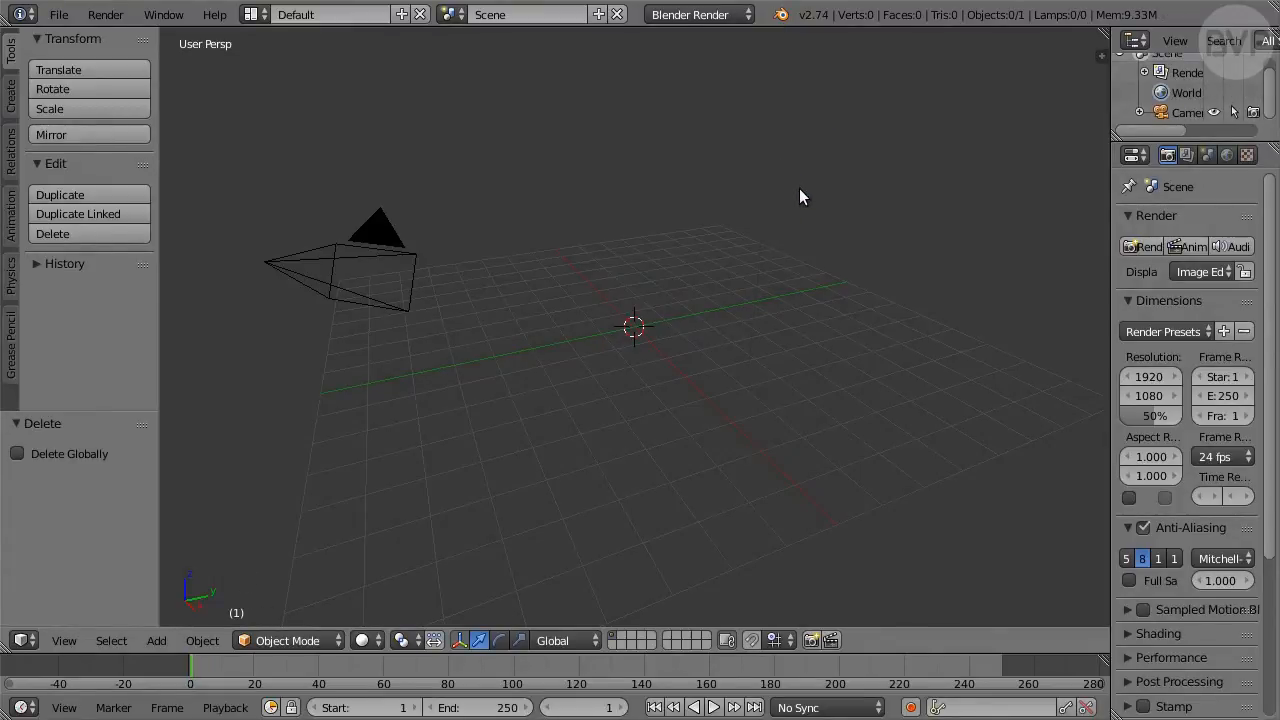
{"action": "mouse_move", "coordinate": [692, 368]}
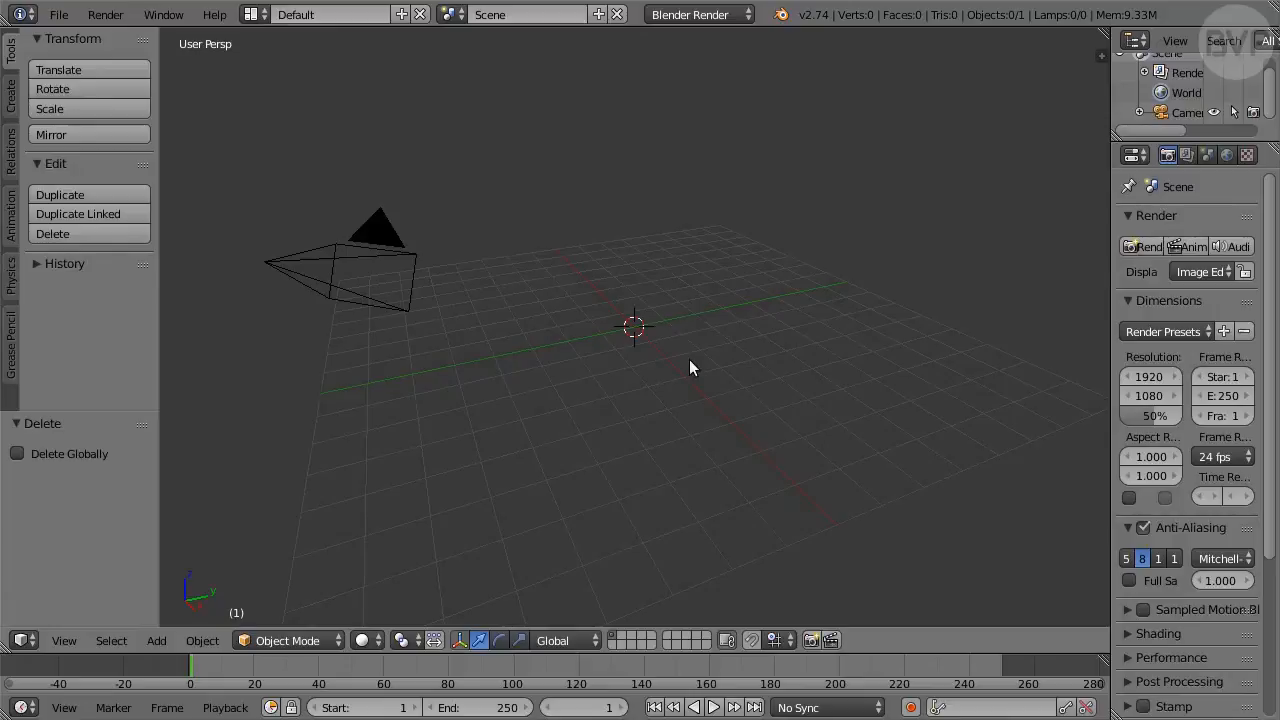
Step: Snap the 3D cursor to the world centre and switch the render engine to Cycles
{"action": "key", "text": "shift+s"}
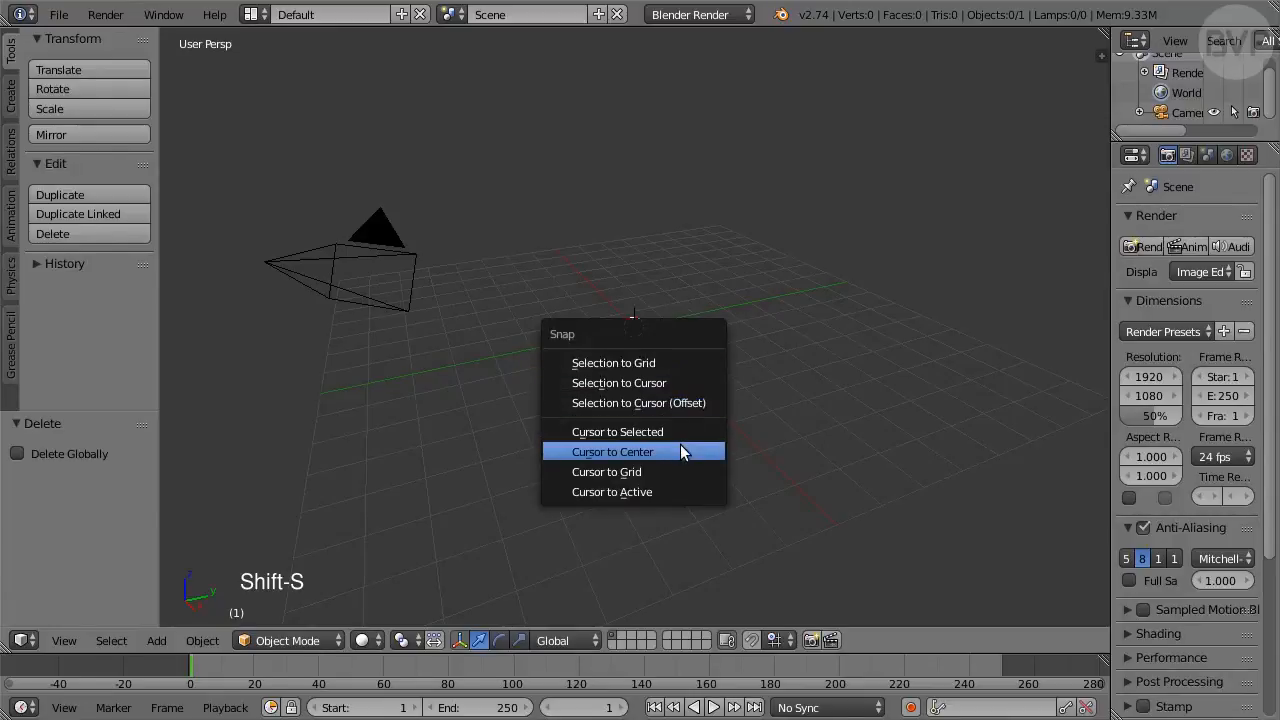
{"action": "left_click", "coordinate": [612, 452]}
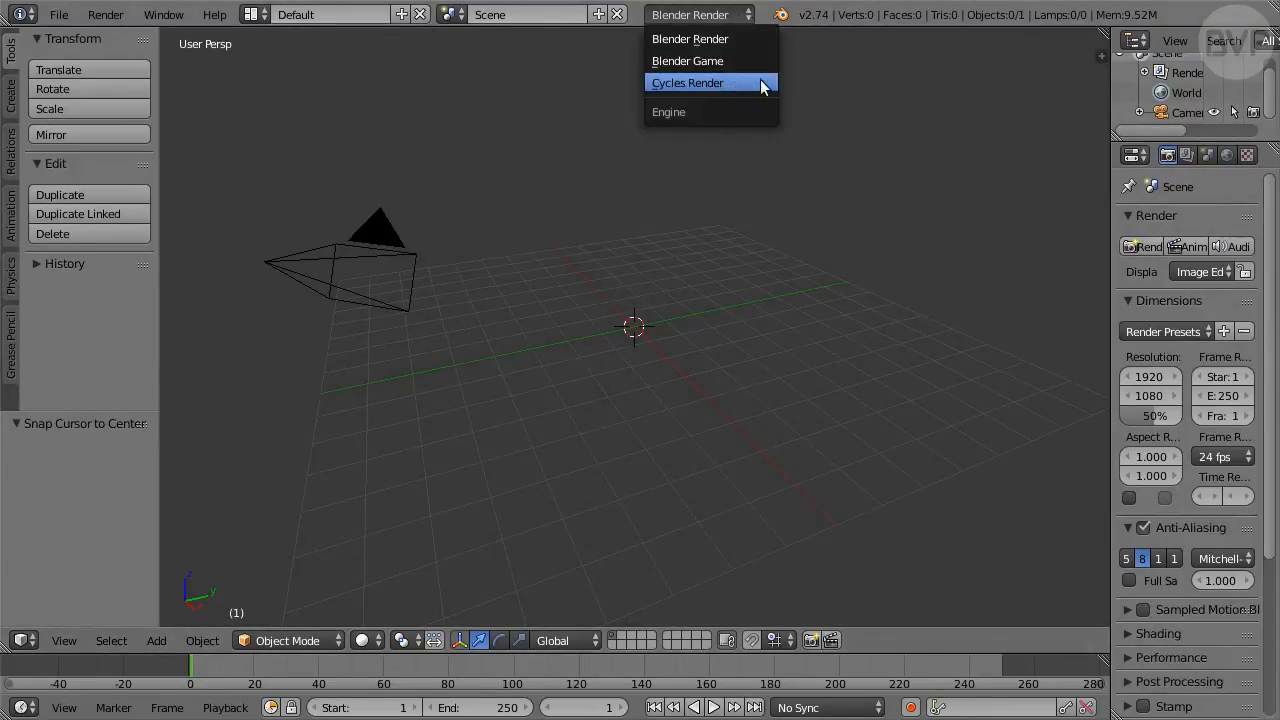
{"action": "left_click", "coordinate": [688, 82]}
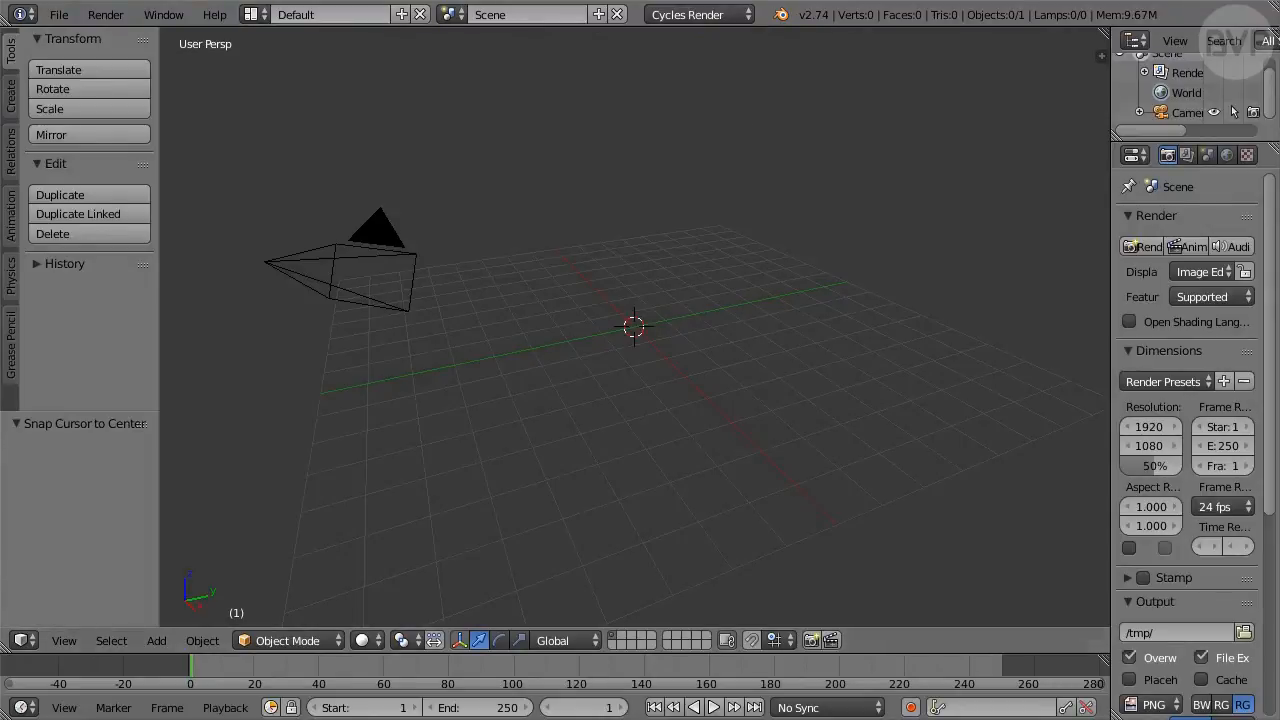
{"action": "left_click", "coordinate": [58, 14]}
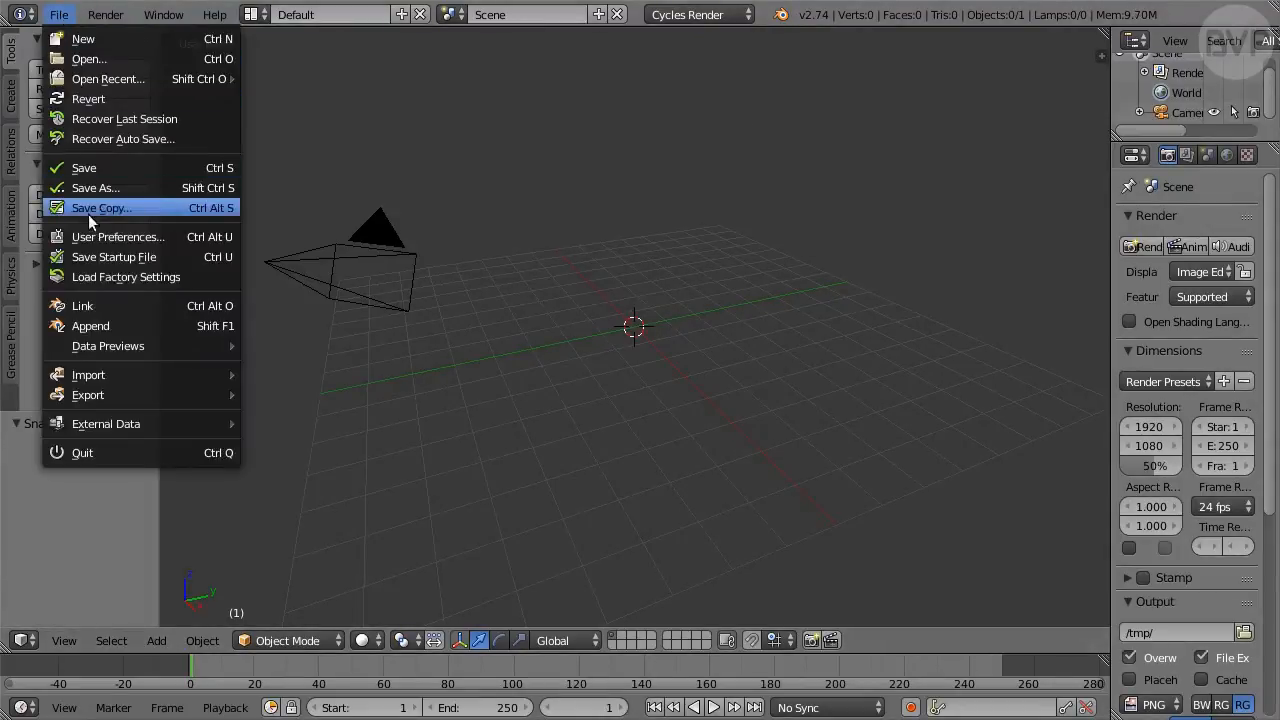
Step: Review the Interface settings in User Preferences and adjust an option there
{"action": "left_click", "coordinate": [118, 236]}
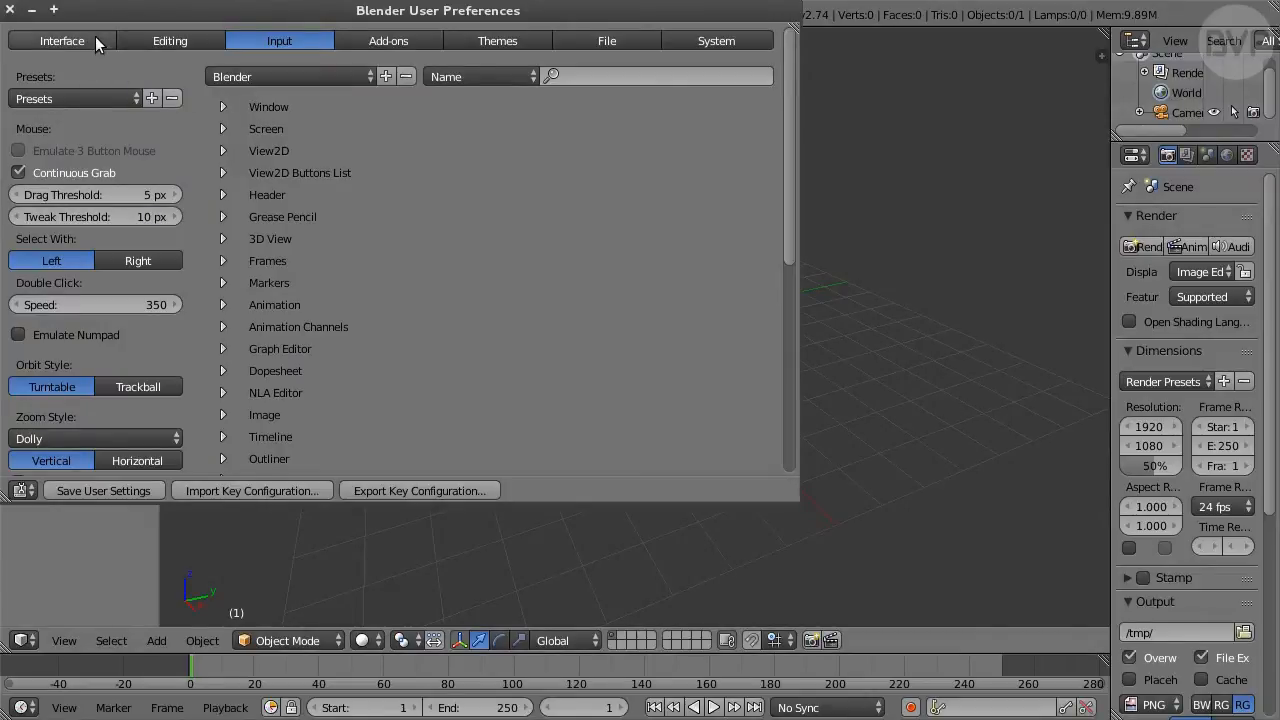
{"action": "left_click", "coordinate": [62, 40]}
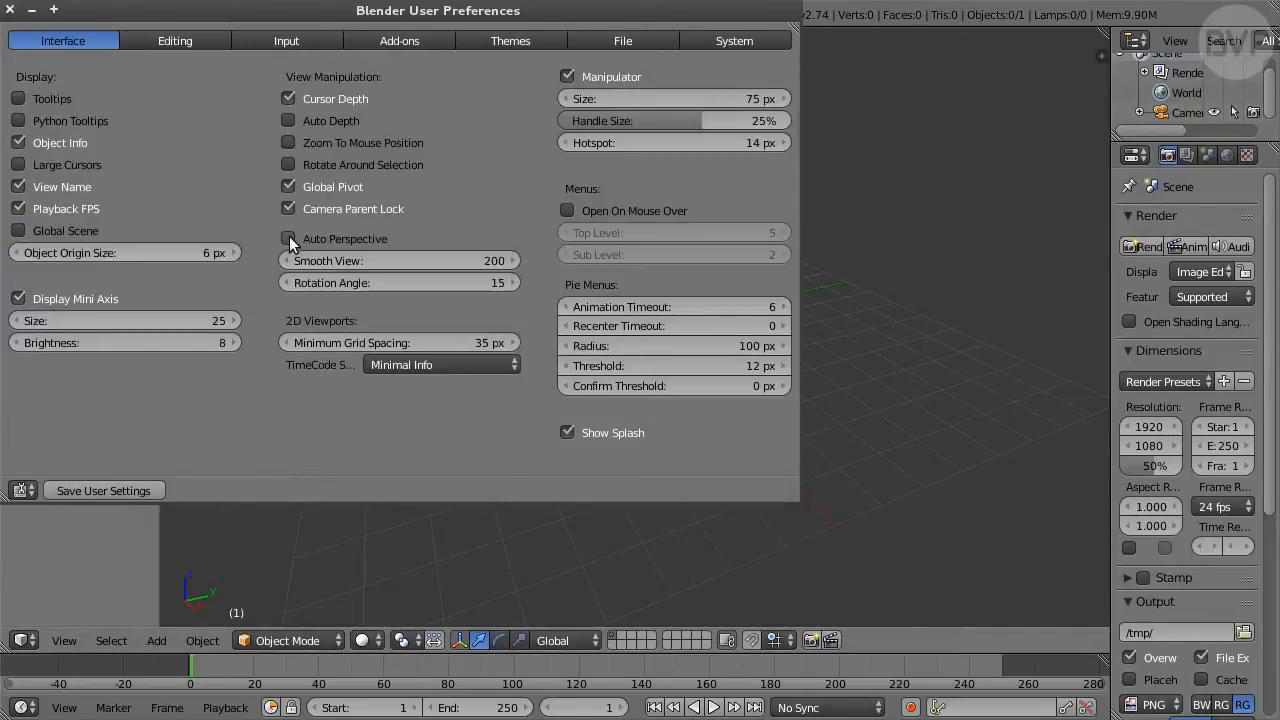
{"action": "left_click", "coordinate": [288, 238]}
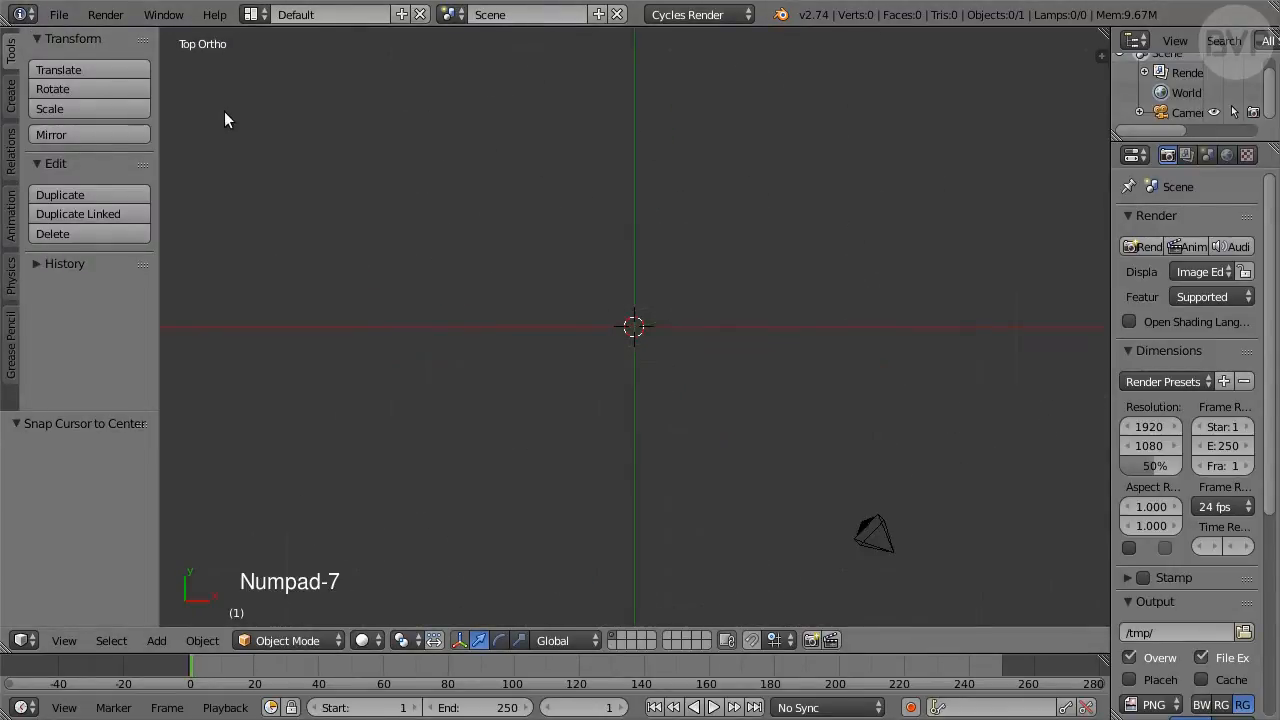
Step: Add a circle mesh with radius 0.010, Triangle Fan fill and Align to View enabled
{"action": "left_click", "coordinate": [156, 640]}
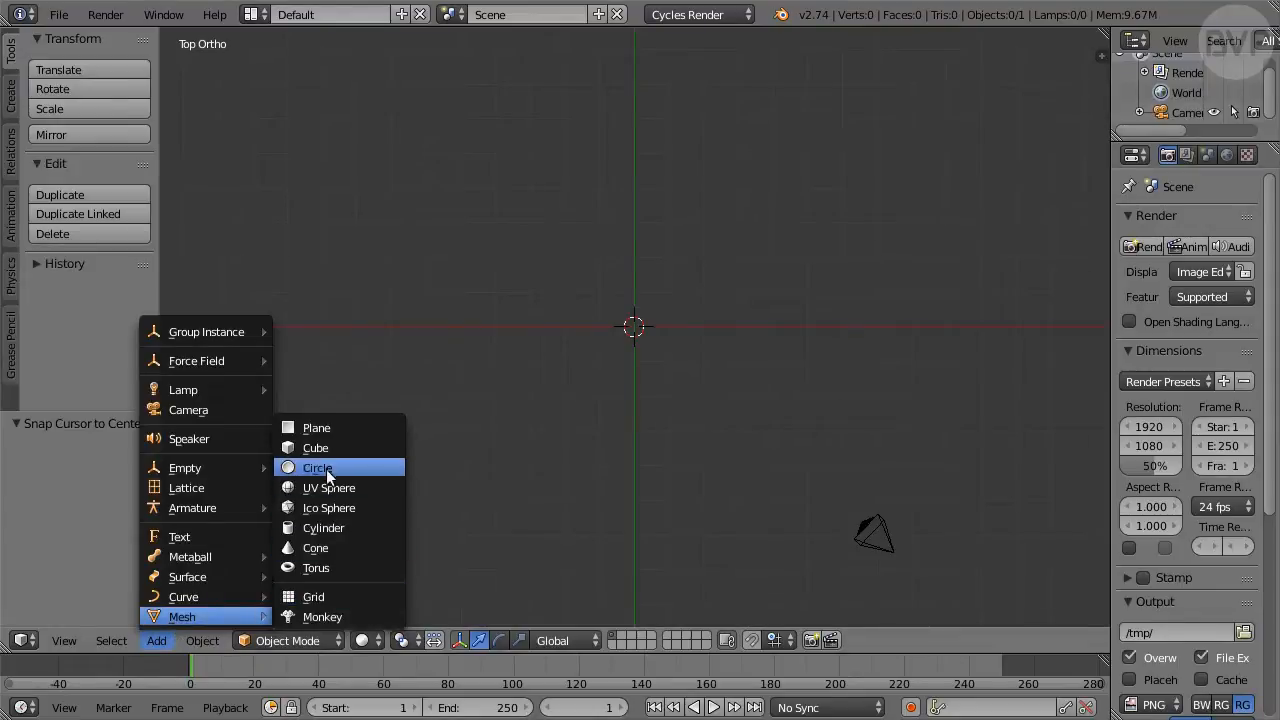
{"action": "left_click", "coordinate": [316, 468]}
{"action": "type", "text": "0"}
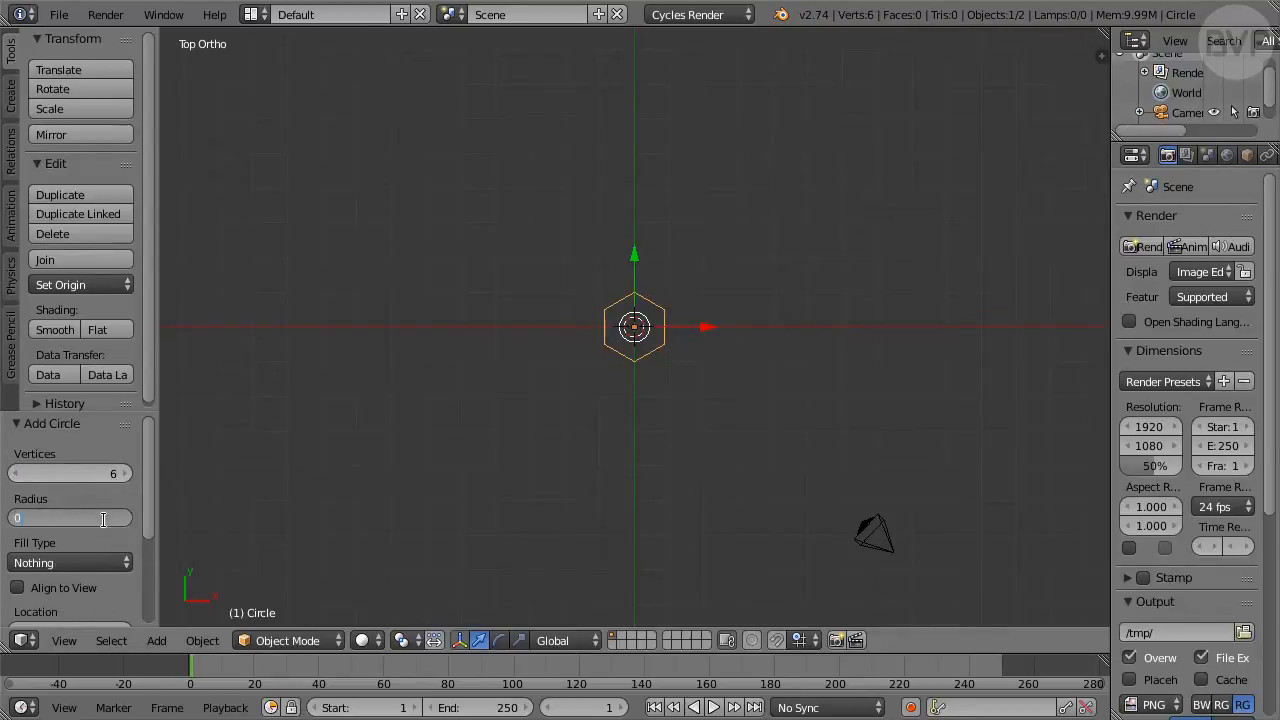
{"action": "left_click", "coordinate": [70, 516]}
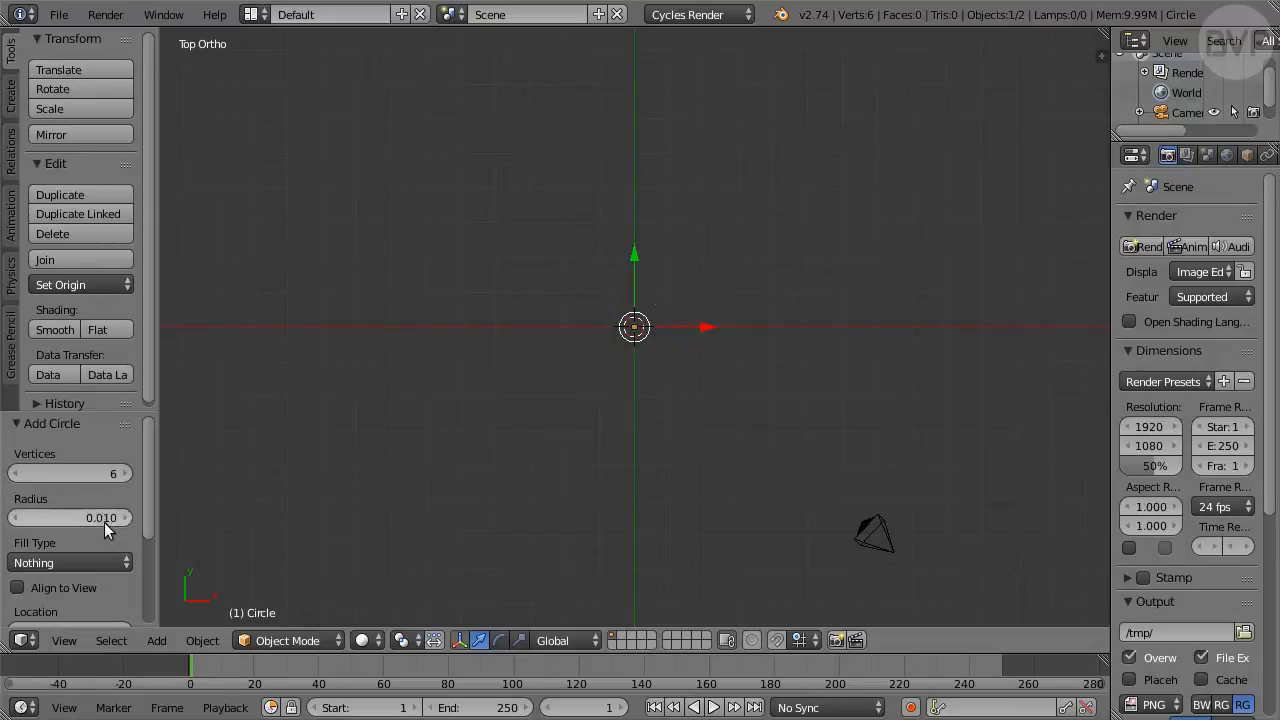
{"action": "left_click", "coordinate": [70, 562]}
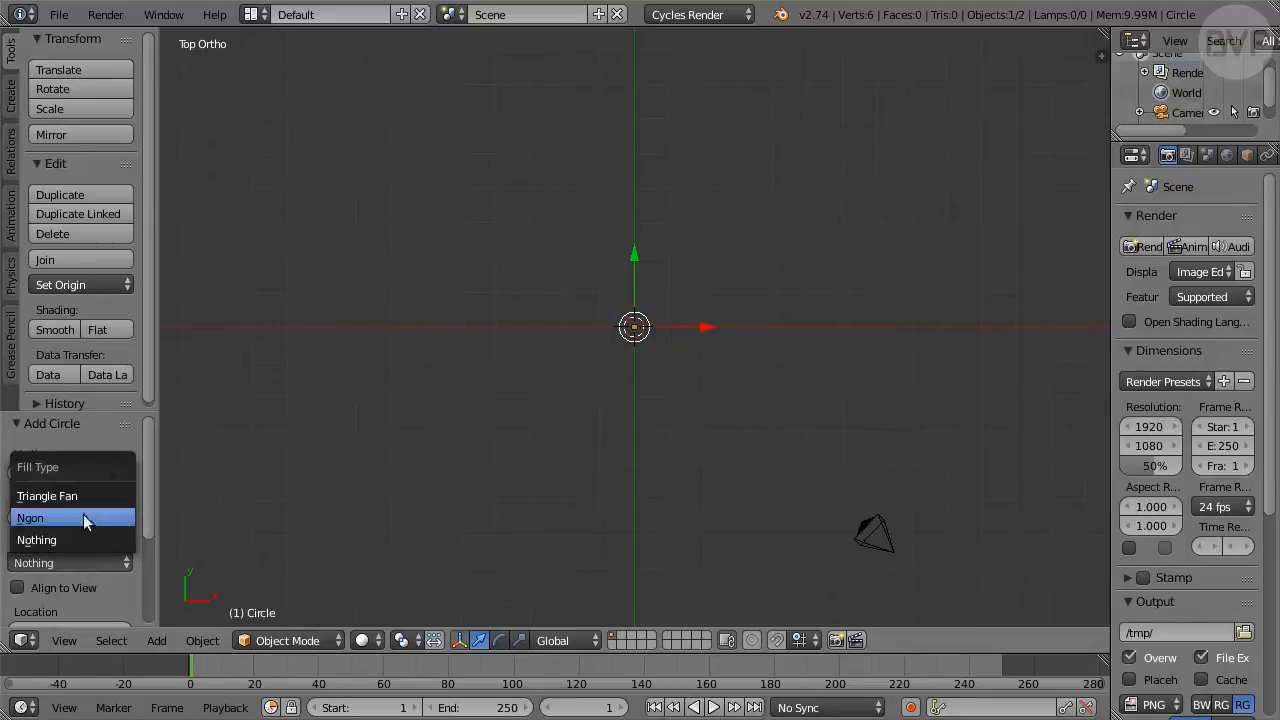
{"action": "left_click", "coordinate": [48, 496]}
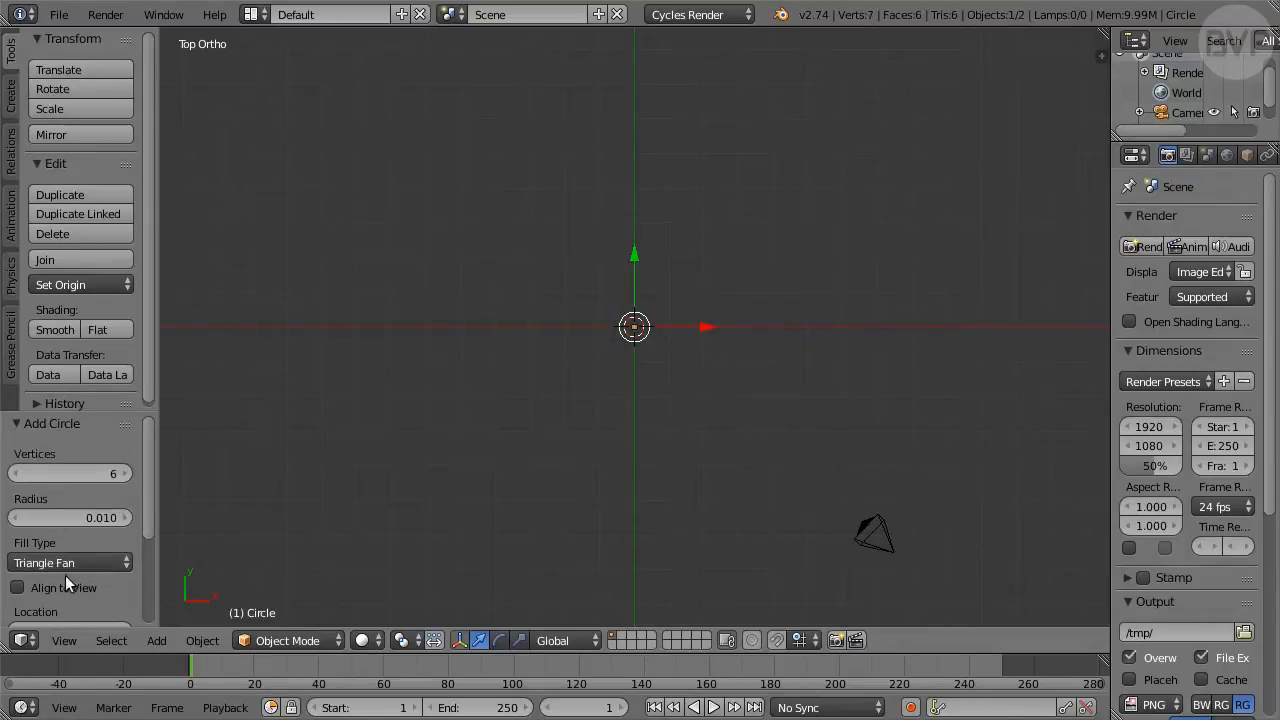
{"action": "left_click", "coordinate": [18, 588]}
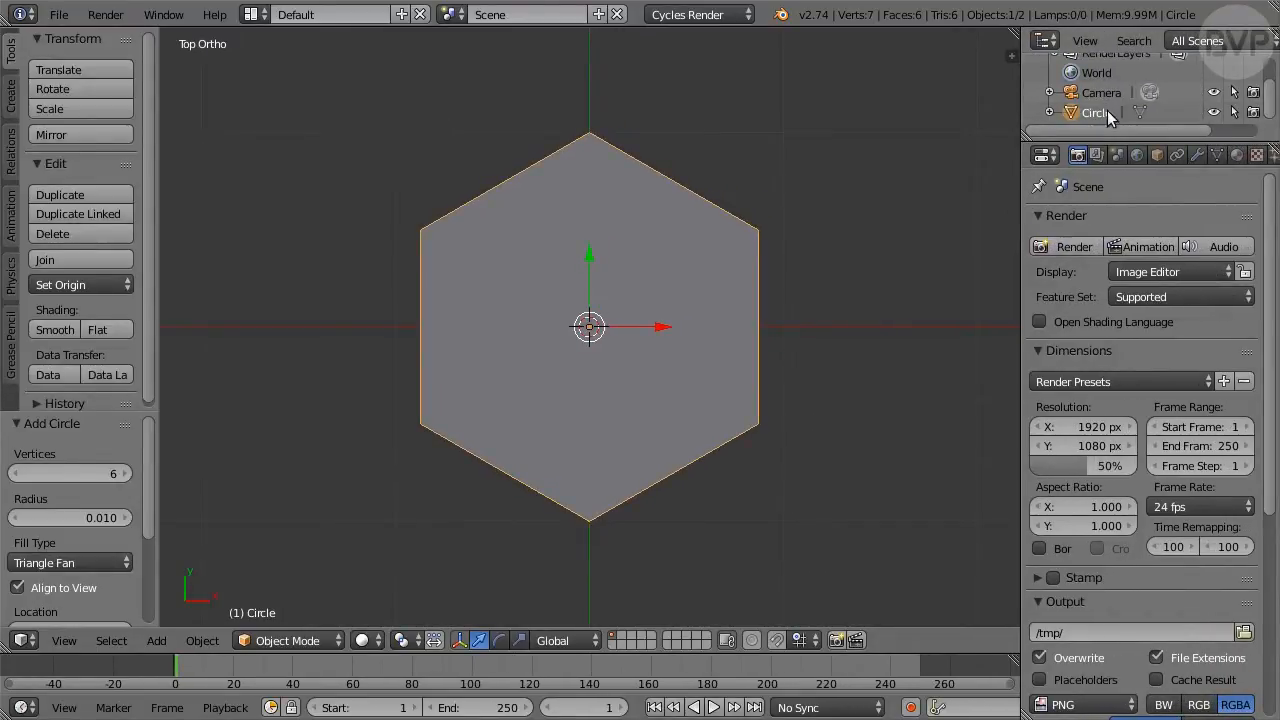
Step: Rename the circle object to Prominence and enter Edit Mode on its mesh
{"action": "double_click", "coordinate": [1096, 112]}
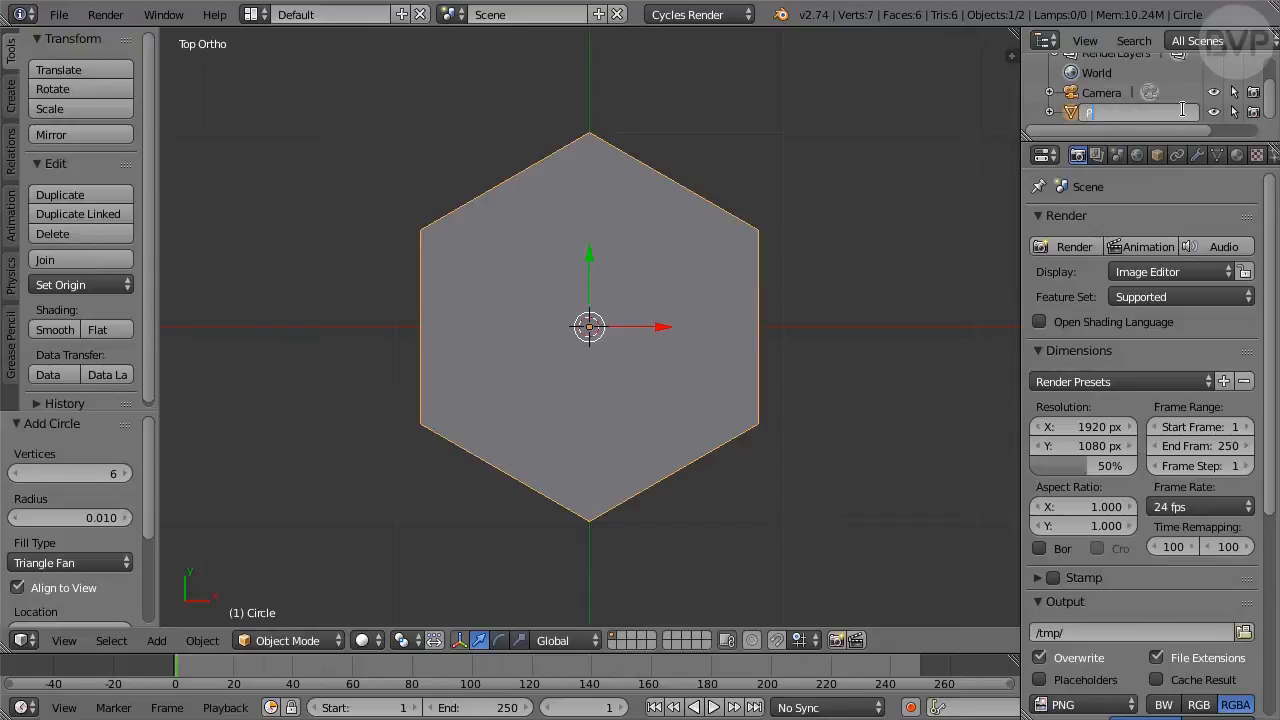
{"action": "type", "text": "Prominenc"}
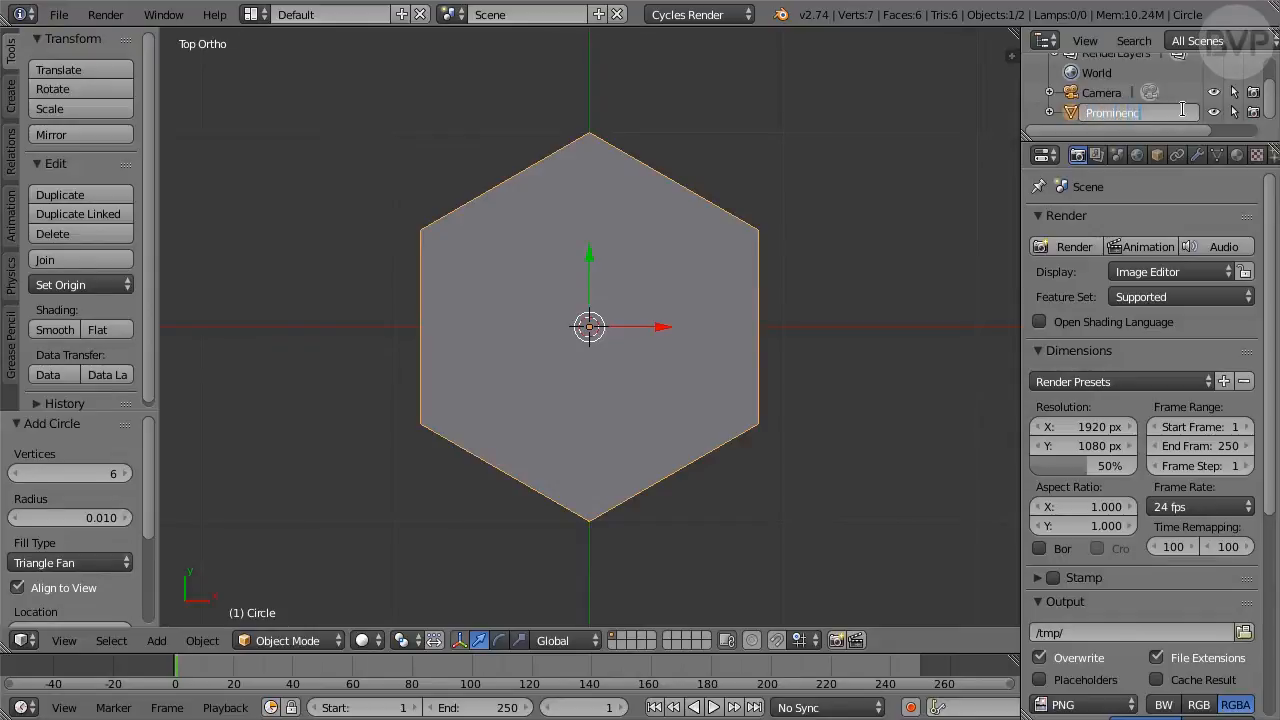
{"action": "key", "text": "Return"}
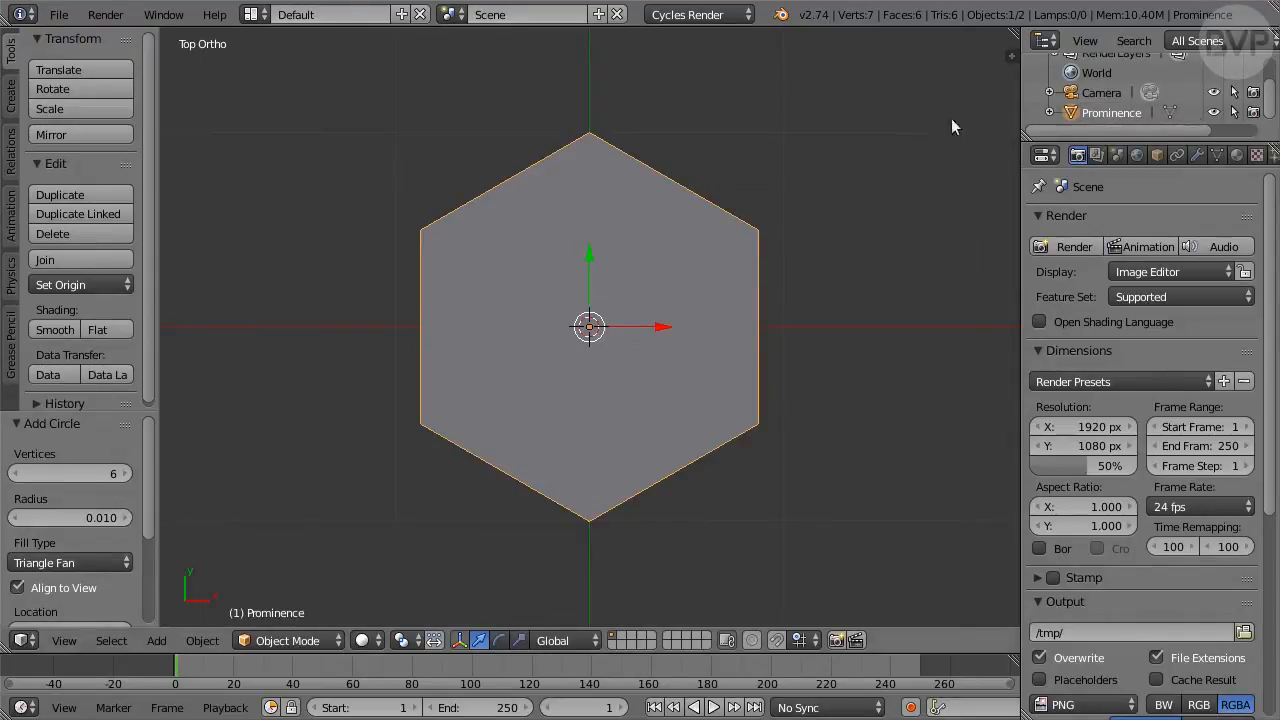
{"action": "key", "text": "Tab"}
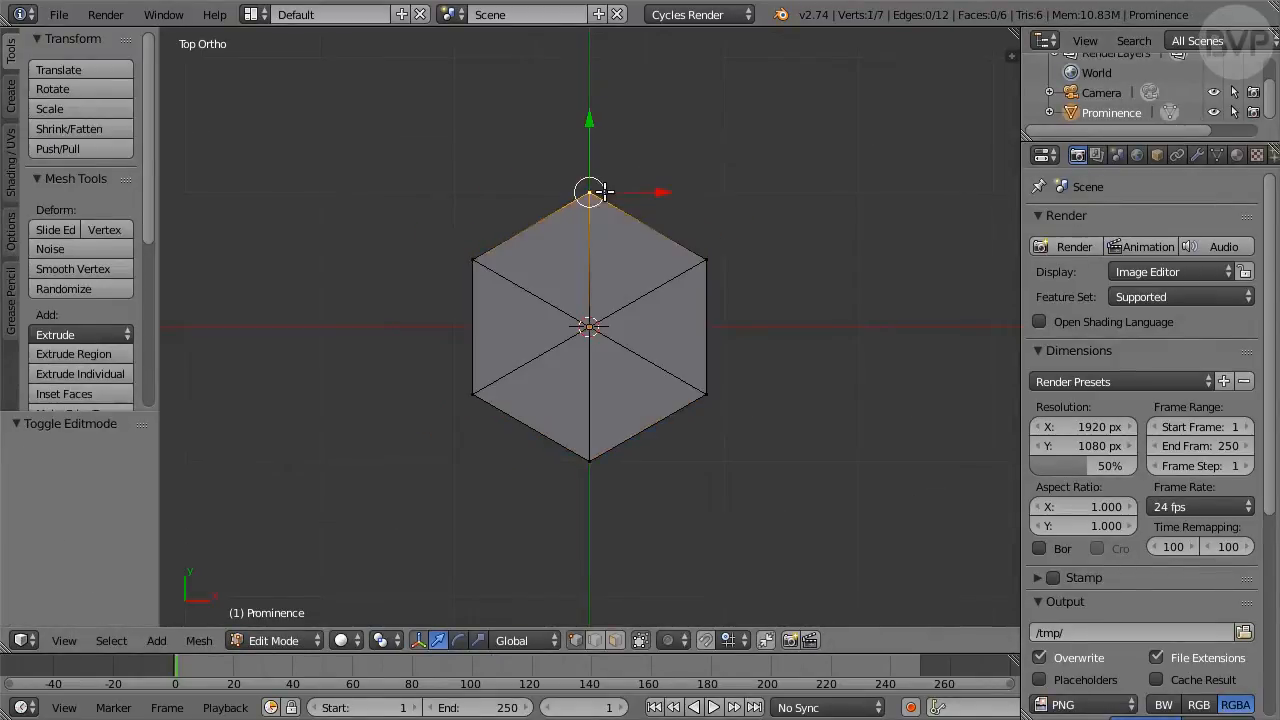
Step: Drag the outer vertices into an irregular flame shape with a tall top spike, then return to Object Mode
{"action": "left_click_drag", "start_coordinate": [590, 192], "coordinate": [588, 122]}
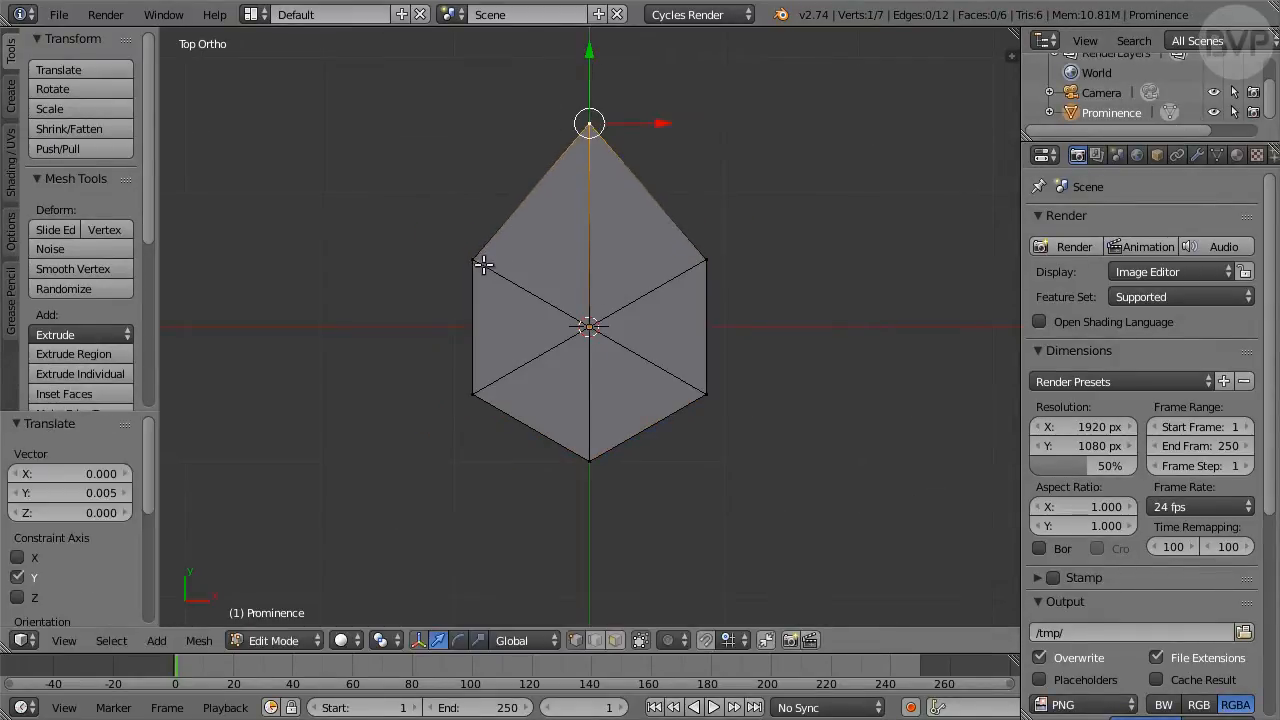
{"action": "left_click_drag", "start_coordinate": [588, 124], "coordinate": [504, 260]}
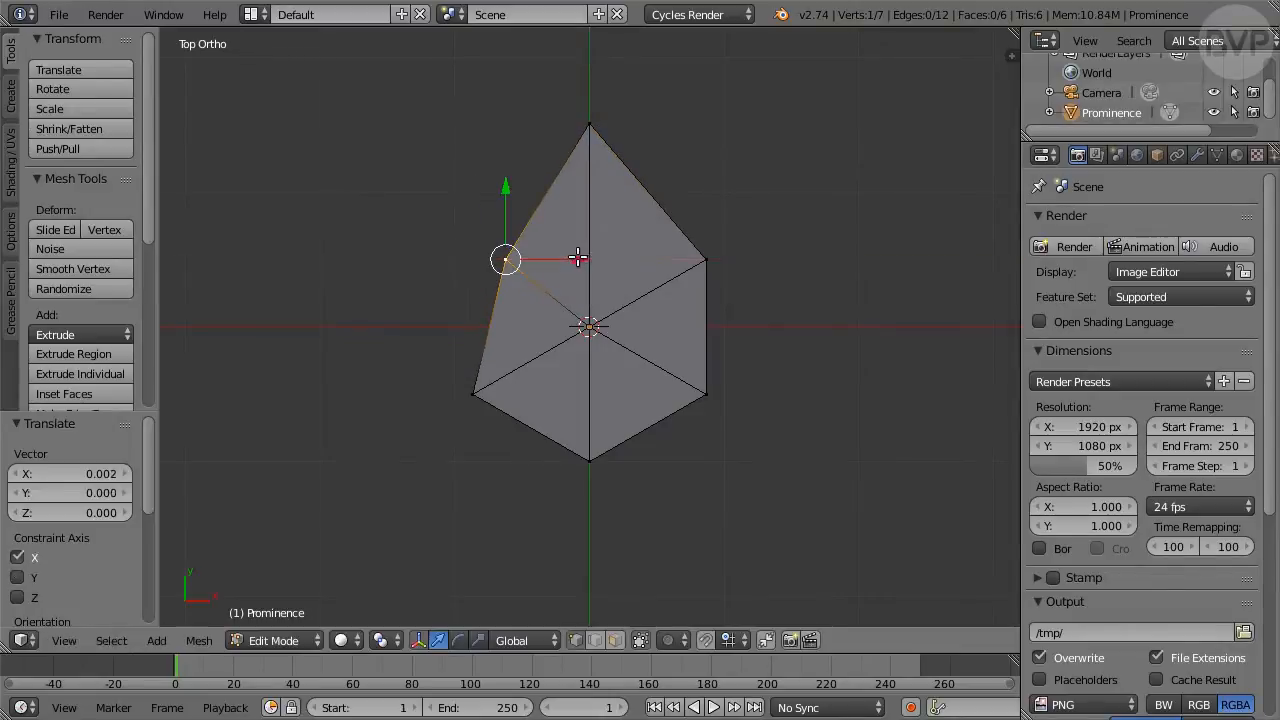
{"action": "left_click_drag", "start_coordinate": [504, 260], "coordinate": [472, 392]}
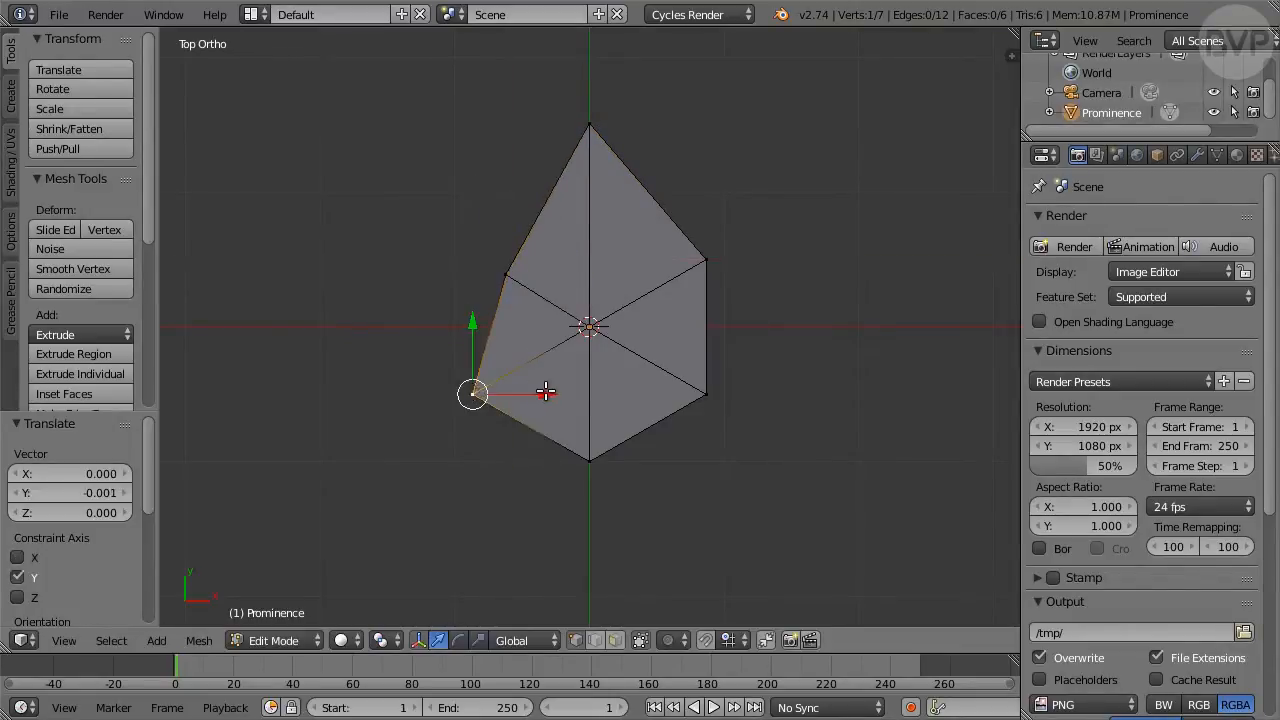
{"action": "left_click_drag", "start_coordinate": [476, 392], "coordinate": [590, 488]}
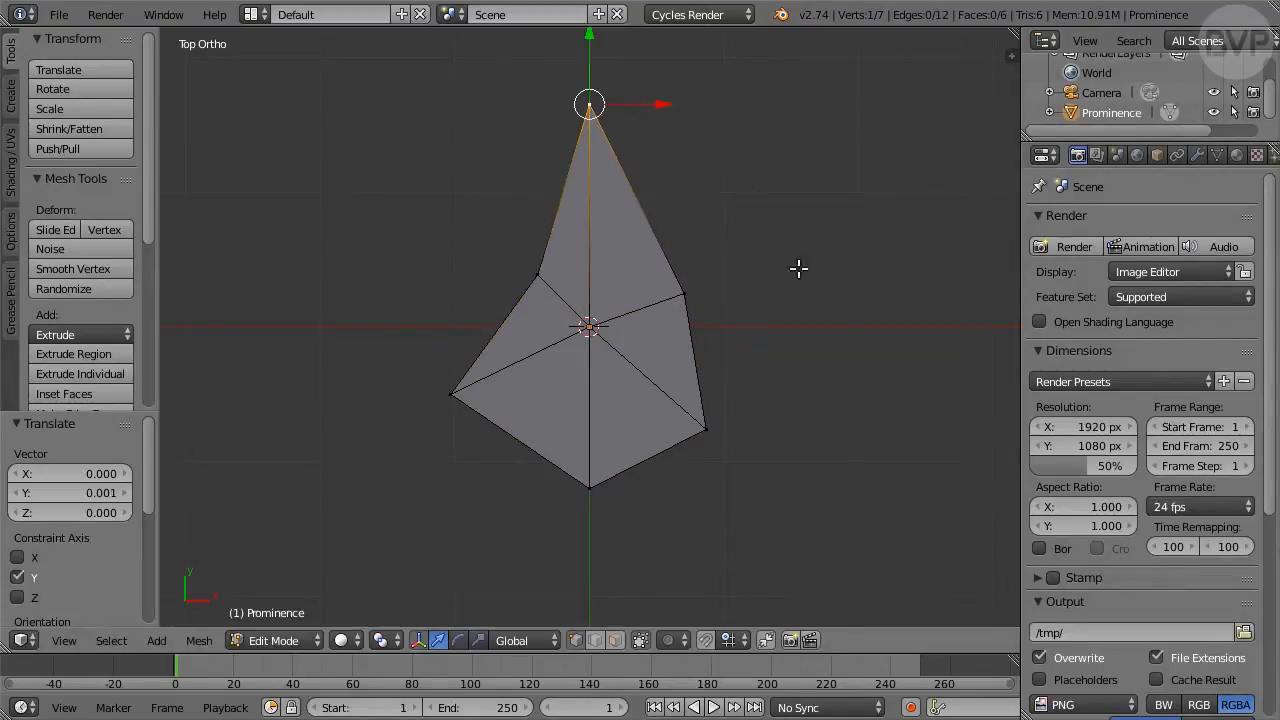
{"action": "key", "text": "Tab"}
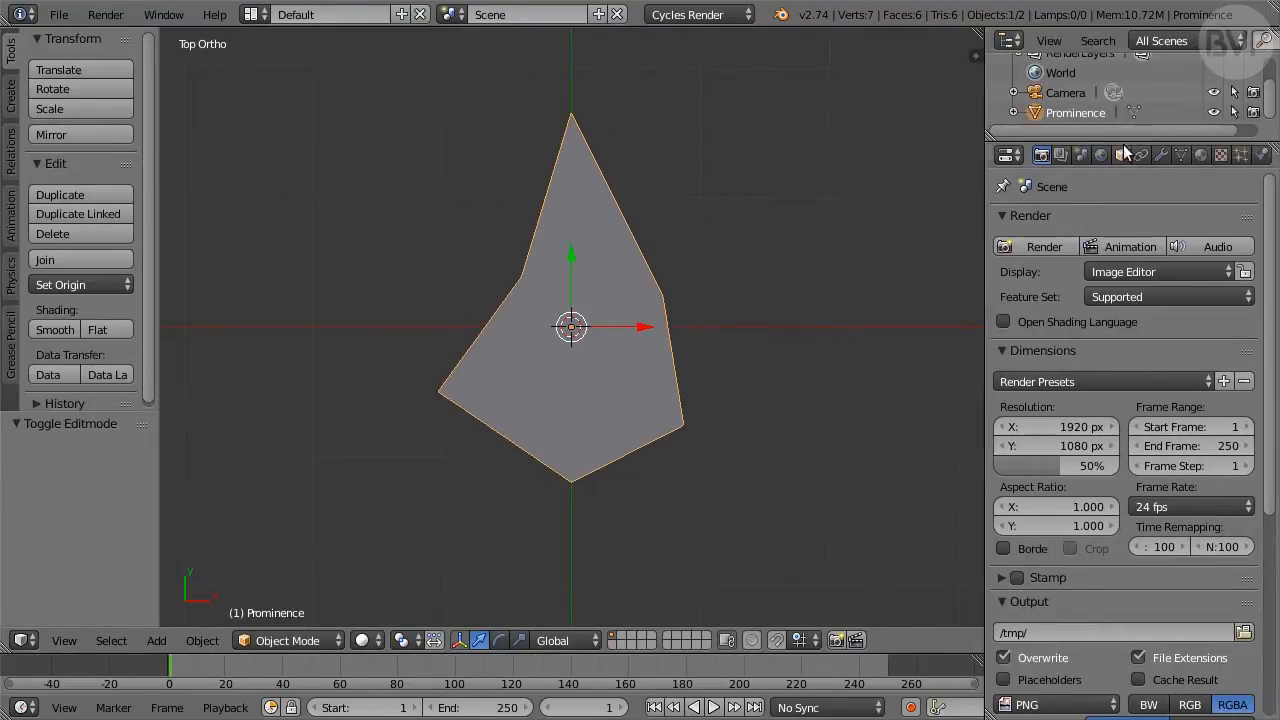
Step: Set the Prominence object's Up Axis to Y under Relations Extras
{"action": "left_click", "coordinate": [1120, 154]}
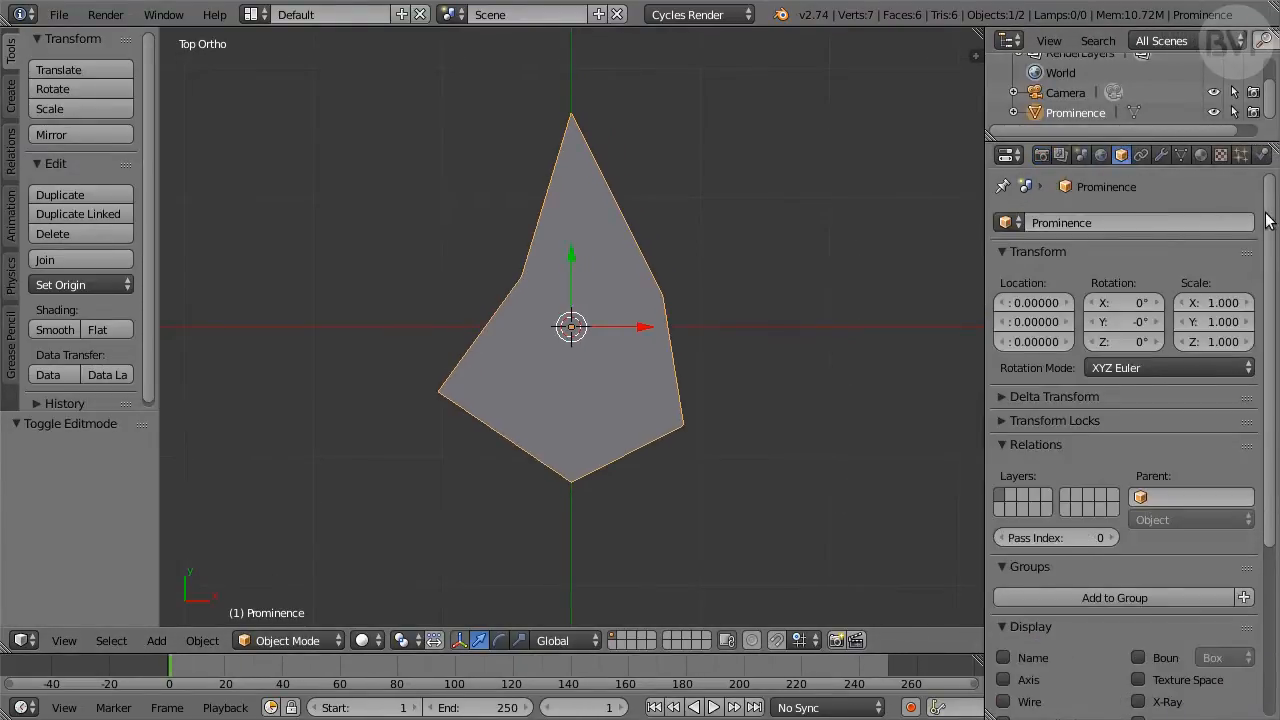
{"action": "scroll", "scroll_direction": "down", "scroll_amount": 3}
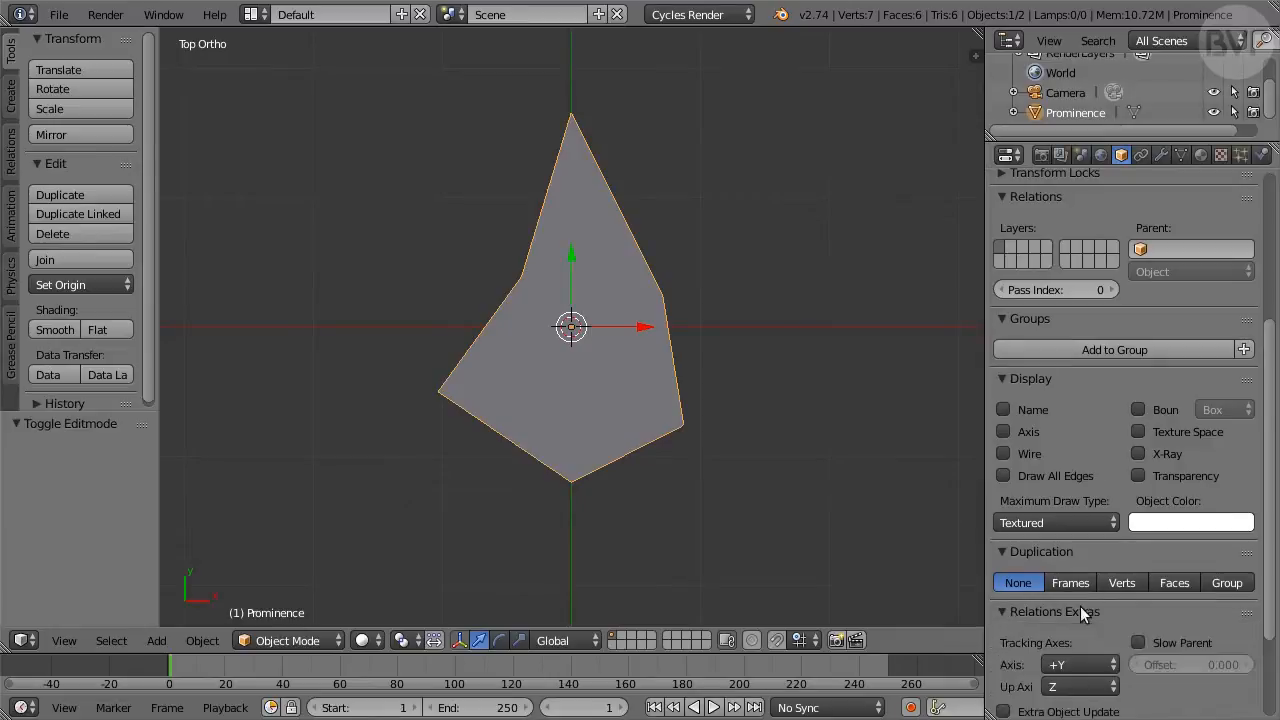
{"action": "scroll", "scroll_direction": "down", "scroll_amount": 3}
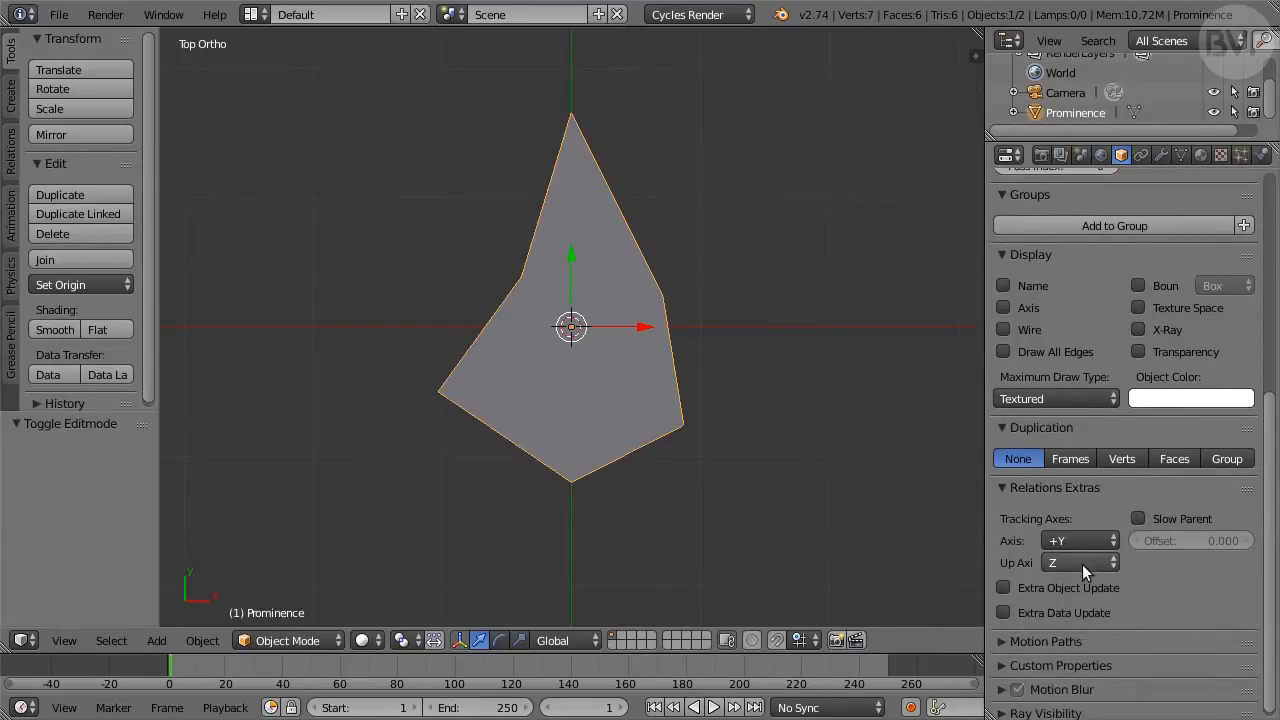
{"action": "left_click", "coordinate": [1080, 562]}
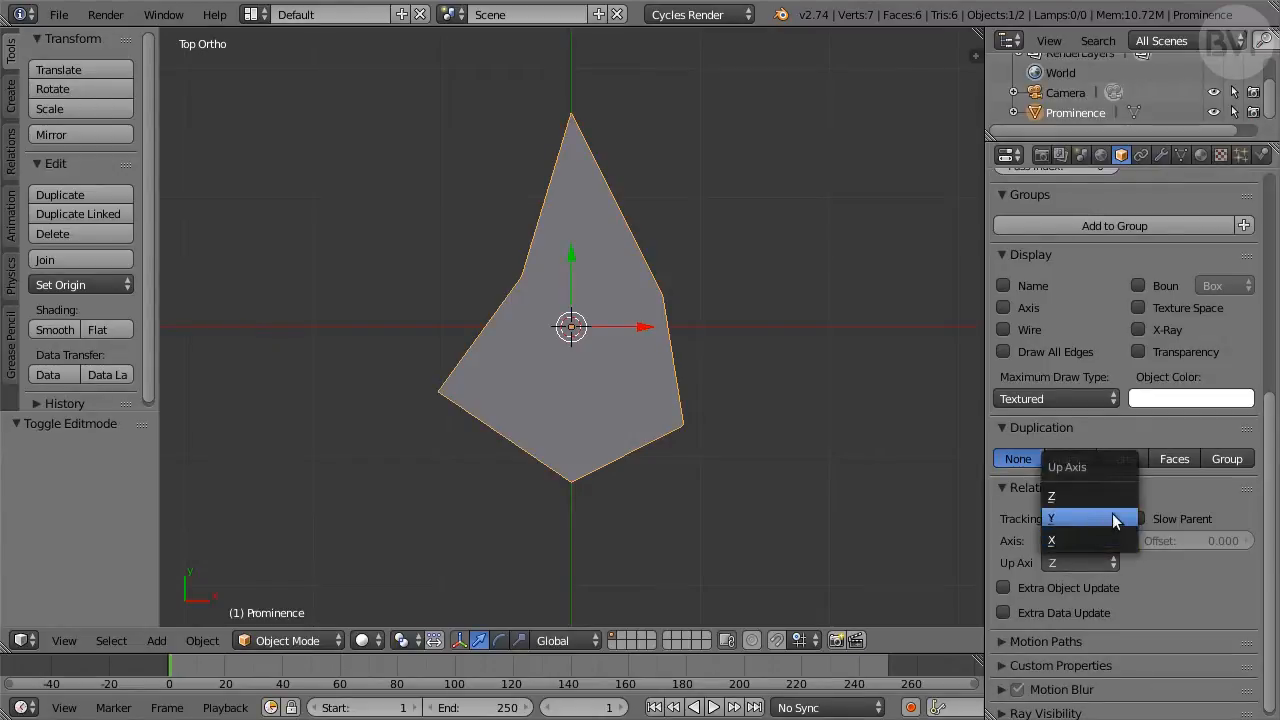
{"action": "left_click", "coordinate": [1076, 516]}
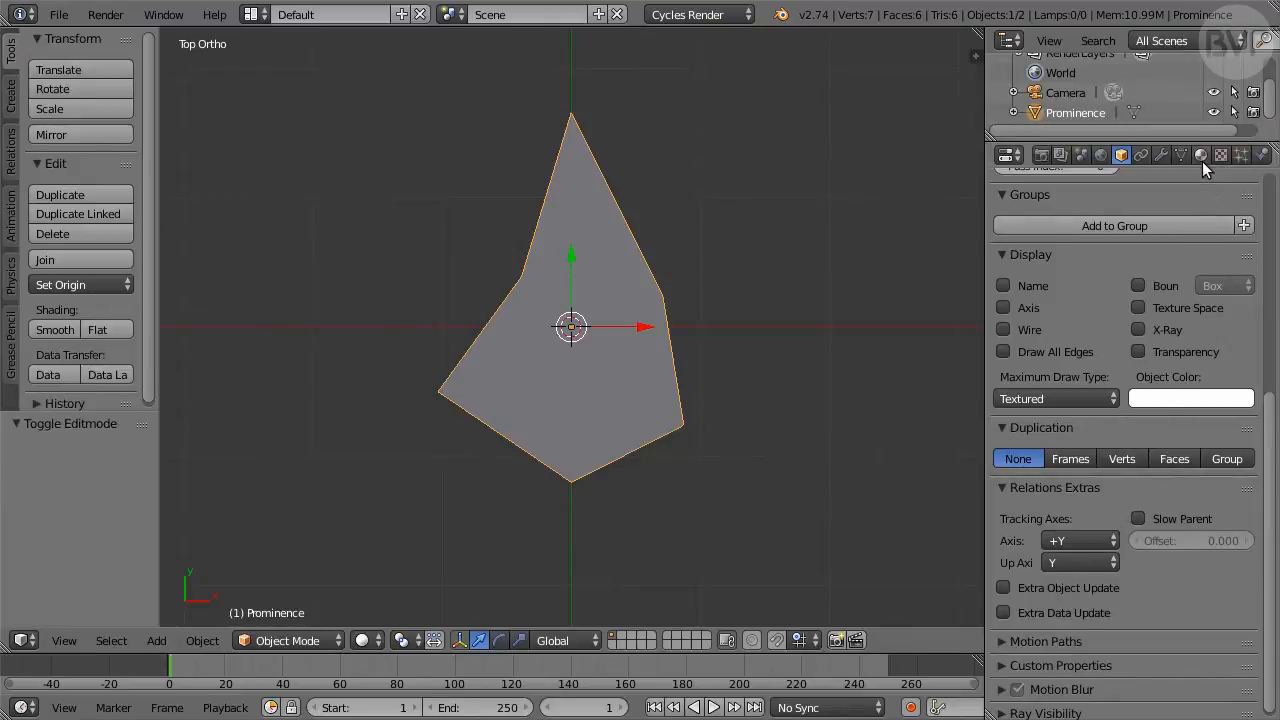
Step: Create a new material named Prominence with an Add Shader surface whose first input is a Mix Shader
{"action": "left_click", "coordinate": [1200, 156]}
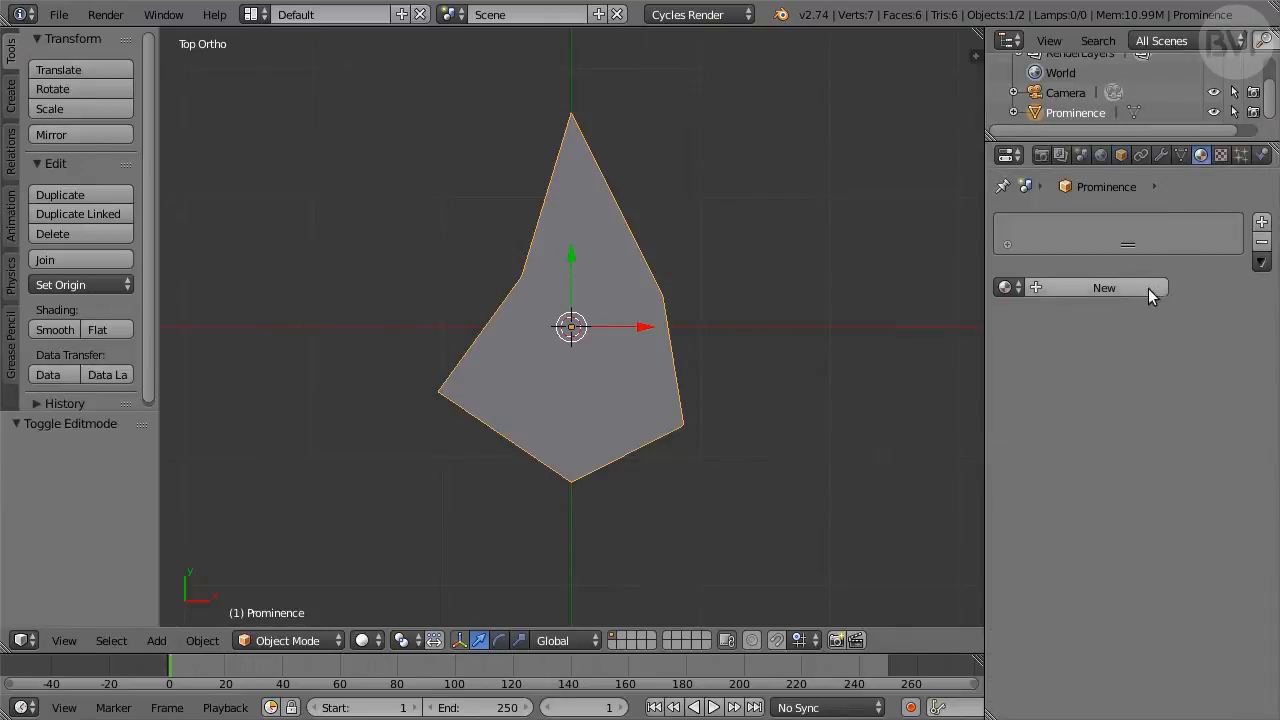
{"action": "left_click", "coordinate": [1104, 288]}
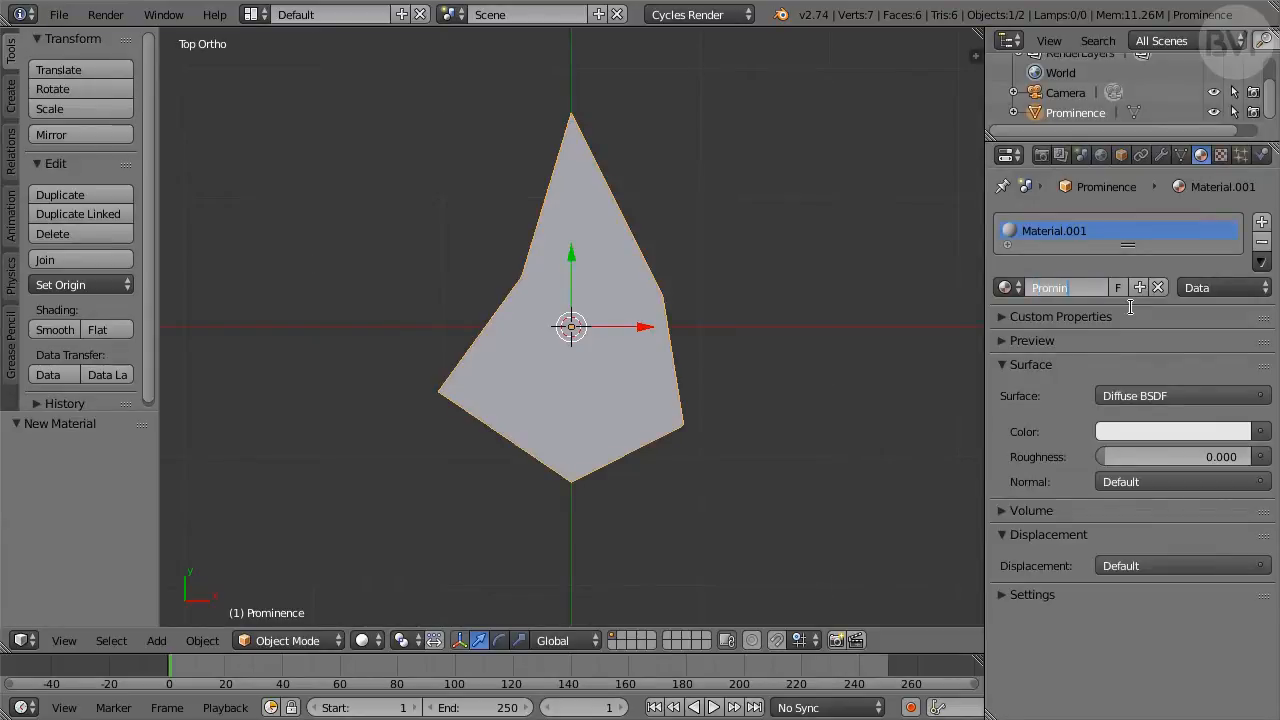
{"action": "type", "text": "Prominence"}
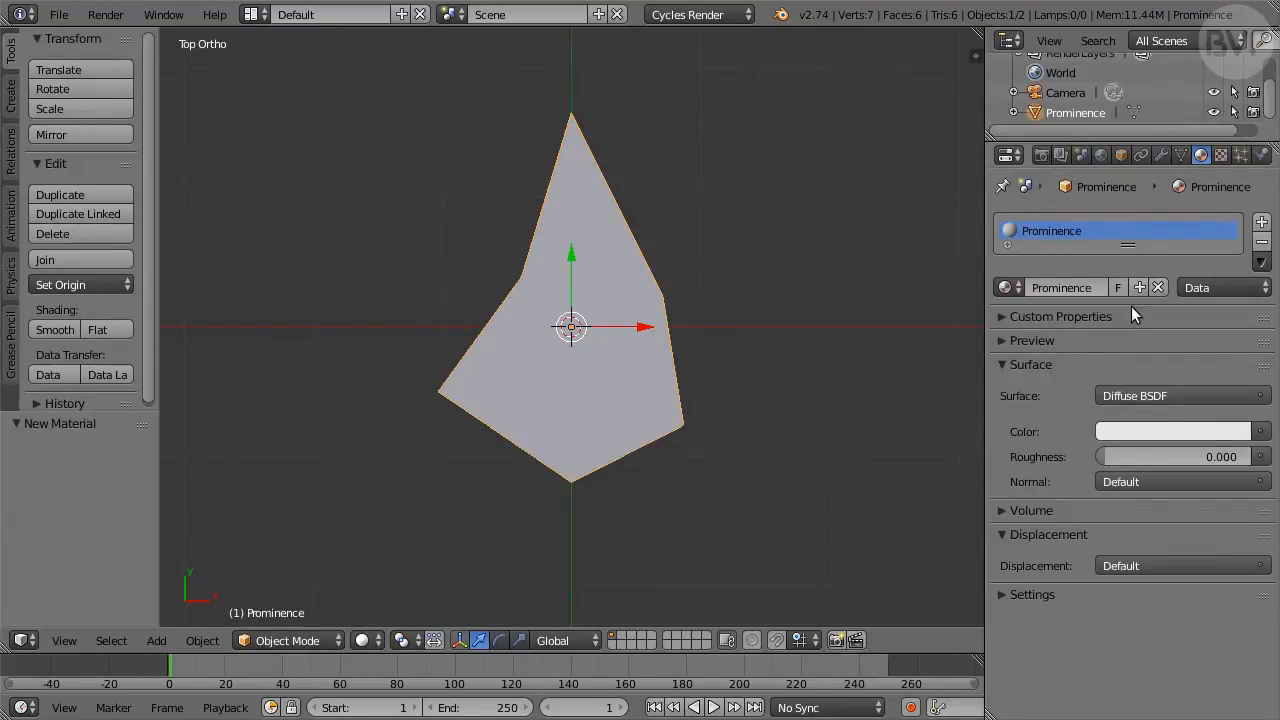
{"action": "left_click", "coordinate": [1184, 396]}
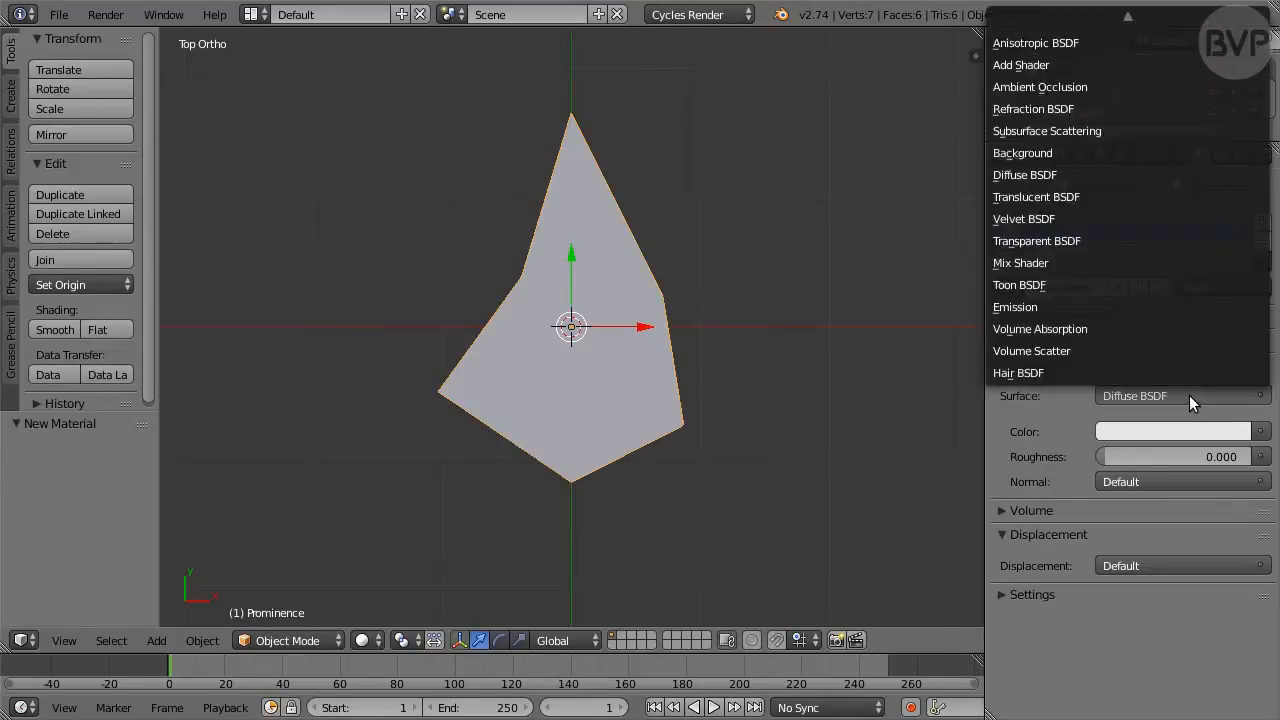
{"action": "mouse_move", "coordinate": [1084, 72]}
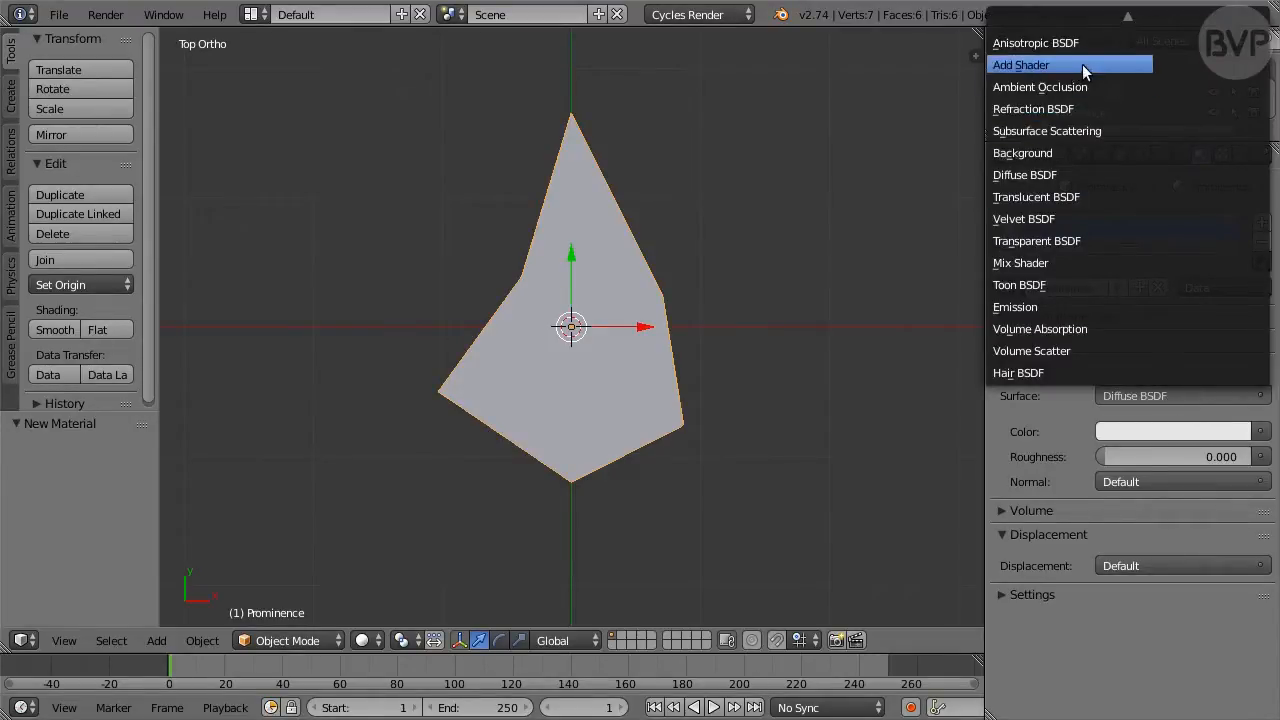
{"action": "left_click", "coordinate": [1020, 64]}
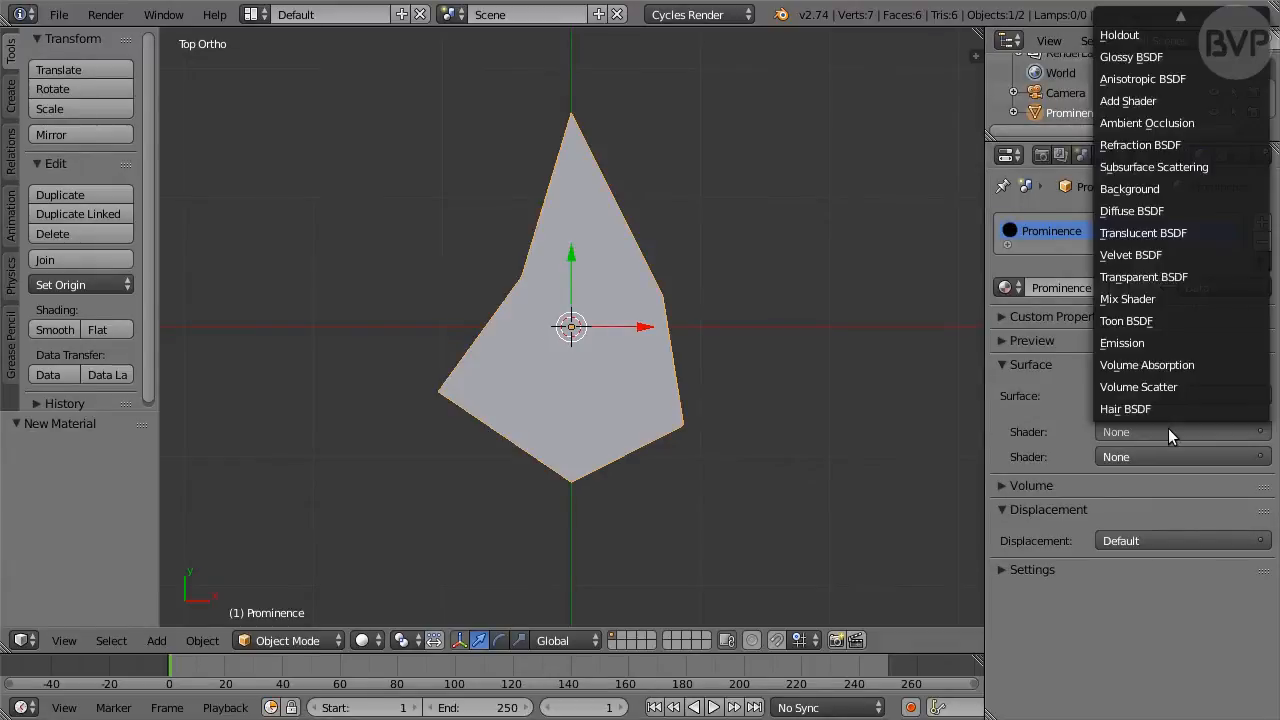
{"action": "left_click", "coordinate": [1128, 100]}
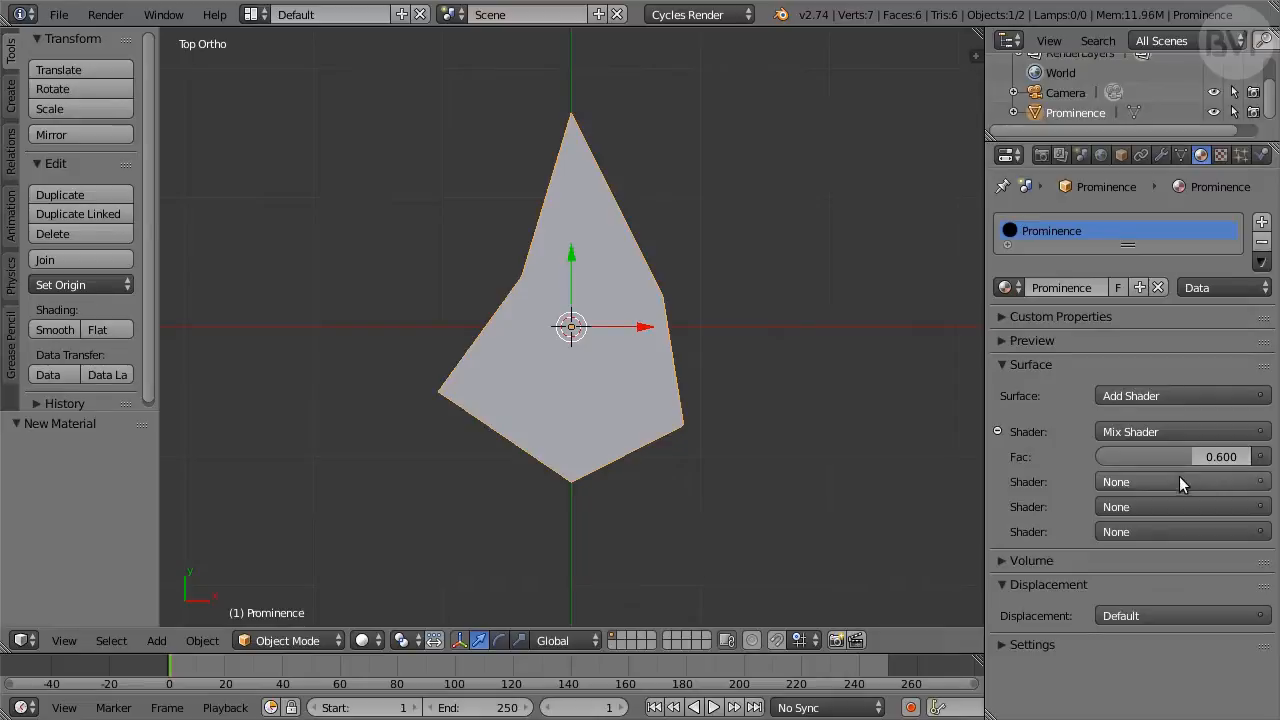
Step: Put an Emission shader in the mix with strength 4 and hex colour FF0036
{"action": "left_click", "coordinate": [1180, 482]}
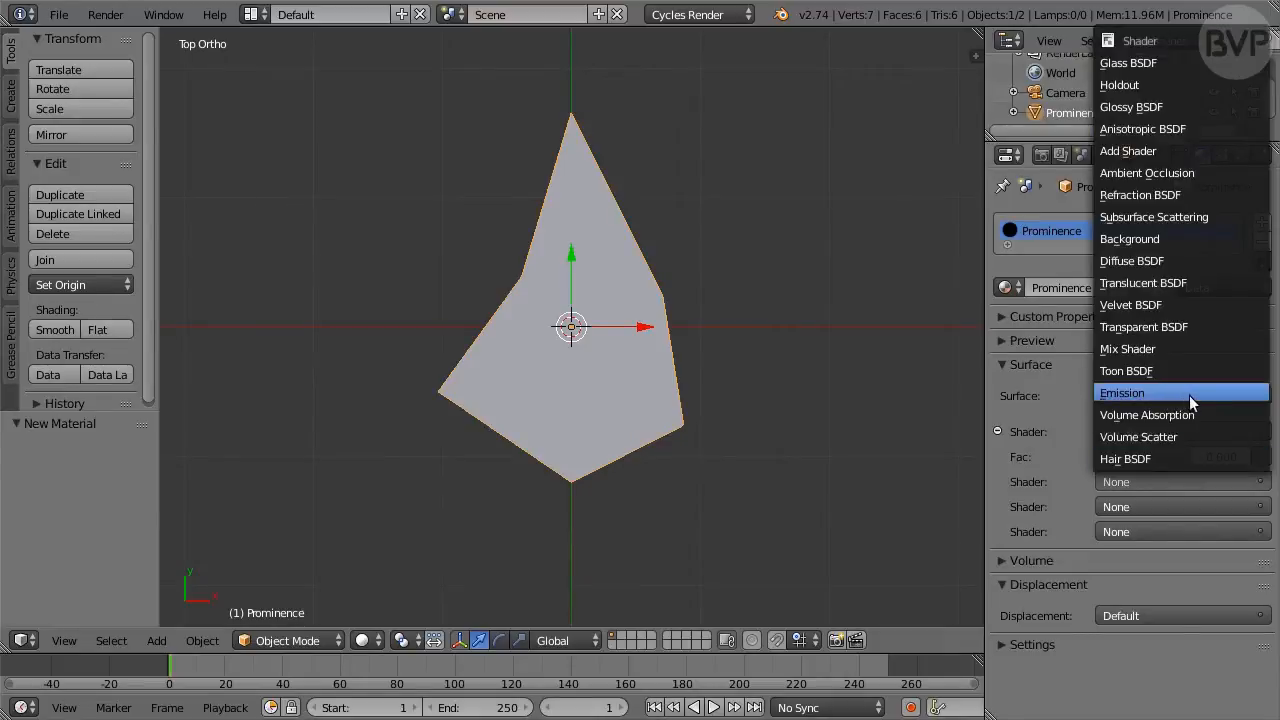
{"action": "left_click", "coordinate": [1122, 392]}
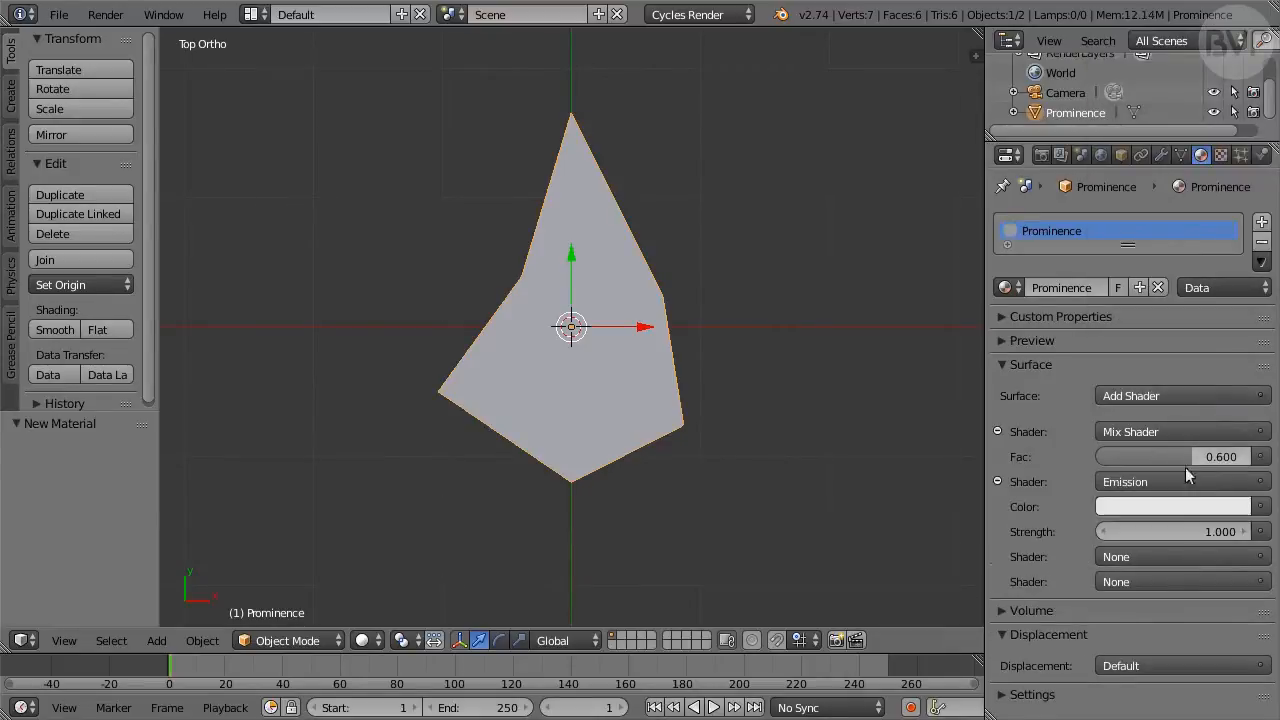
{"action": "left_click", "coordinate": [1180, 532]}
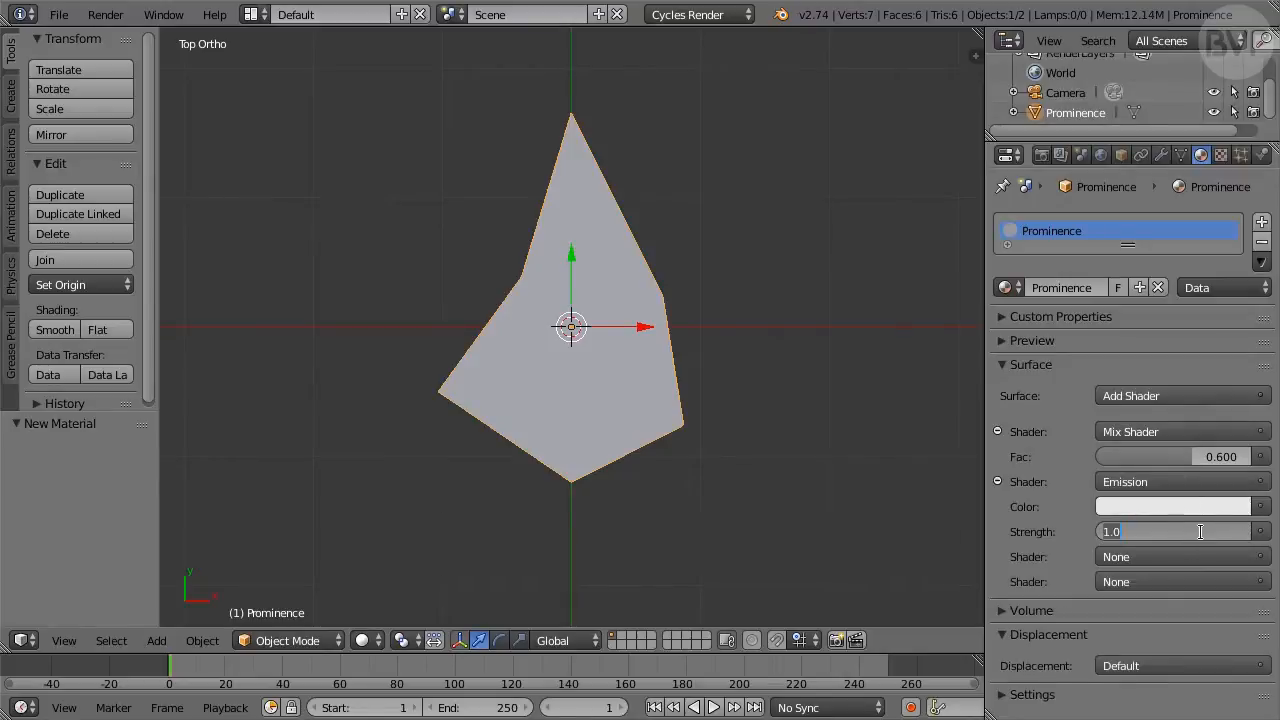
{"action": "left_click_drag", "start_coordinate": [1130, 532], "coordinate": [1200, 532]}
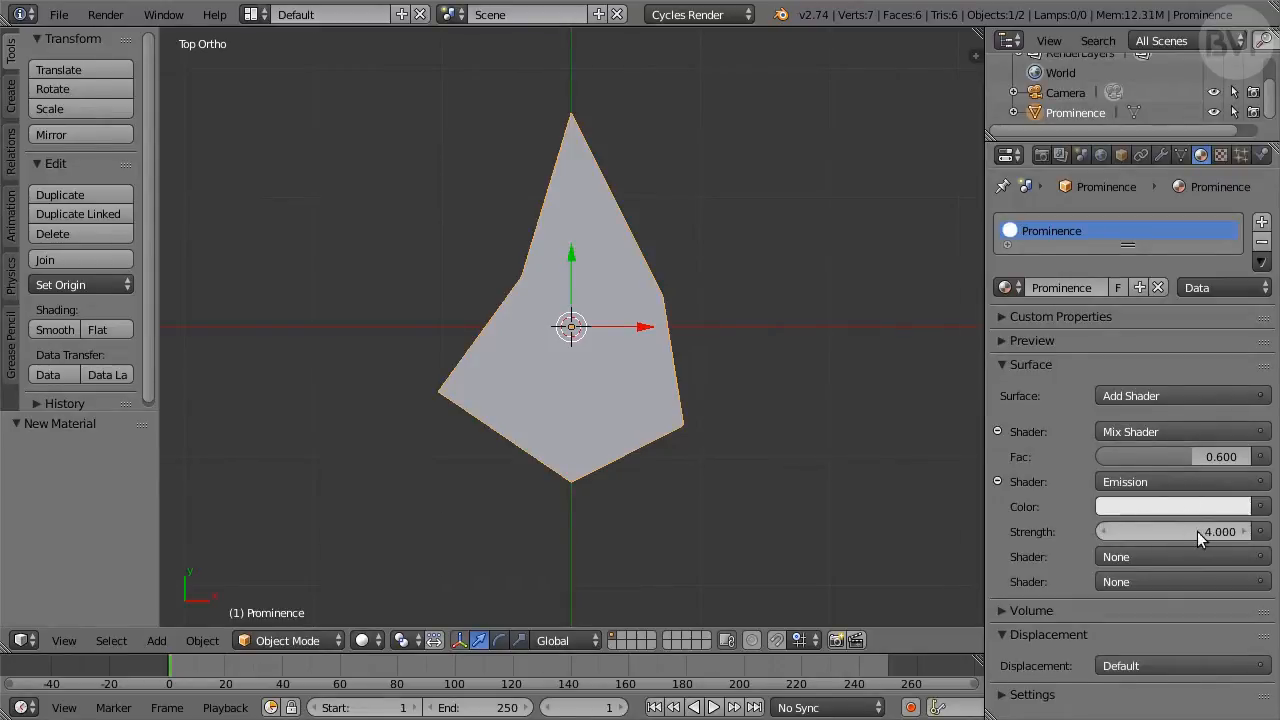
{"action": "left_click", "coordinate": [1180, 506]}
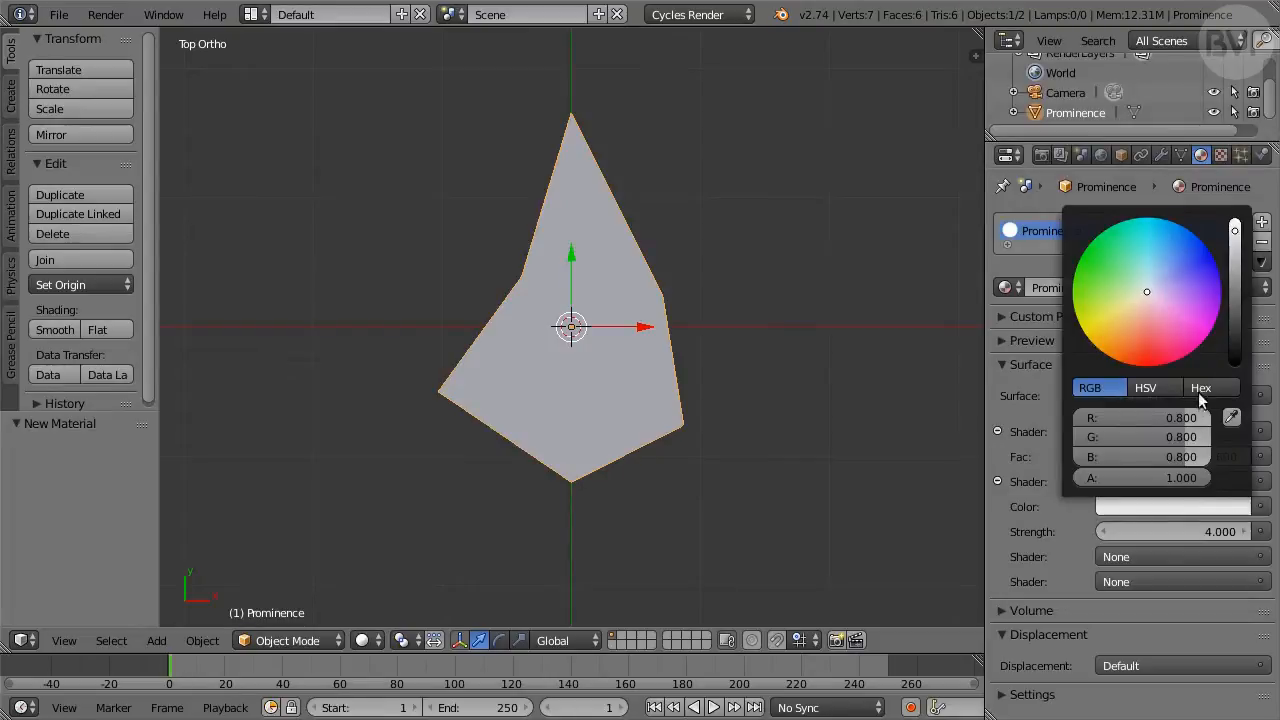
{"action": "left_click", "coordinate": [1200, 388]}
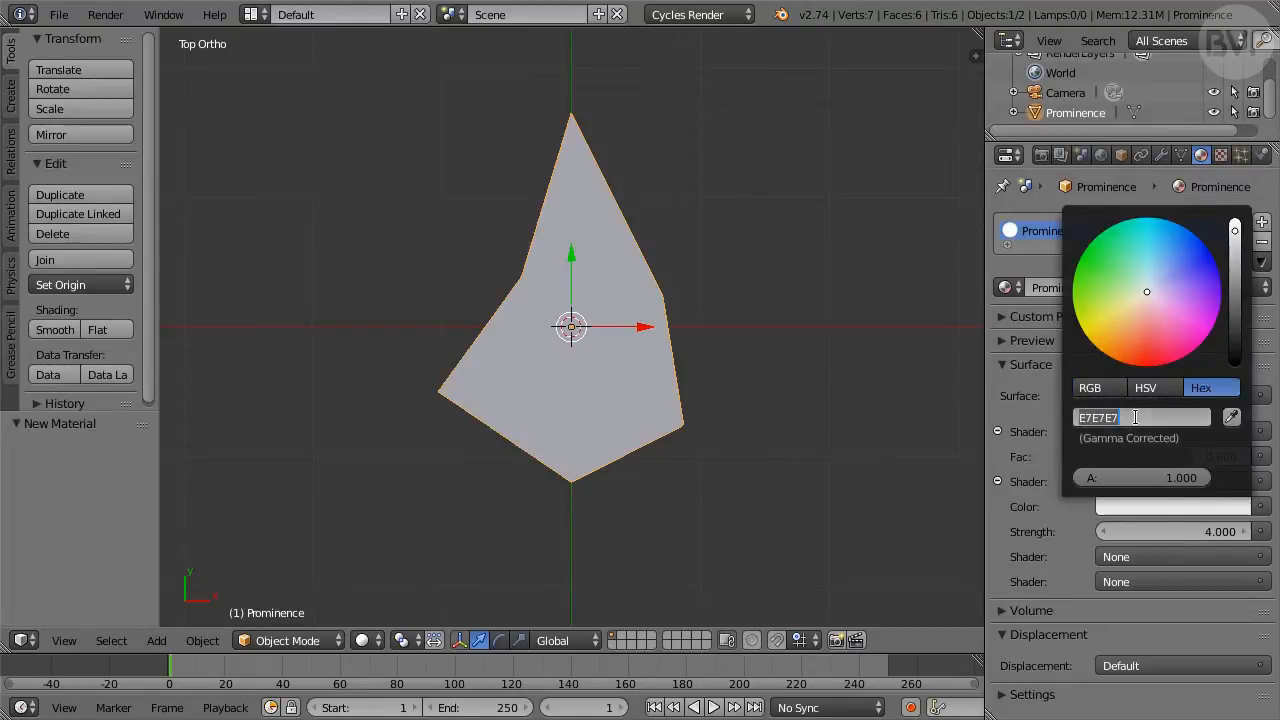
{"action": "type", "text": "FF00"}
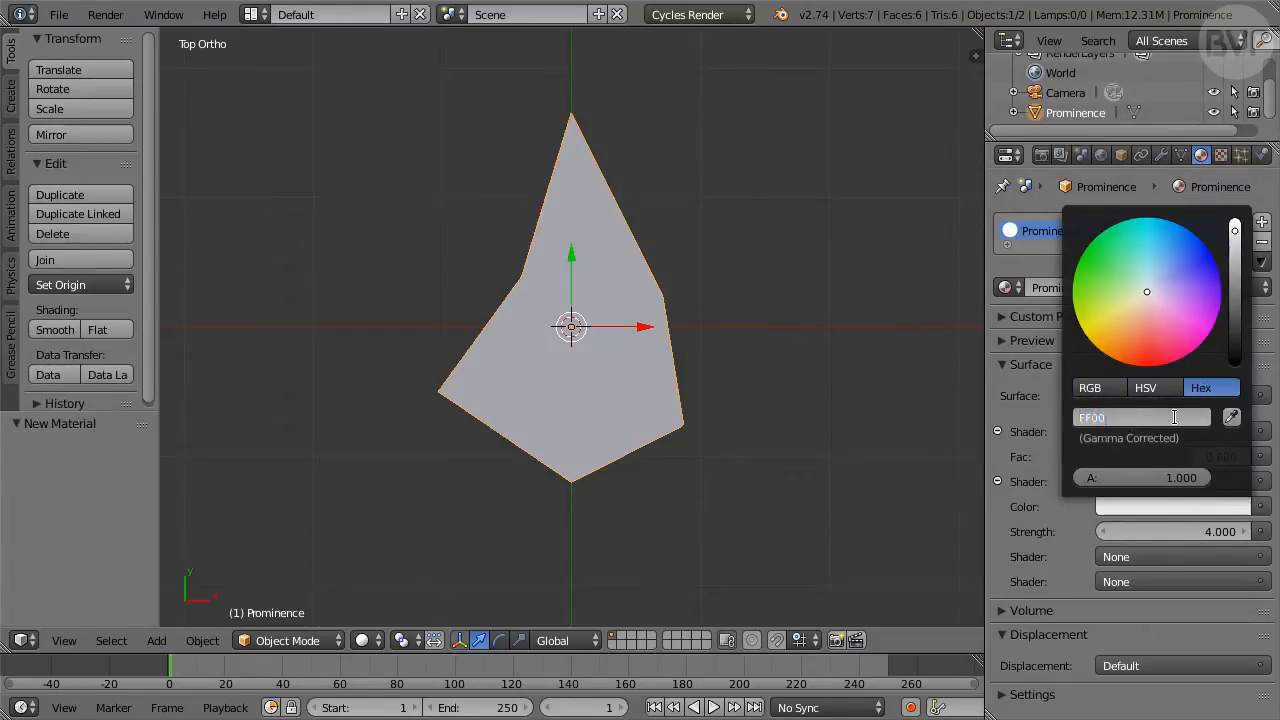
{"action": "type", "text": "FF0036"}
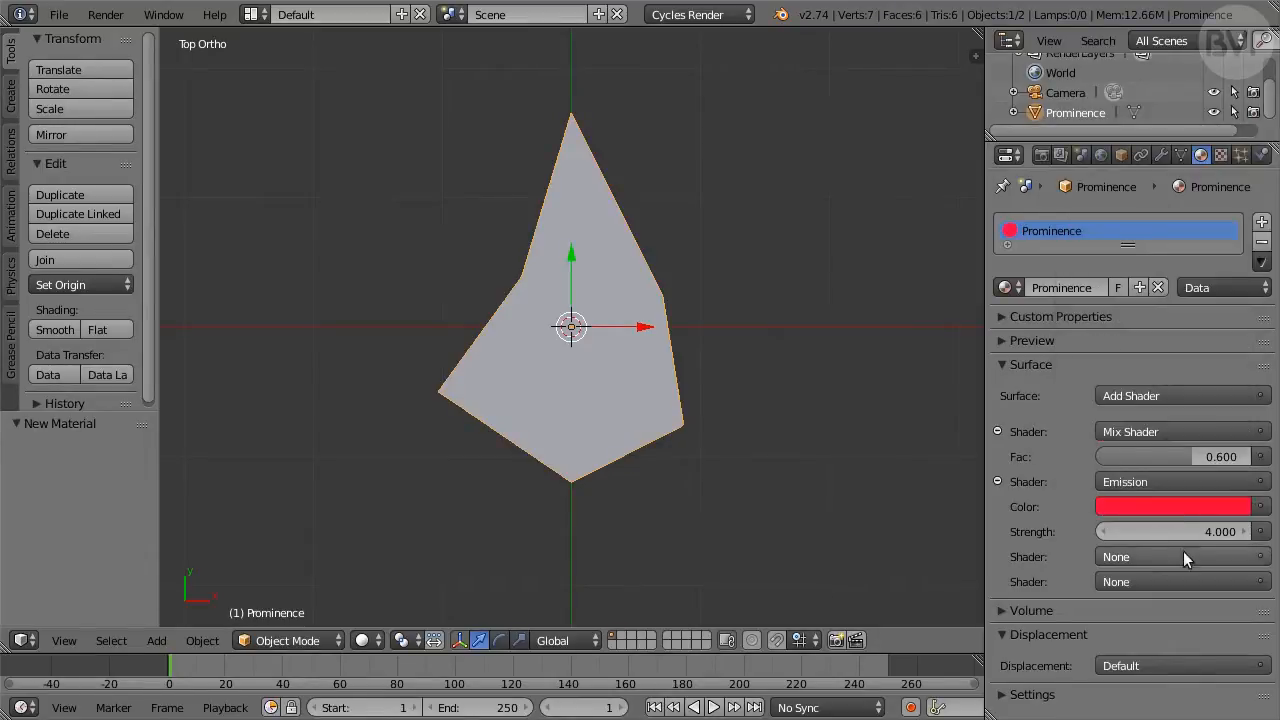
Step: Fill the remaining inputs with a second Emission shader and edit its colour in hex
{"action": "left_click", "coordinate": [1180, 556]}
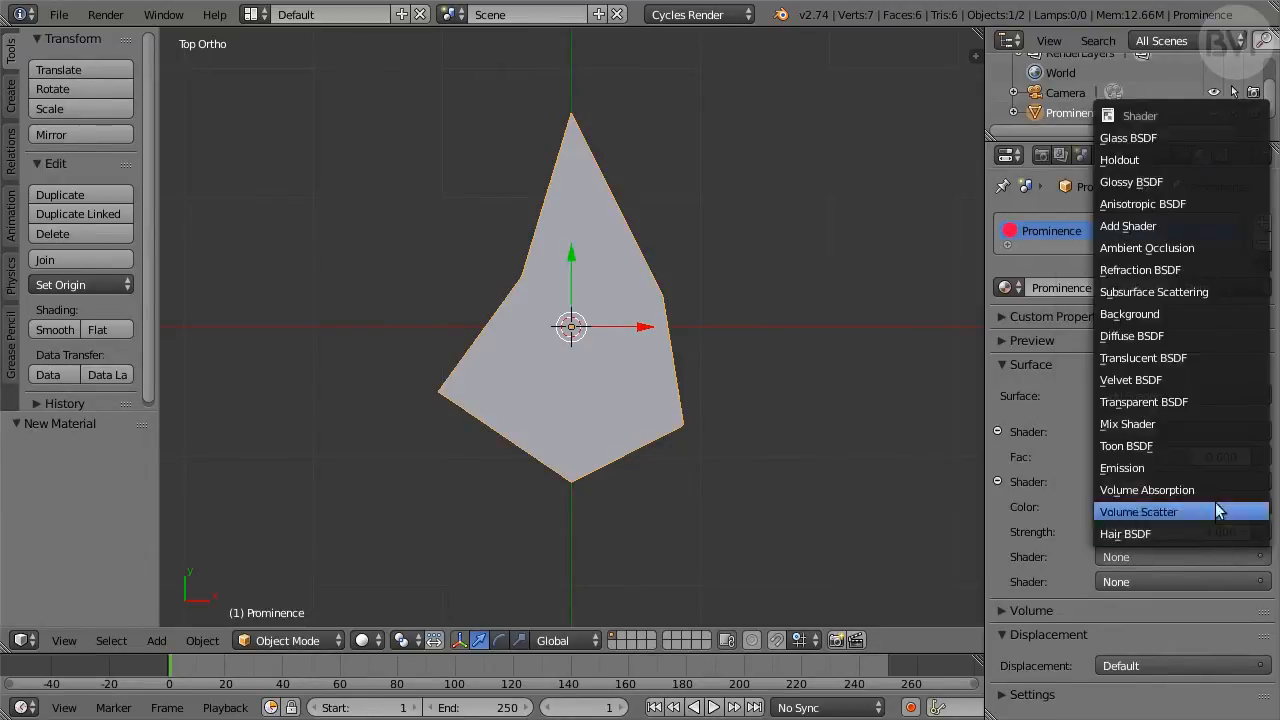
{"action": "left_click", "coordinate": [1128, 224]}
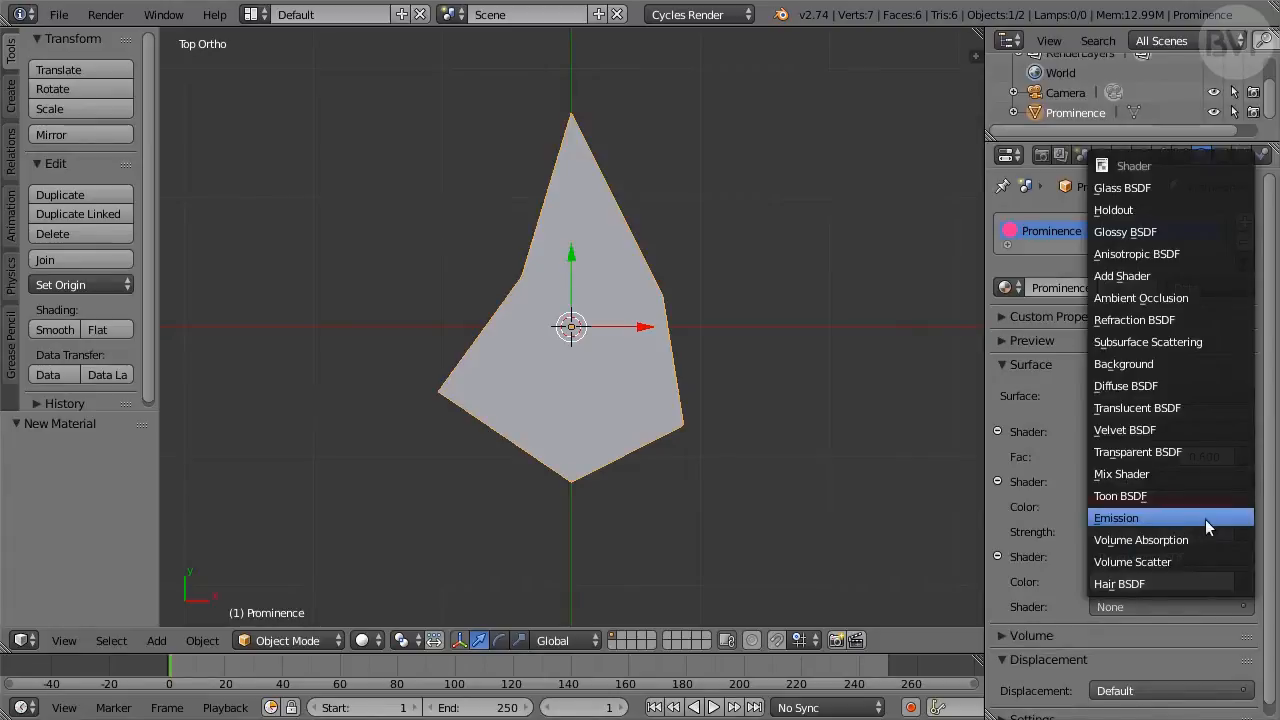
{"action": "left_click", "coordinate": [1116, 516]}
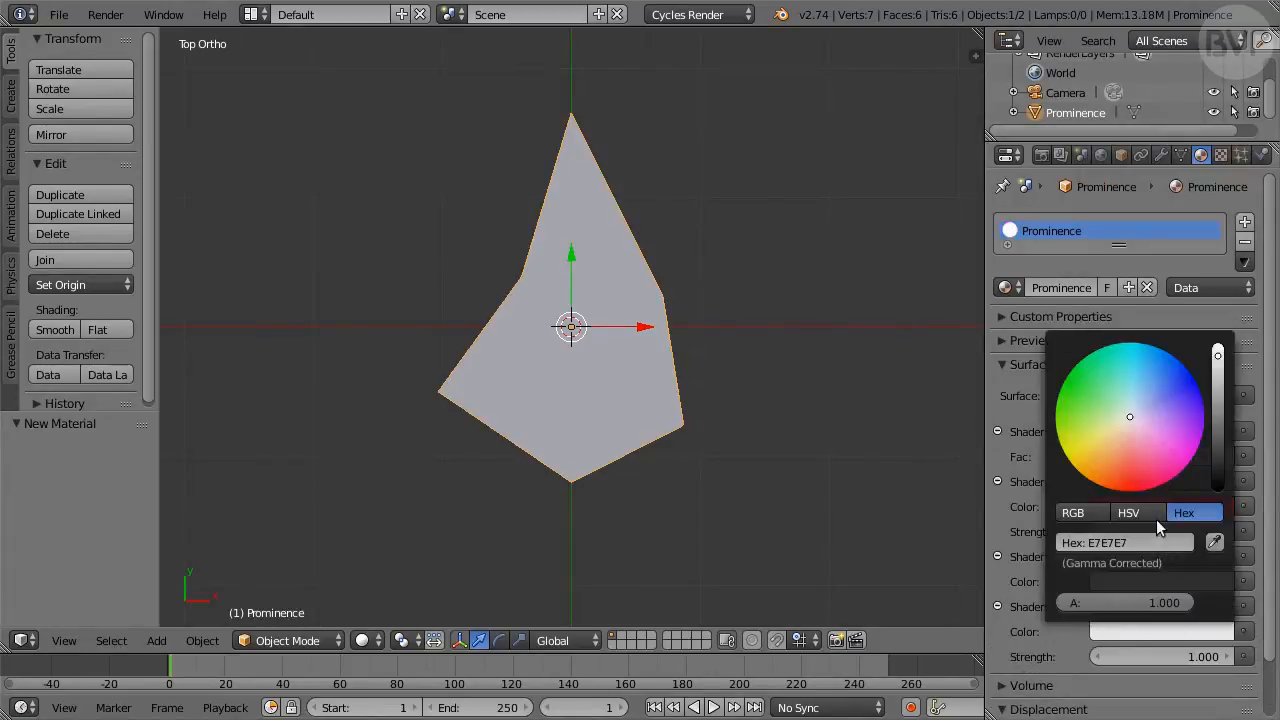
{"action": "left_click", "coordinate": [1128, 512]}
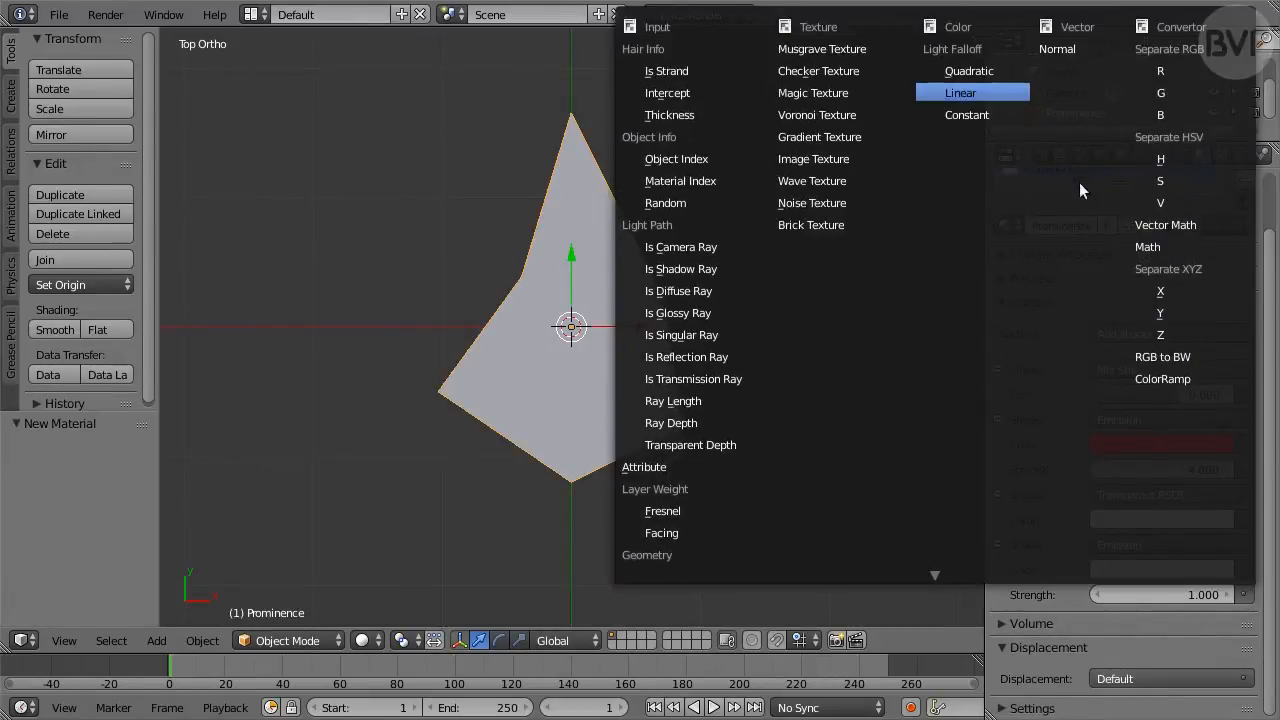
{"action": "mouse_move", "coordinate": [1148, 246]}
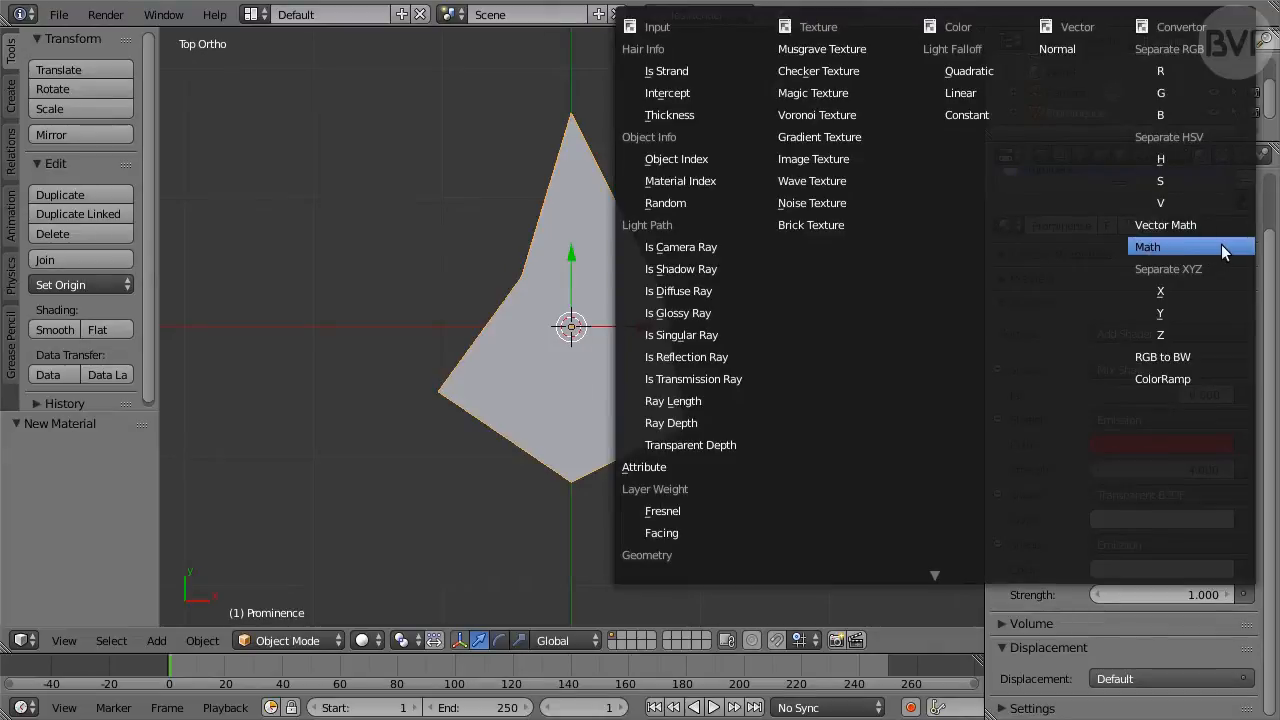
Step: Drive the second emission strength with a Math node and show the material in the Node Editor
{"action": "left_click", "coordinate": [1148, 246]}
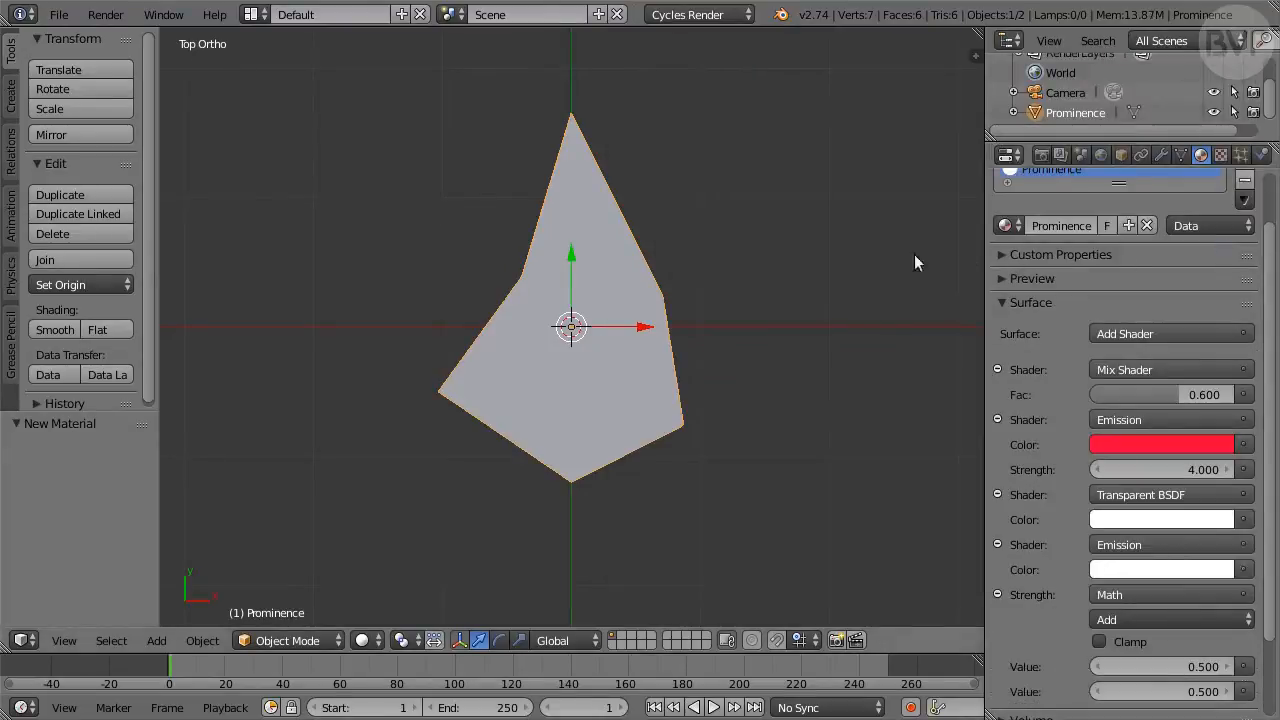
{"action": "mouse_move", "coordinate": [836, 262]}
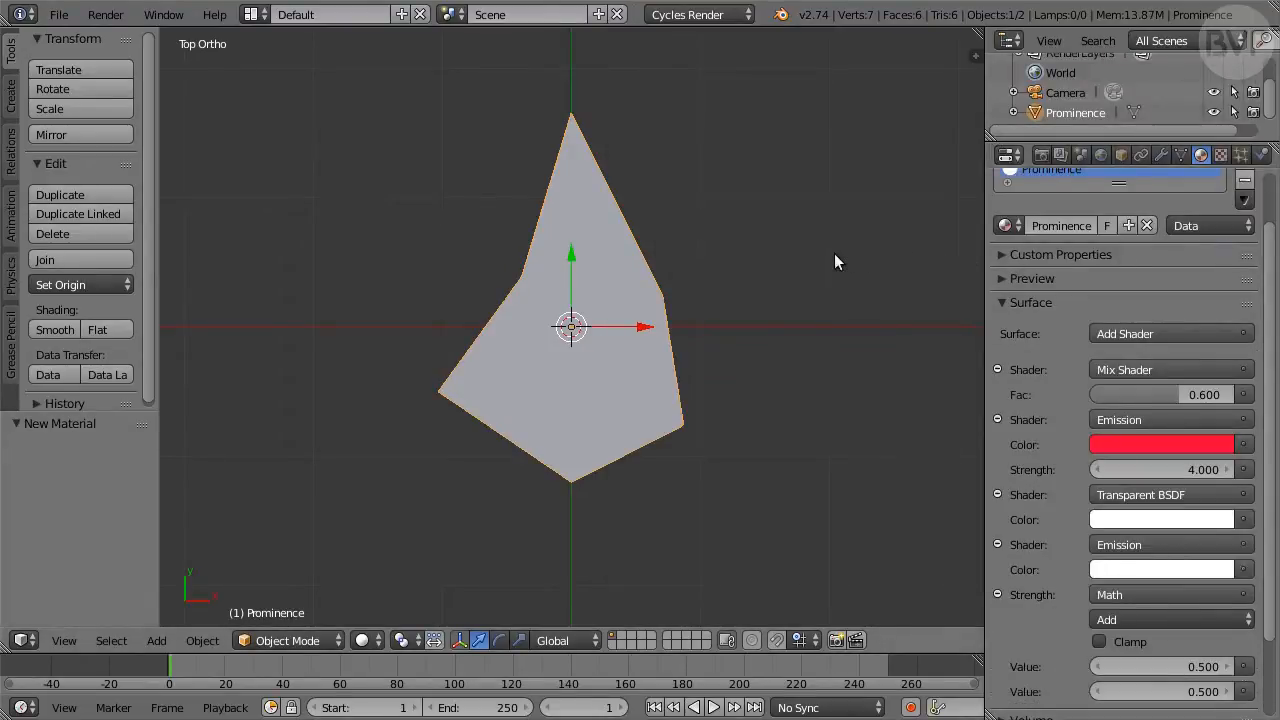
{"action": "key", "text": "shift+f3"}
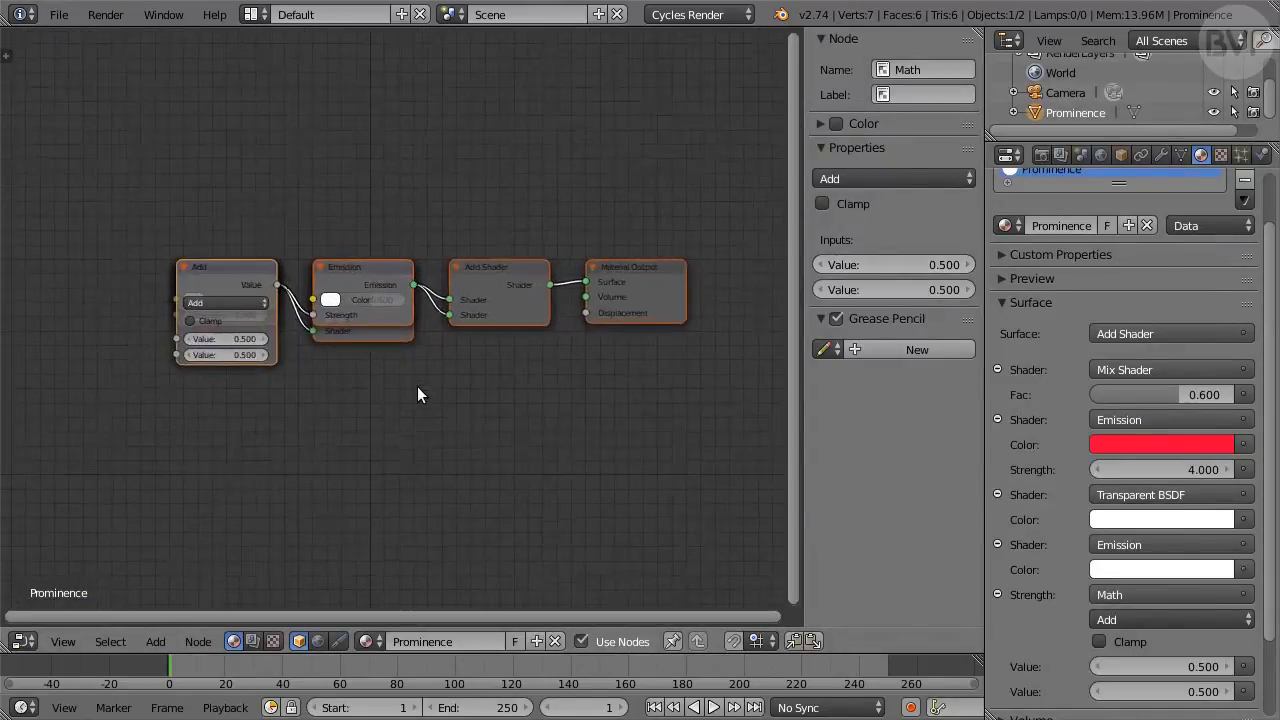
Step: Set the Math node to Multiply by 0.150 and add a Light Path node to feed it
{"action": "left_click_drag", "start_coordinate": [362, 296], "coordinate": [360, 404]}
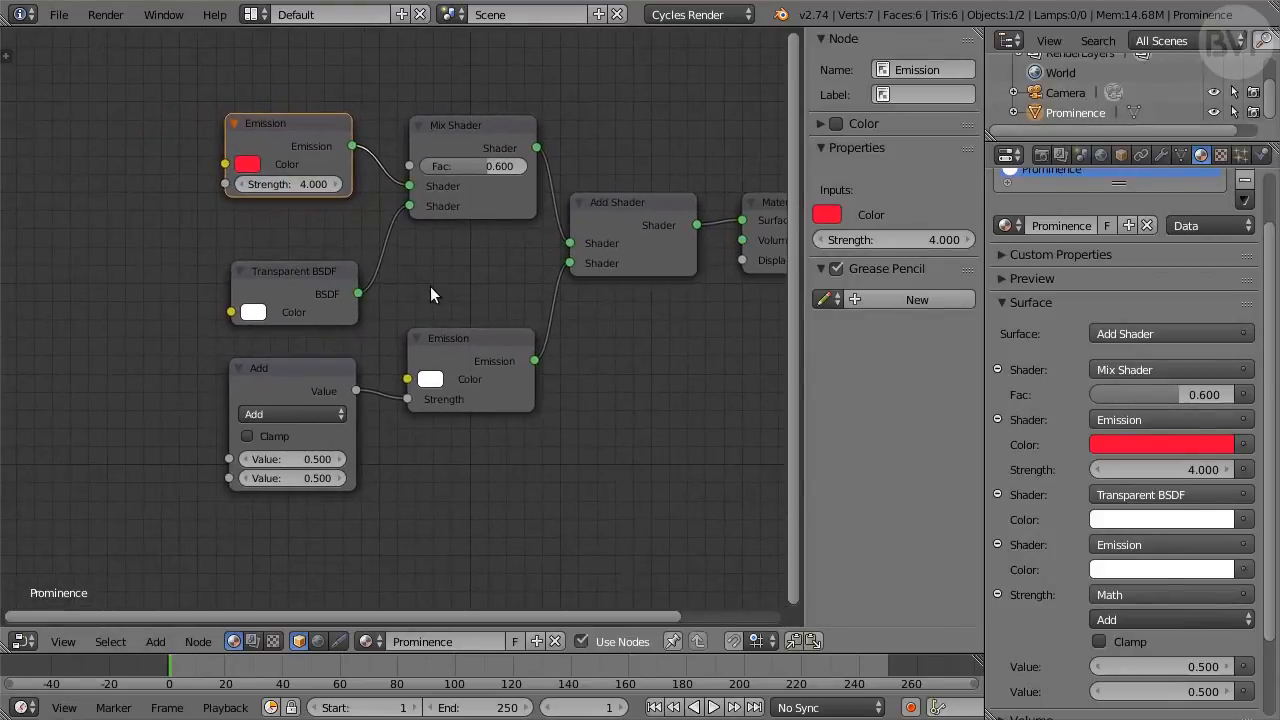
{"action": "left_click", "coordinate": [290, 412]}
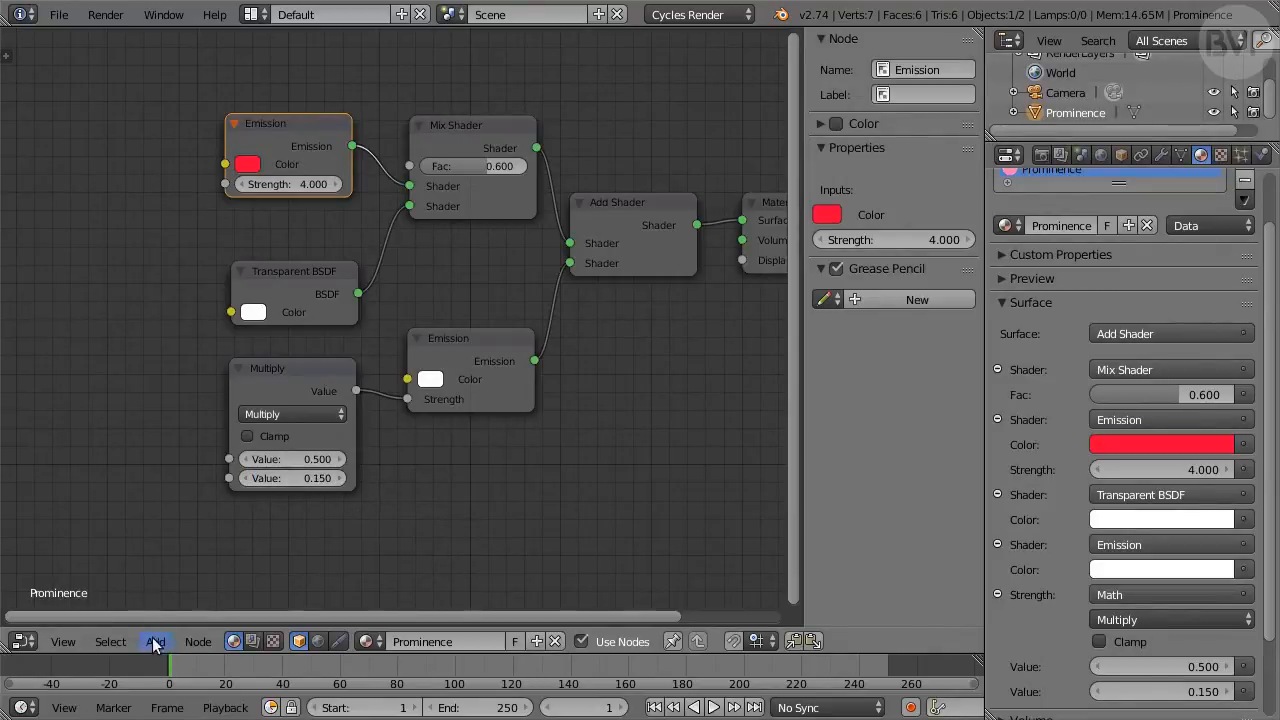
{"action": "left_click", "coordinate": [156, 640]}
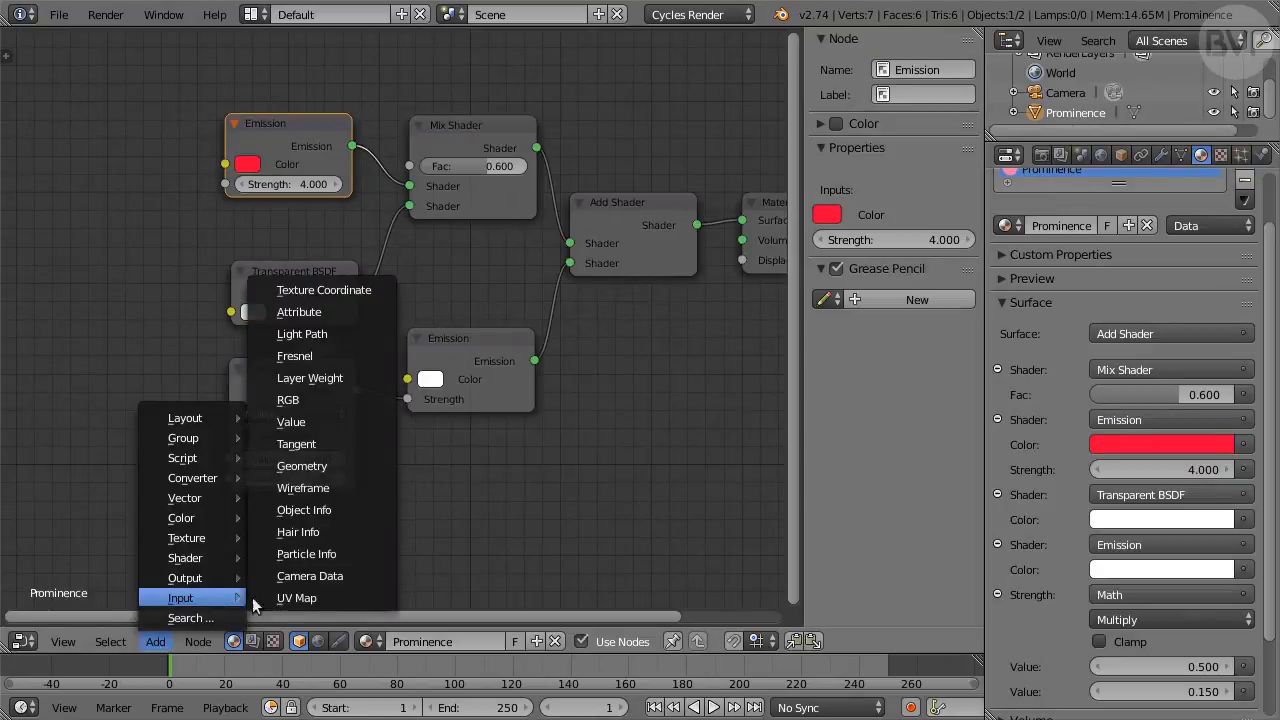
{"action": "mouse_move", "coordinate": [302, 332]}
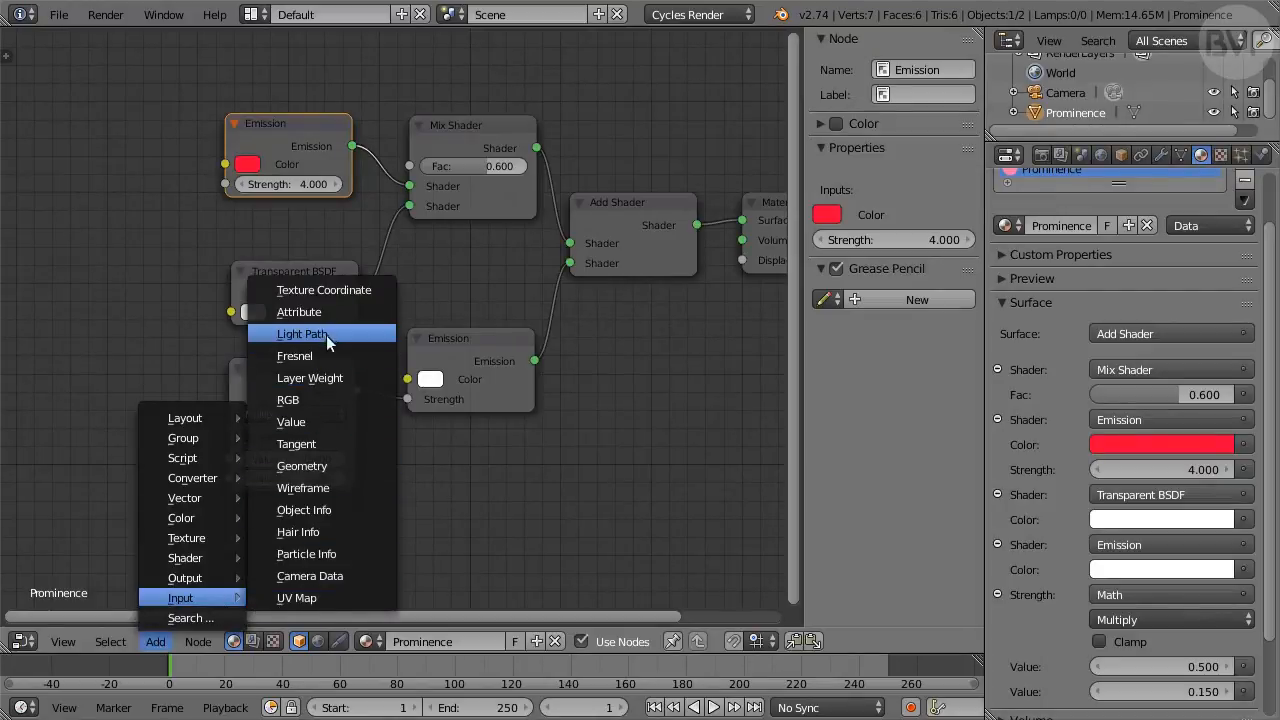
{"action": "left_click", "coordinate": [302, 332]}
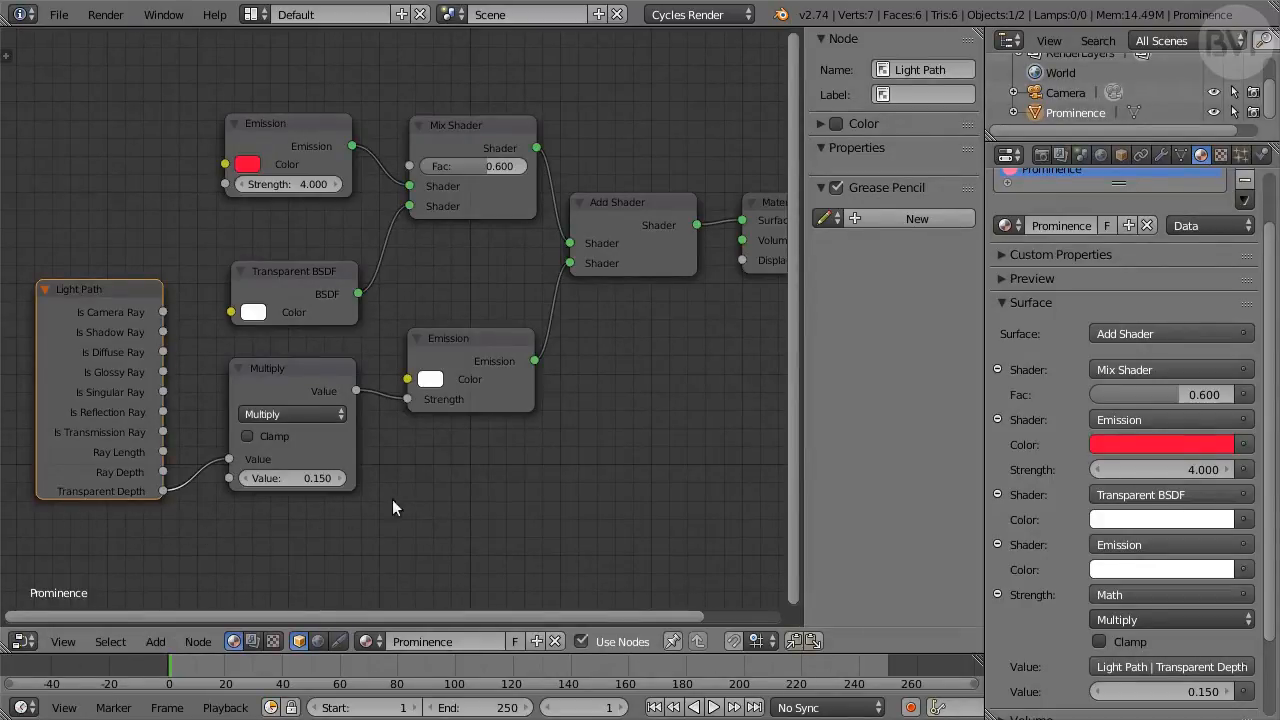
{"action": "mouse_move", "coordinate": [476, 458]}
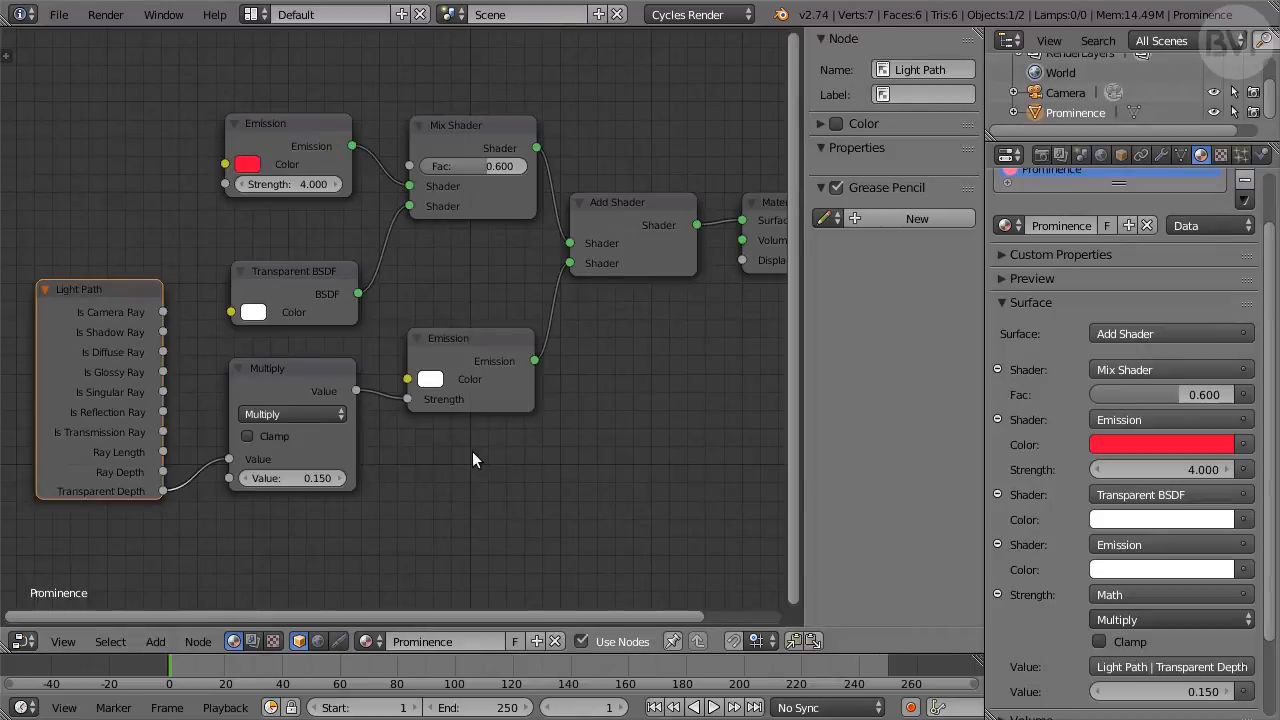
{"action": "mouse_move", "coordinate": [388, 482]}
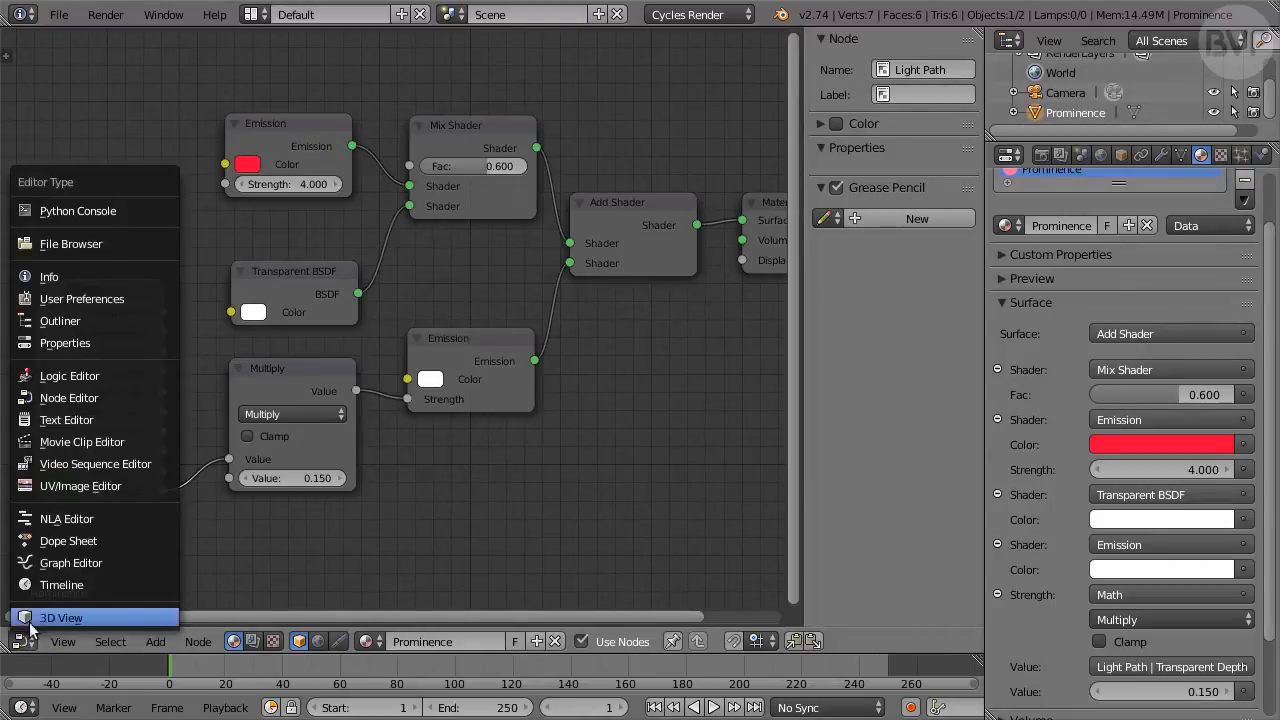
Step: Add a circle mesh with 256 vertices, radius 1 and no fill, aligned to the view
{"action": "left_click", "coordinate": [60, 616]}
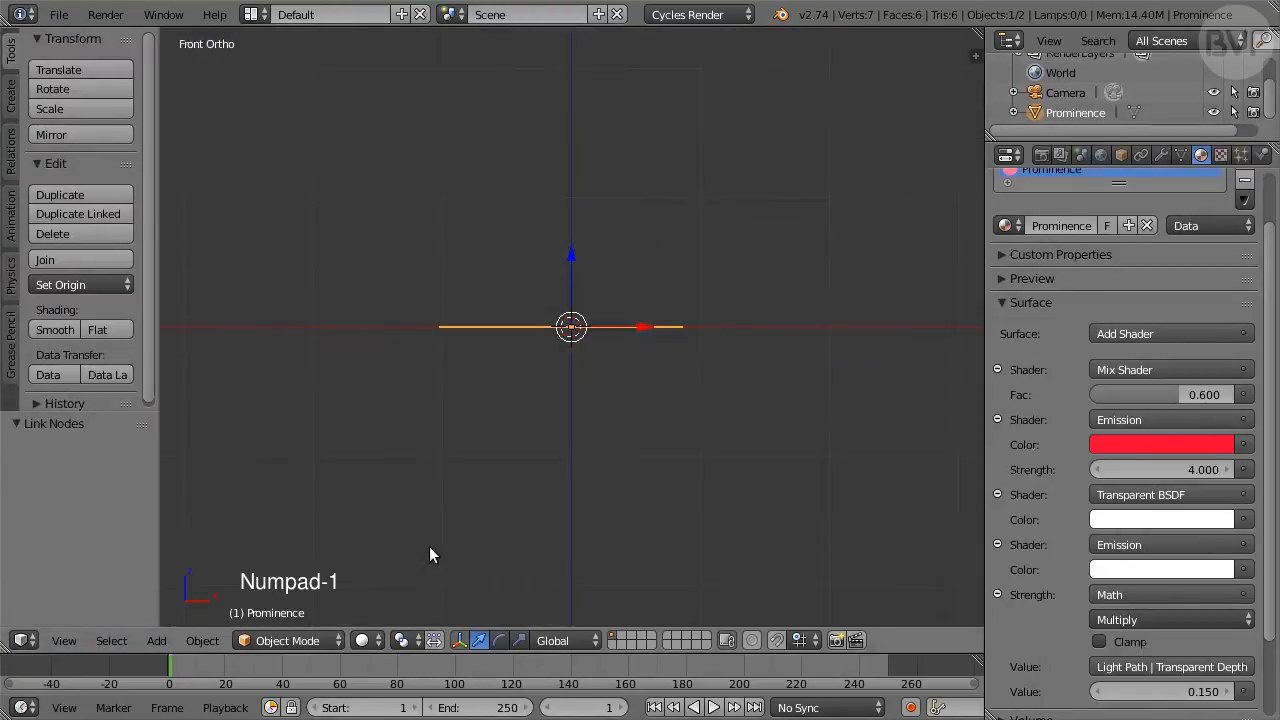
{"action": "left_click", "coordinate": [156, 640]}
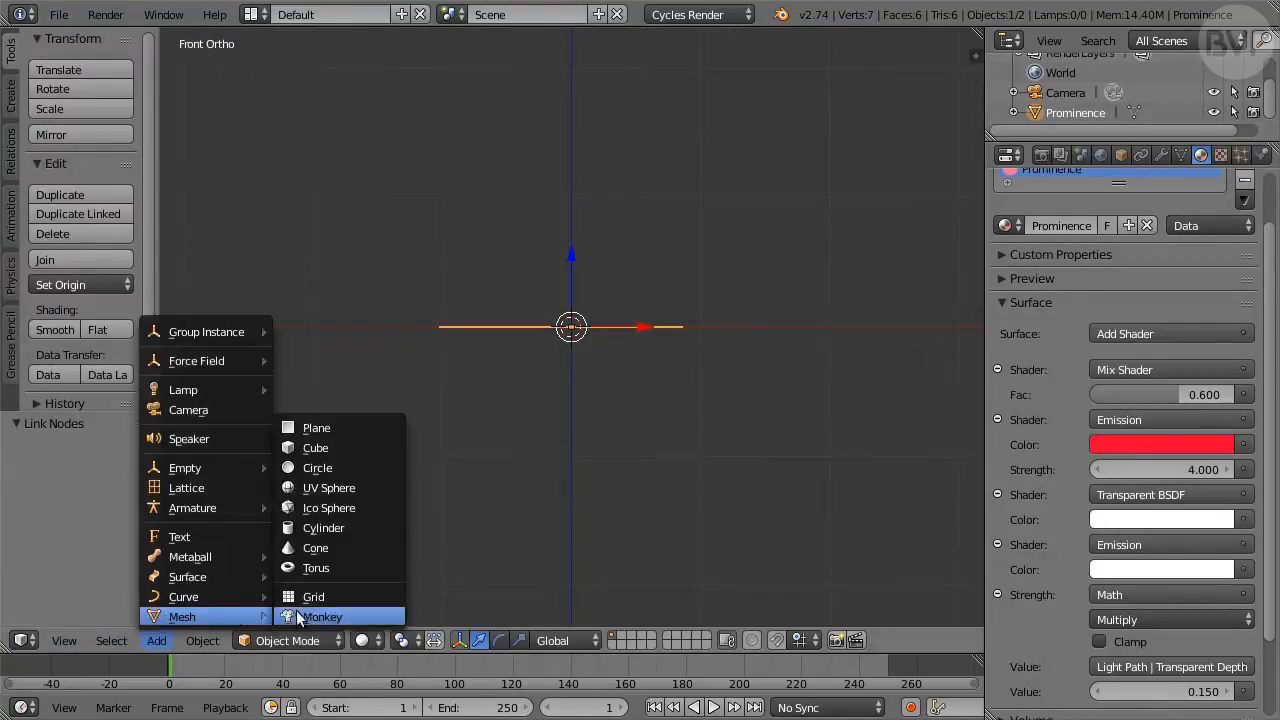
{"action": "left_click", "coordinate": [316, 468]}
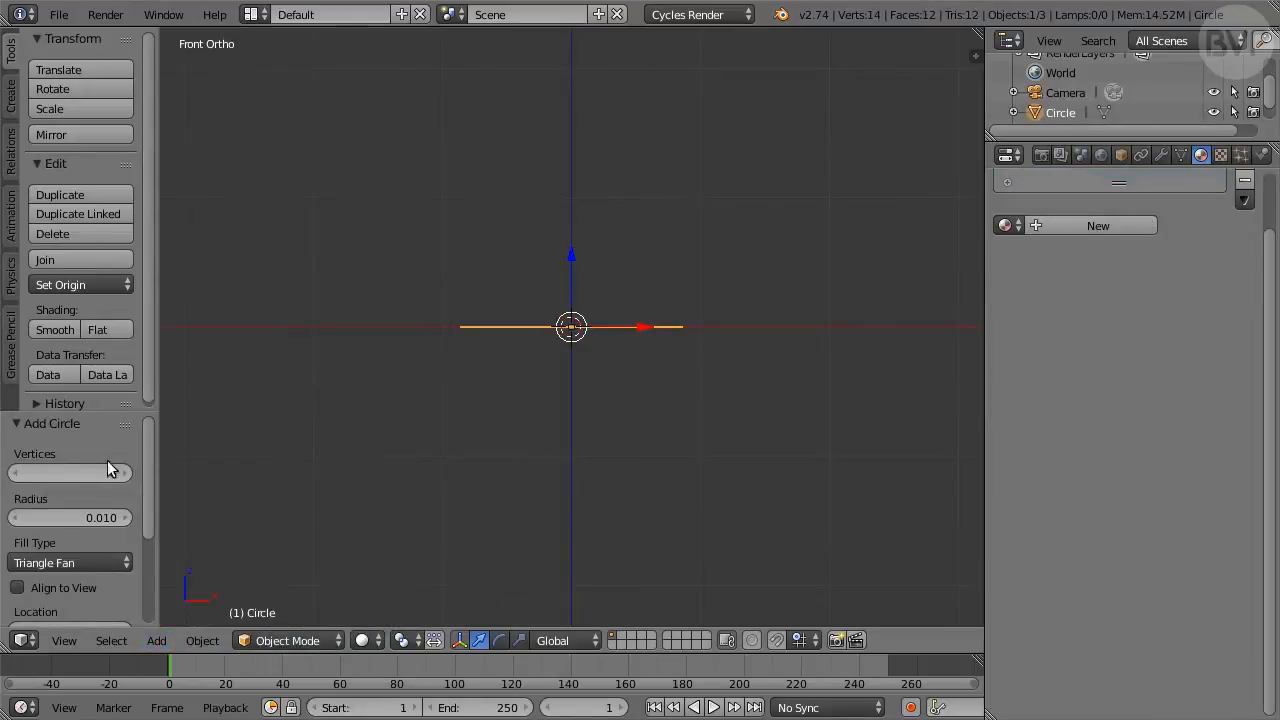
{"action": "left_click", "coordinate": [70, 472]}
{"action": "type", "text": "256"}
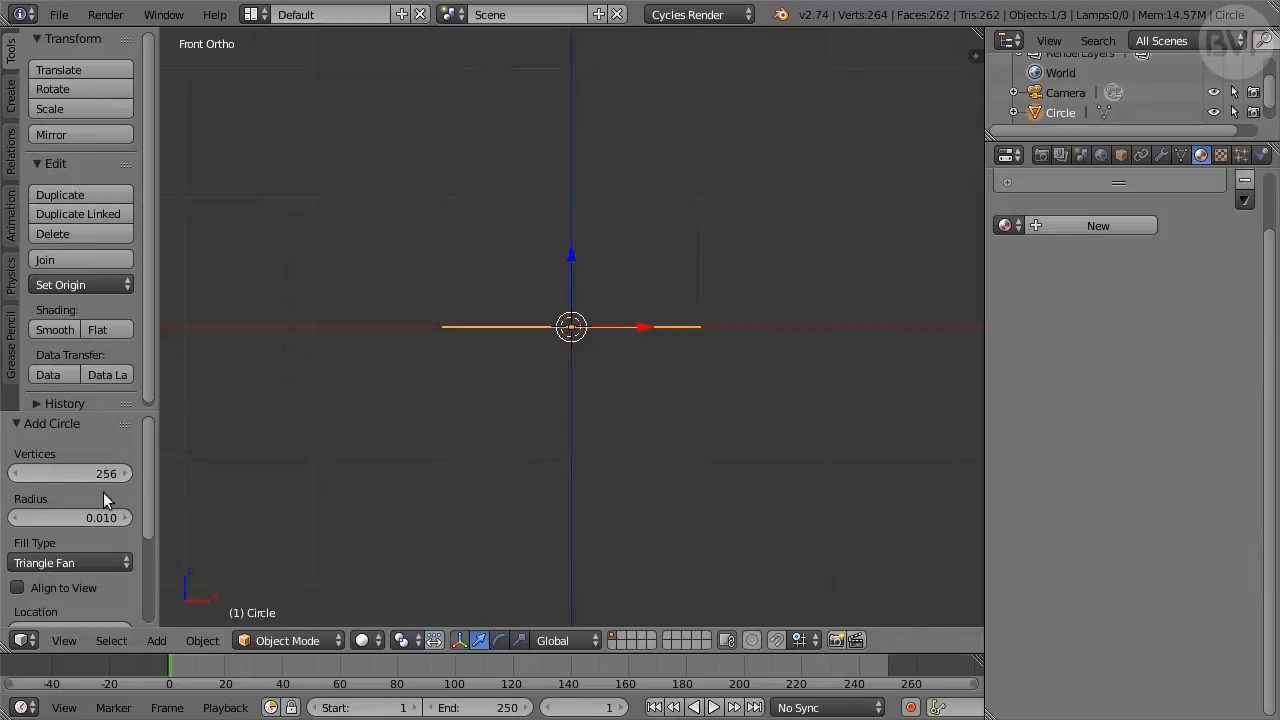
{"action": "left_click", "coordinate": [70, 516]}
{"action": "type", "text": "1.000"}
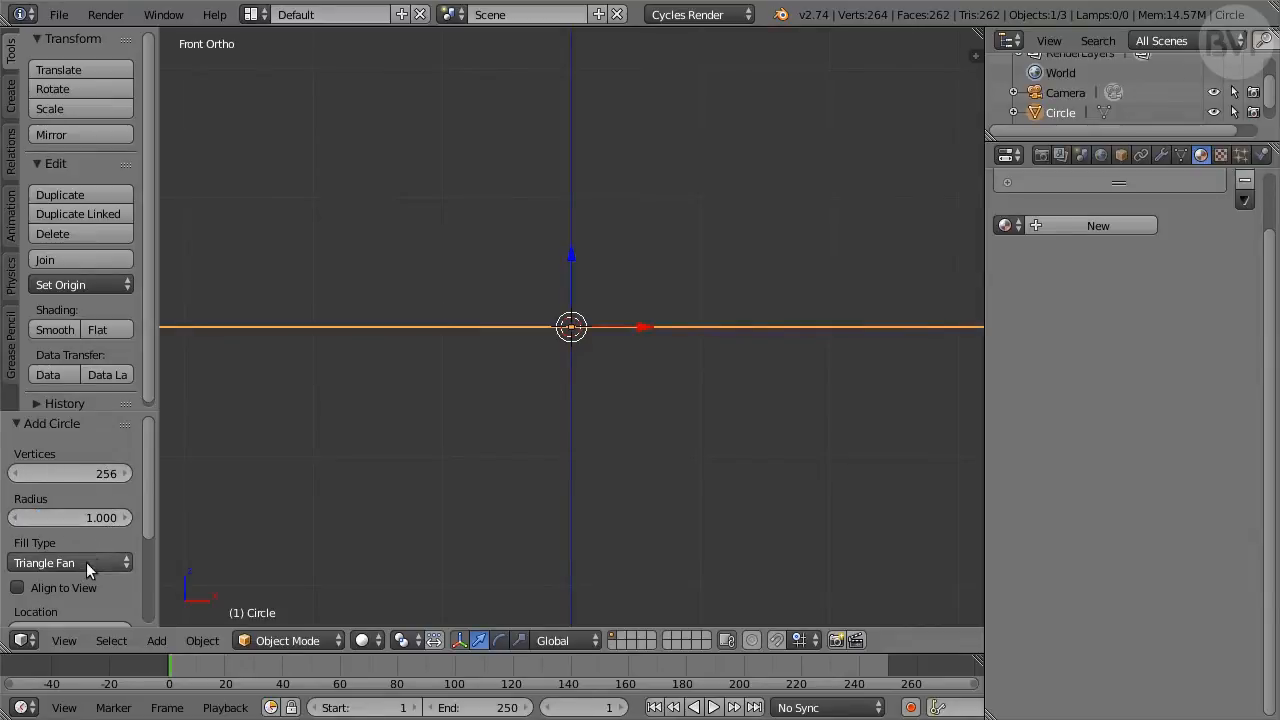
{"action": "left_click", "coordinate": [70, 562]}
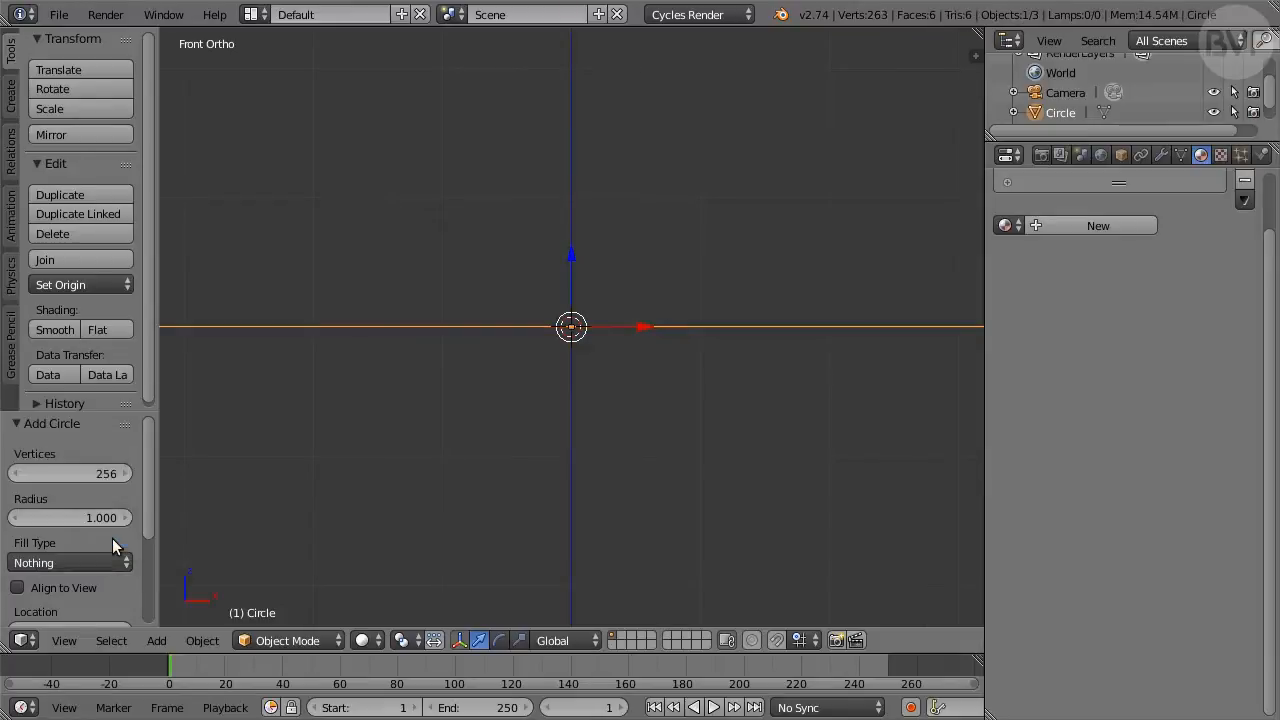
{"action": "left_click", "coordinate": [16, 588]}
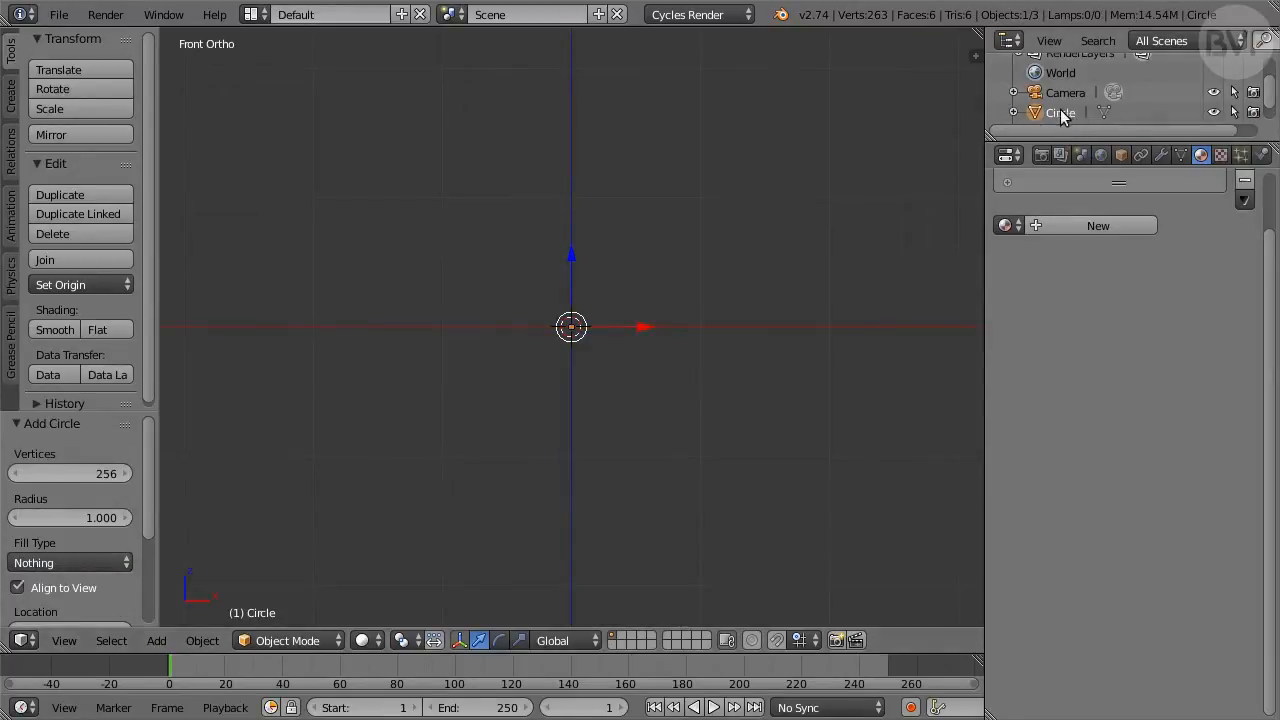
Step: Rename the new circle to SunDisk in the Outliner
{"action": "double_click", "coordinate": [1060, 112]}
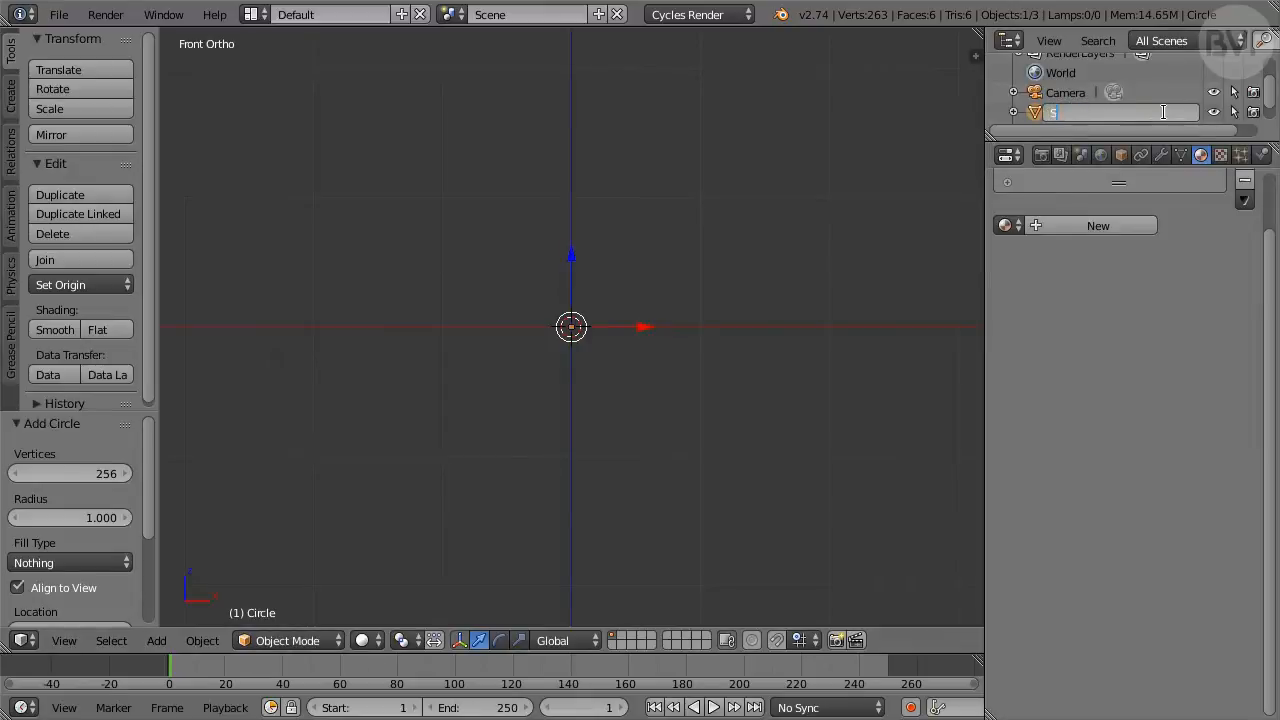
{"action": "type", "text": "SunDisk"}
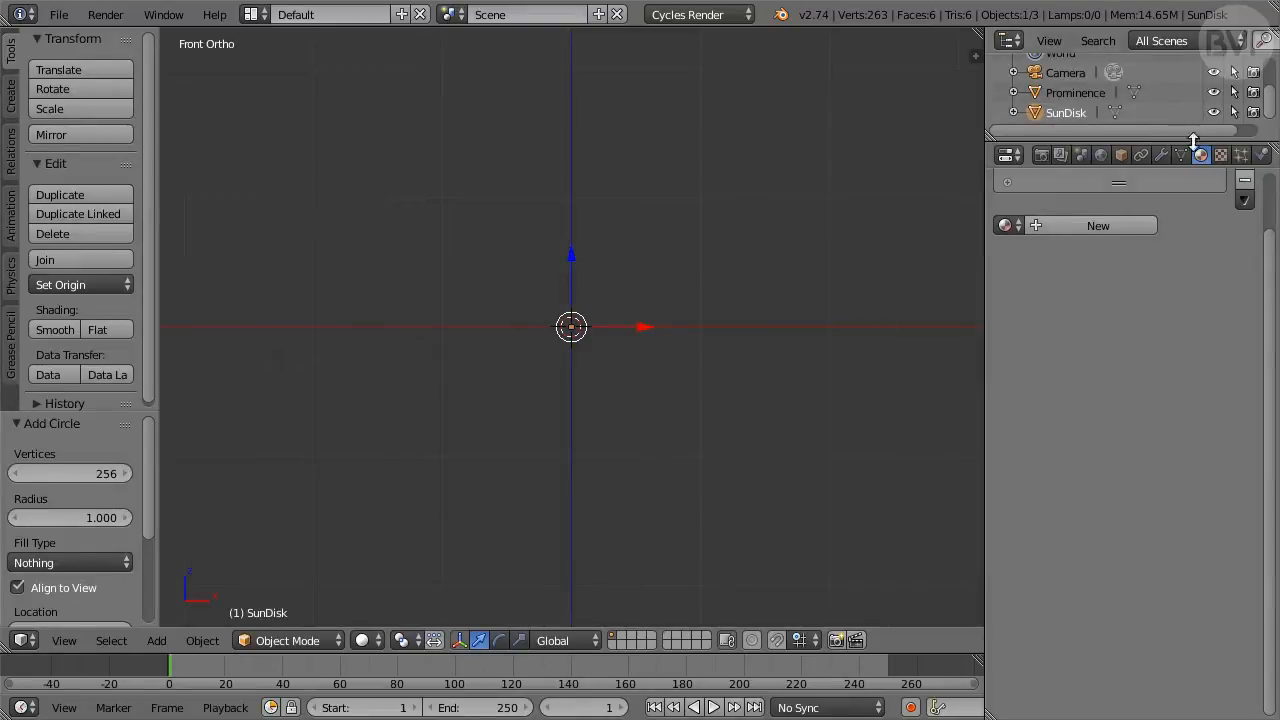
Step: Create a new material for SunDisk with an Emission surface shader, white at strength 1
{"action": "left_click", "coordinate": [1096, 224]}
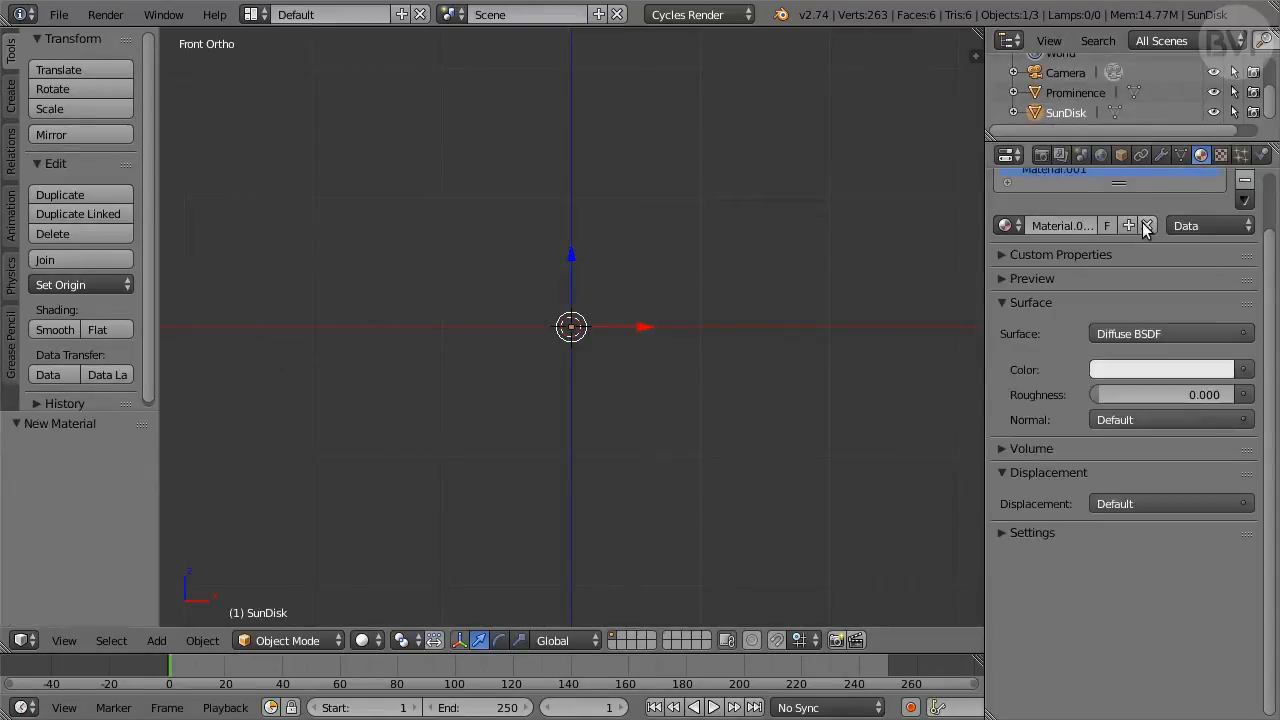
{"action": "left_click", "coordinate": [1170, 332]}
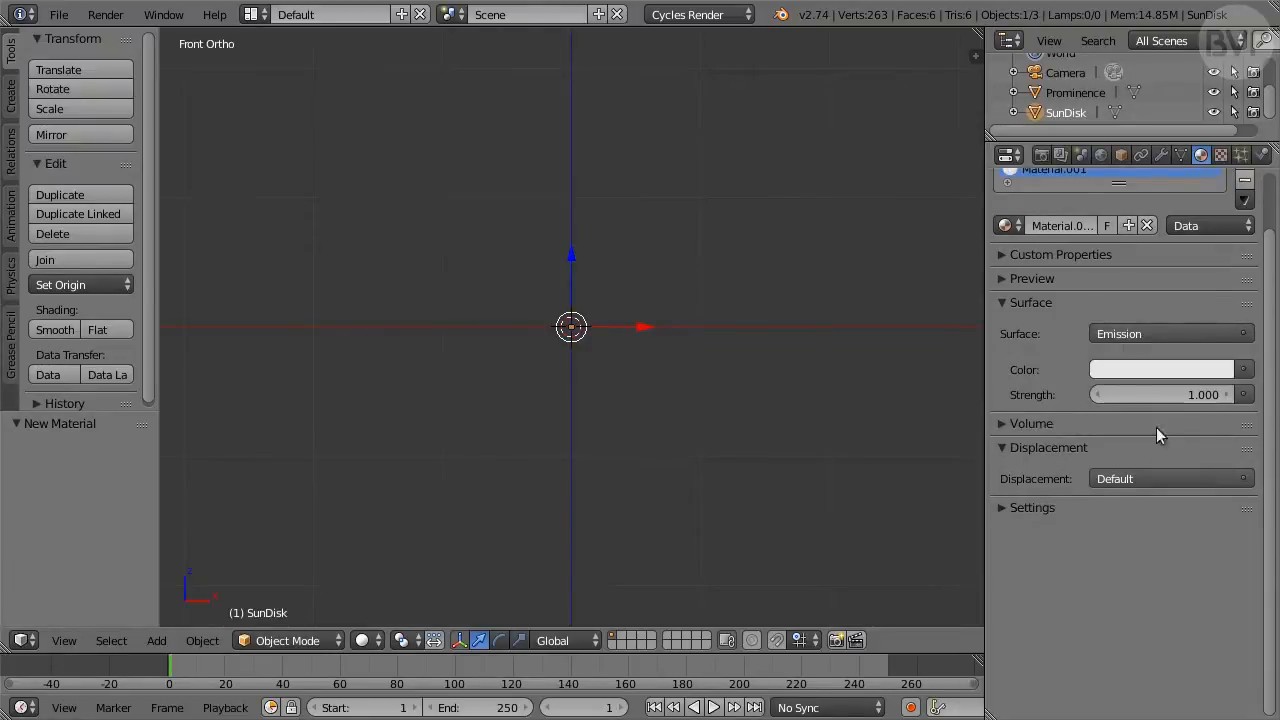
{"action": "left_click", "coordinate": [1162, 368]}
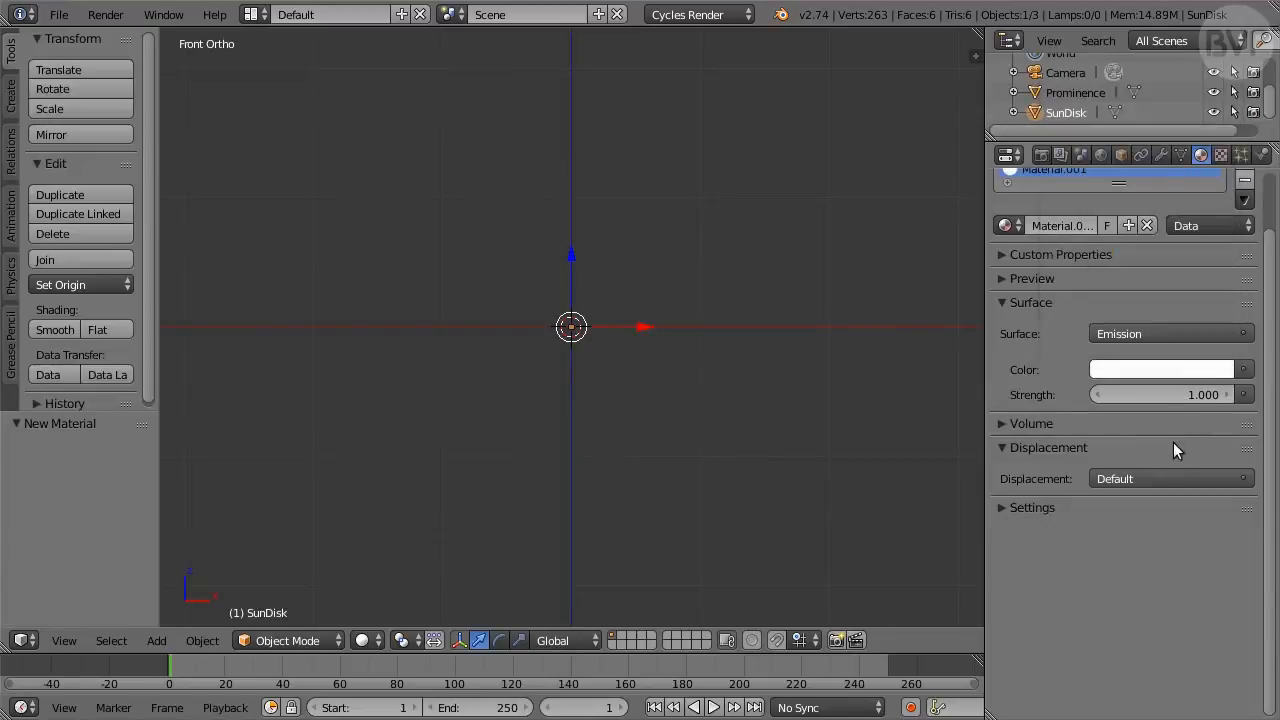
{"action": "mouse_move", "coordinate": [730, 390]}
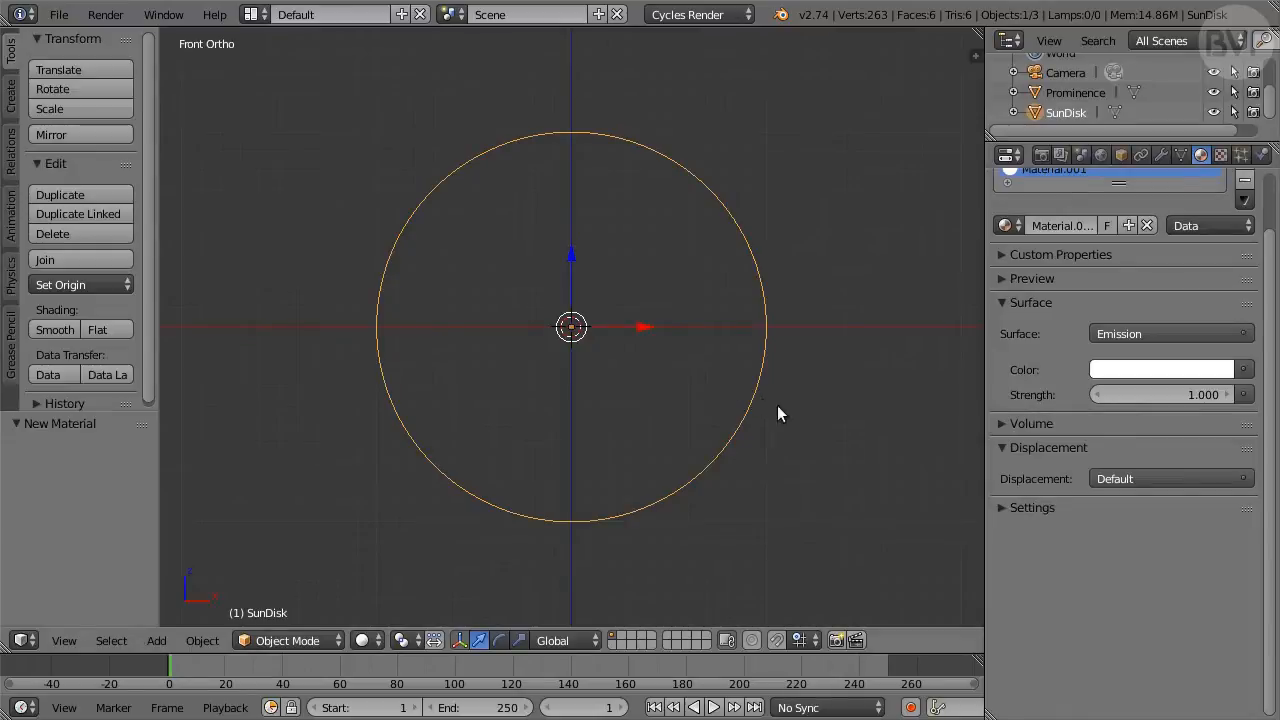
Step: Duplicate SunDisk with Shift+D and name the copy SunEmitter
{"action": "key", "text": "shift+d"}
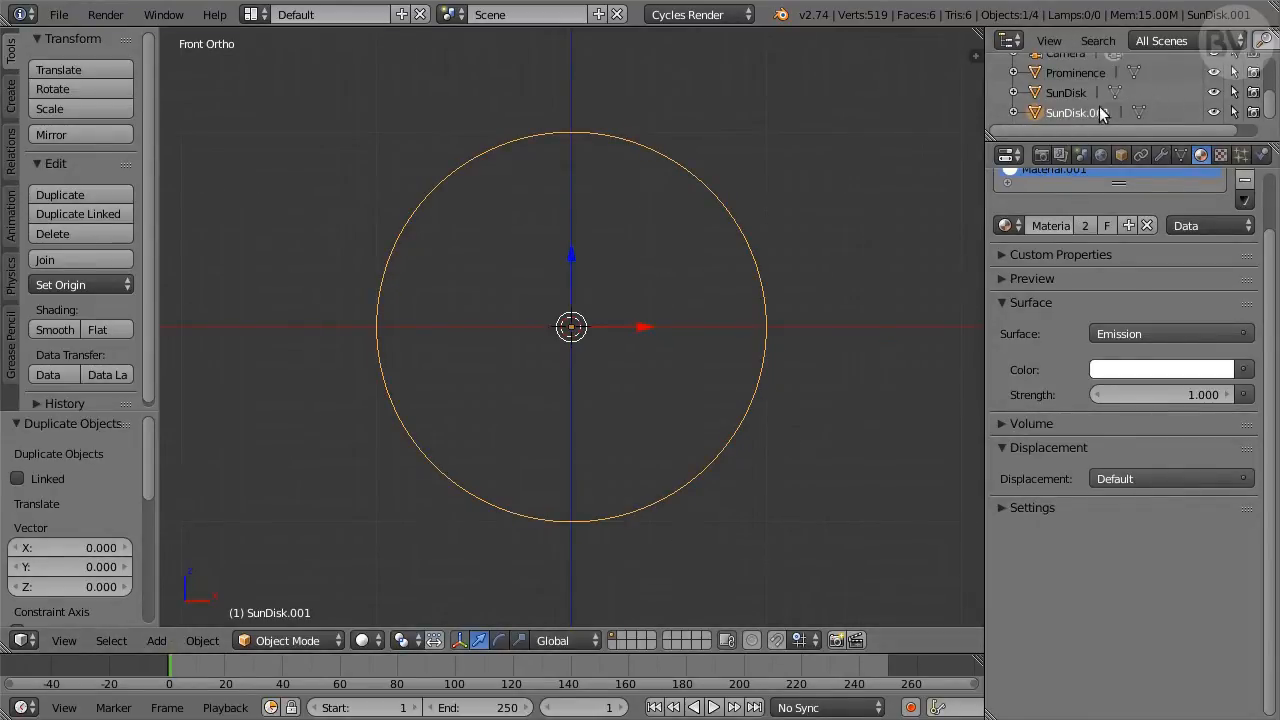
{"action": "double_click", "coordinate": [1072, 112]}
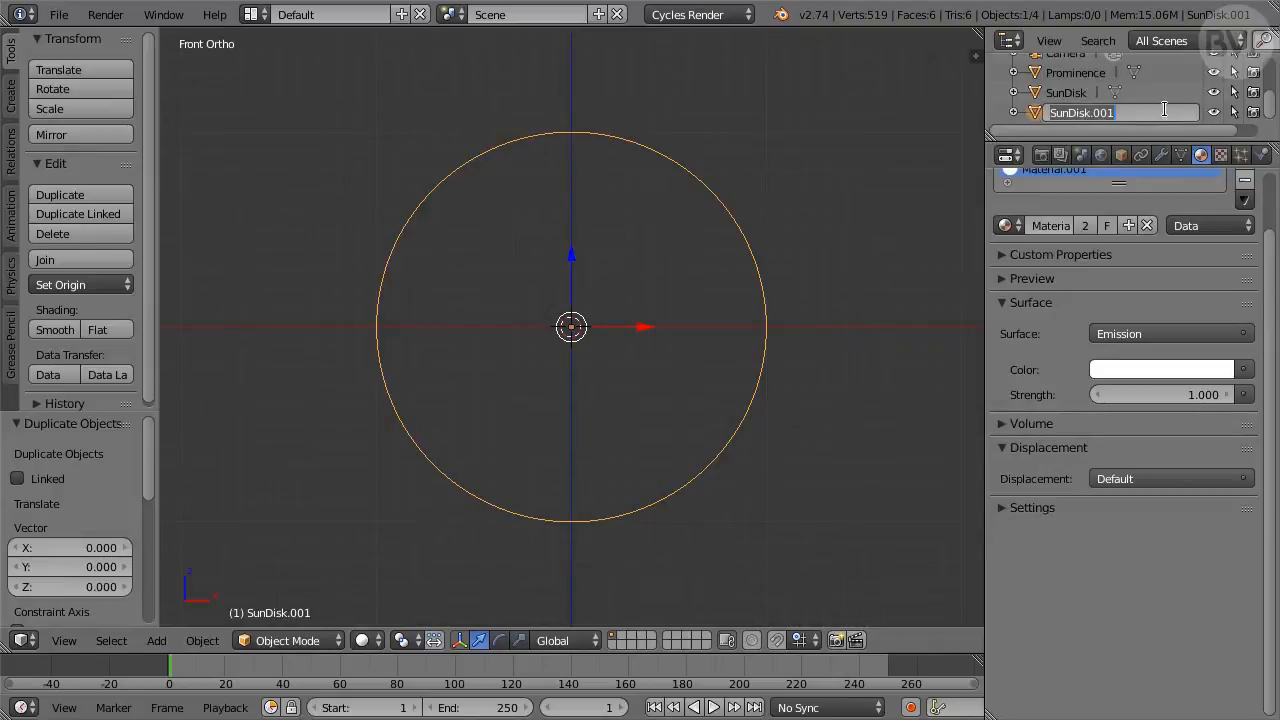
{"action": "type", "text": "SunEmitter"}
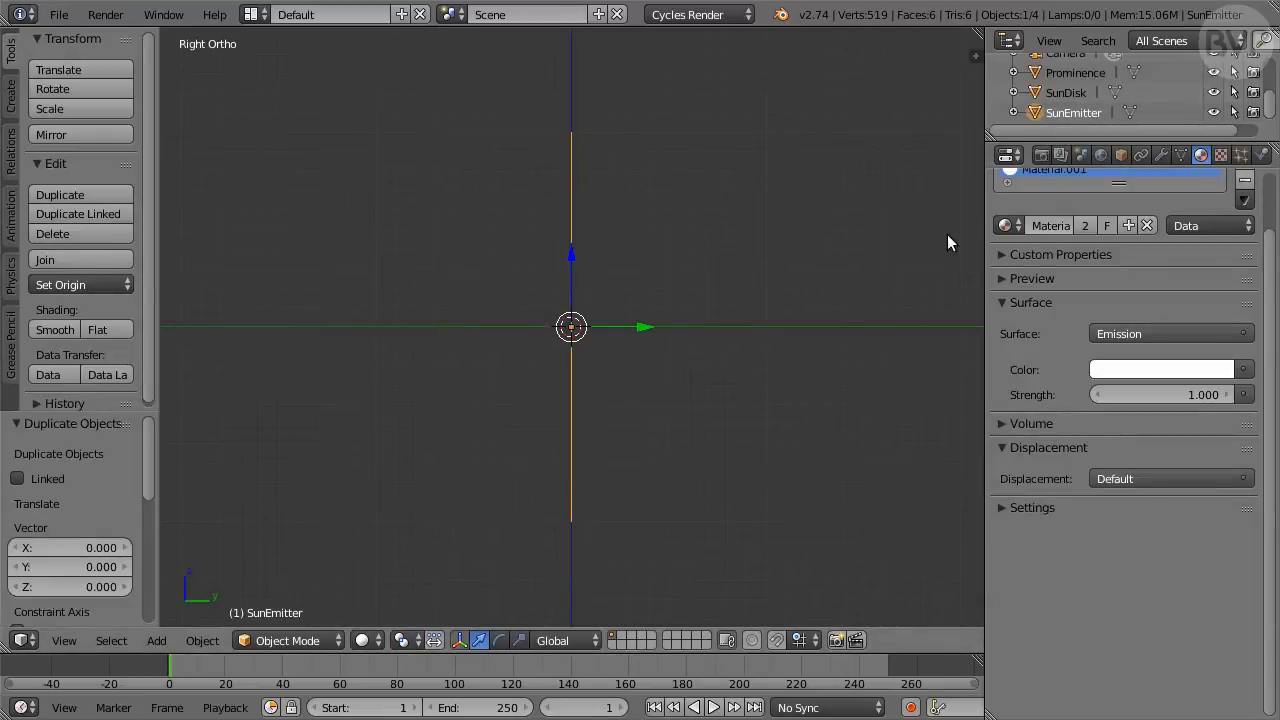
Step: Extrude the SunEmitter ring into a band and add edge loops around it
{"action": "key", "text": "Tab"}
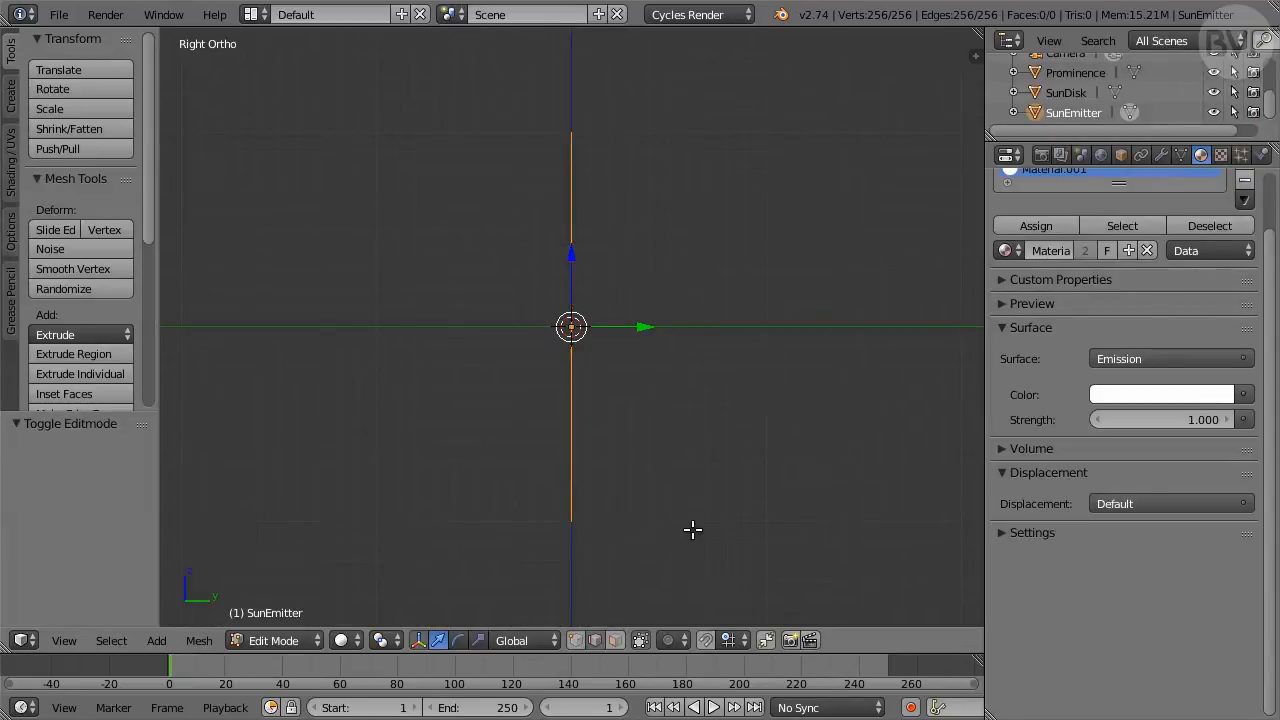
{"action": "key", "text": "E"}
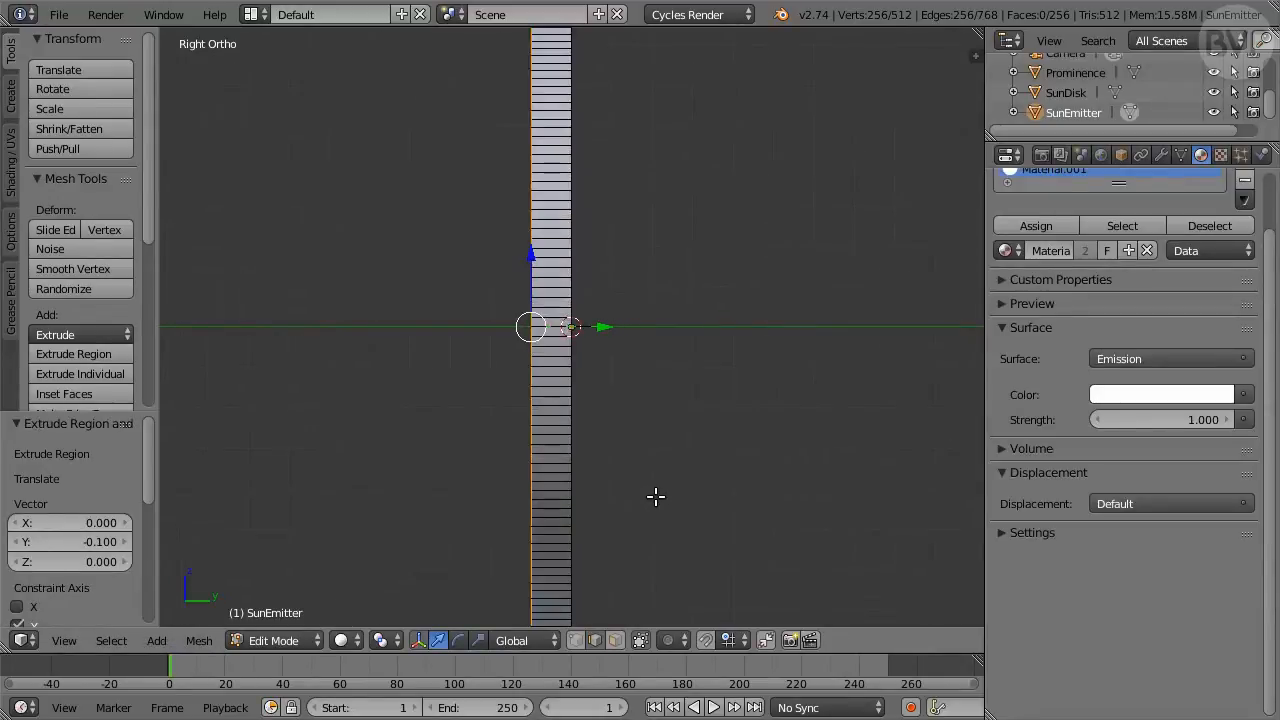
{"action": "key", "text": "ctrl+r"}
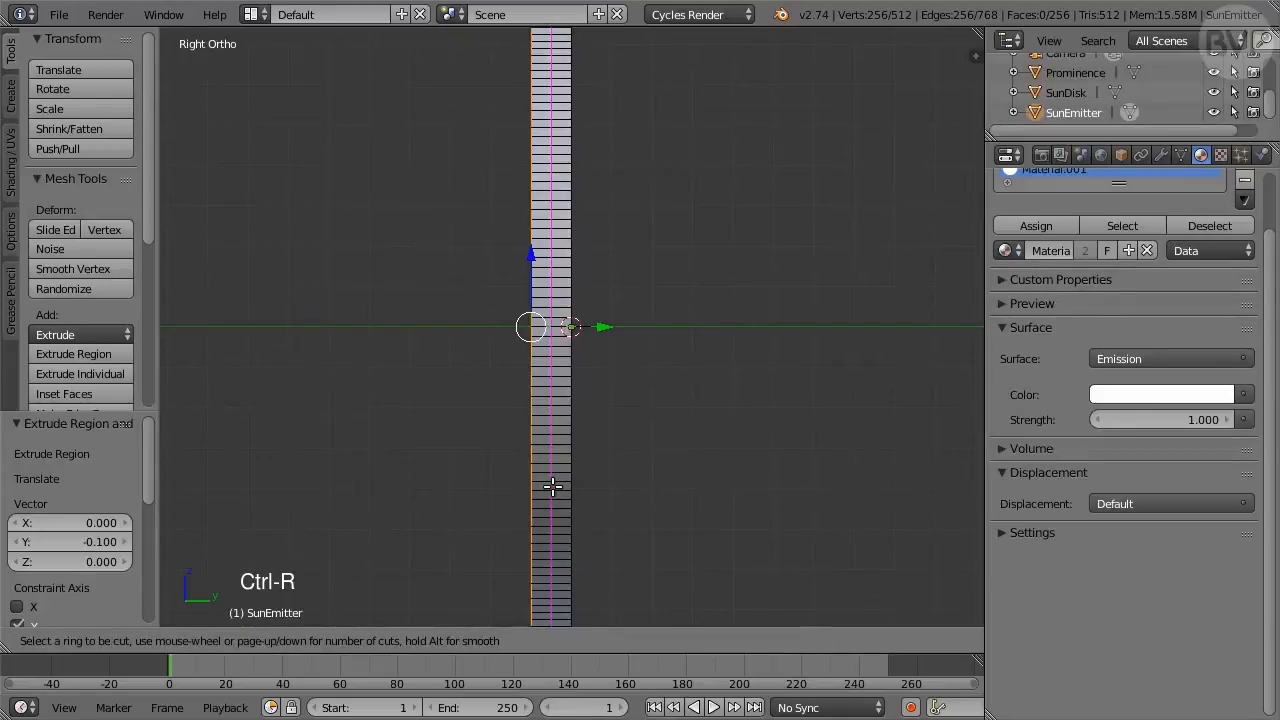
{"action": "scroll", "scroll_direction": "up", "scroll_amount": 3}
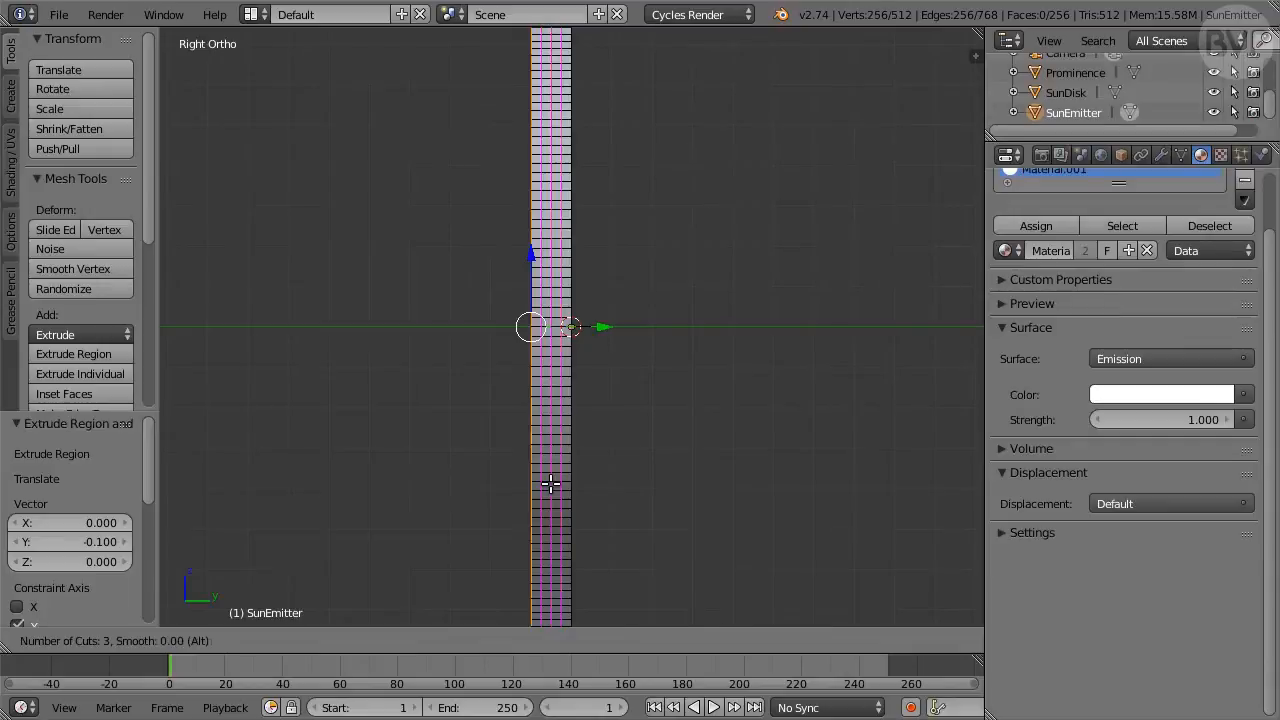
Step: Randomize all the ring's vertices by an amount of 0.010 and leave Edit Mode
{"action": "key", "text": "a"}
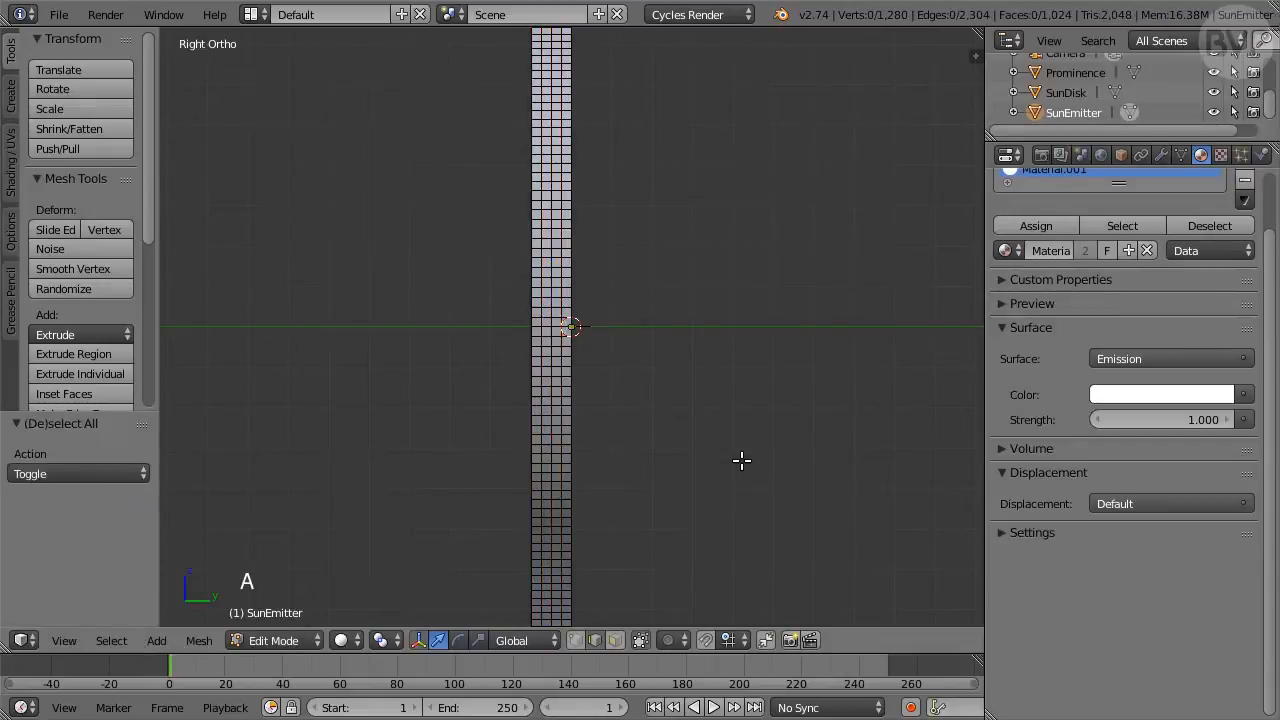
{"action": "key", "text": "a"}
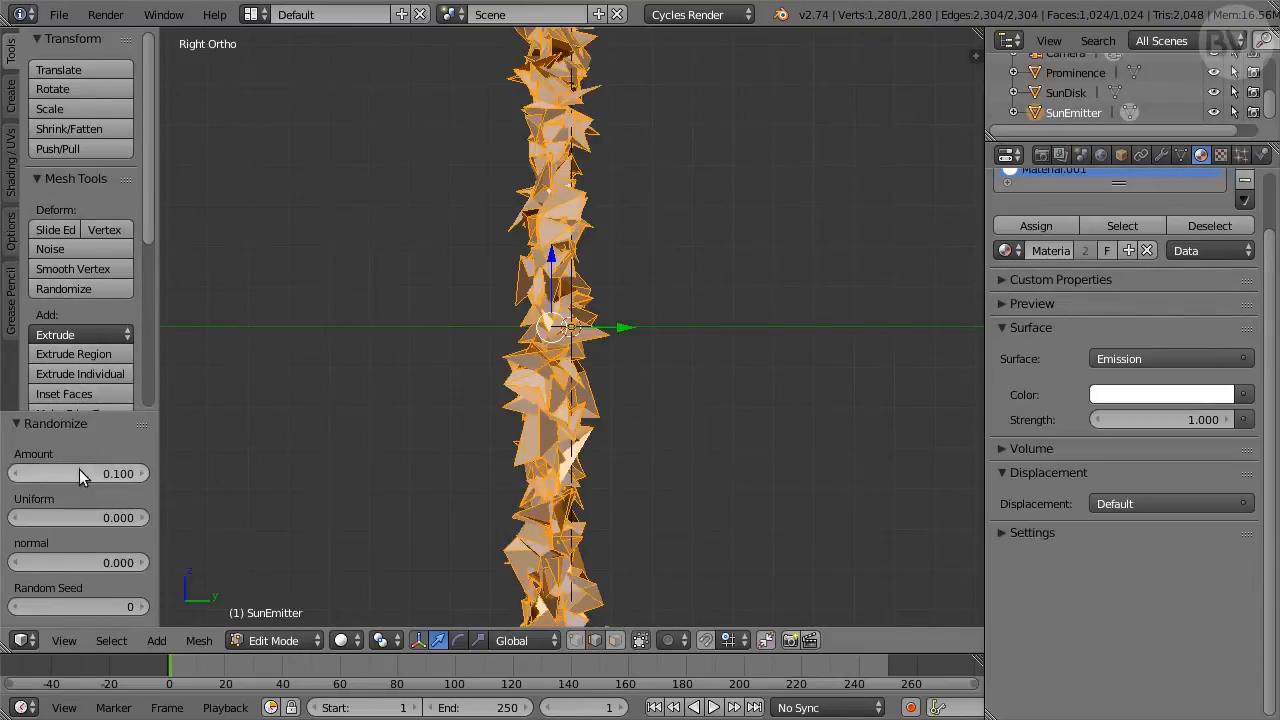
{"action": "left_click", "coordinate": [78, 472]}
{"action": "type", "text": "0.010"}
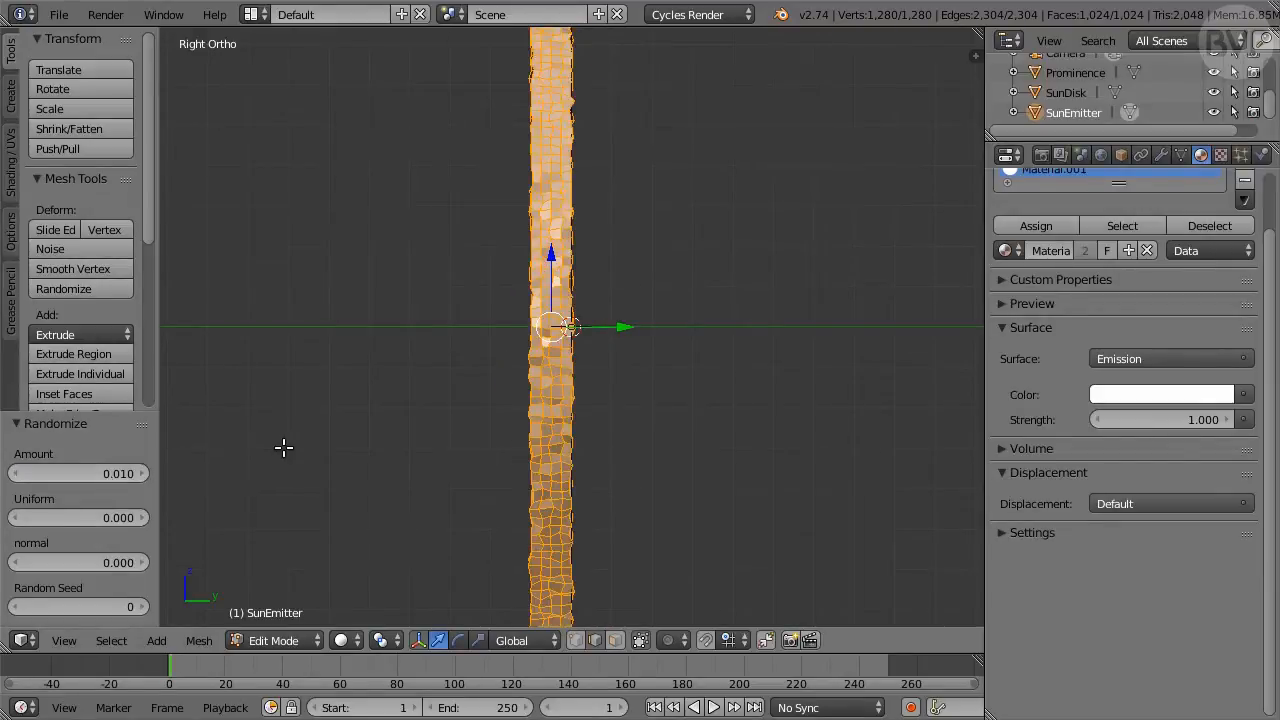
{"action": "key", "text": "Tab"}
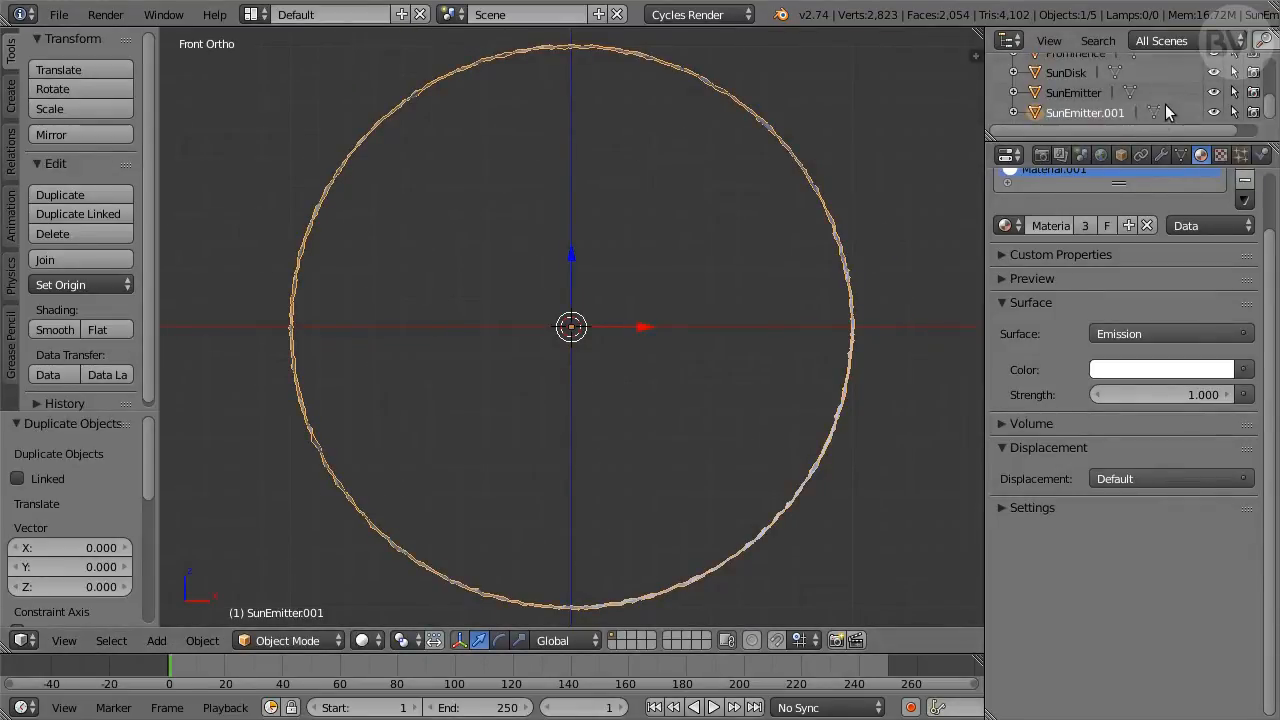
Step: Name the copy SunInnerLimit, enable Collision physics and scale its mesh to 0.99
{"action": "double_click", "coordinate": [1088, 112]}
{"action": "type", "text": "SunInnerLimit"}
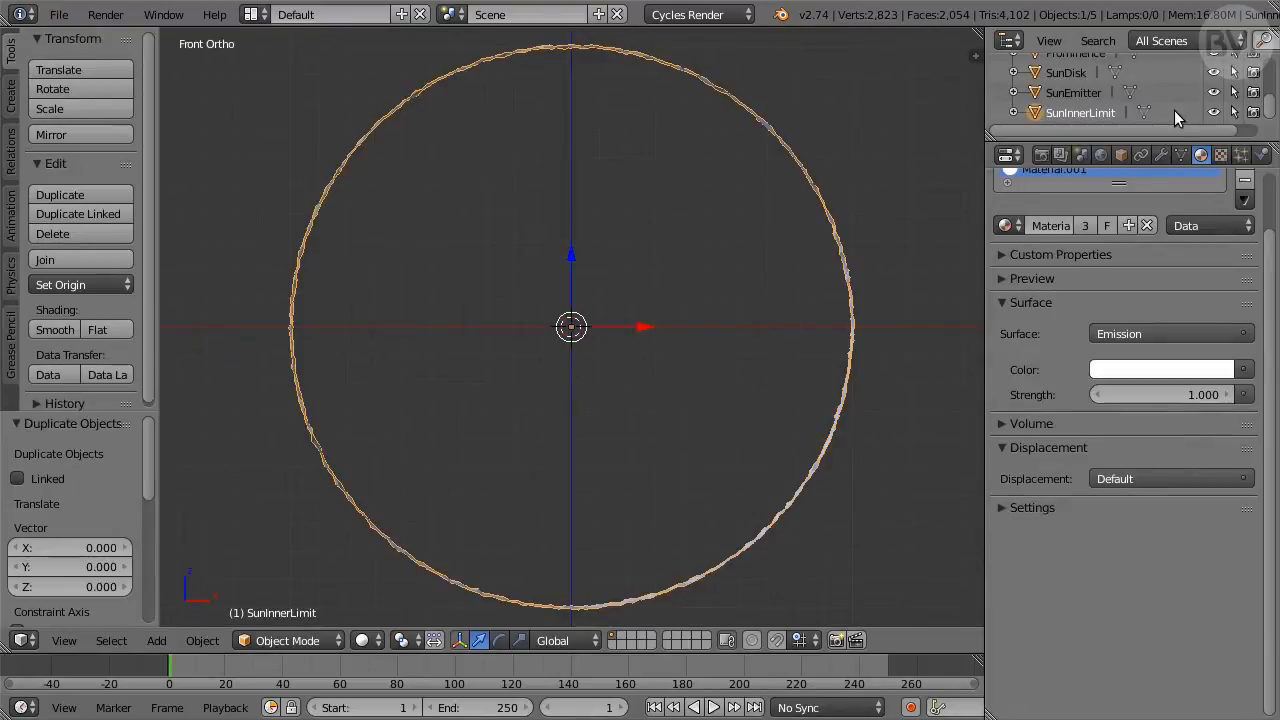
{"action": "left_click", "coordinate": [1264, 156]}
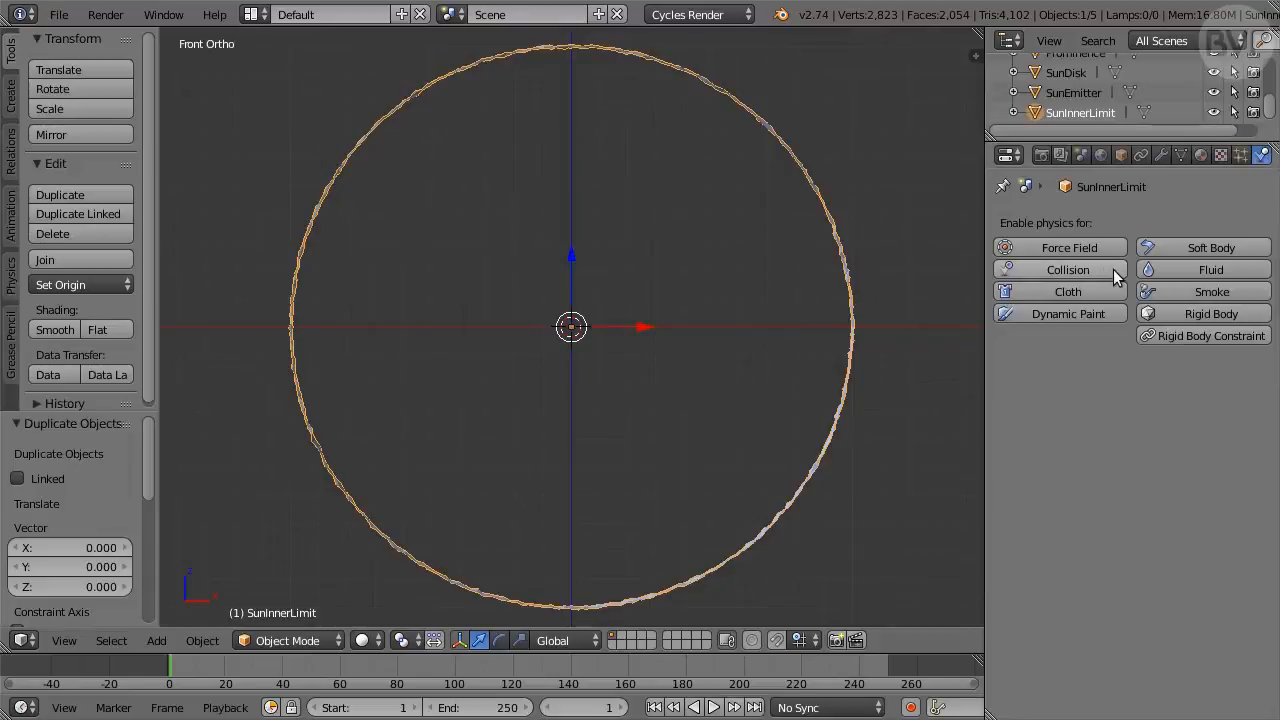
{"action": "left_click", "coordinate": [1068, 268]}
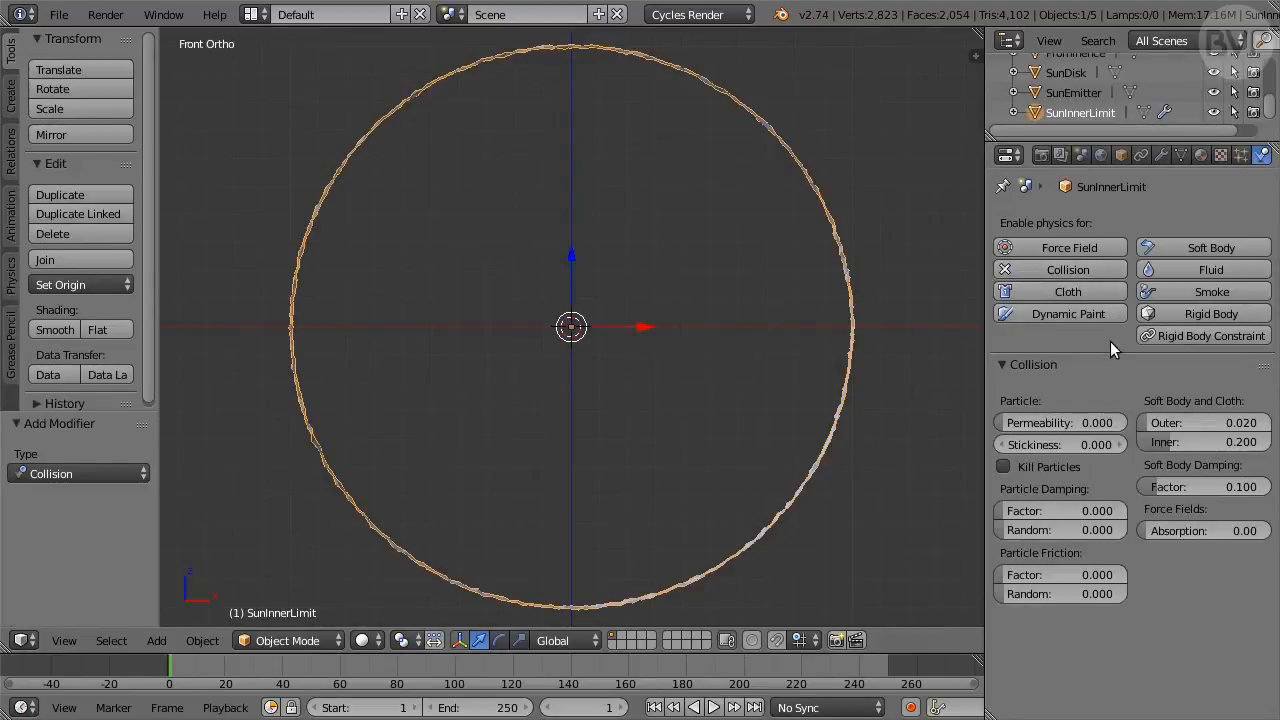
{"action": "key", "text": "Tab"}
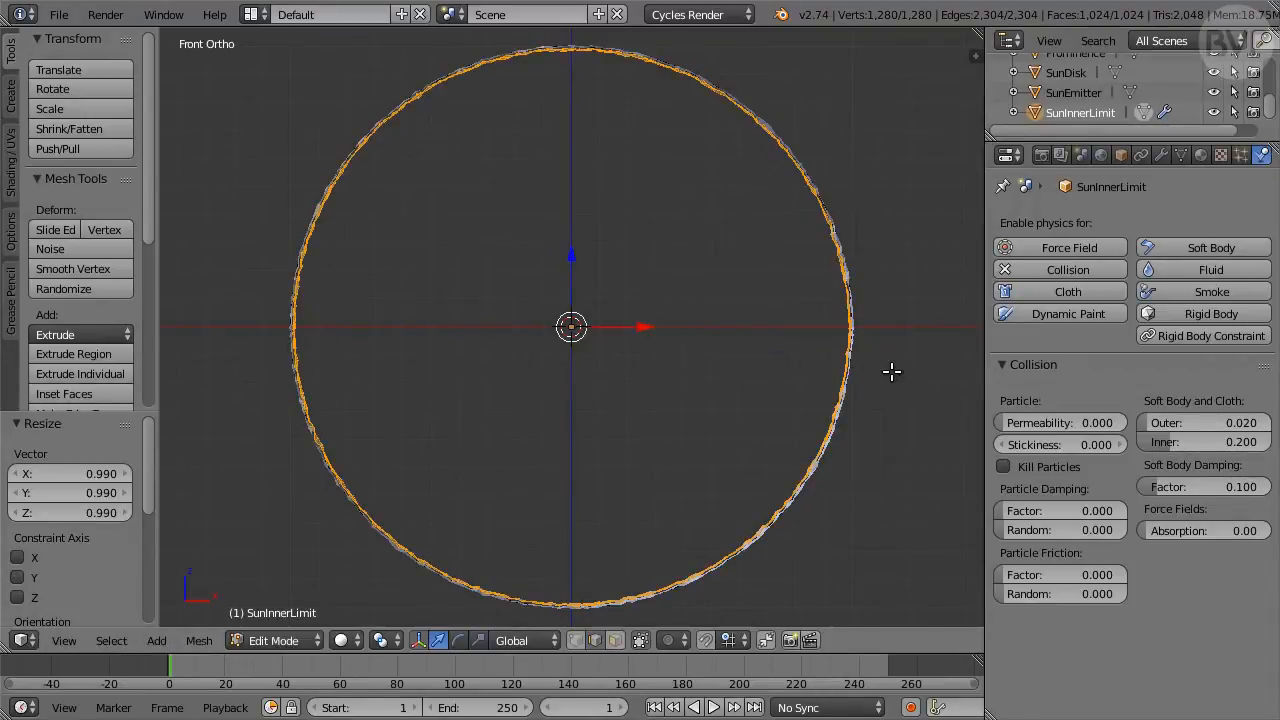
{"action": "key", "text": "Tab"}
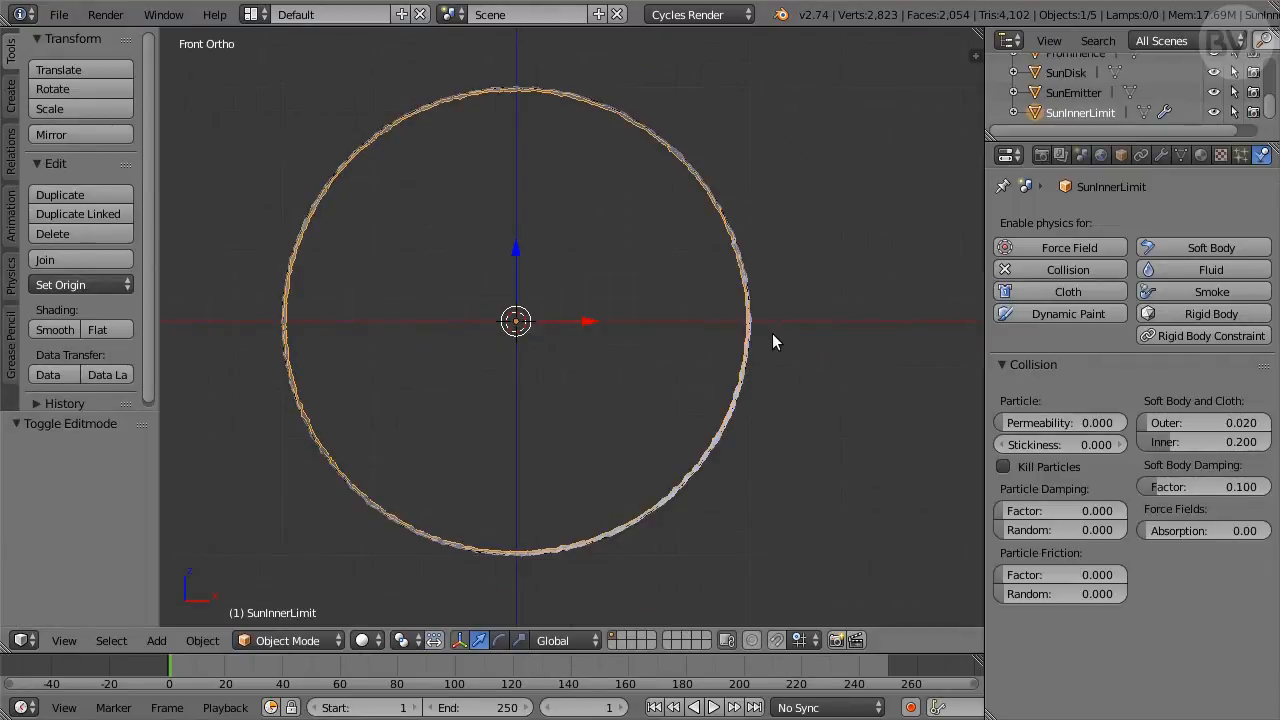
{"action": "mouse_move", "coordinate": [848, 362]}
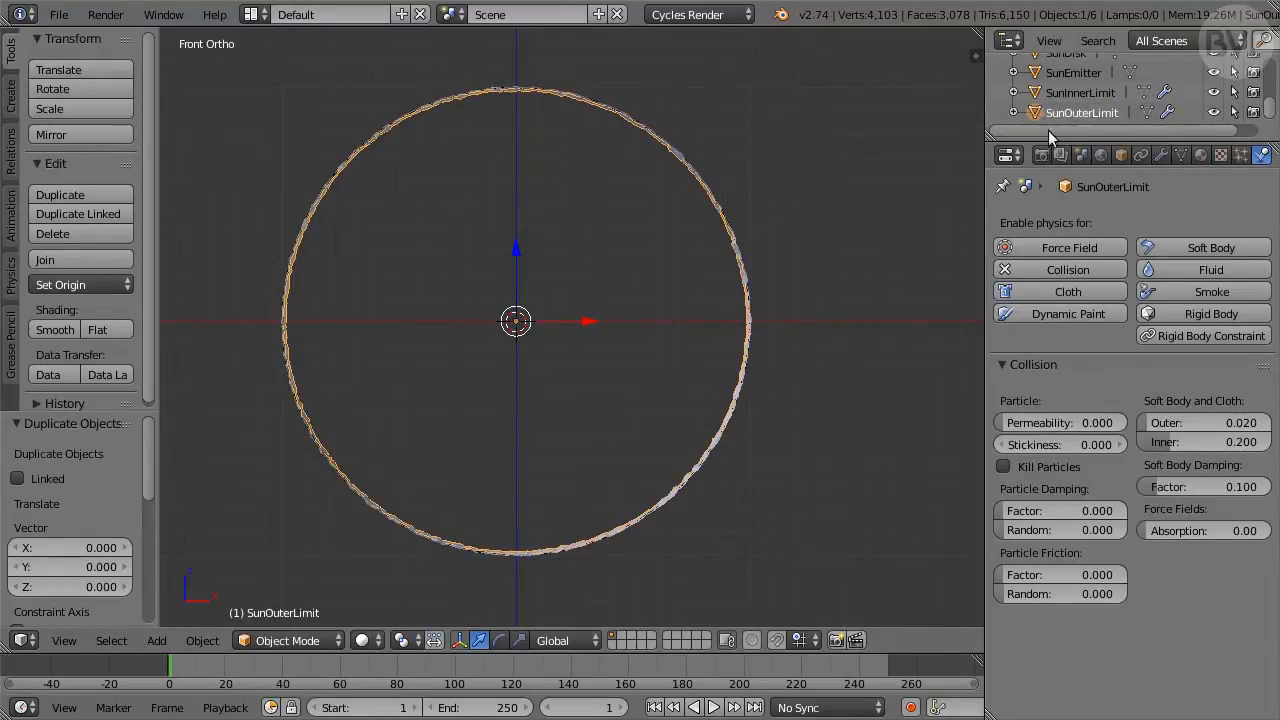
Step: Flip SunOuterLimit's normals, scale it by 1.06 and randomize its vertices by 0.010
{"action": "key", "text": "Tab"}
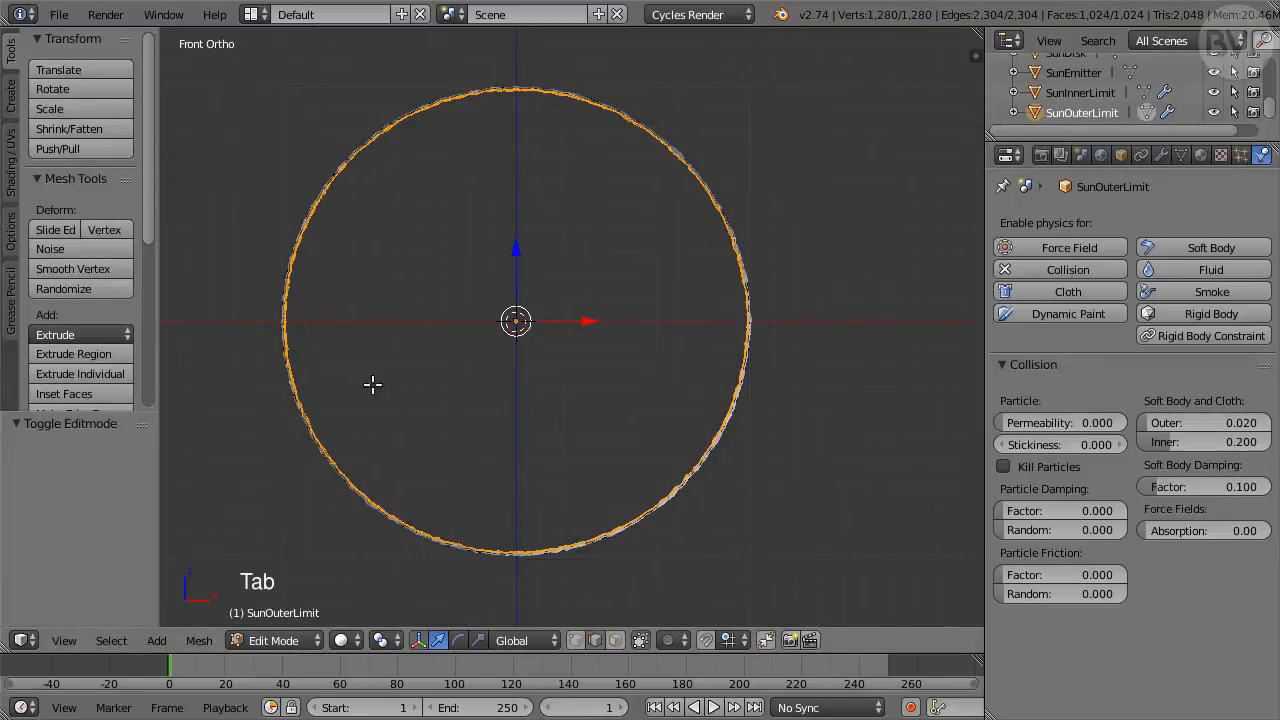
{"action": "left_click", "coordinate": [198, 640]}
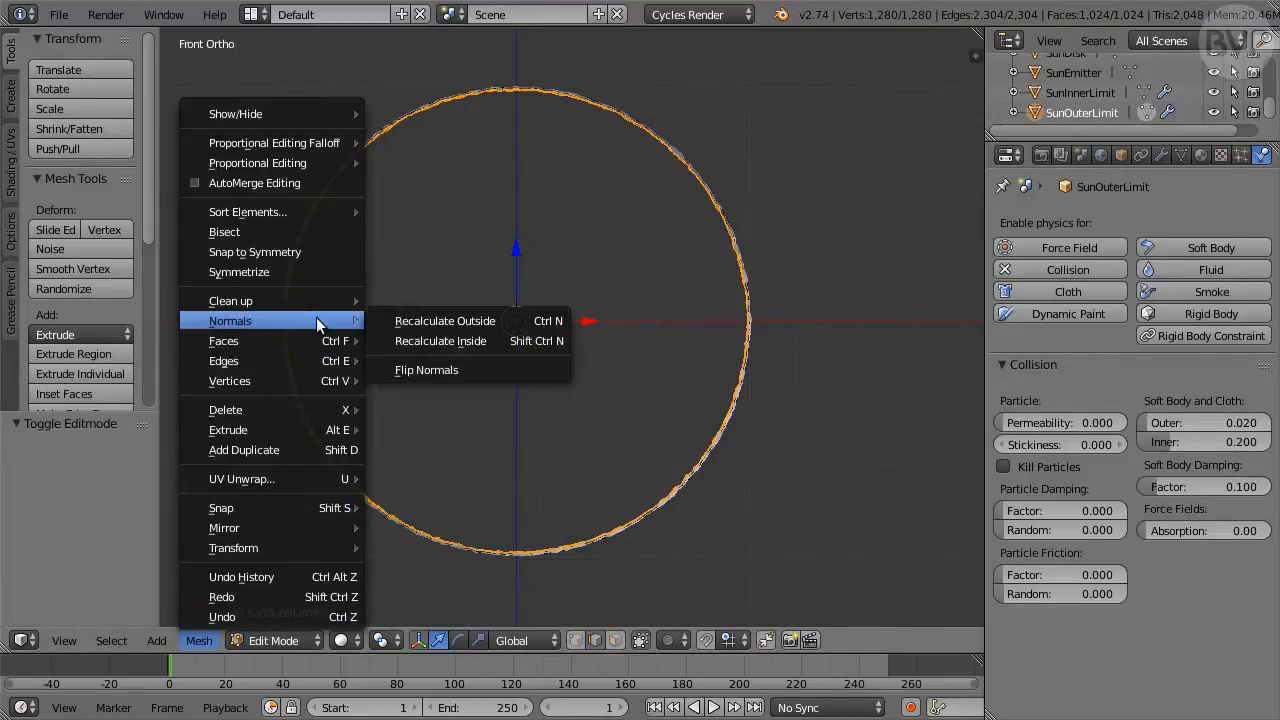
{"action": "left_click", "coordinate": [426, 370]}
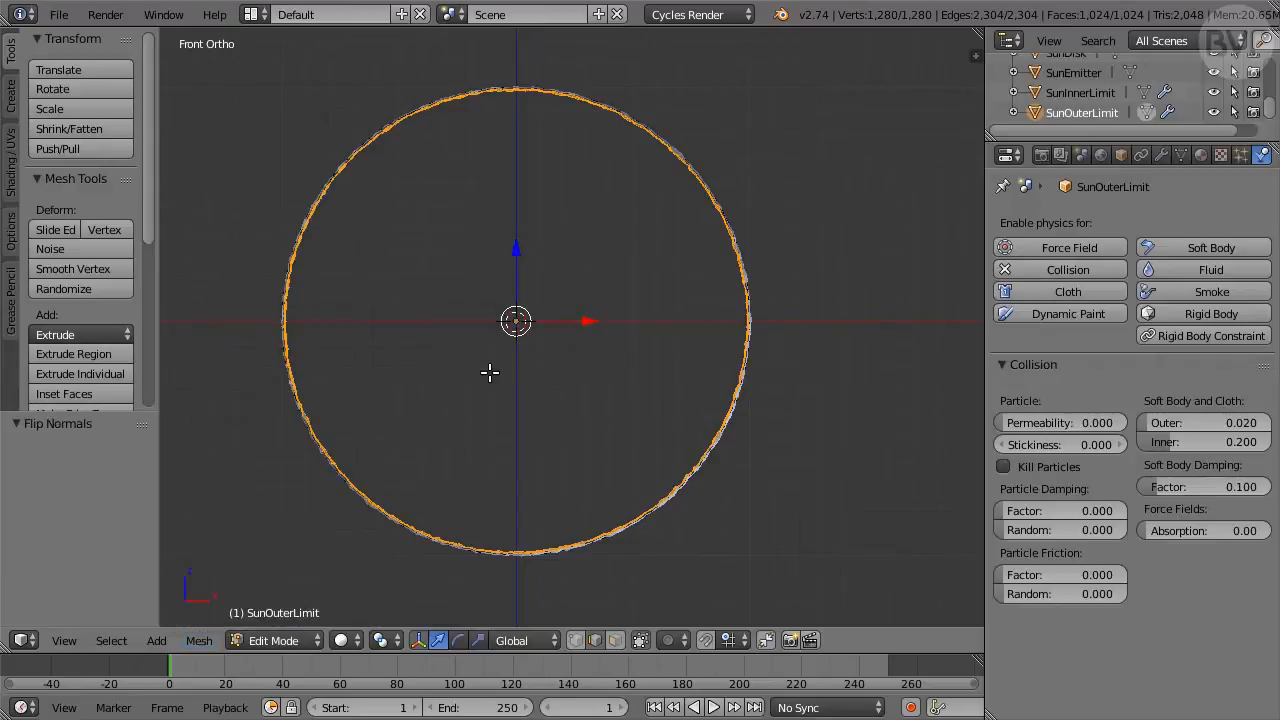
{"action": "key", "text": "s"}
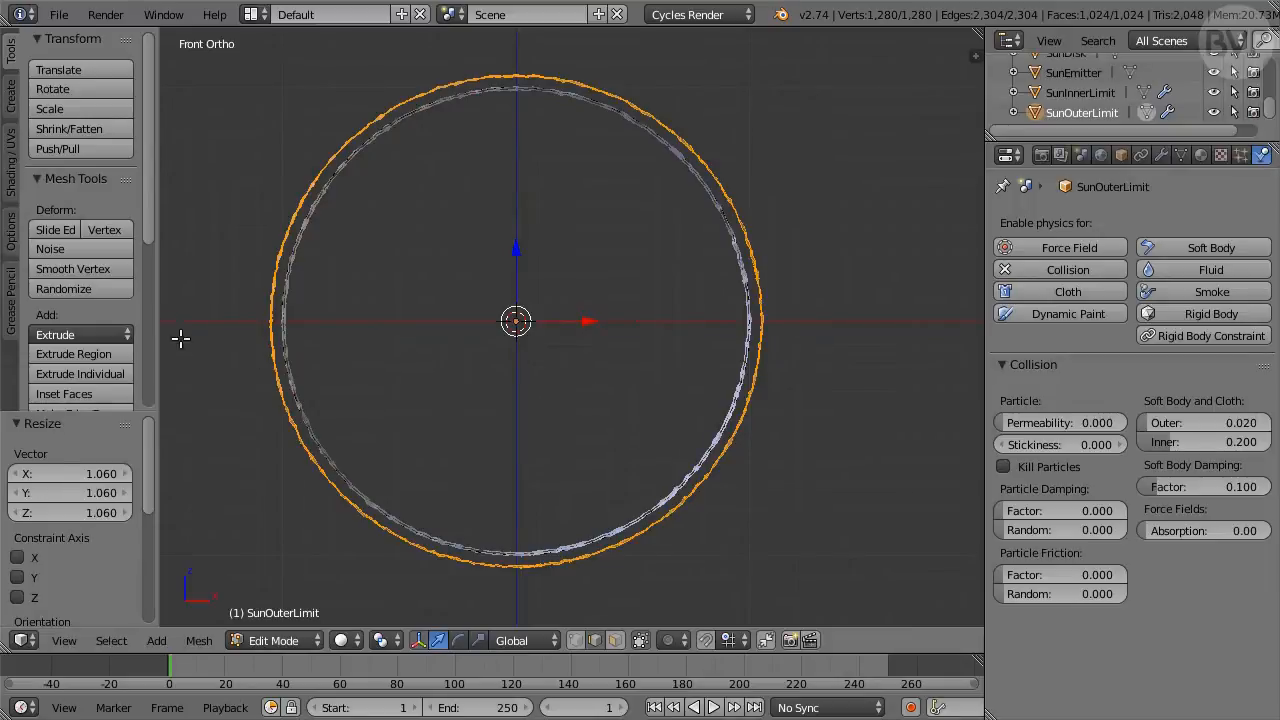
{"action": "left_click", "coordinate": [64, 288]}
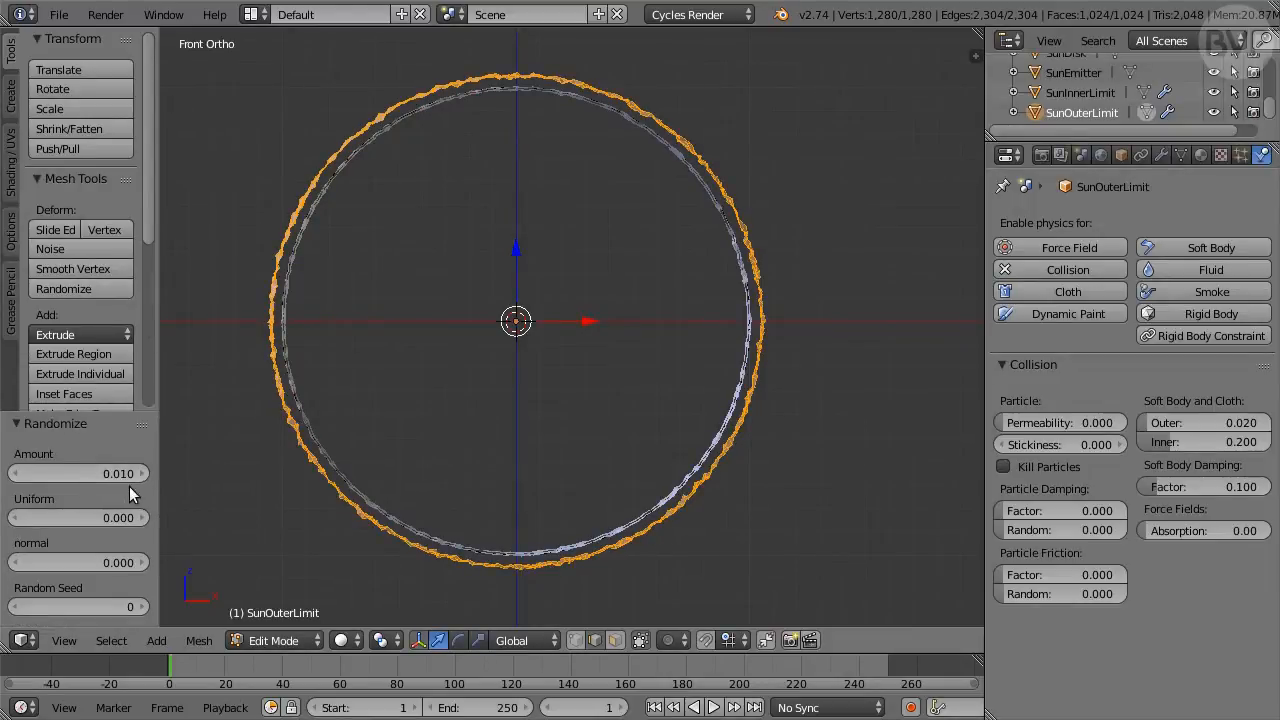
{"action": "key", "text": "Tab"}
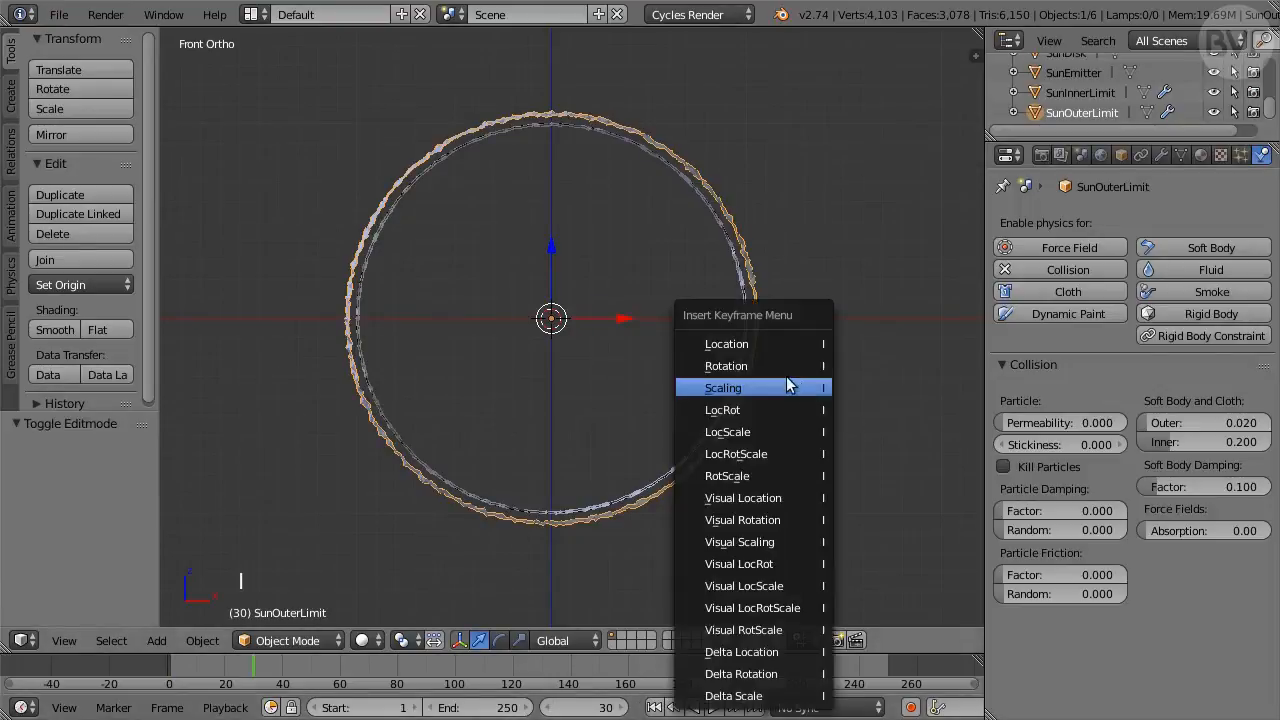
Step: Insert Scaling keyframes on SunOuterLimit at frames 30 and 60
{"action": "left_click", "coordinate": [810, 370]}
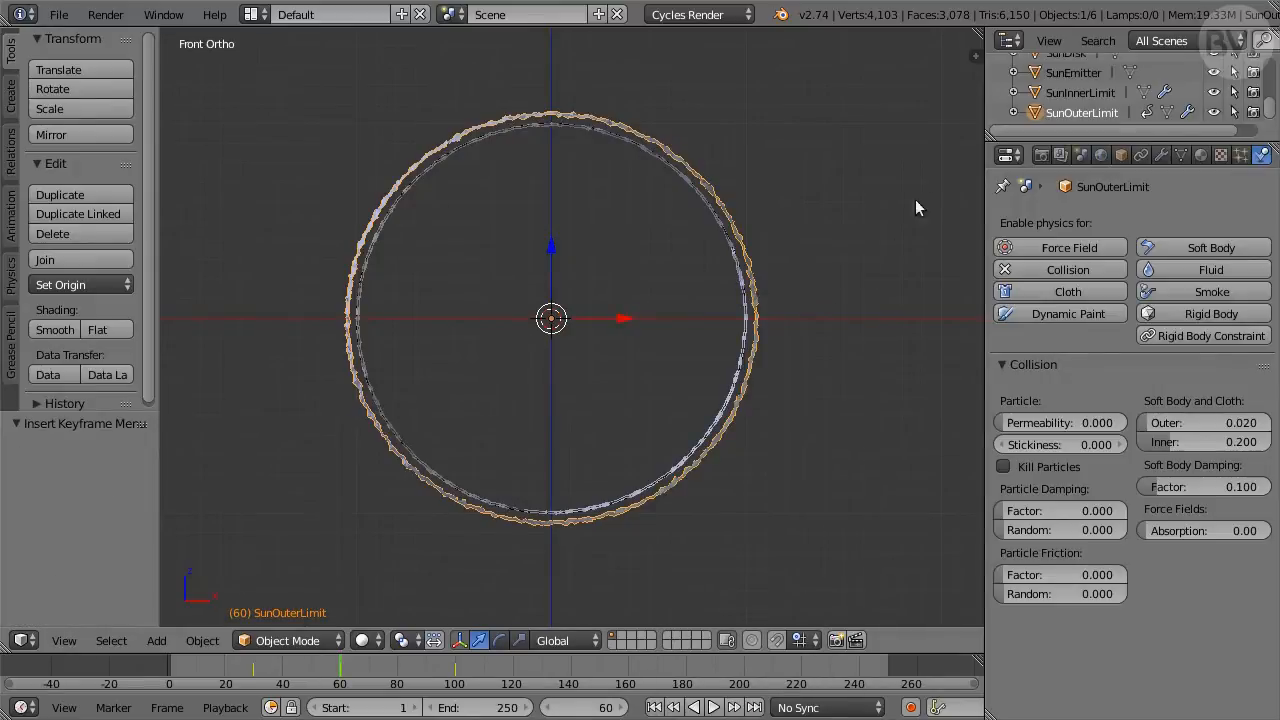
Step: Select SunEmitter, subdivide its ring mesh and scale it by 1.003
{"action": "left_click", "coordinate": [1072, 72]}
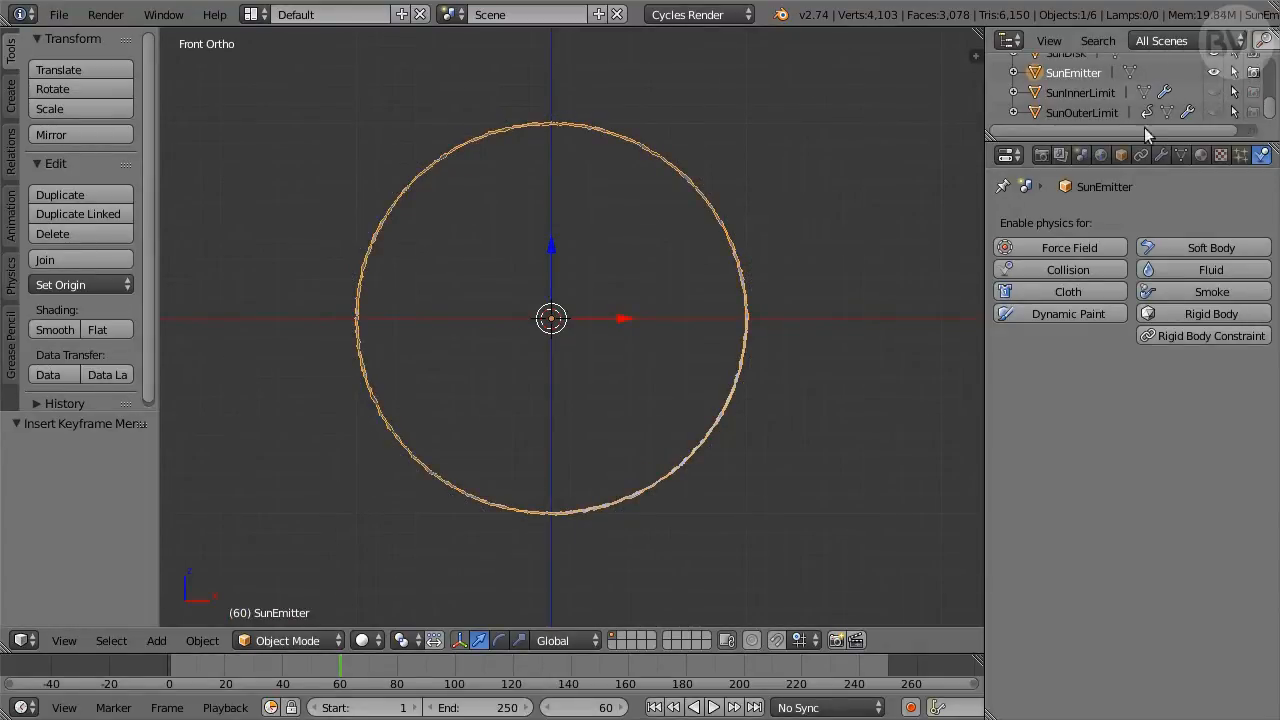
{"action": "mouse_move", "coordinate": [864, 160]}
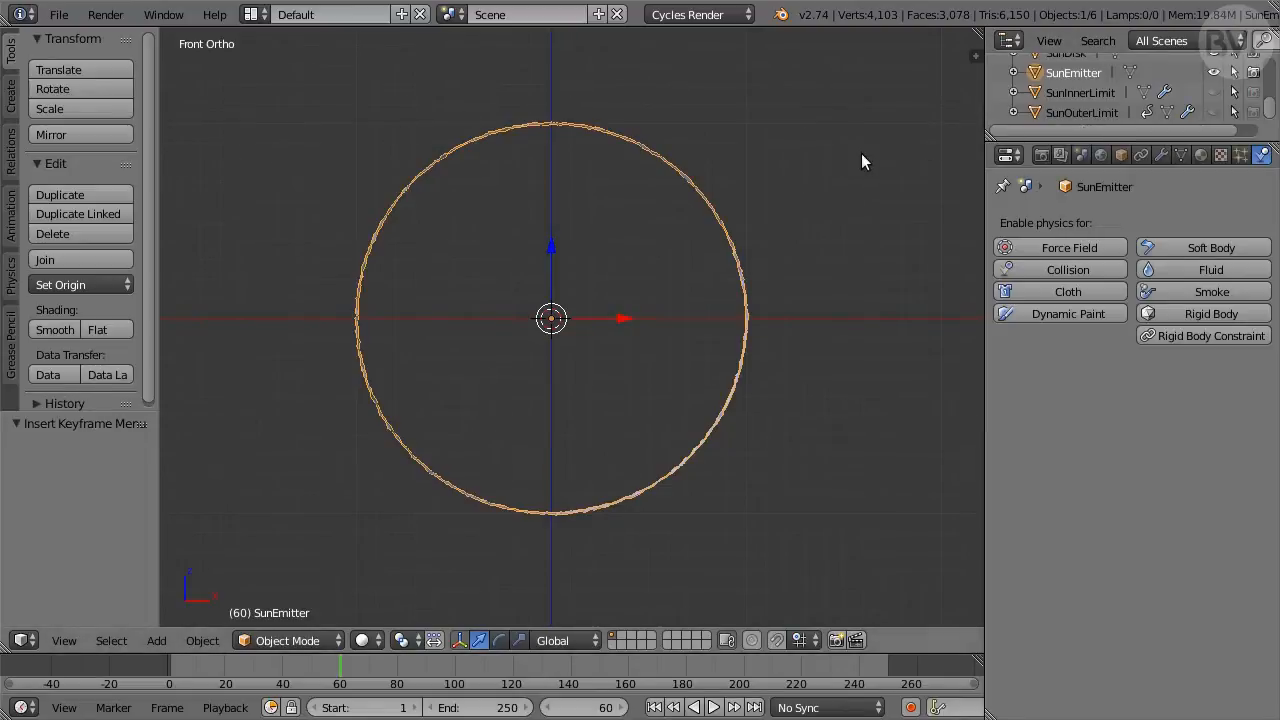
{"action": "key", "text": "Tab"}
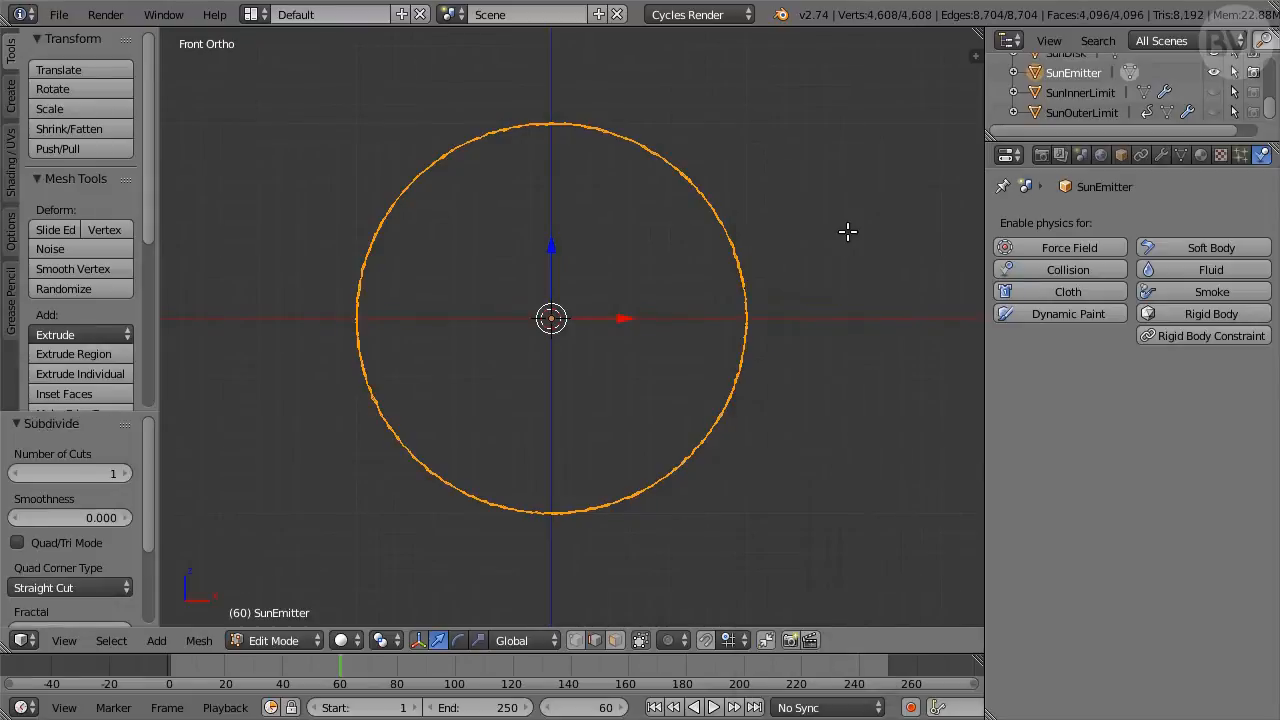
{"action": "key", "text": "s"}
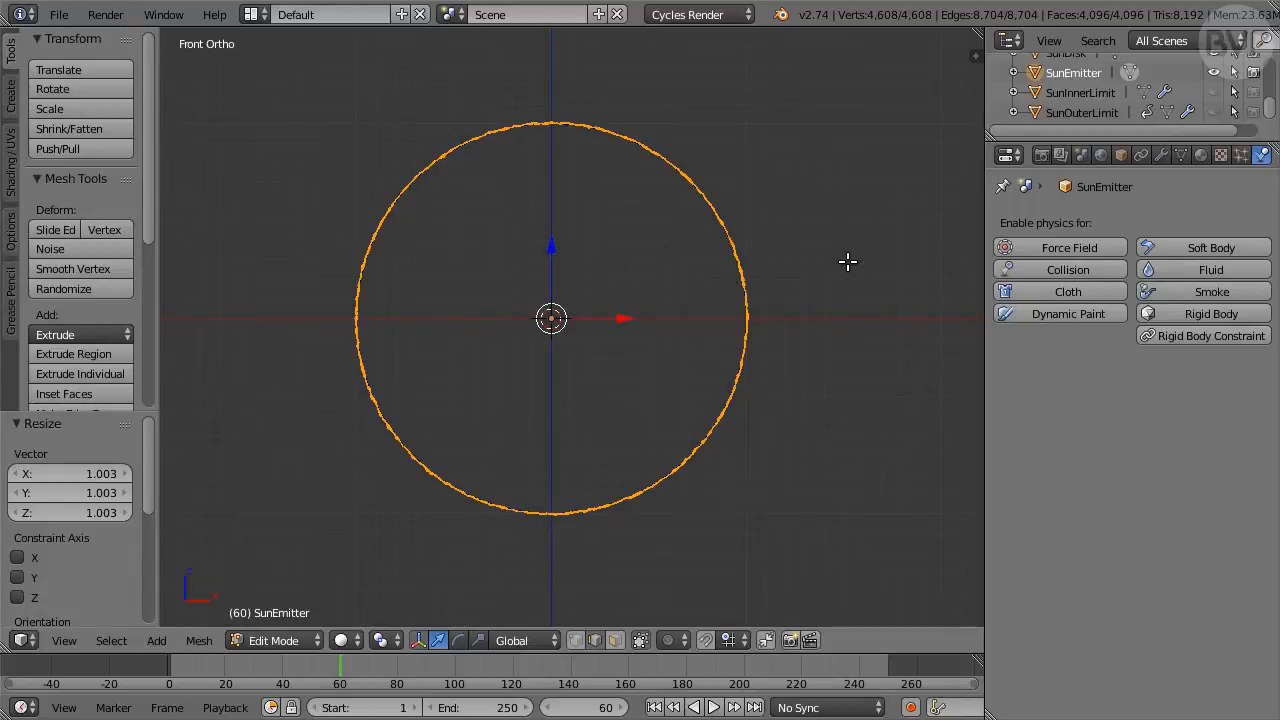
{"action": "left_click", "coordinate": [272, 640]}
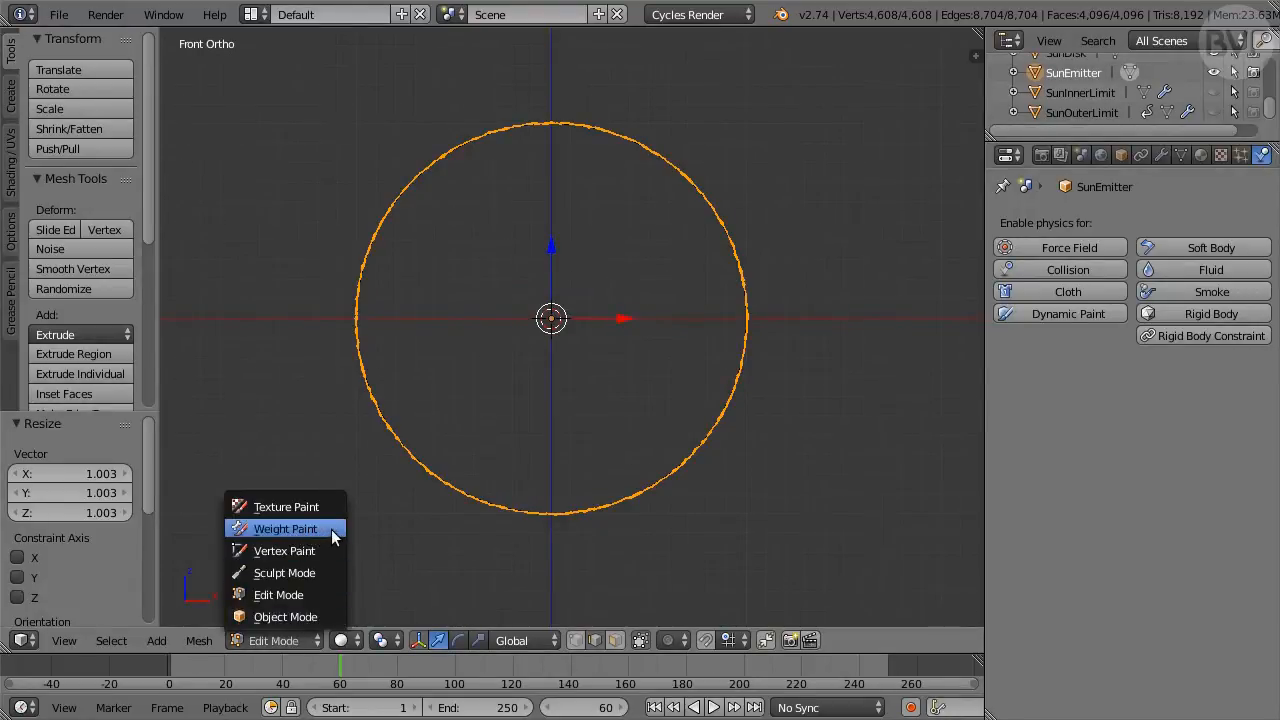
Step: Enter Weight Paint mode with an Add brush and paint weight spots on the emitter ring
{"action": "left_click", "coordinate": [284, 528]}
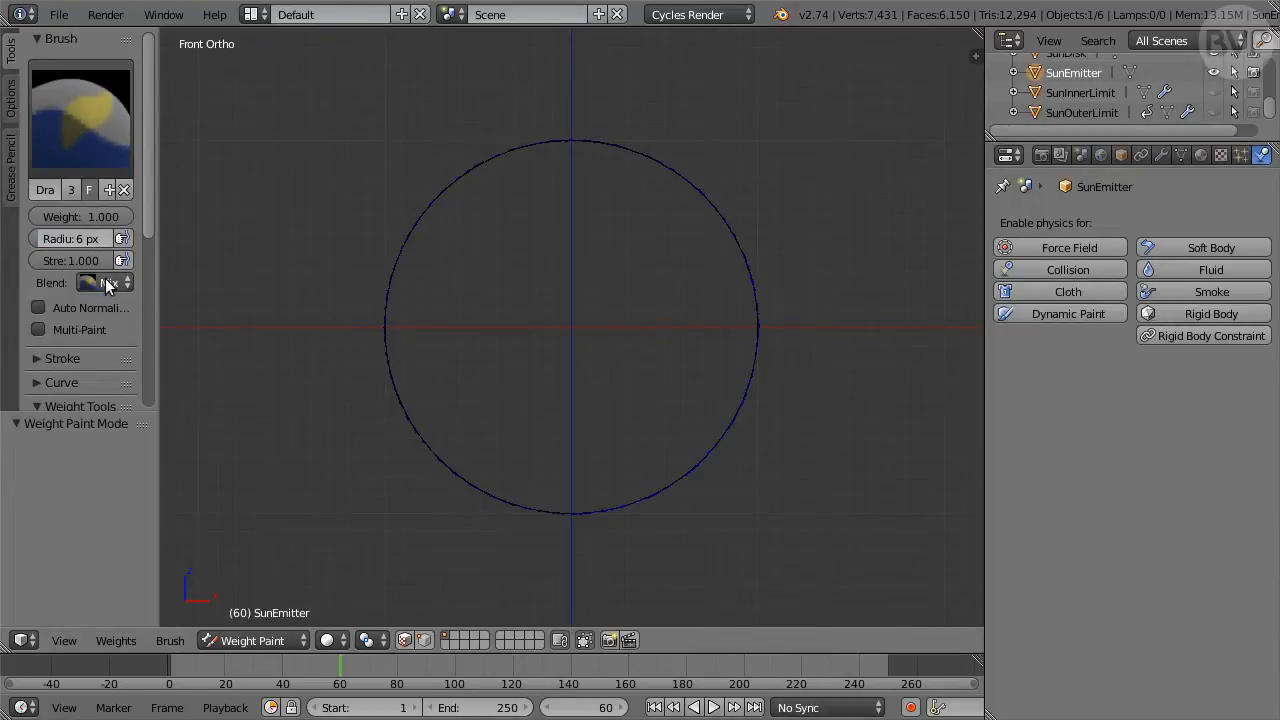
{"action": "left_click", "coordinate": [104, 284]}
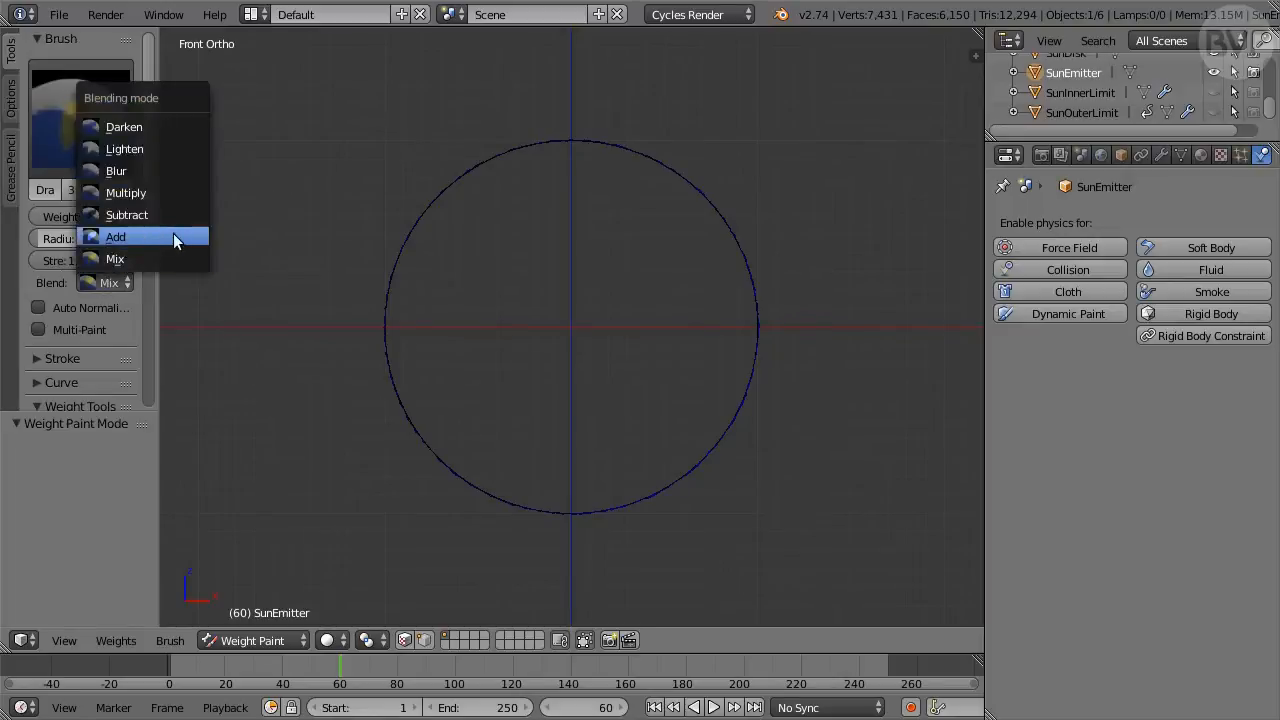
{"action": "left_click", "coordinate": [116, 236]}
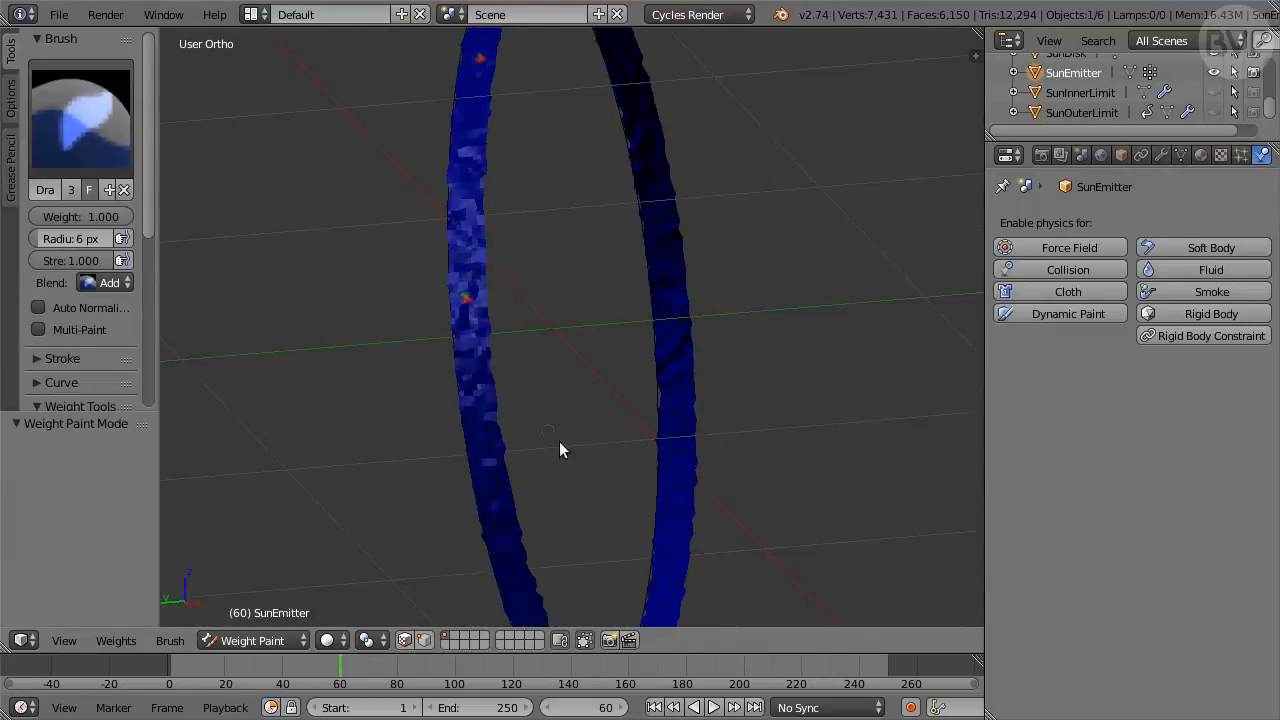
{"action": "left_click_drag", "start_coordinate": [560, 450], "coordinate": [456, 330]}
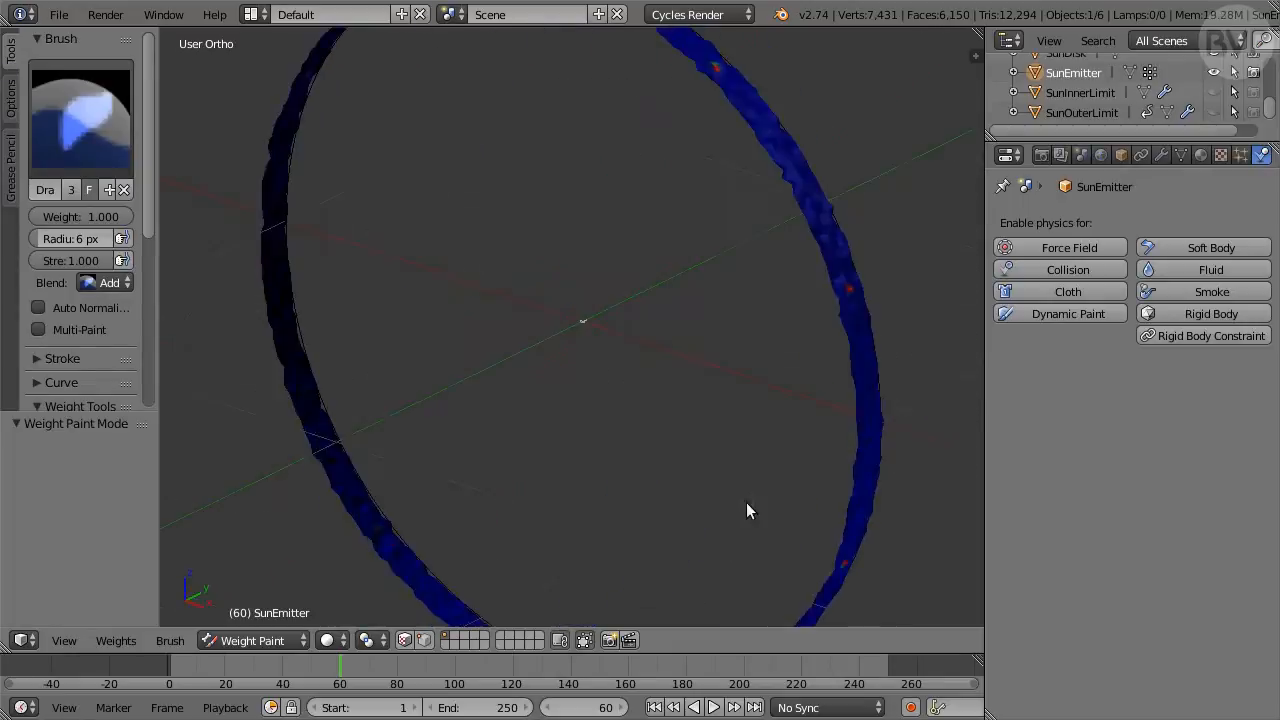
{"action": "left_click_drag", "start_coordinate": [750, 510], "coordinate": [650, 408]}
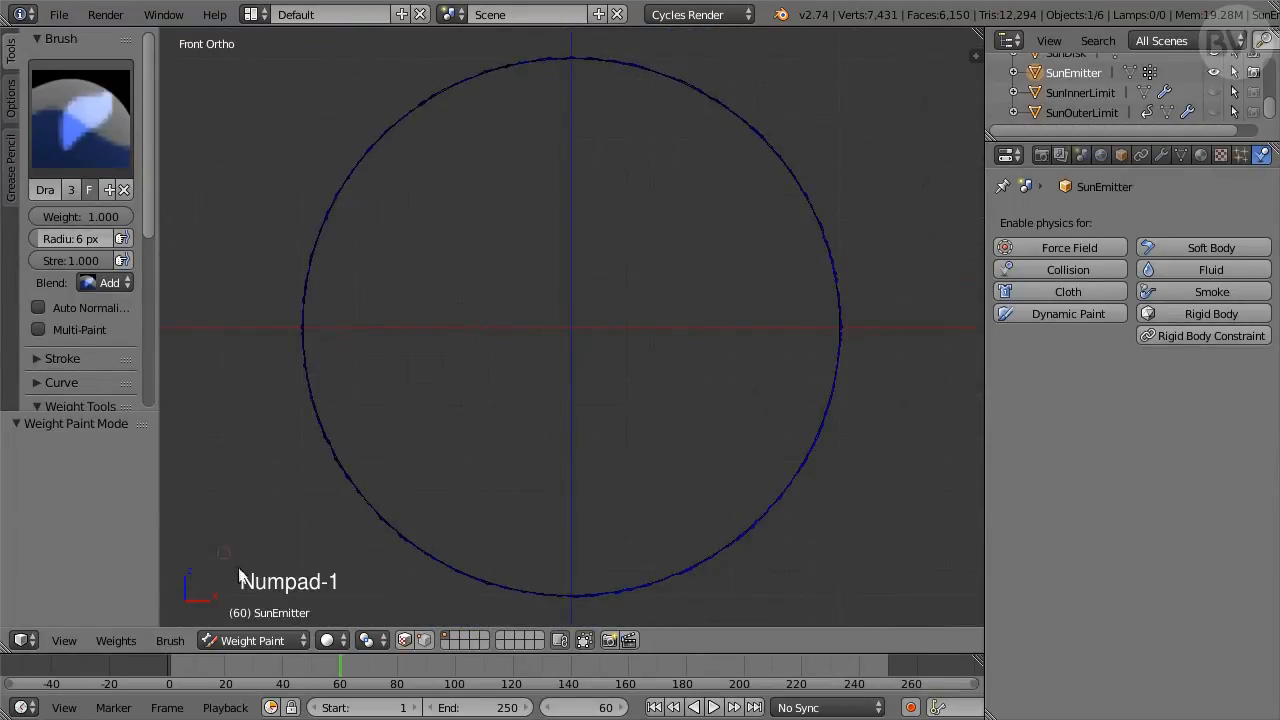
Step: Return to Object Mode, rewind to frame 1 and add a new particle system to SunEmitter
{"action": "left_click", "coordinate": [252, 640]}
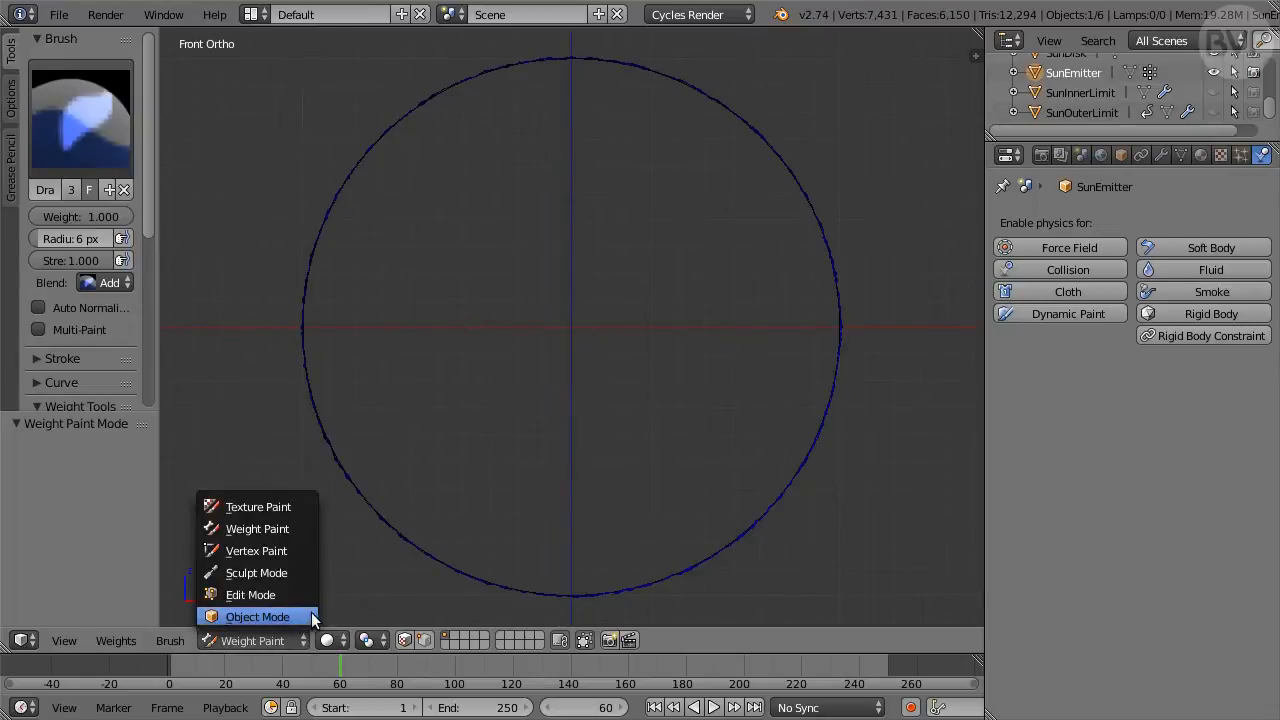
{"action": "left_click", "coordinate": [256, 616]}
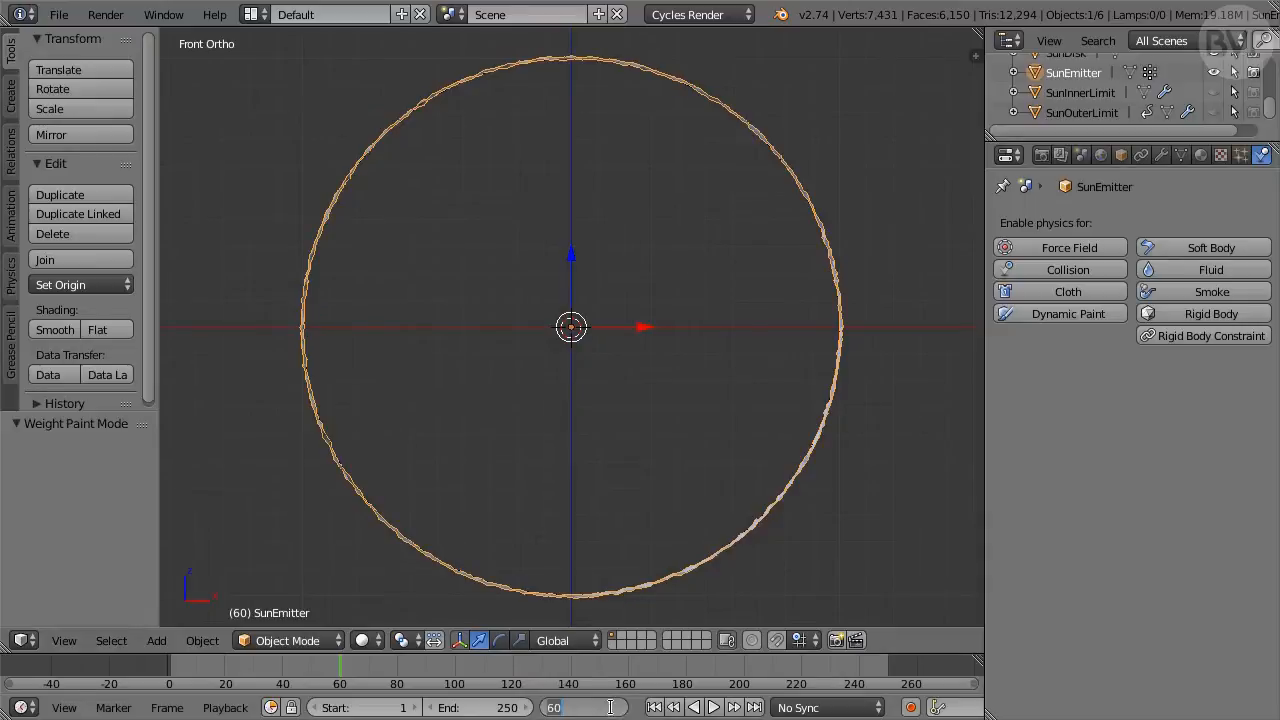
{"action": "left_click", "coordinate": [656, 708]}
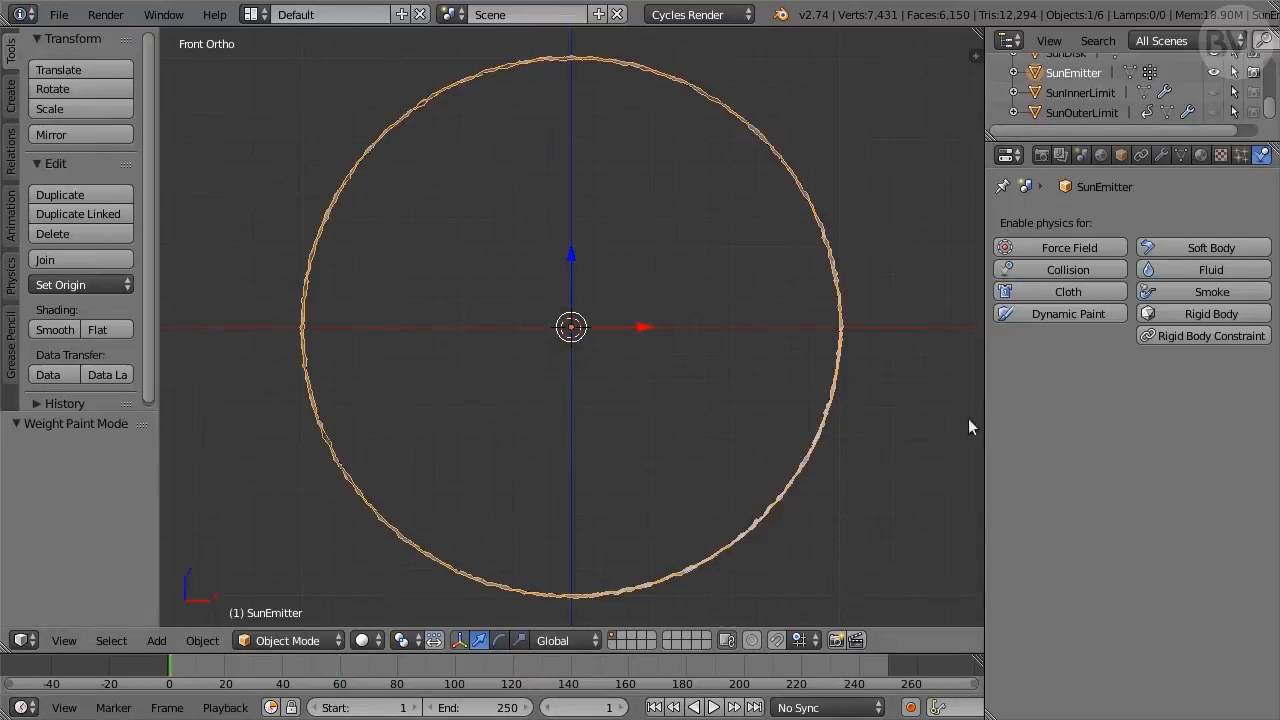
{"action": "left_click", "coordinate": [1240, 156]}
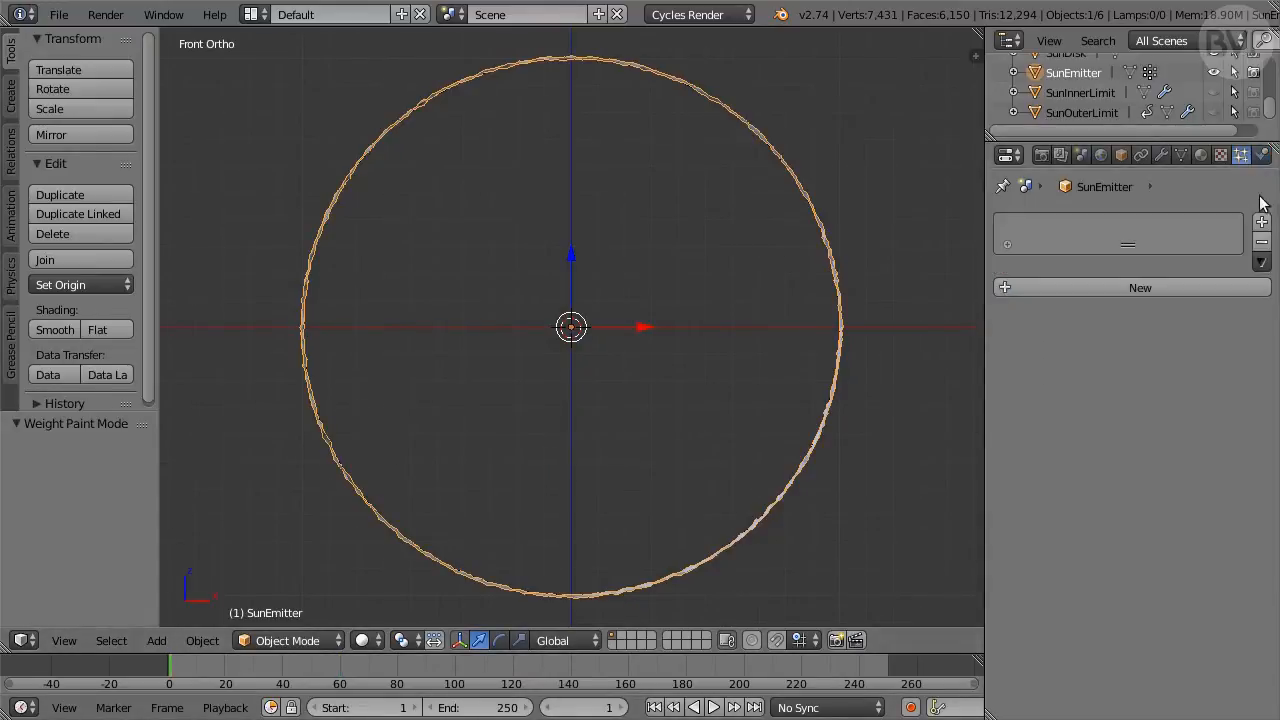
{"action": "left_click", "coordinate": [1140, 288]}
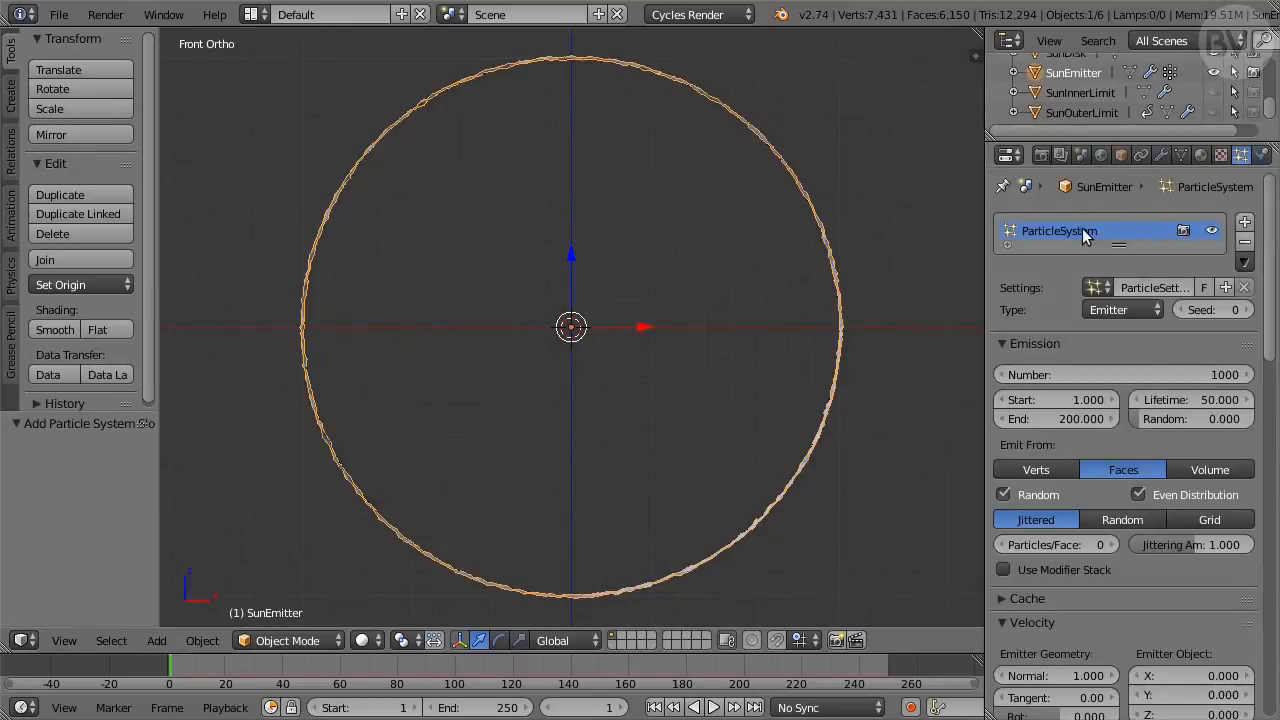
Step: Name it BigFlames with 20000 particles, lifetime 200, emitting from vertices
{"action": "double_click", "coordinate": [1058, 230]}
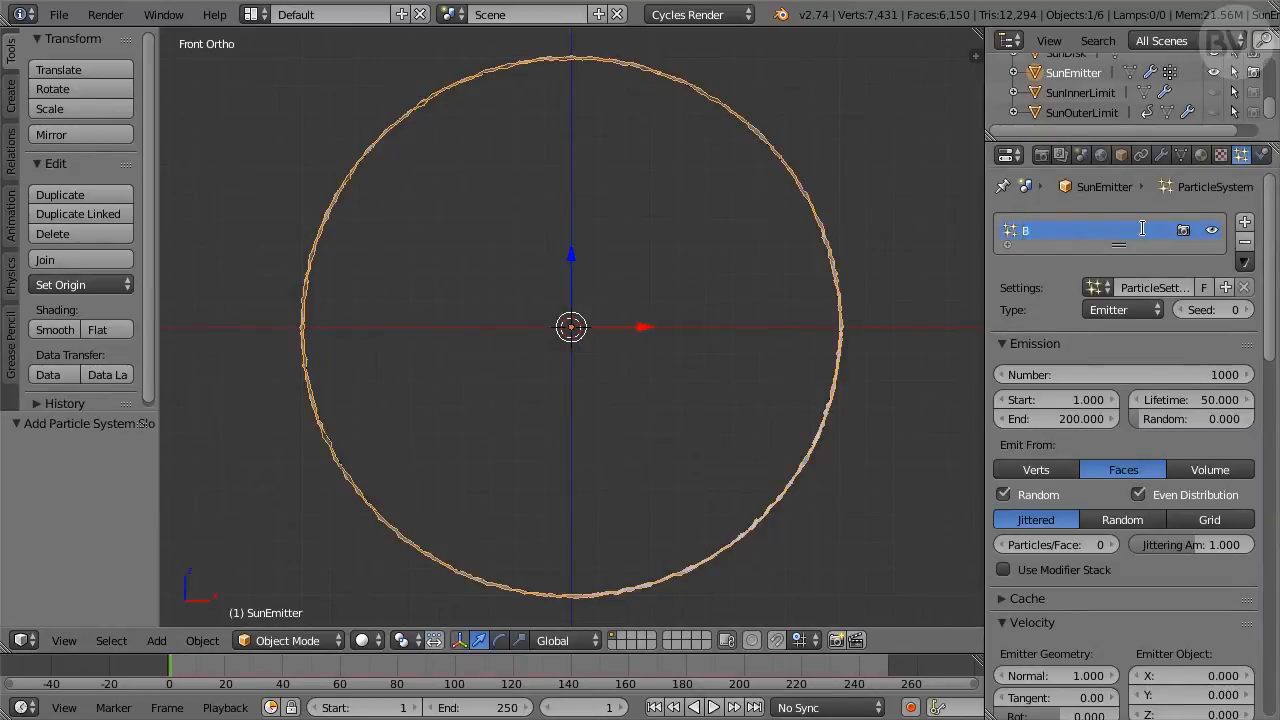
{"action": "type", "text": "BigFlames"}
{"action": "left_click", "coordinate": [1124, 374]}
{"action": "type", "text": "20000"}
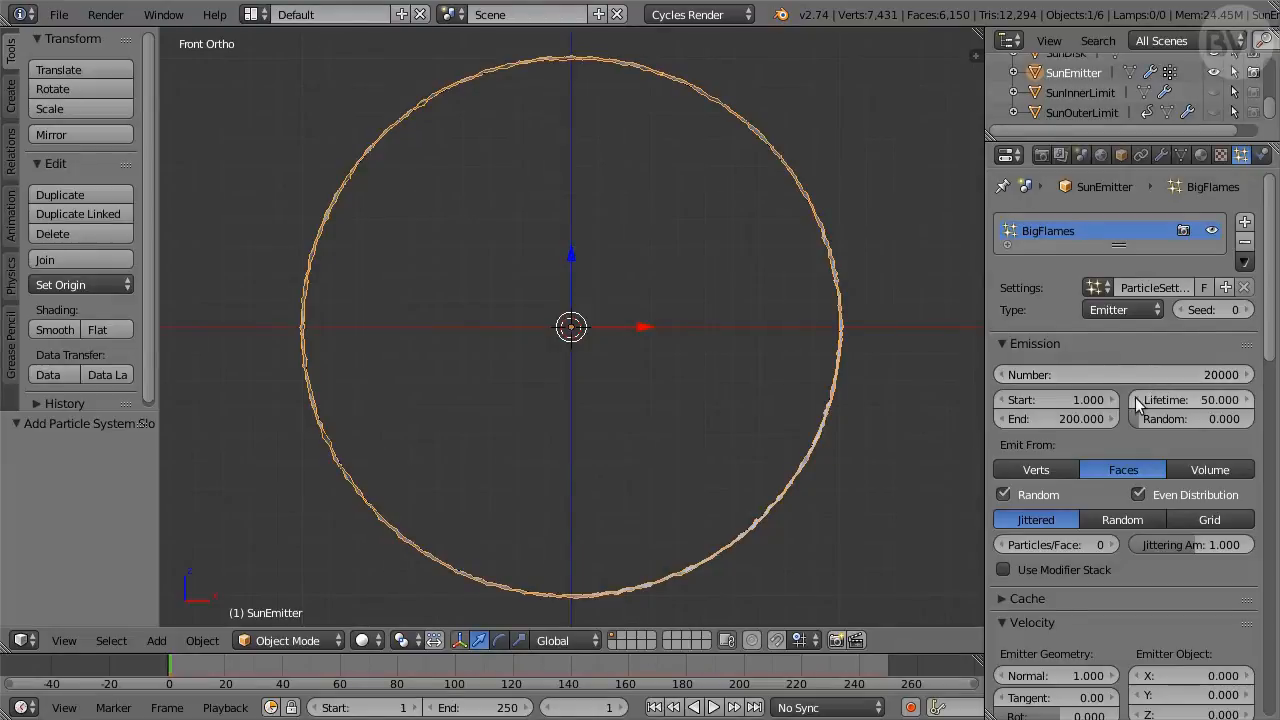
{"action": "left_click", "coordinate": [1190, 400]}
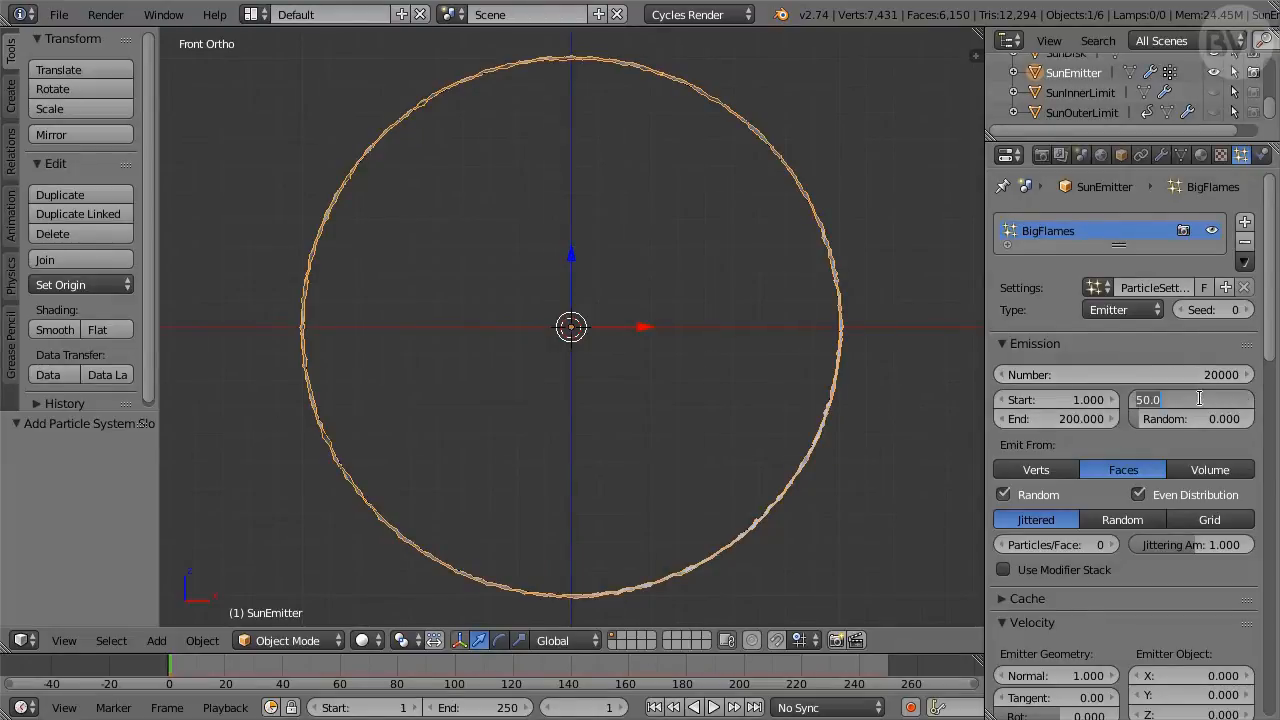
{"action": "left_click", "coordinate": [1190, 400]}
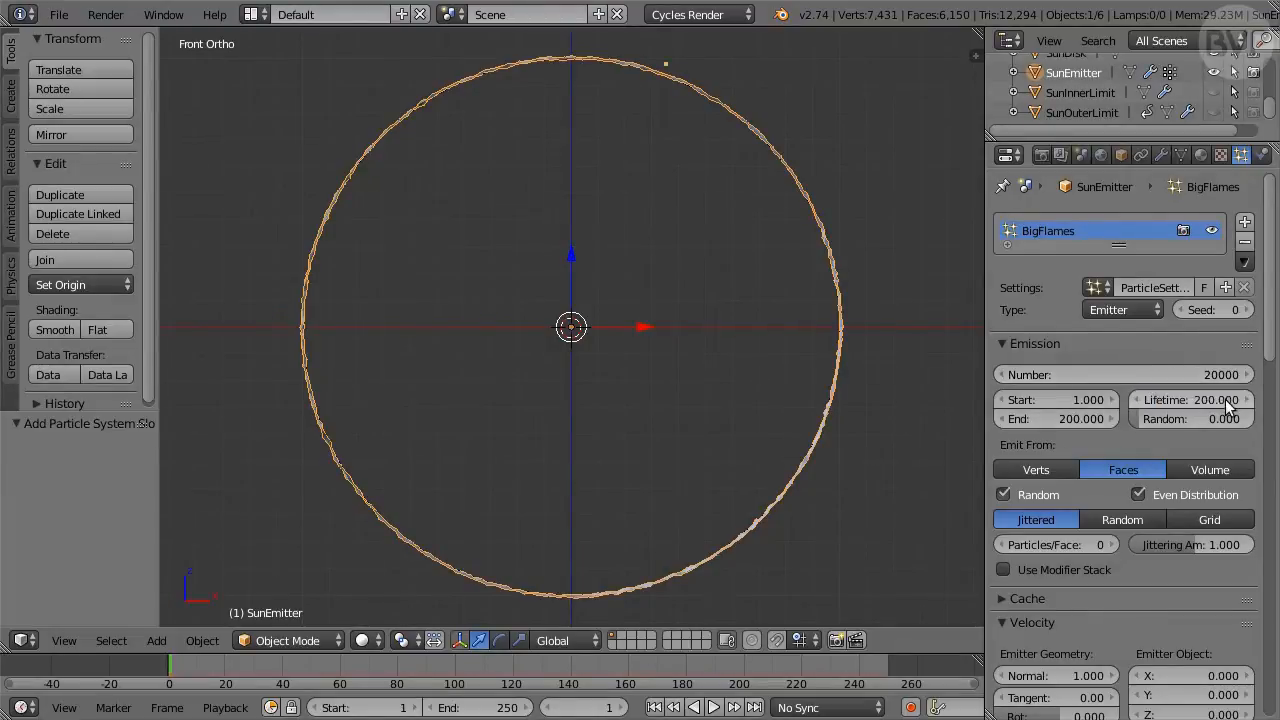
{"action": "left_click", "coordinate": [1036, 468]}
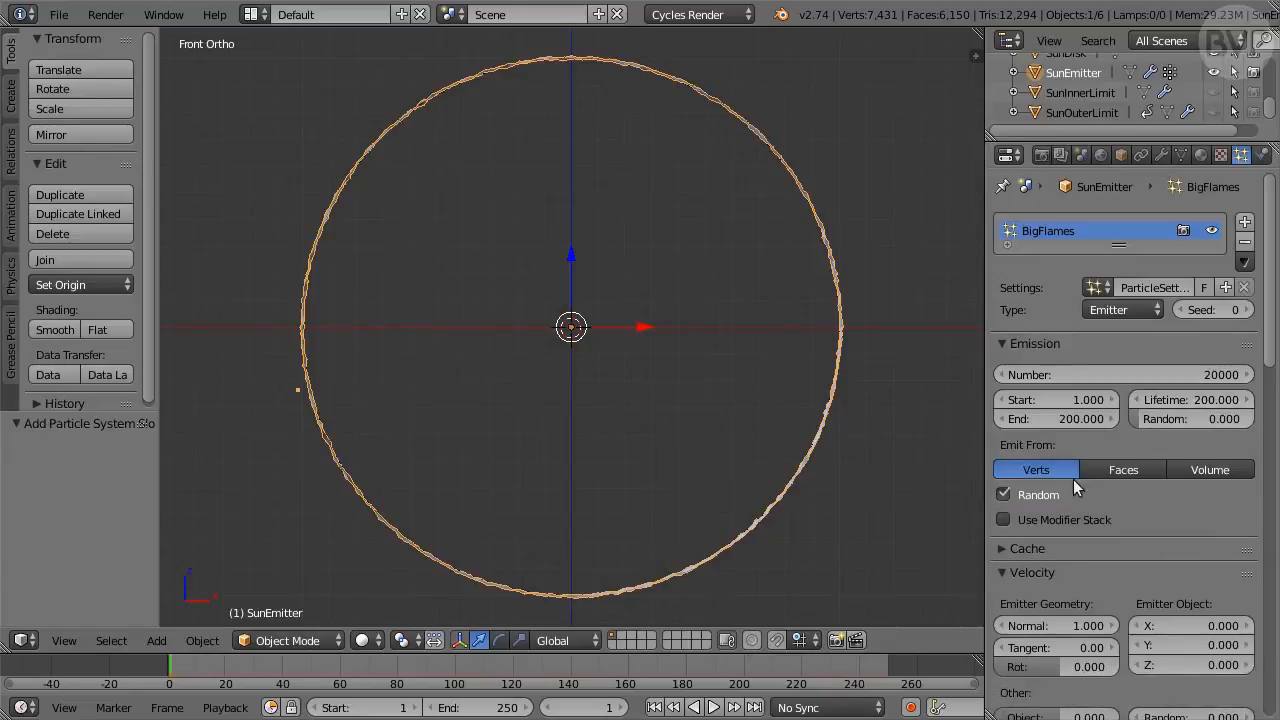
Step: Give BigFlames velocity Normal 0.1, Tangent 0.1 and Random 0.040
{"action": "scroll", "scroll_direction": "down", "scroll_amount": 3}
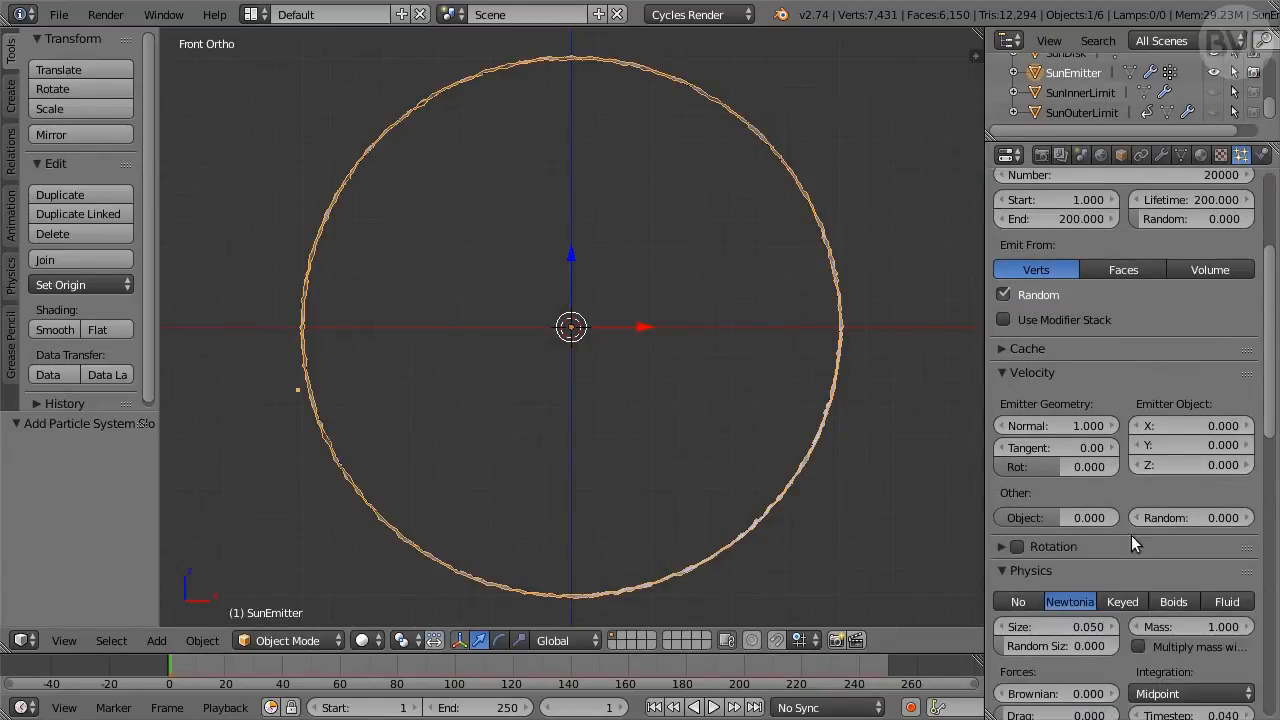
{"action": "double_click", "coordinate": [1056, 424]}
{"action": "type", "text": "0.100"}
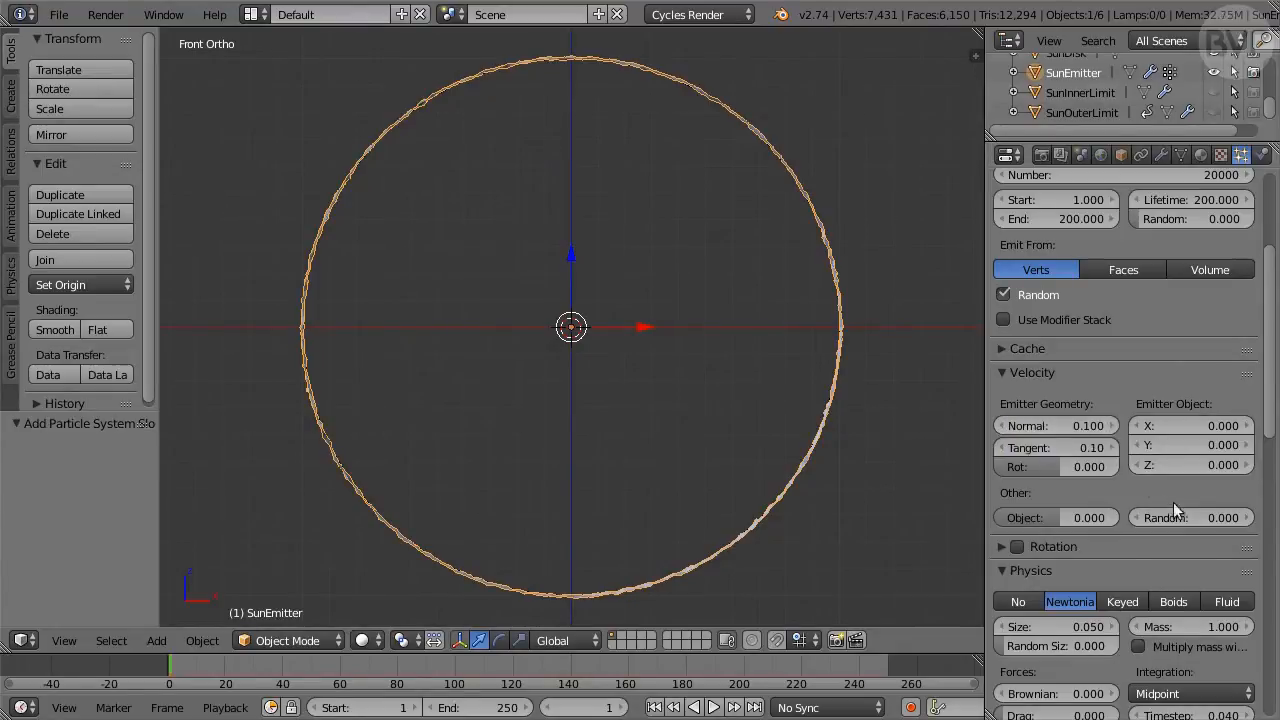
{"action": "left_click", "coordinate": [1190, 516]}
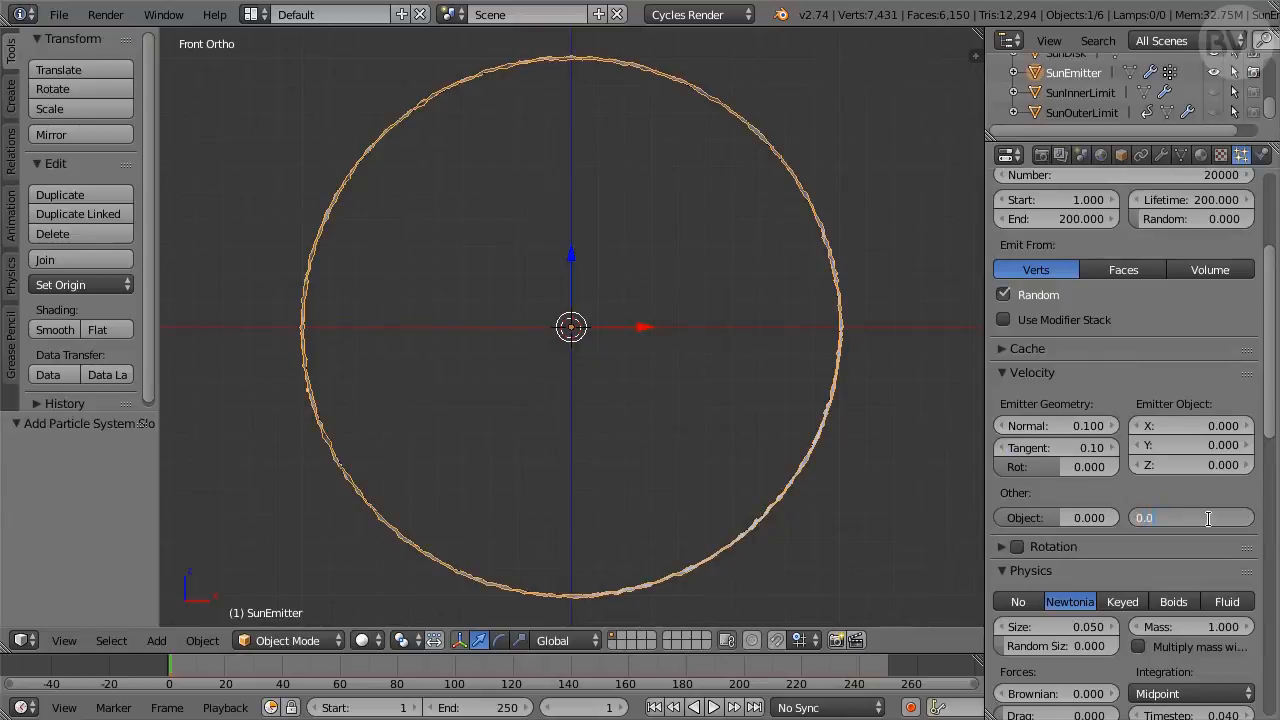
{"action": "type", "text": "0.040"}
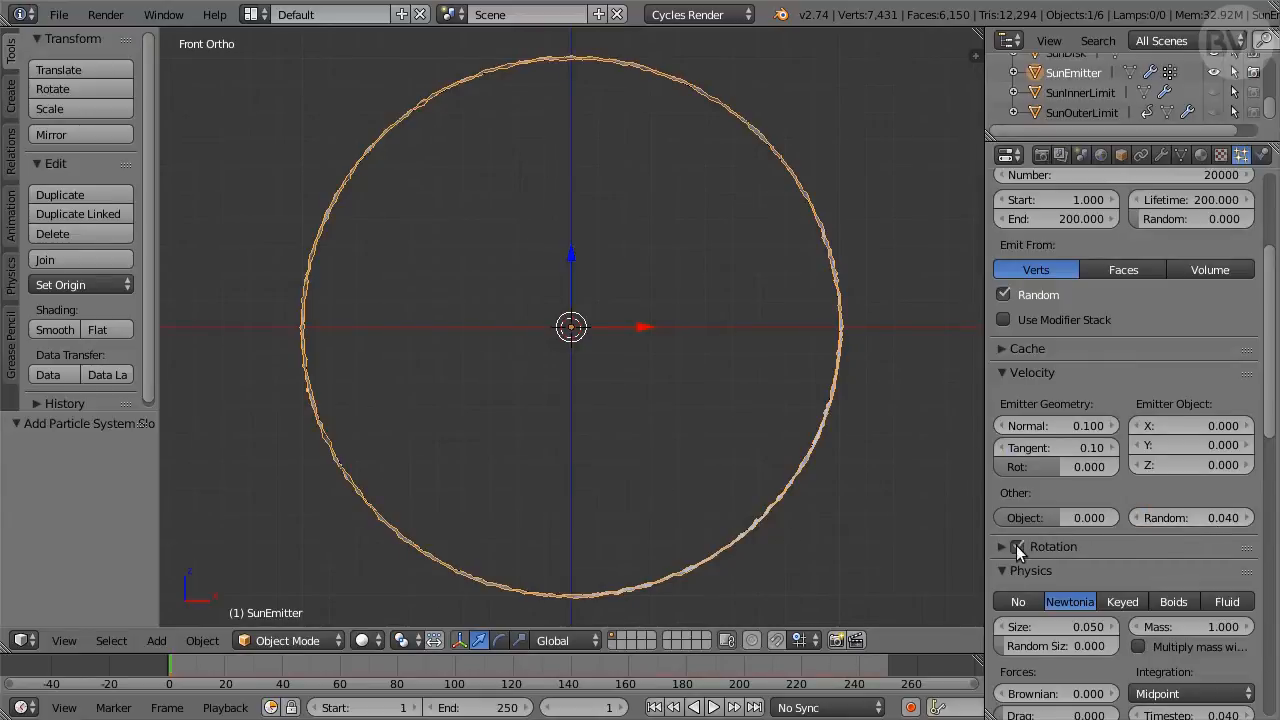
Step: Set BigFlames physics to size 0.4, random size 0.5, mass 2, brownian and drag 0.1
{"action": "scroll", "scroll_direction": "down", "scroll_amount": 3}
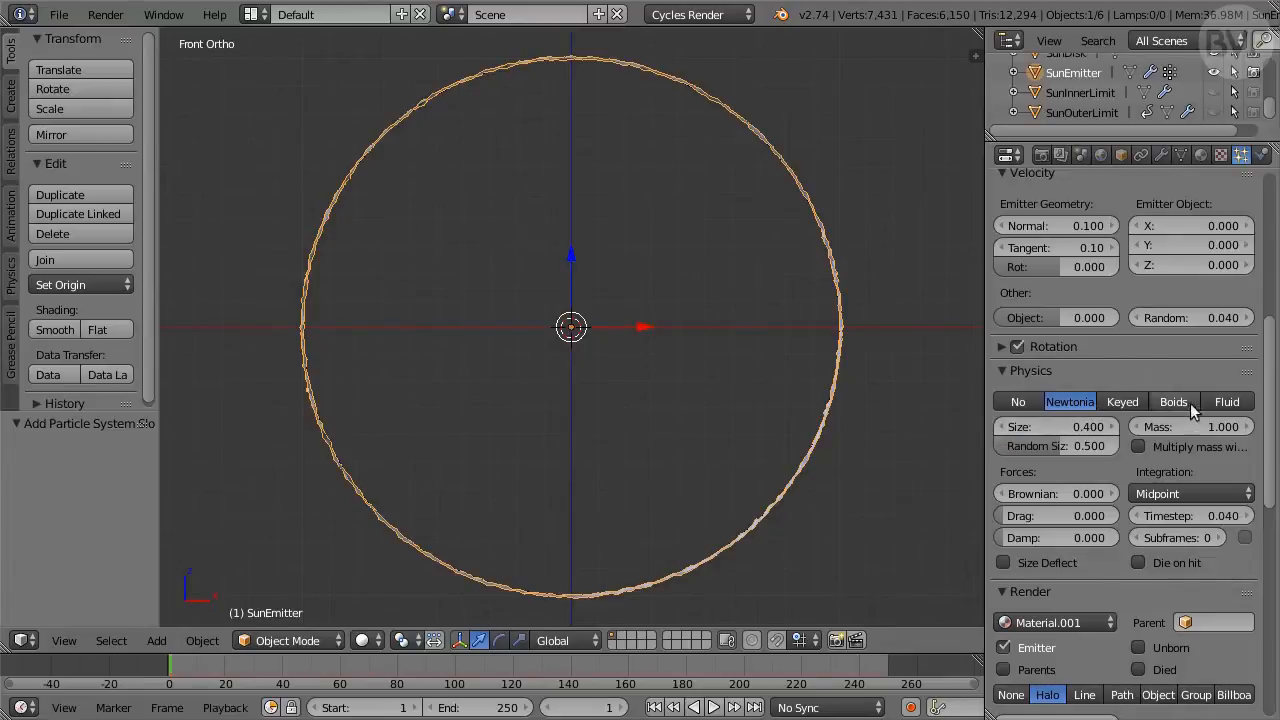
{"action": "left_click", "coordinate": [1190, 428]}
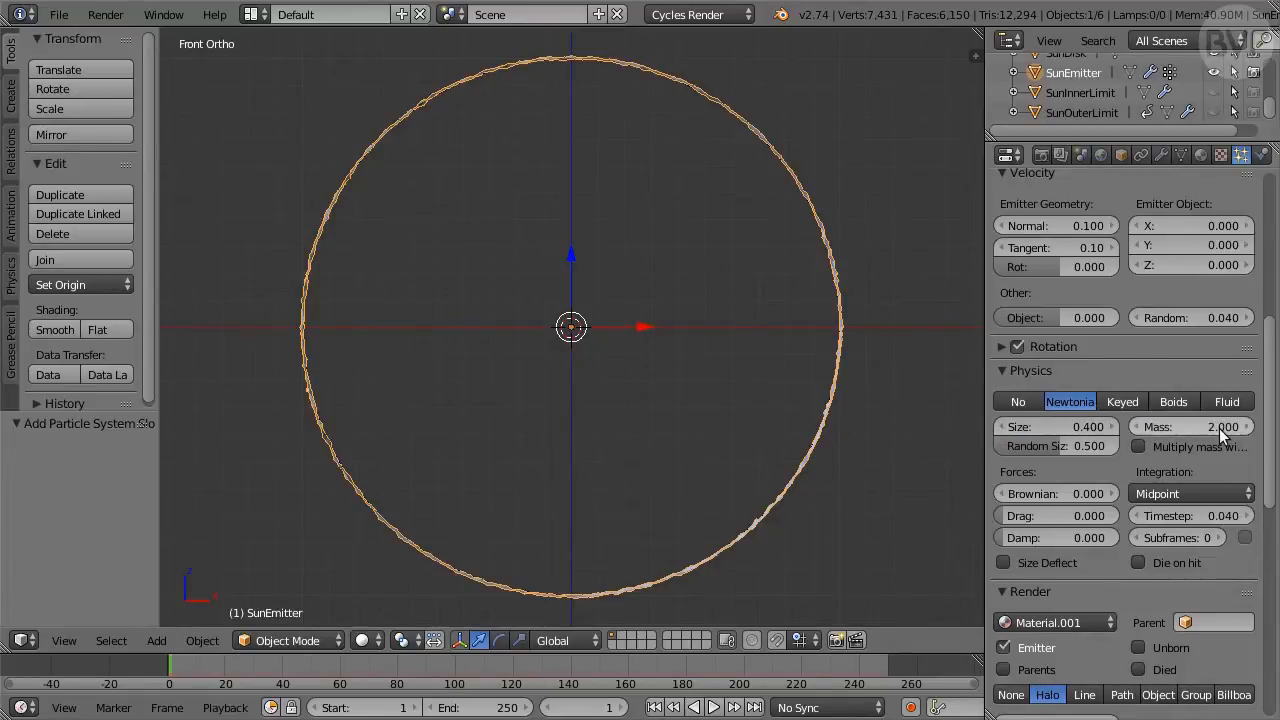
{"action": "left_click", "coordinate": [1056, 492]}
{"action": "type", "text": "0.1"}
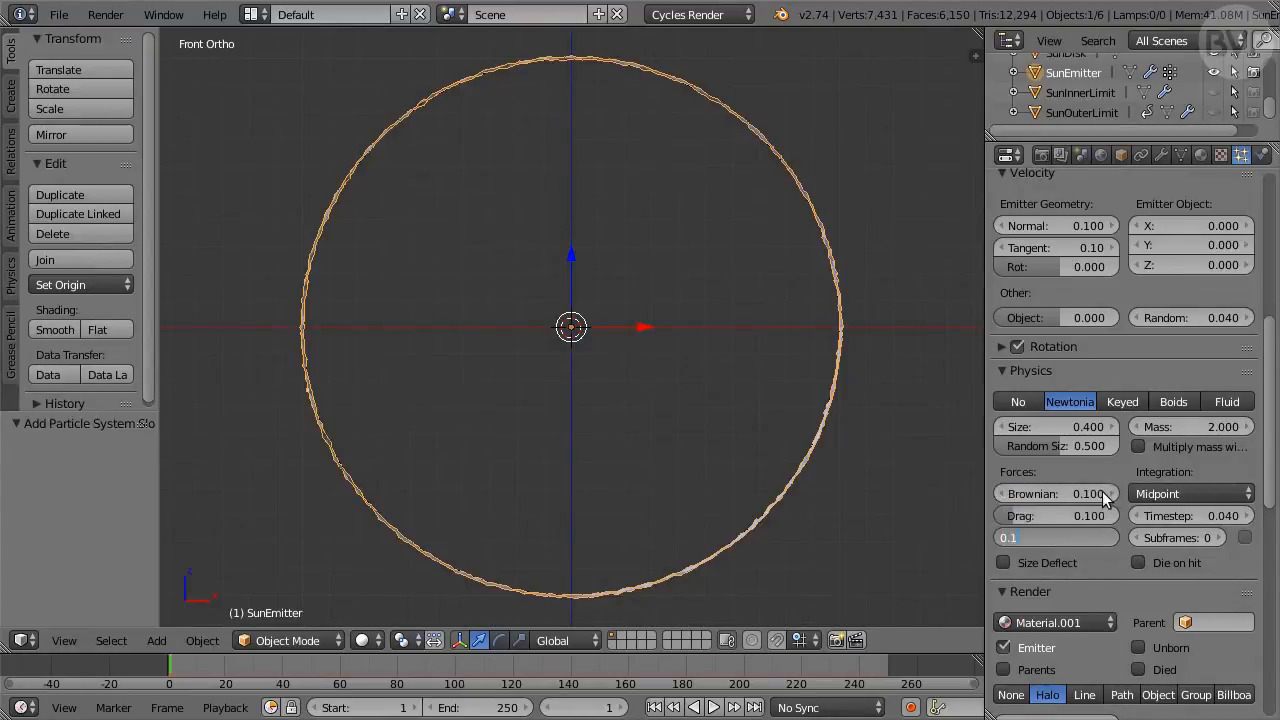
{"action": "scroll", "scroll_direction": "down", "scroll_amount": 3}
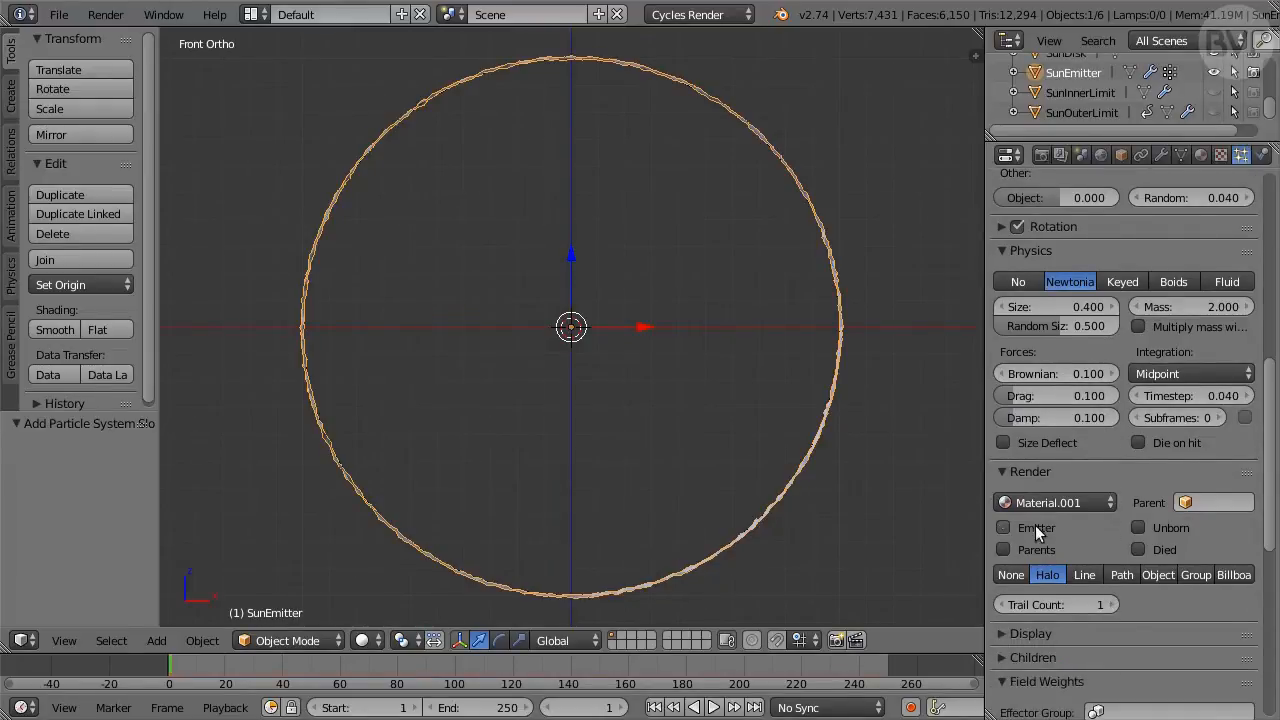
Step: Render BigFlames particles as Prominence object copies instead of the emitter
{"action": "left_click", "coordinate": [1156, 574]}
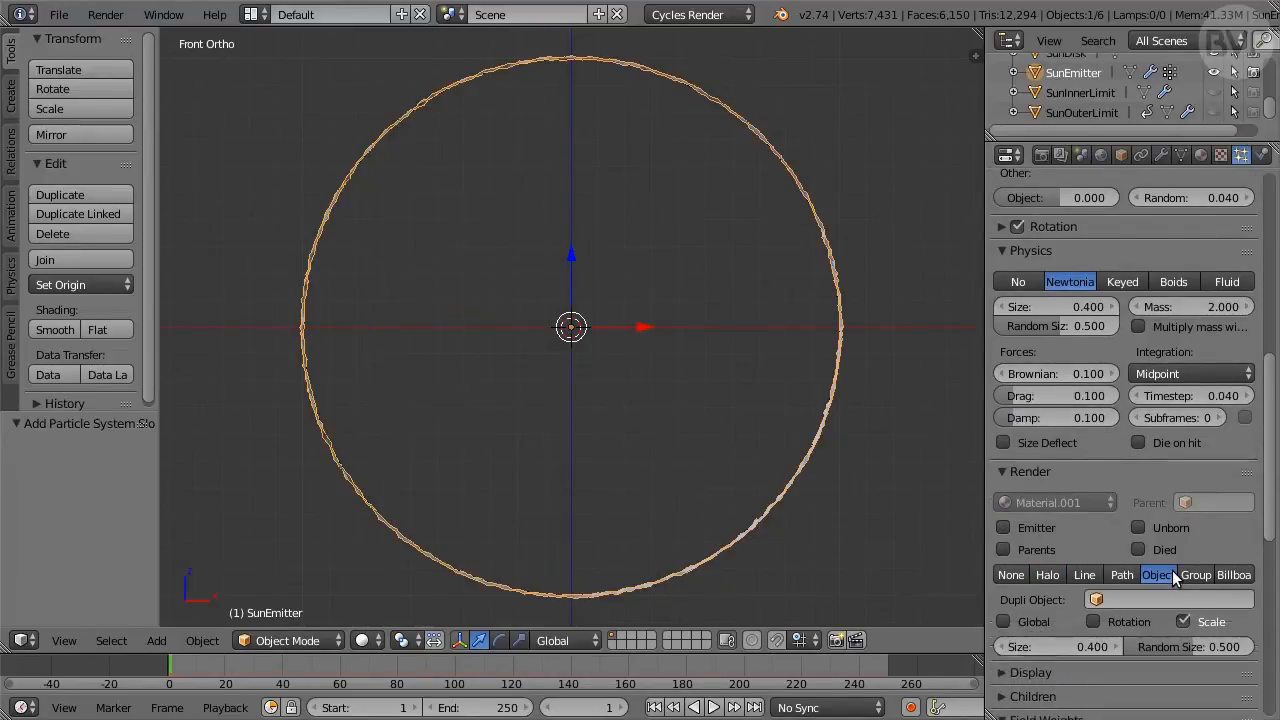
{"action": "left_click", "coordinate": [1164, 600]}
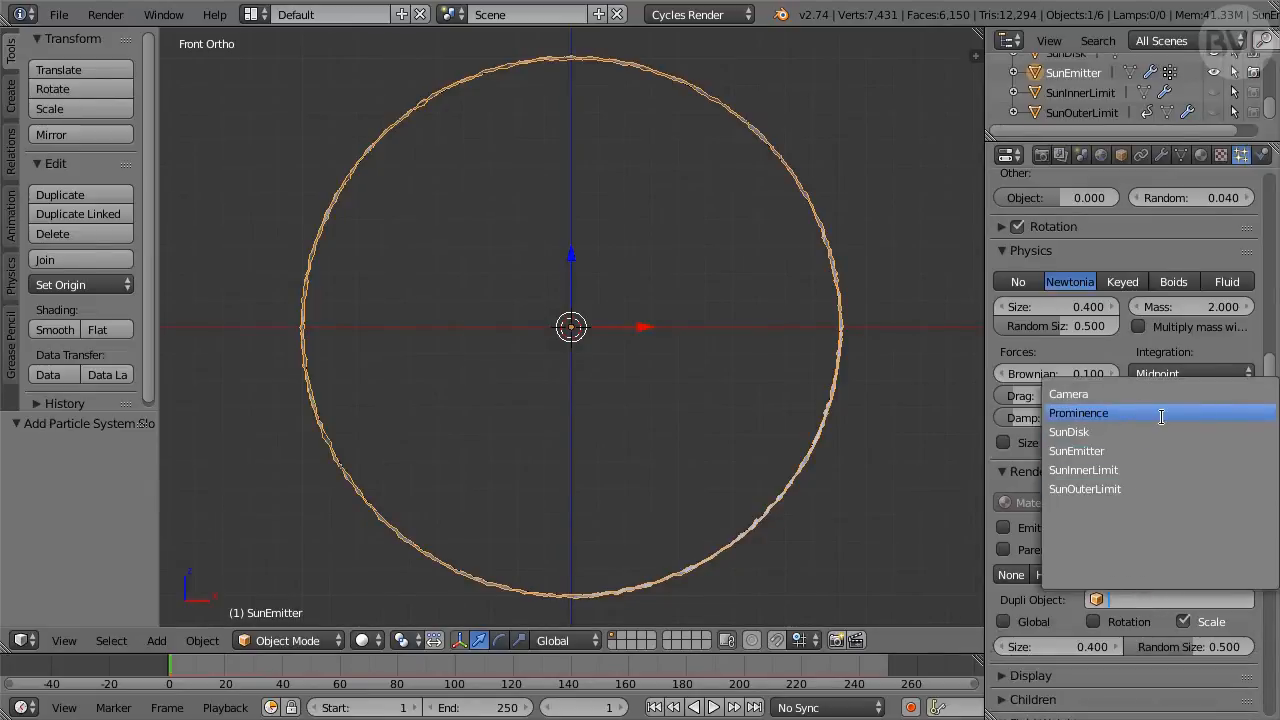
{"action": "left_click", "coordinate": [1078, 412]}
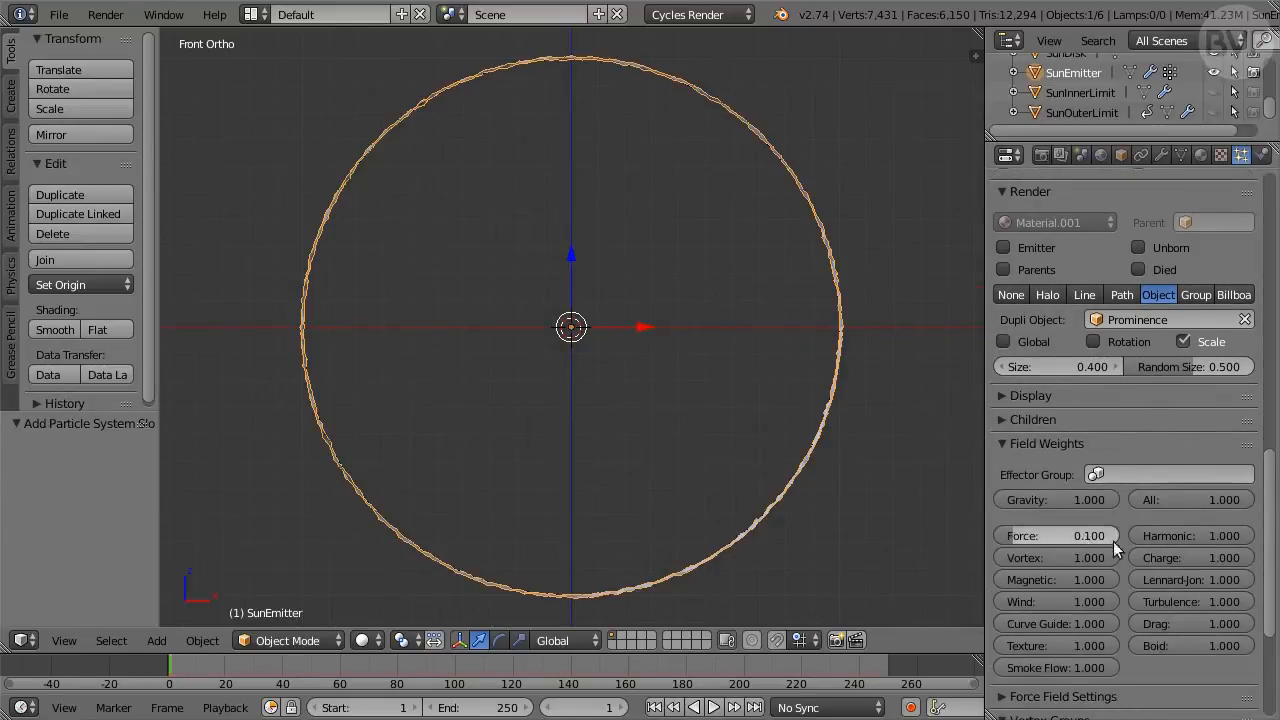
Step: Lower the force field weight to 0.1 and assign the effector group
{"action": "left_click", "coordinate": [1190, 600]}
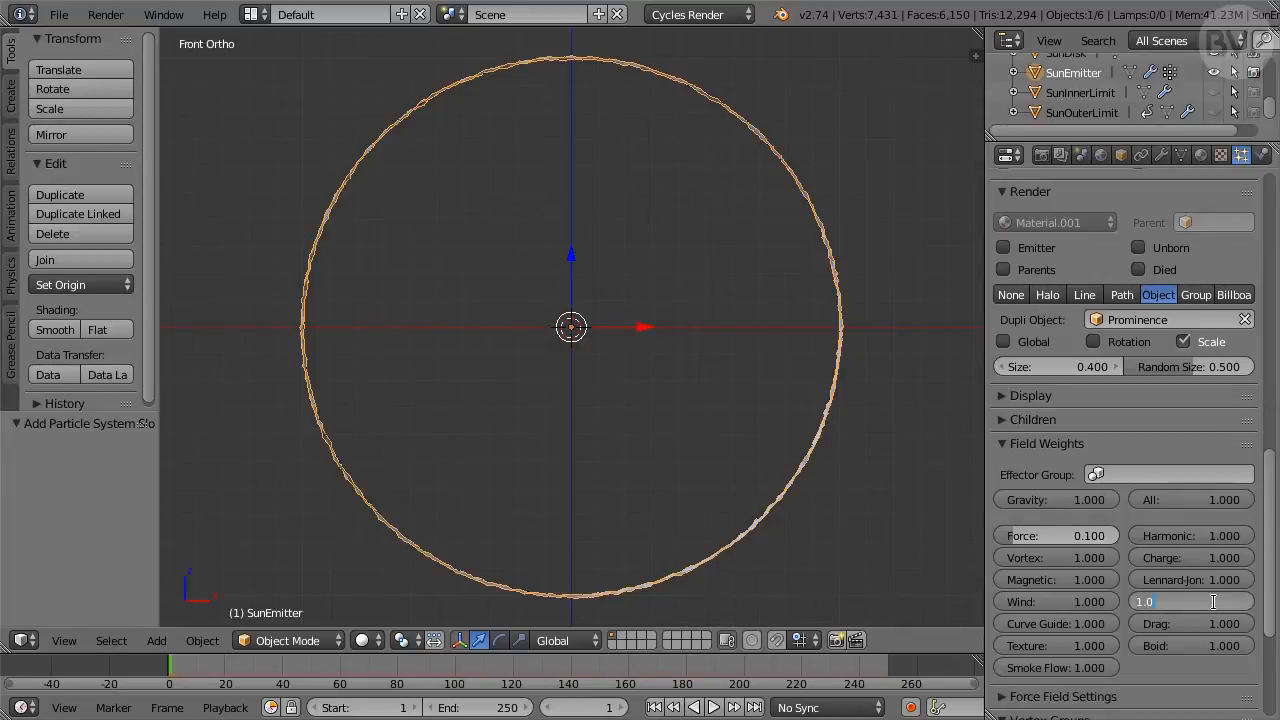
{"action": "scroll", "scroll_direction": "down", "scroll_amount": 3}
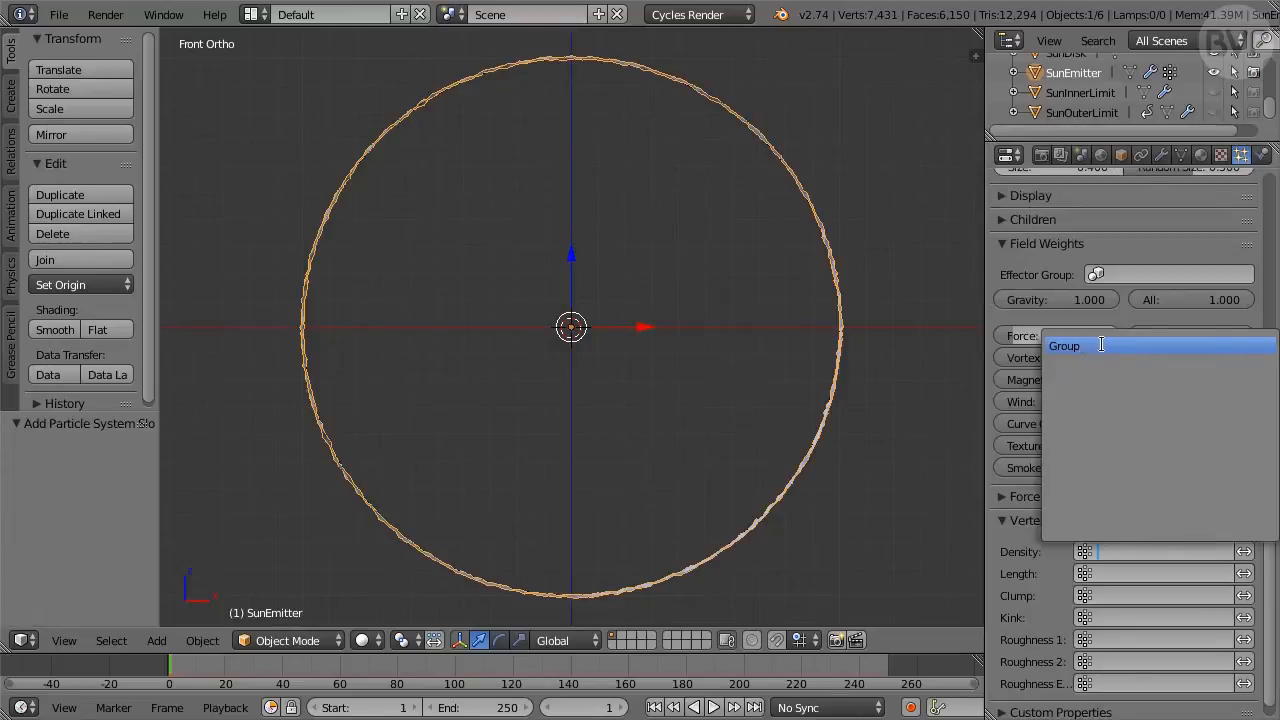
{"action": "left_click", "coordinate": [1064, 344]}
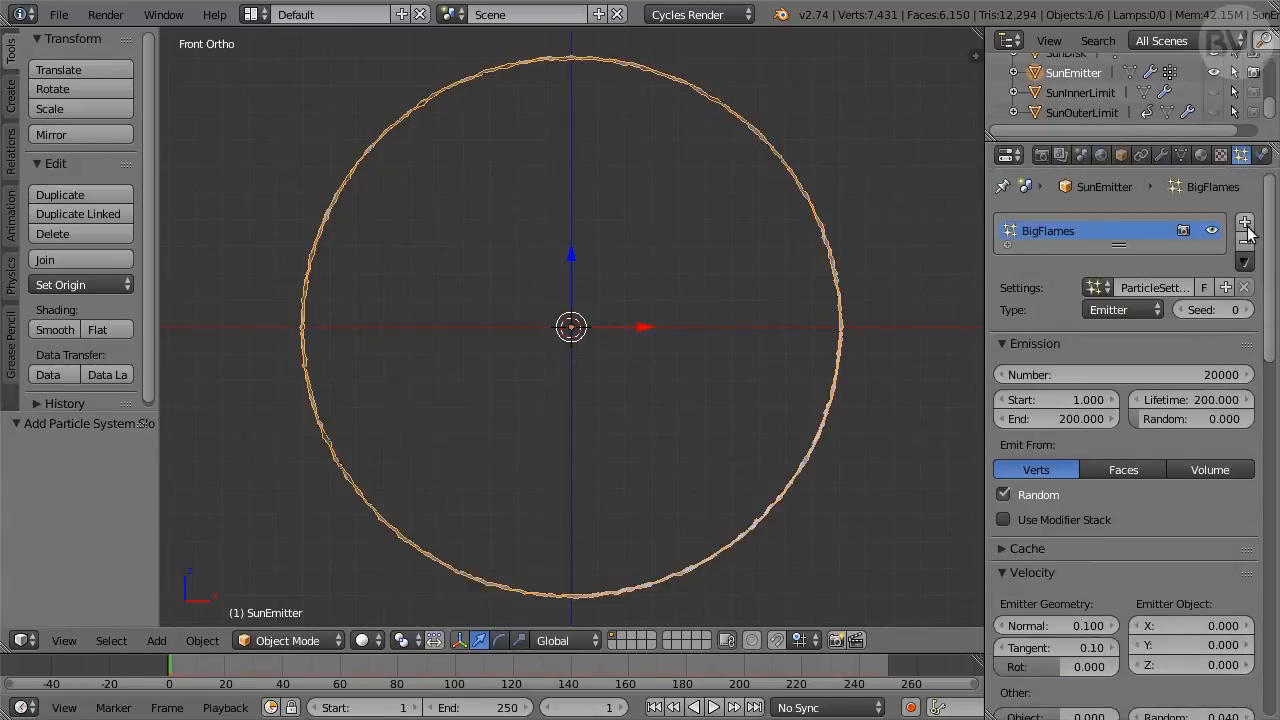
Step: Add a SmallFlames system on SunEmitter: 15000 particles from faces, end frame 30, lifetime 1000
{"action": "left_click", "coordinate": [1244, 222]}
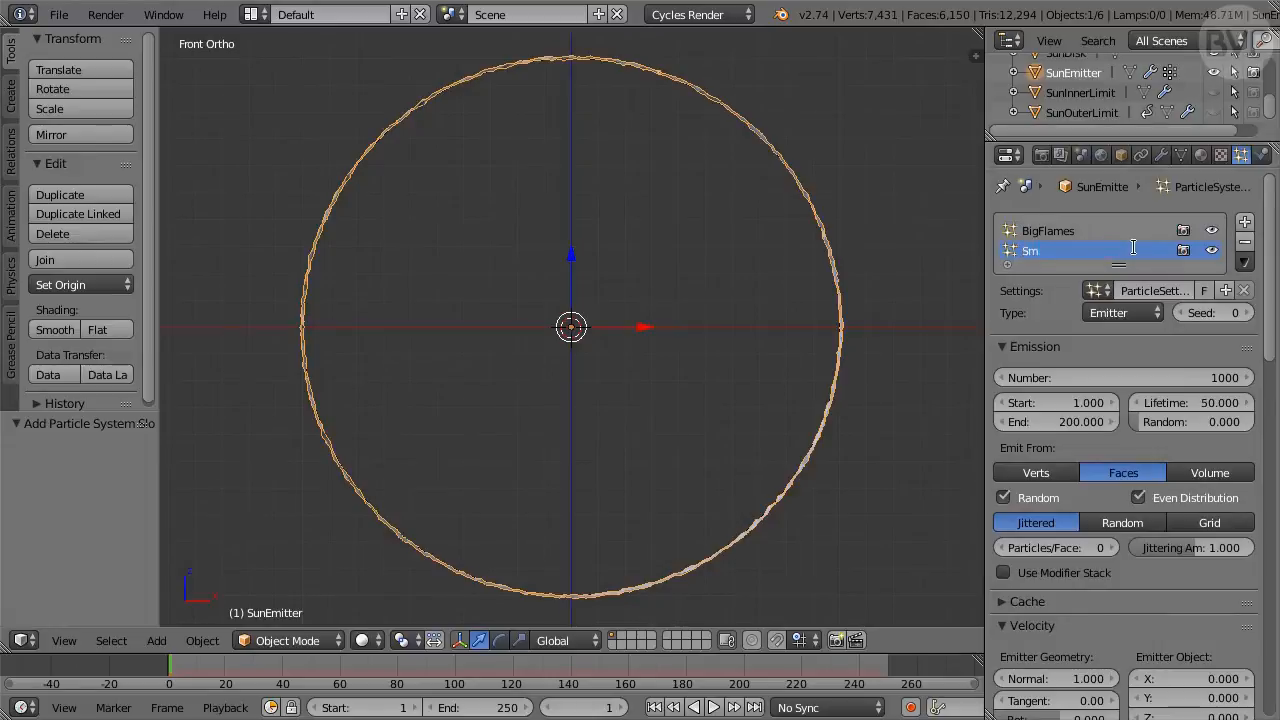
{"action": "type", "text": "SmallFlames"}
{"action": "left_click", "coordinate": [1124, 378]}
{"action": "type", "text": "1500"}
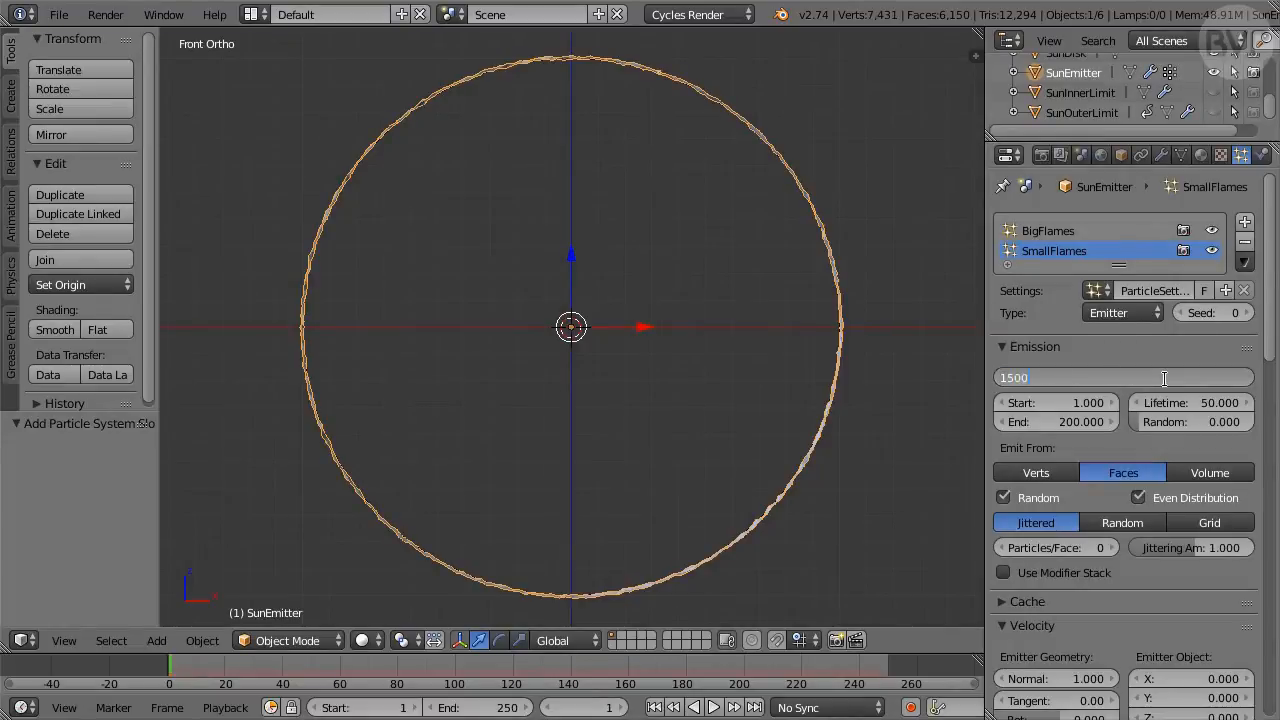
{"action": "key", "text": "Return"}
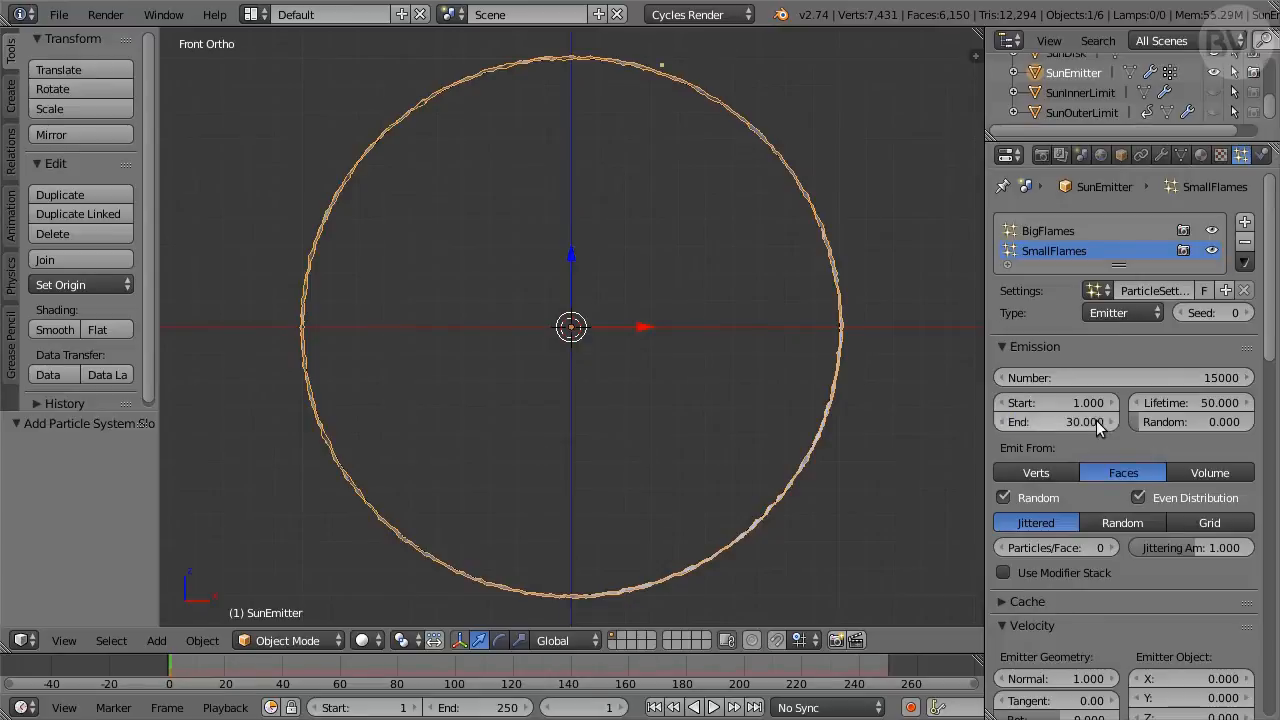
{"action": "left_click", "coordinate": [1190, 402]}
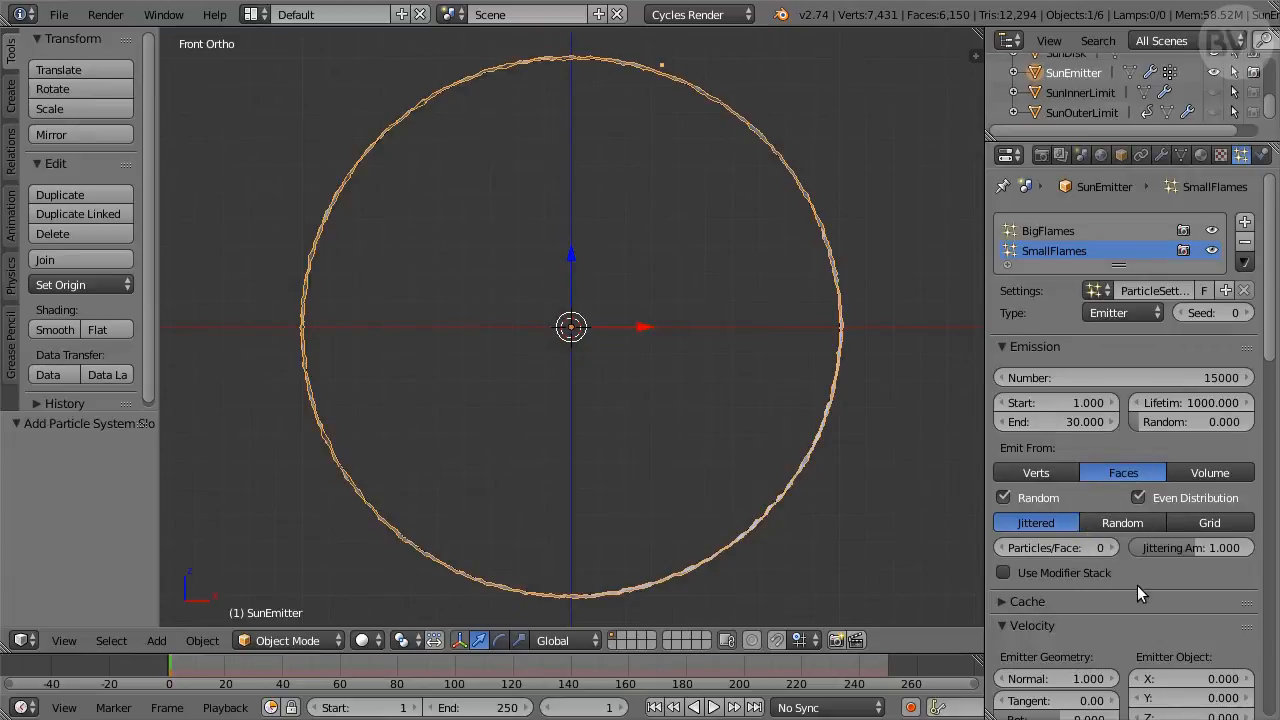
{"action": "scroll", "scroll_direction": "down", "scroll_amount": 3}
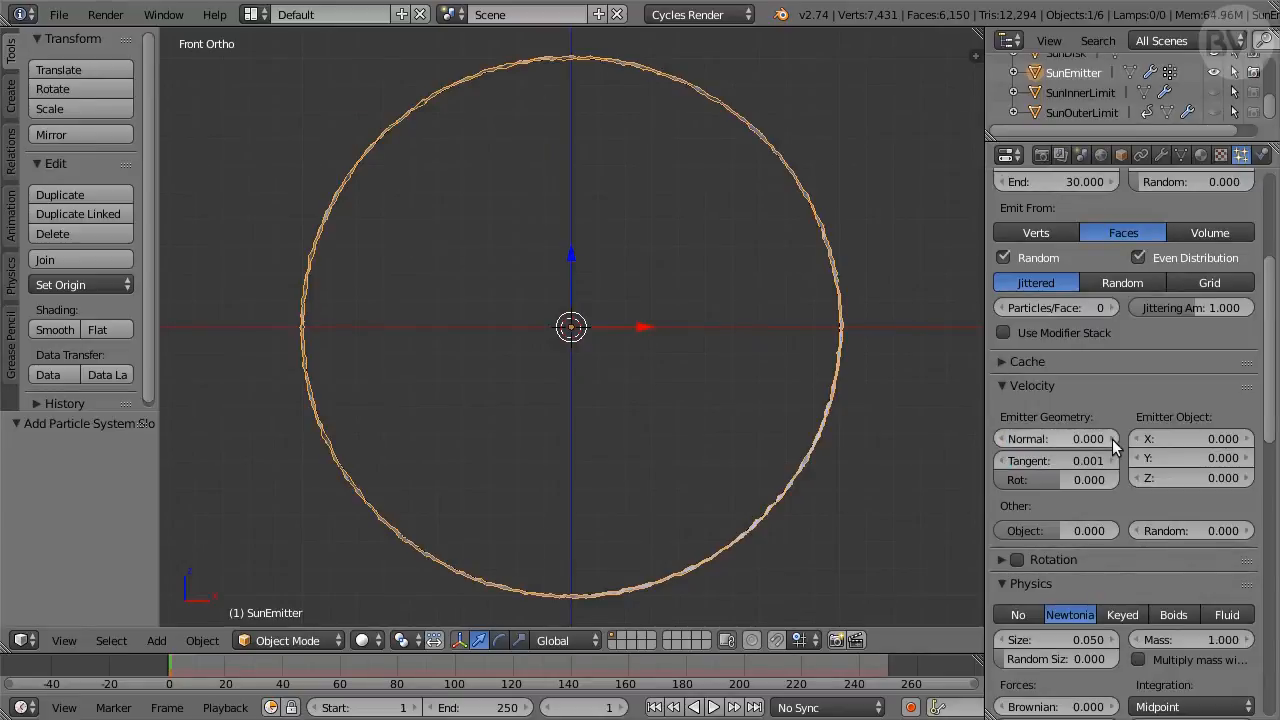
Step: Zero SmallFlames normal velocity, enable rotation, and set brownian, drag and damp to 0.100
{"action": "scroll", "scroll_direction": "down", "scroll_amount": 3}
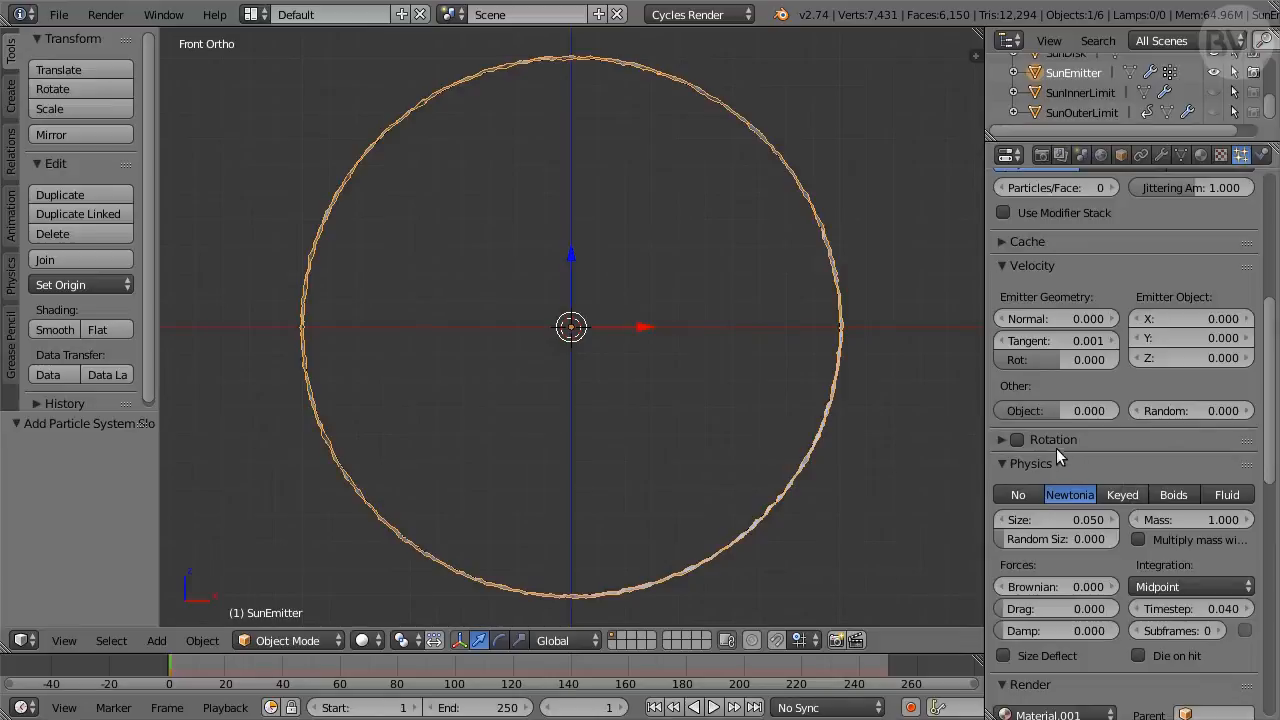
{"action": "left_click", "coordinate": [1016, 440]}
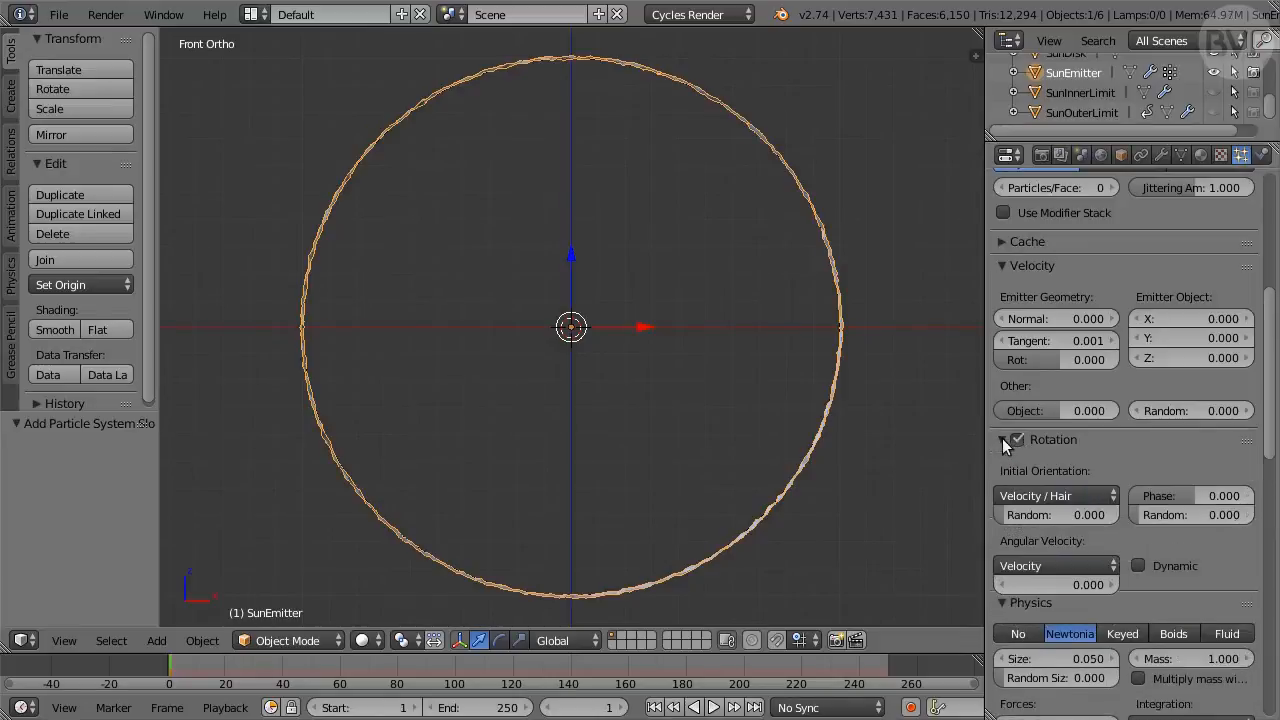
{"action": "left_click", "coordinate": [1056, 496]}
{"action": "type", "text": "0.1"}
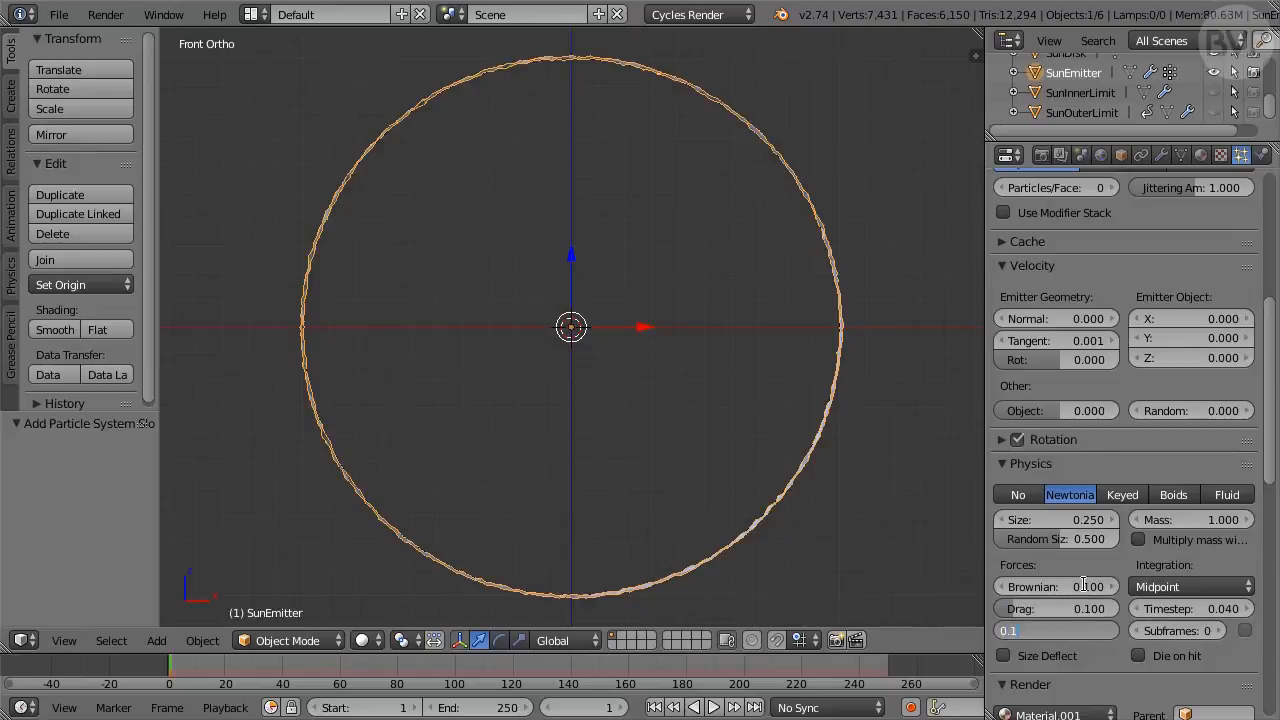
{"action": "scroll", "scroll_direction": "down", "scroll_amount": 3}
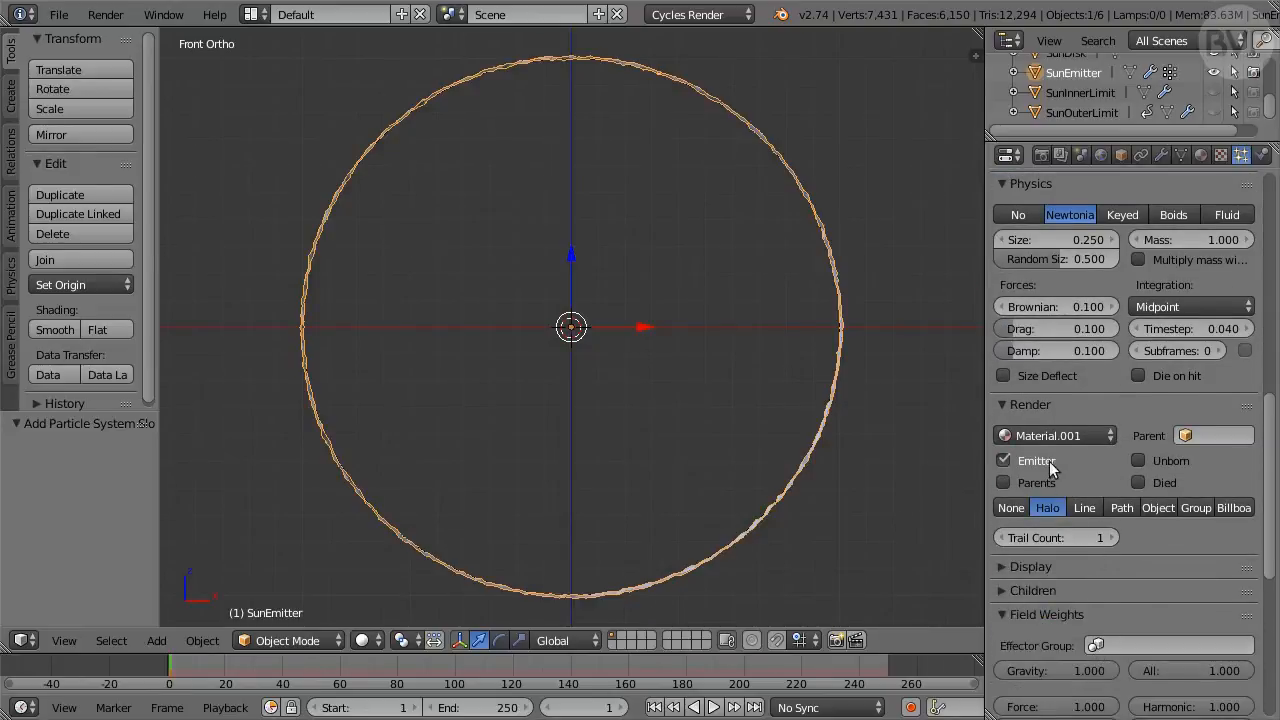
Step: Render SmallFlames particles as Prominence object copies with the emitter hidden
{"action": "left_click", "coordinate": [1004, 460]}
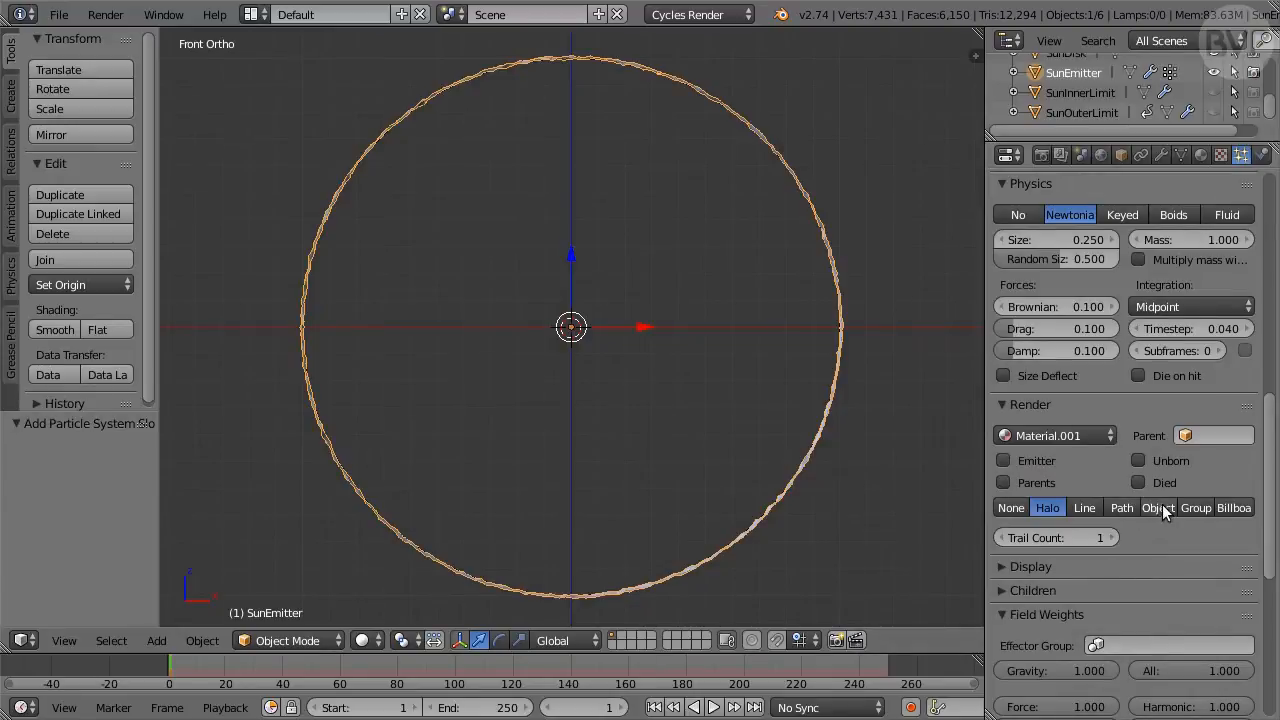
{"action": "left_click", "coordinate": [1156, 508]}
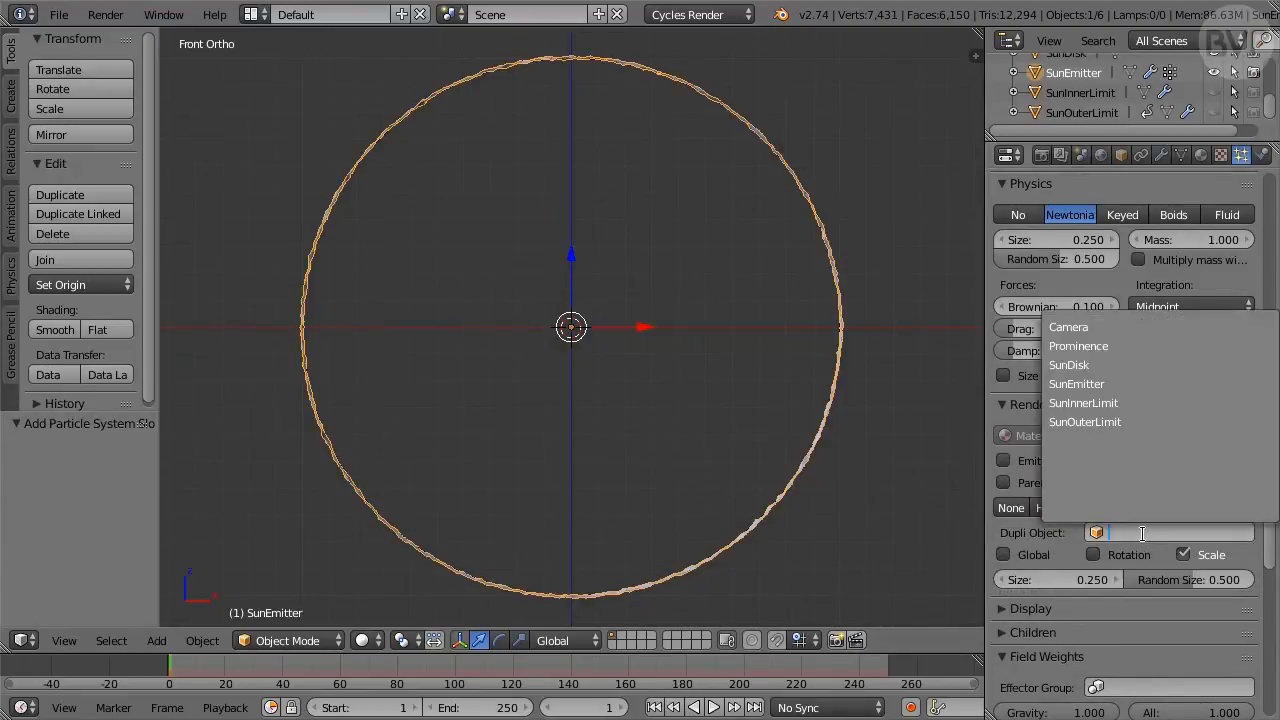
{"action": "left_click", "coordinate": [1078, 346]}
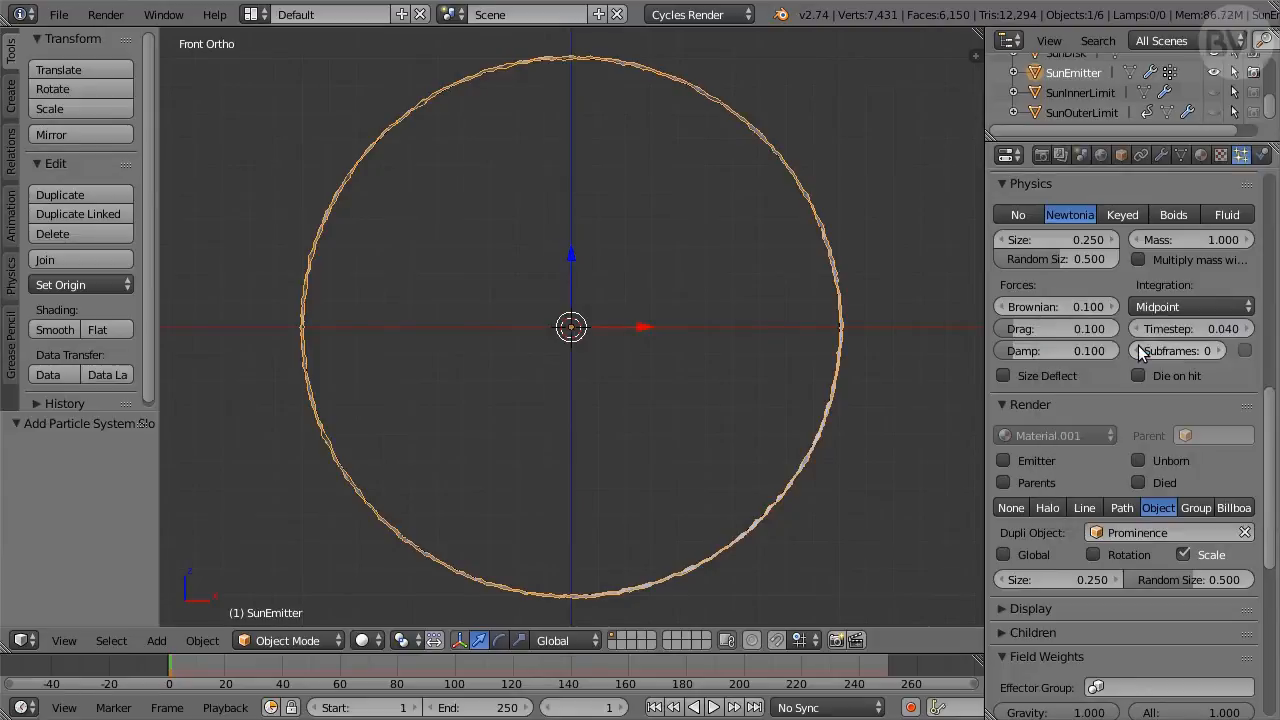
{"action": "scroll", "scroll_direction": "down", "scroll_amount": 3}
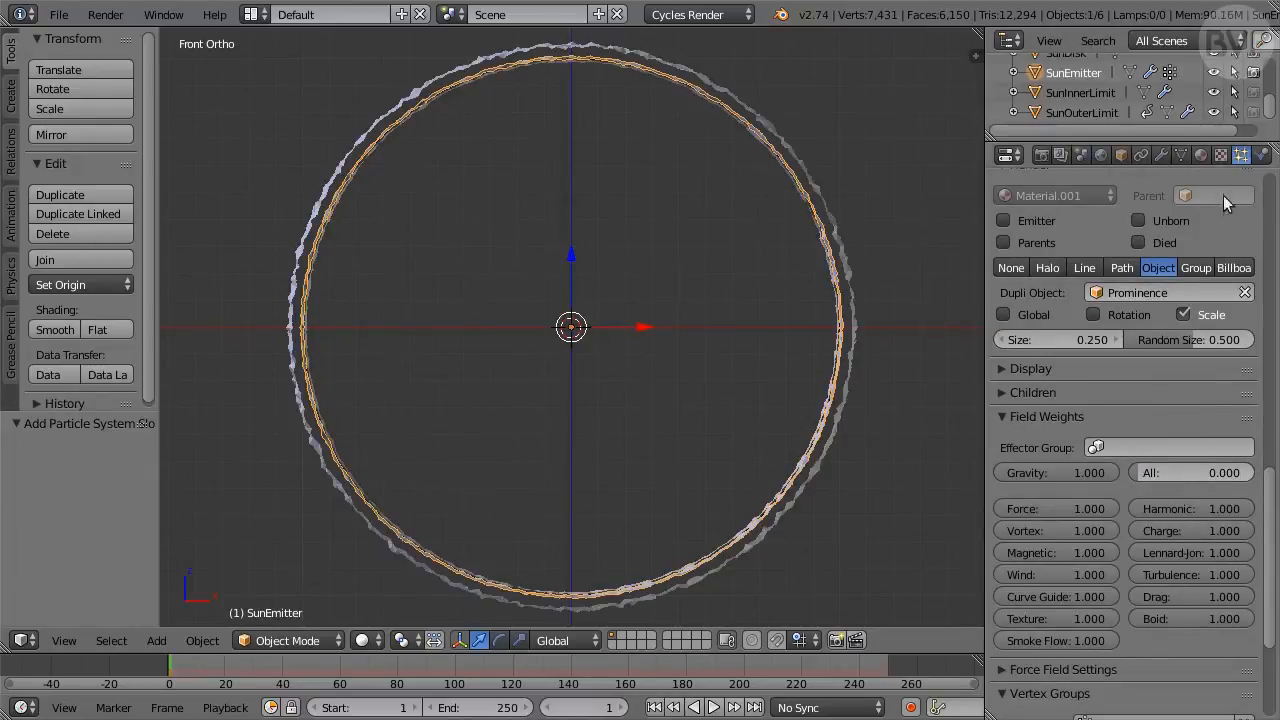
{"action": "mouse_move", "coordinate": [168, 564]}
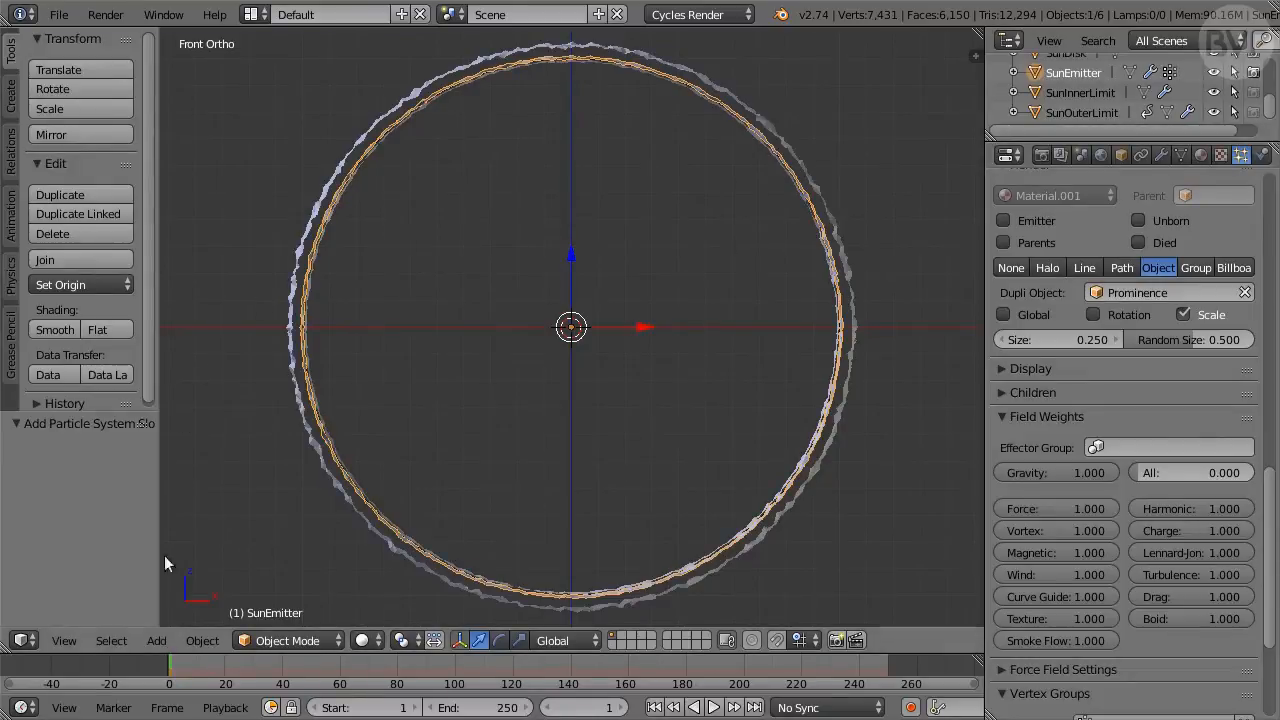
Step: Add an empty as a point Force field pulling inward with strength -1
{"action": "left_click", "coordinate": [156, 640]}
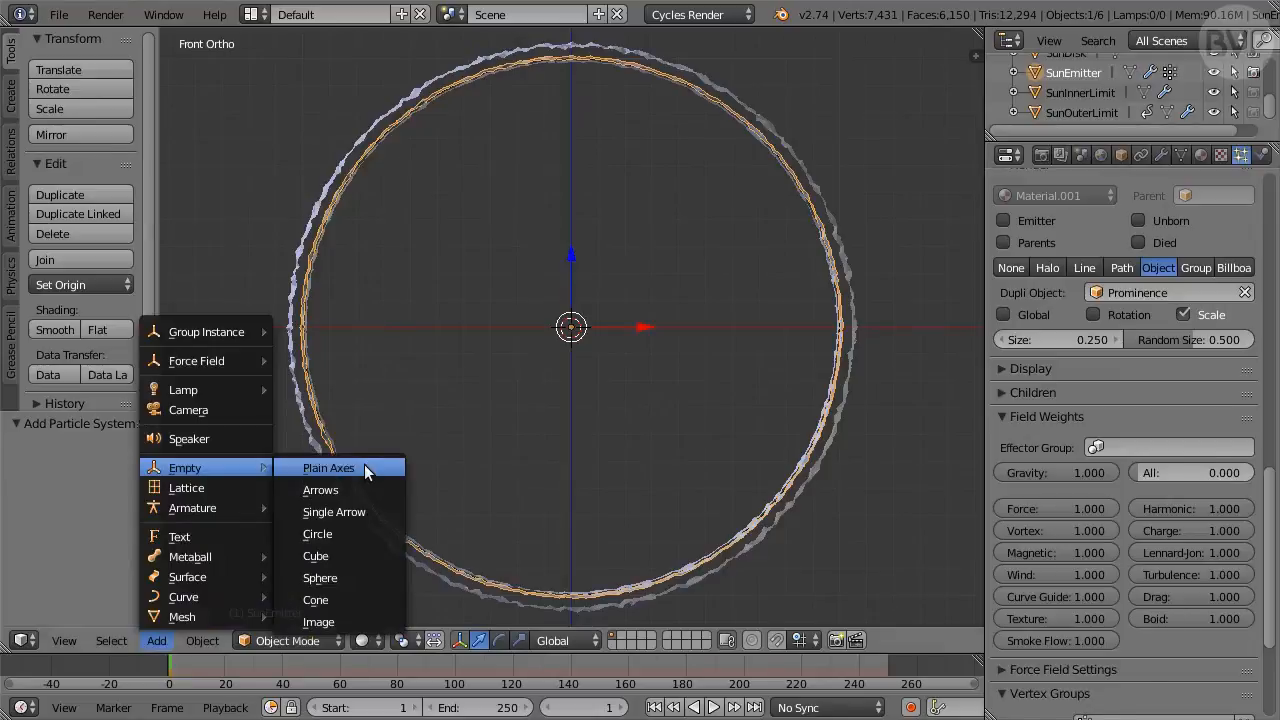
{"action": "left_click", "coordinate": [328, 468]}
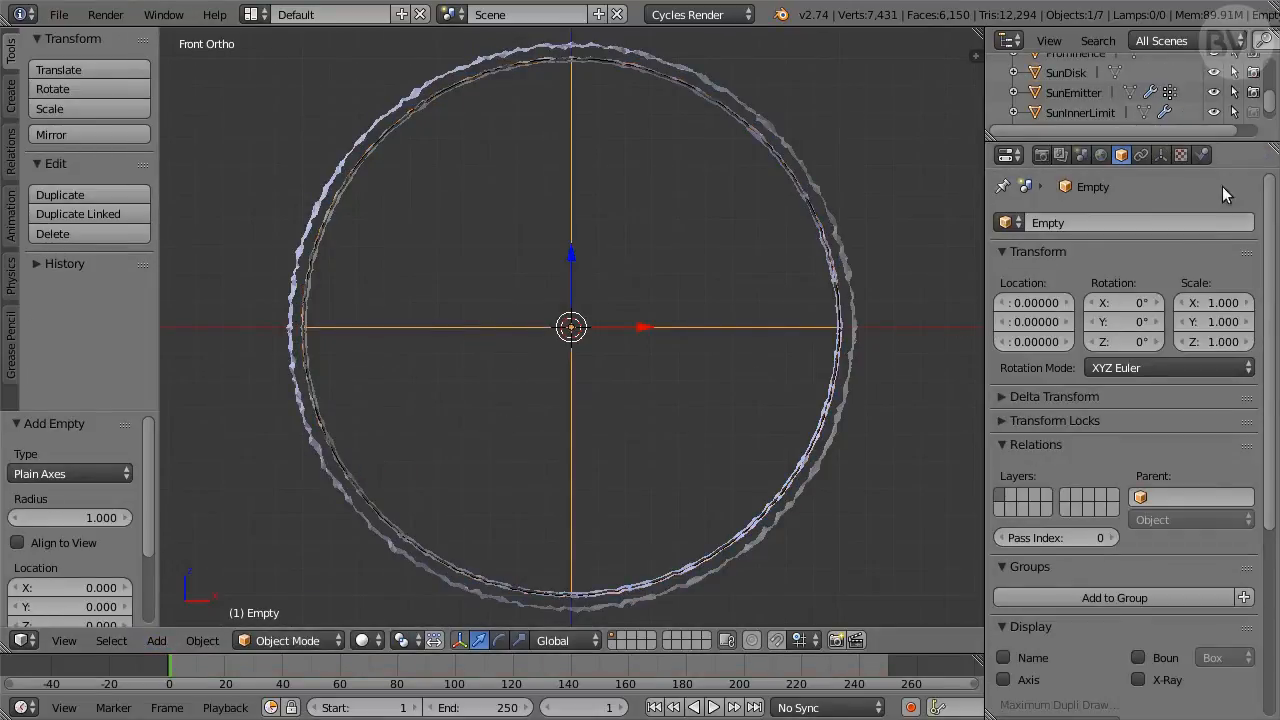
{"action": "left_click", "coordinate": [1202, 156]}
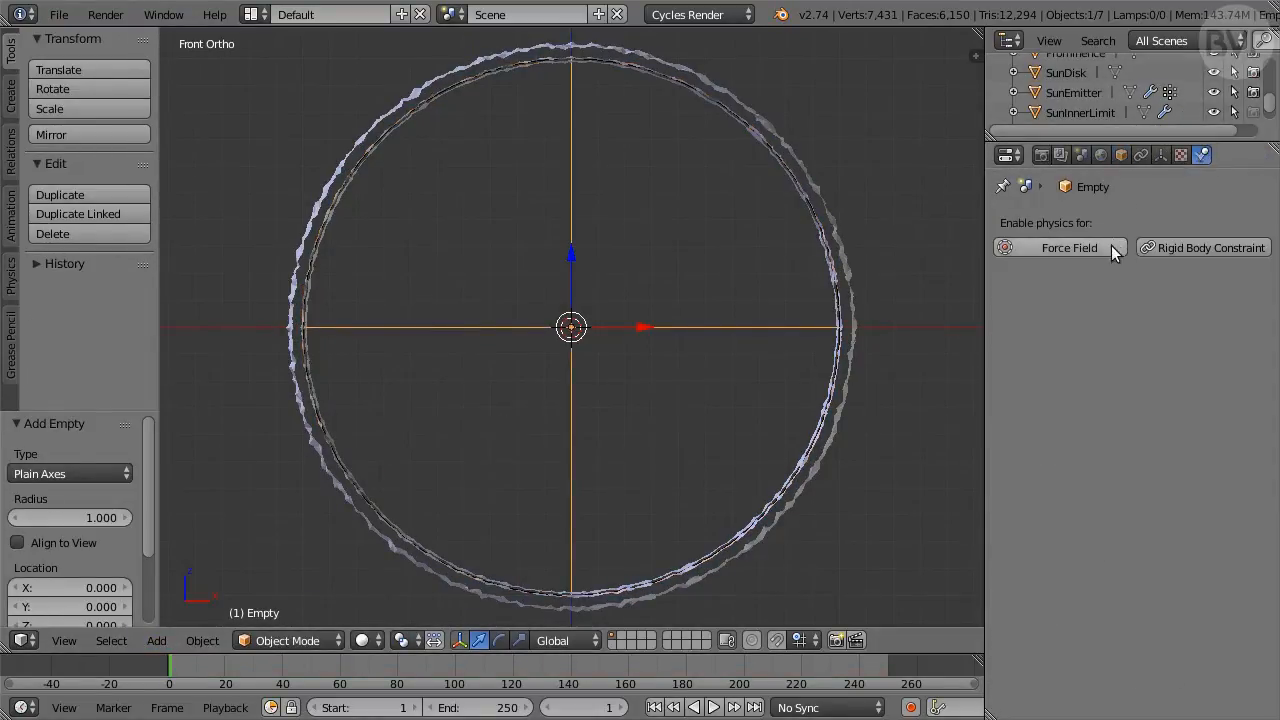
{"action": "left_click", "coordinate": [1068, 248]}
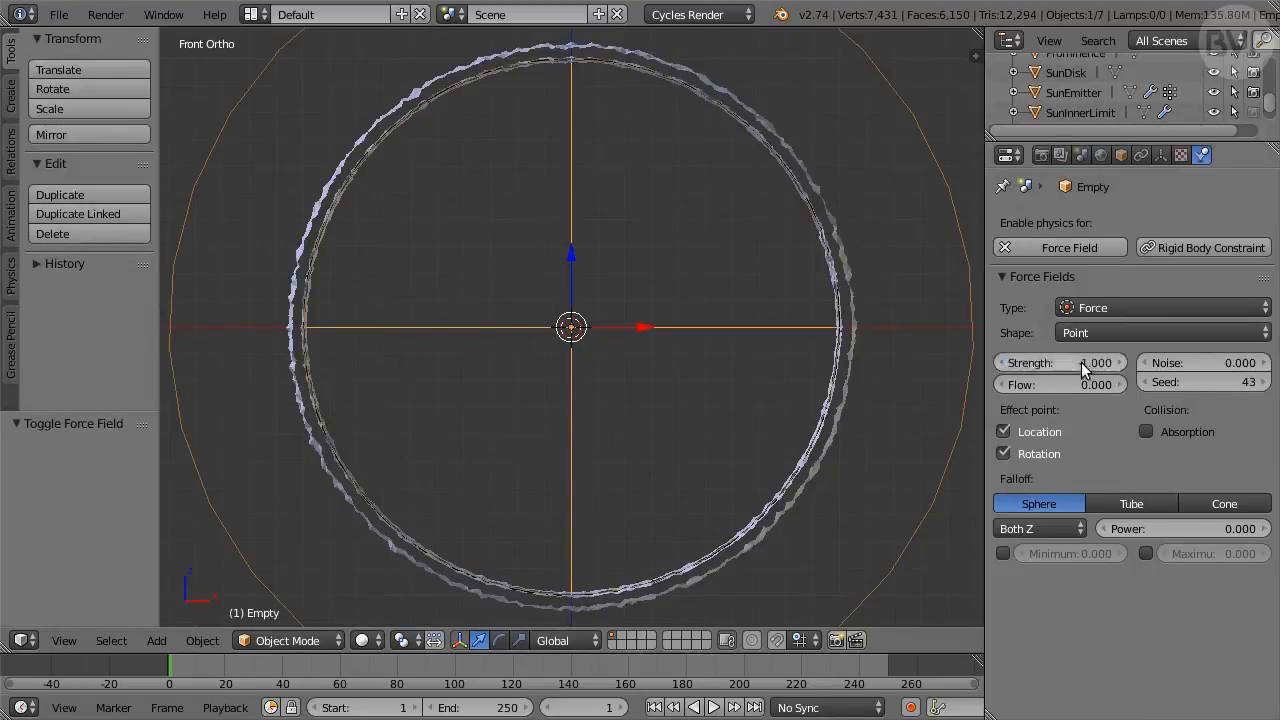
{"action": "left_click", "coordinate": [1060, 362]}
{"action": "type", "text": "-1.000"}
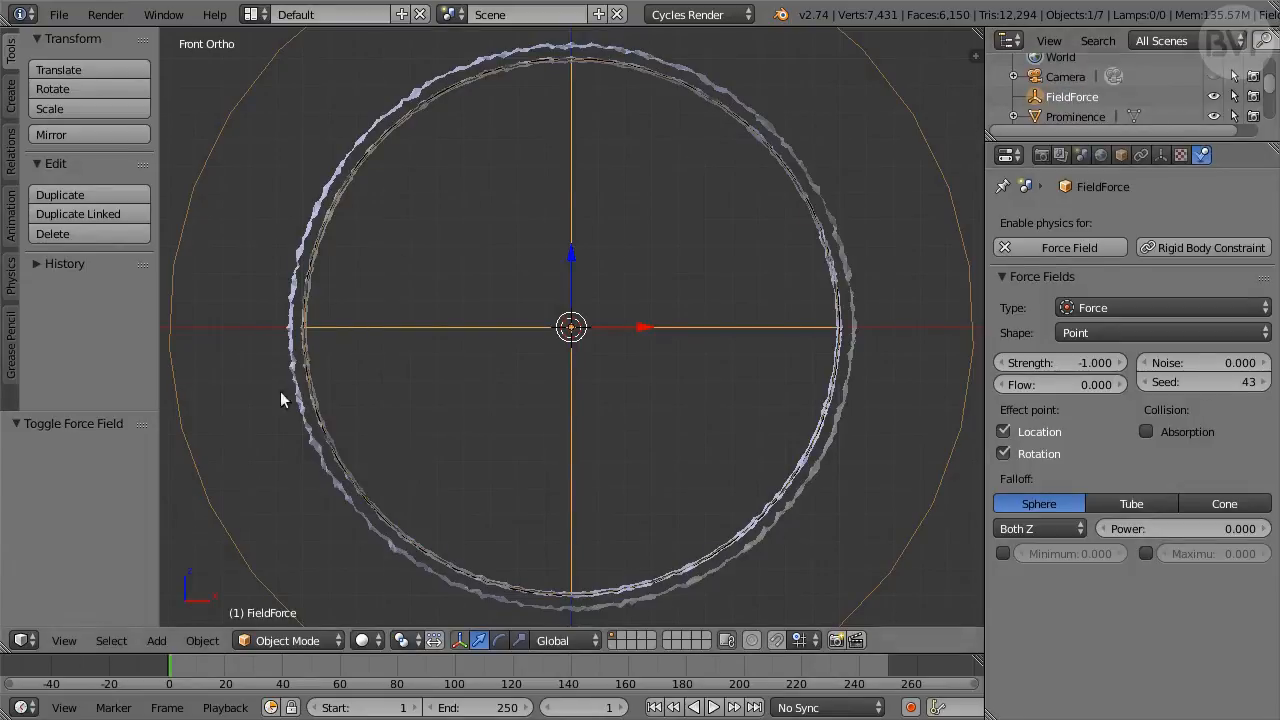
Step: Add a second empty as a Turbulence field (strength 3, noise 5) named FieldTurbulence
{"action": "left_click", "coordinate": [156, 640]}
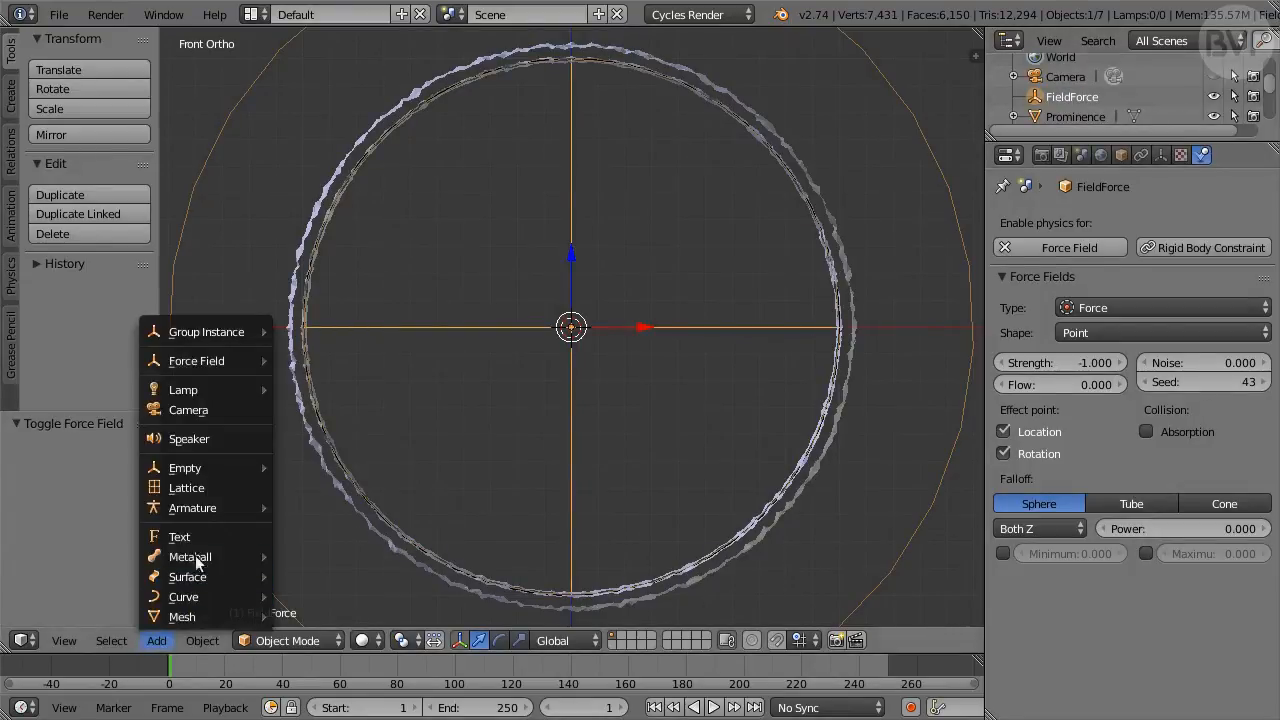
{"action": "left_click", "coordinate": [184, 468]}
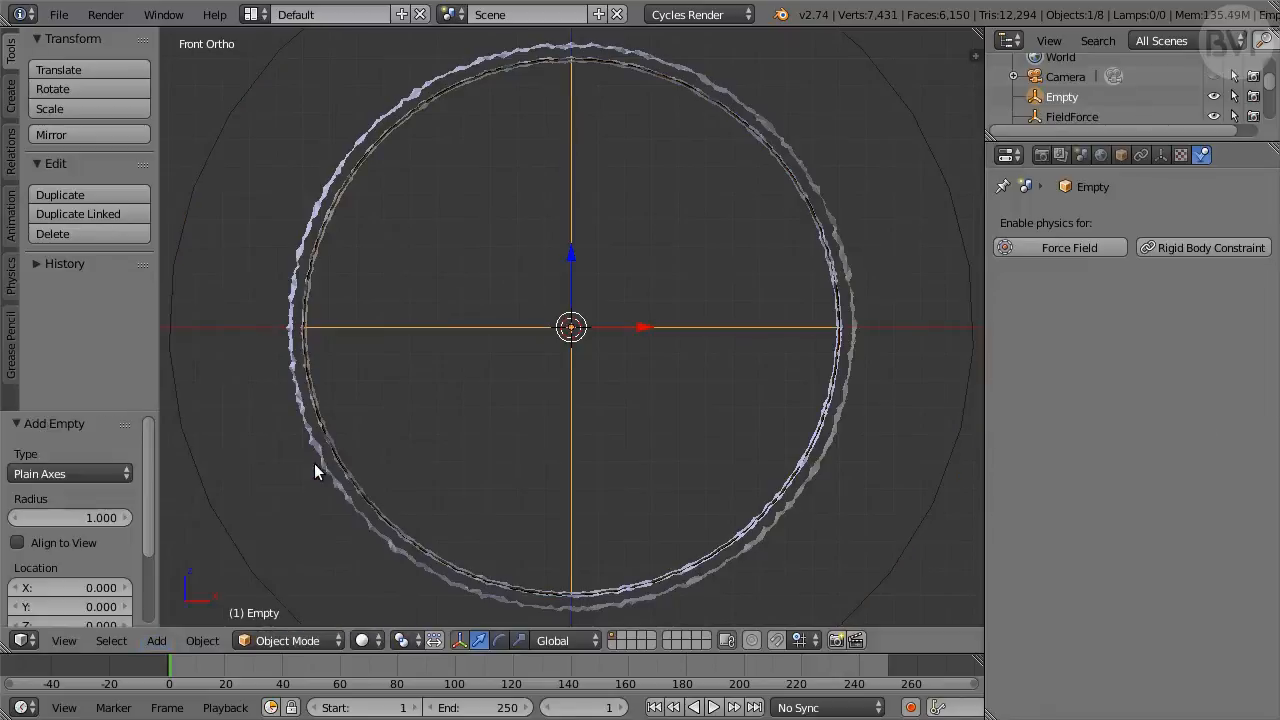
{"action": "mouse_move", "coordinate": [1136, 270]}
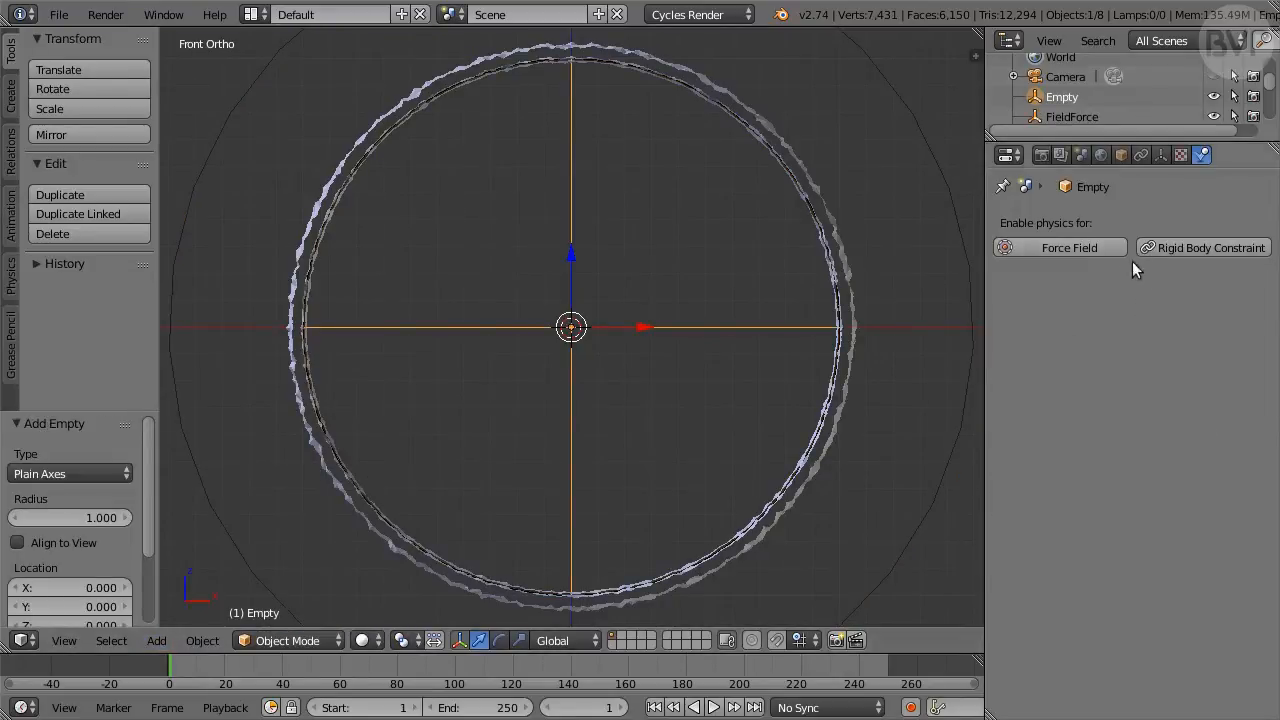
{"action": "left_click", "coordinate": [1160, 308]}
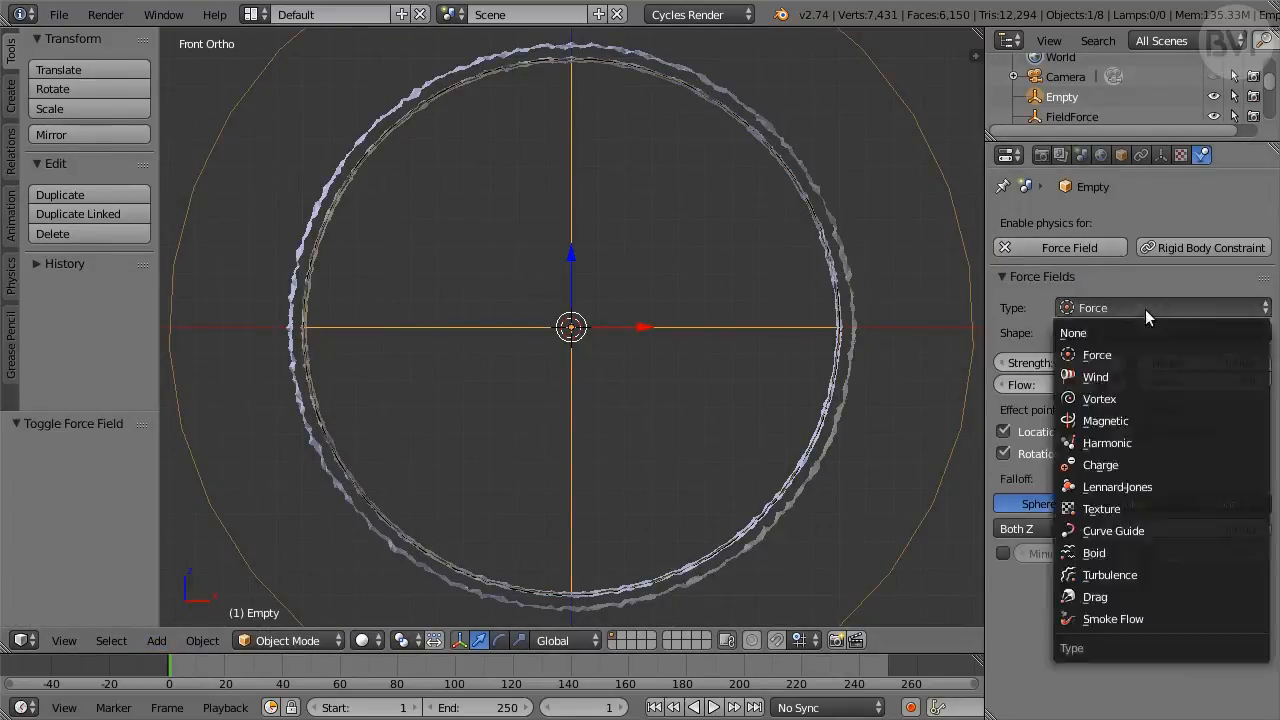
{"action": "mouse_move", "coordinate": [1172, 574]}
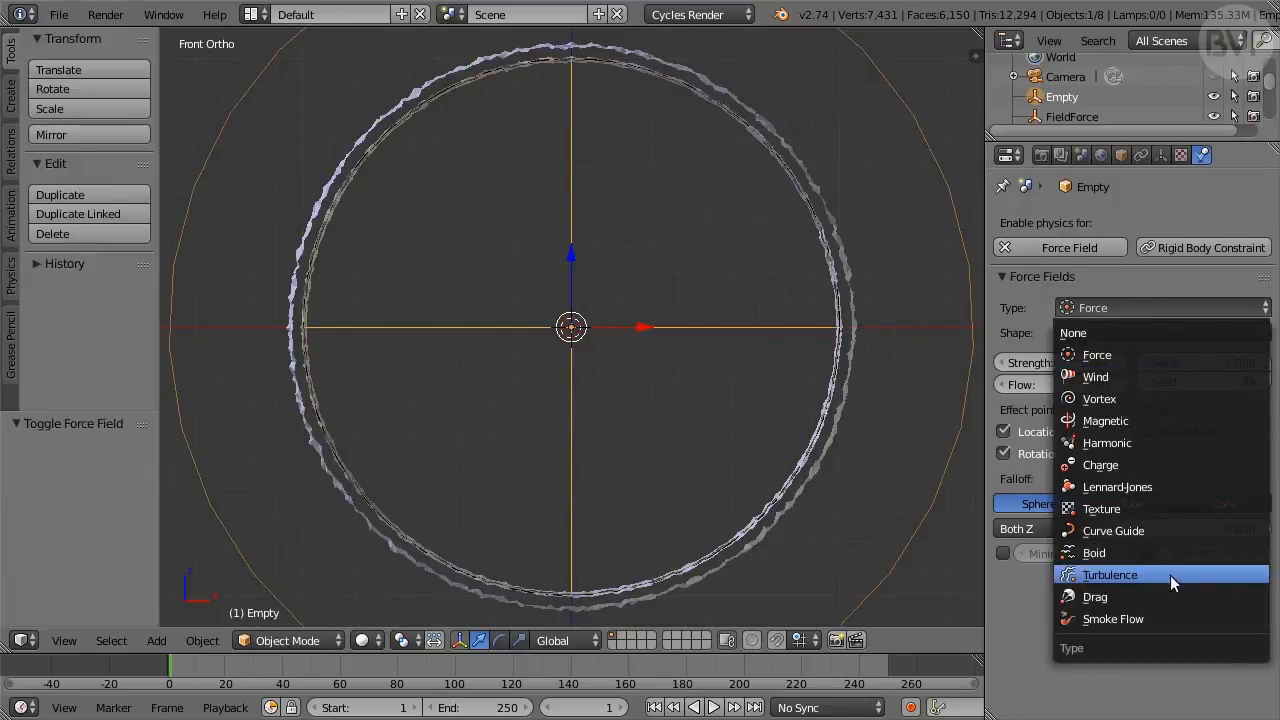
{"action": "left_click", "coordinate": [1110, 574]}
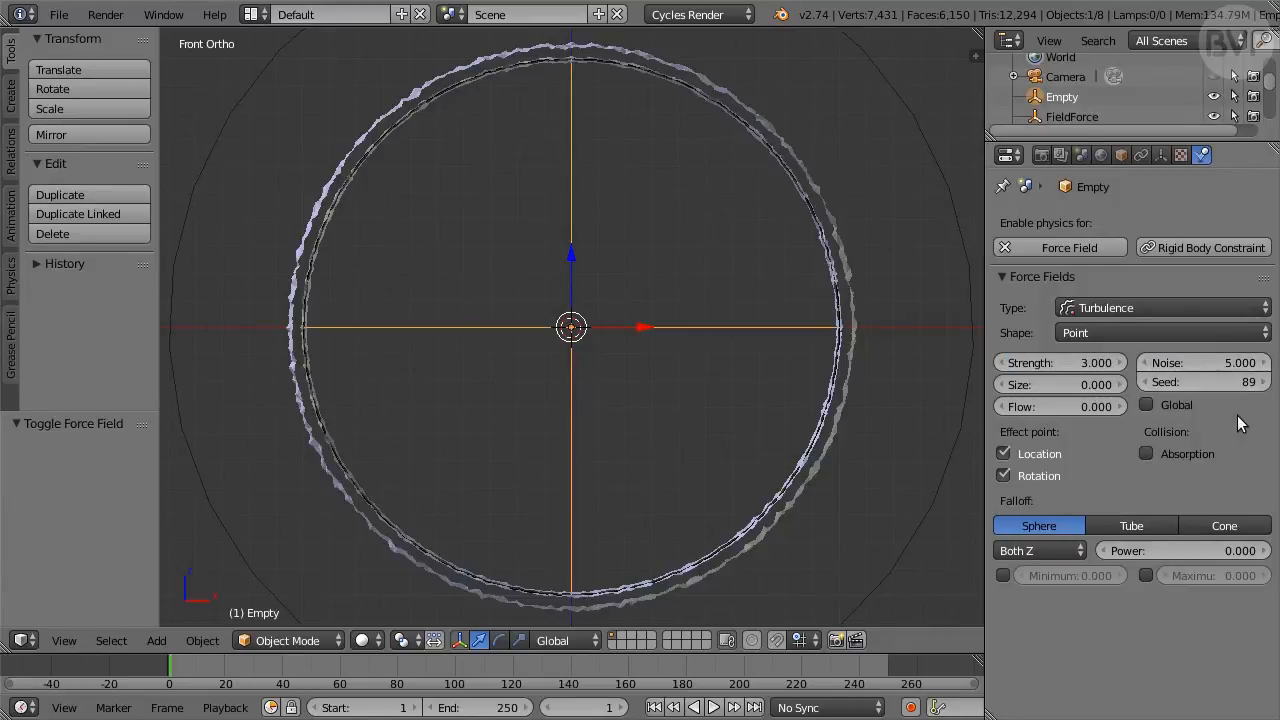
{"action": "double_click", "coordinate": [1060, 96]}
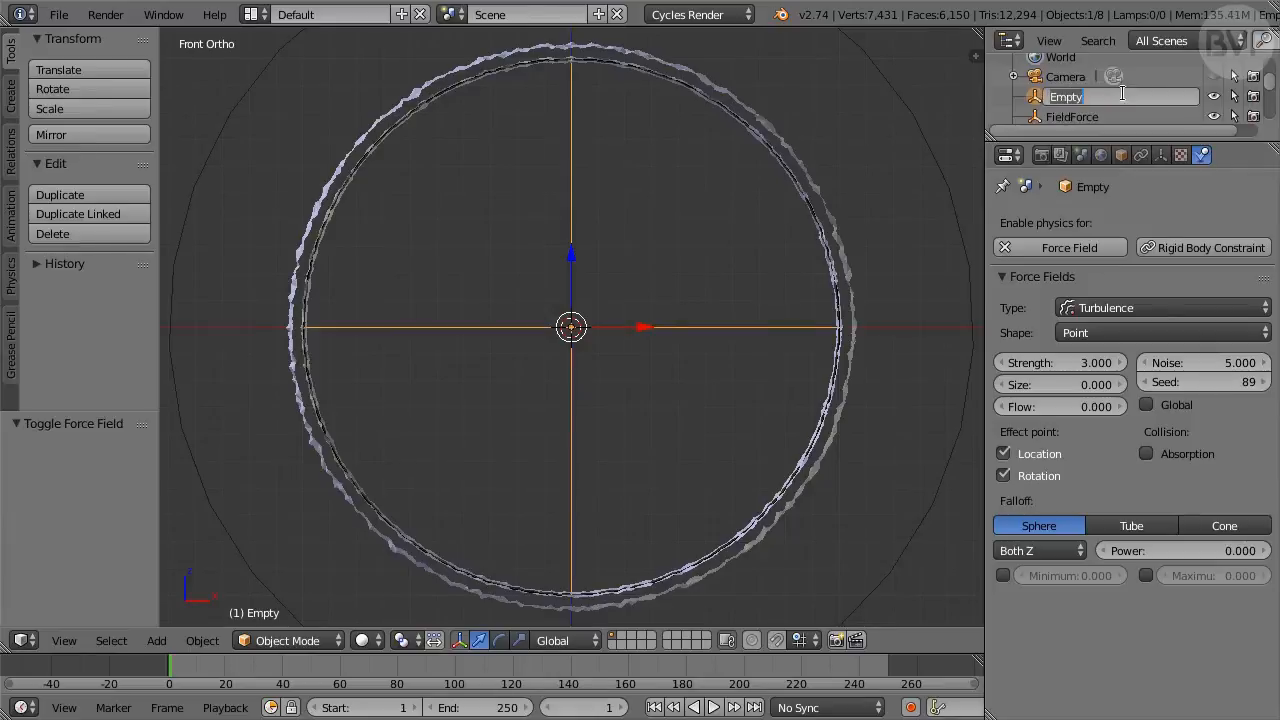
{"action": "type", "text": "FieldTurbulence"}
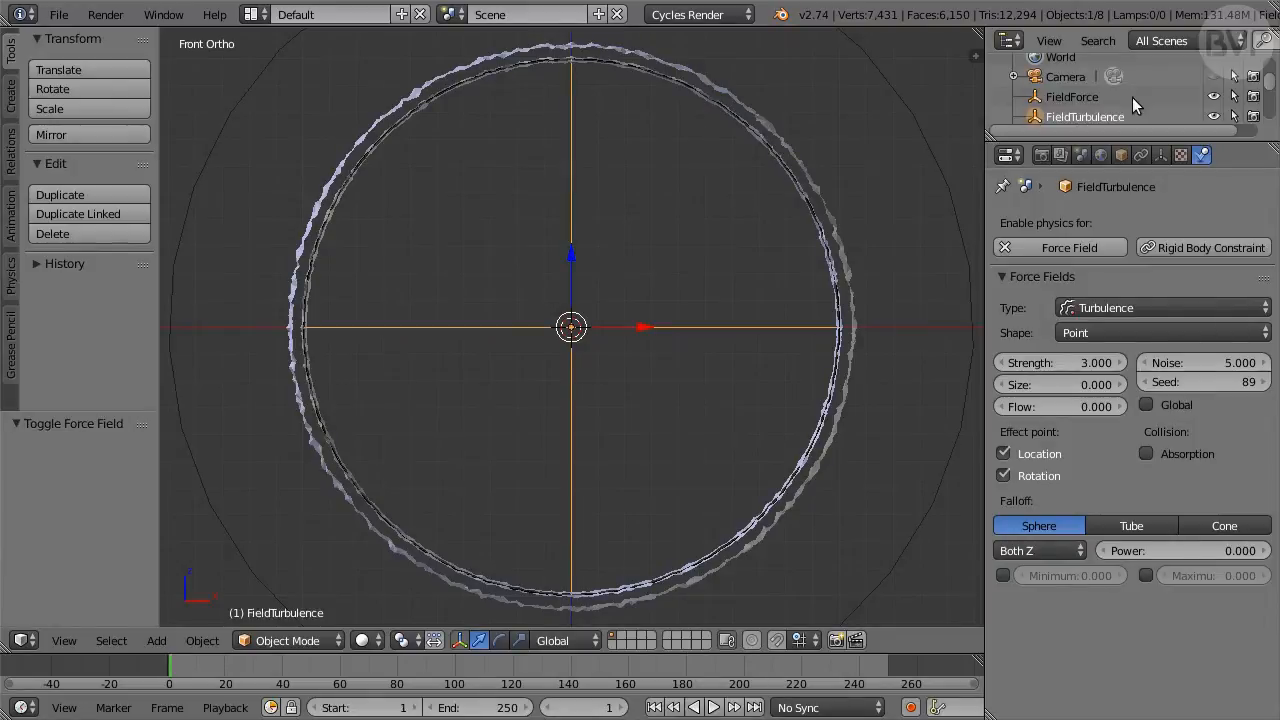
{"action": "mouse_move", "coordinate": [1042, 168]}
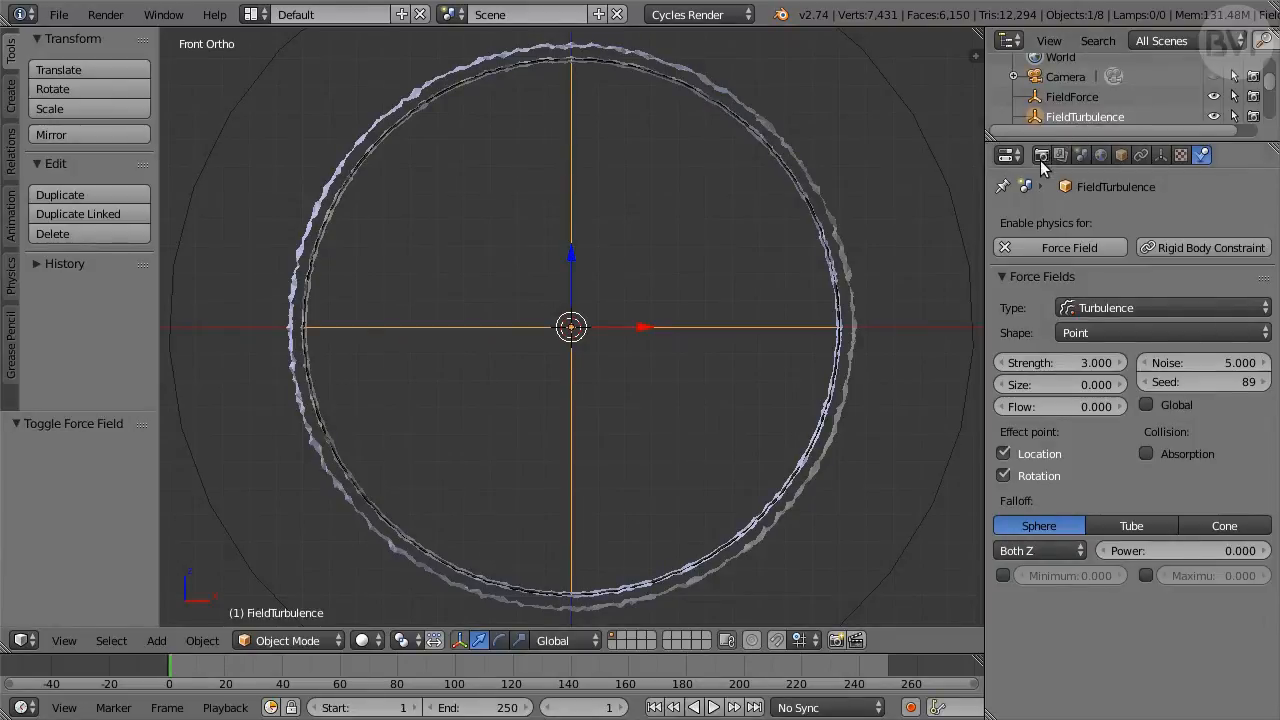
Step: Set the render output to 1000×1000 at 30 fps as PNG
{"action": "left_click", "coordinate": [1040, 156]}
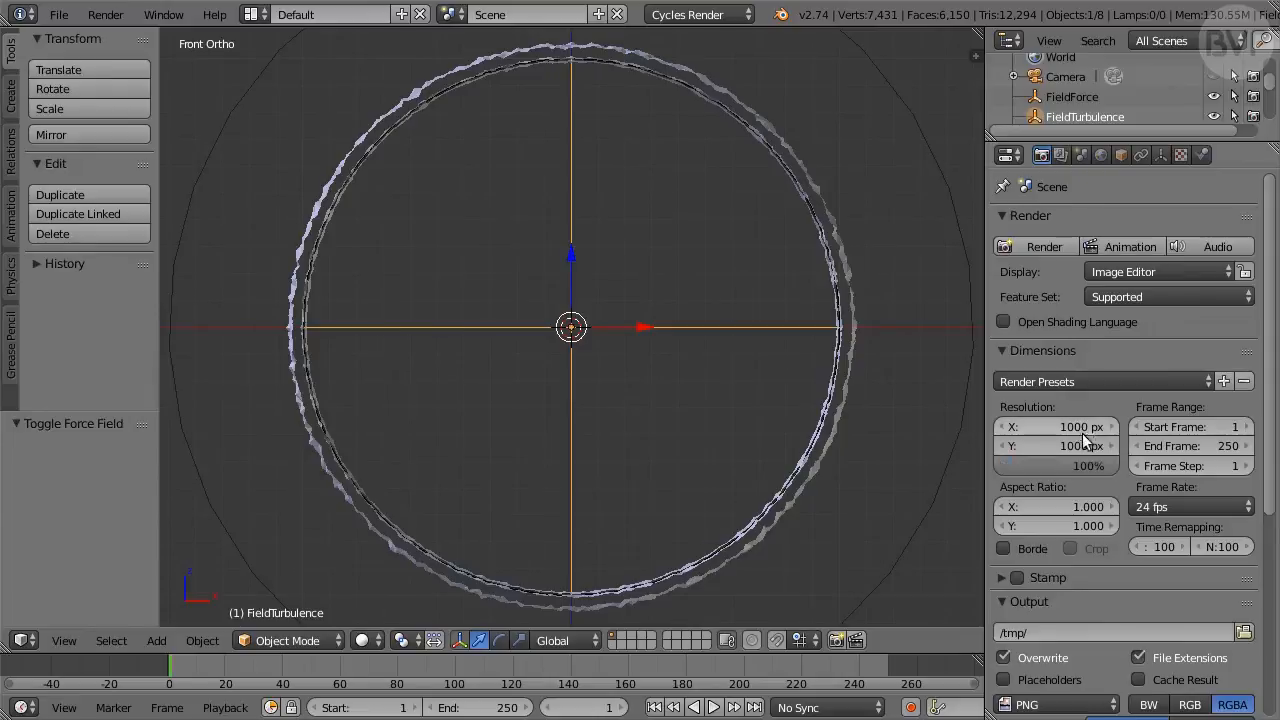
{"action": "left_click", "coordinate": [1190, 508]}
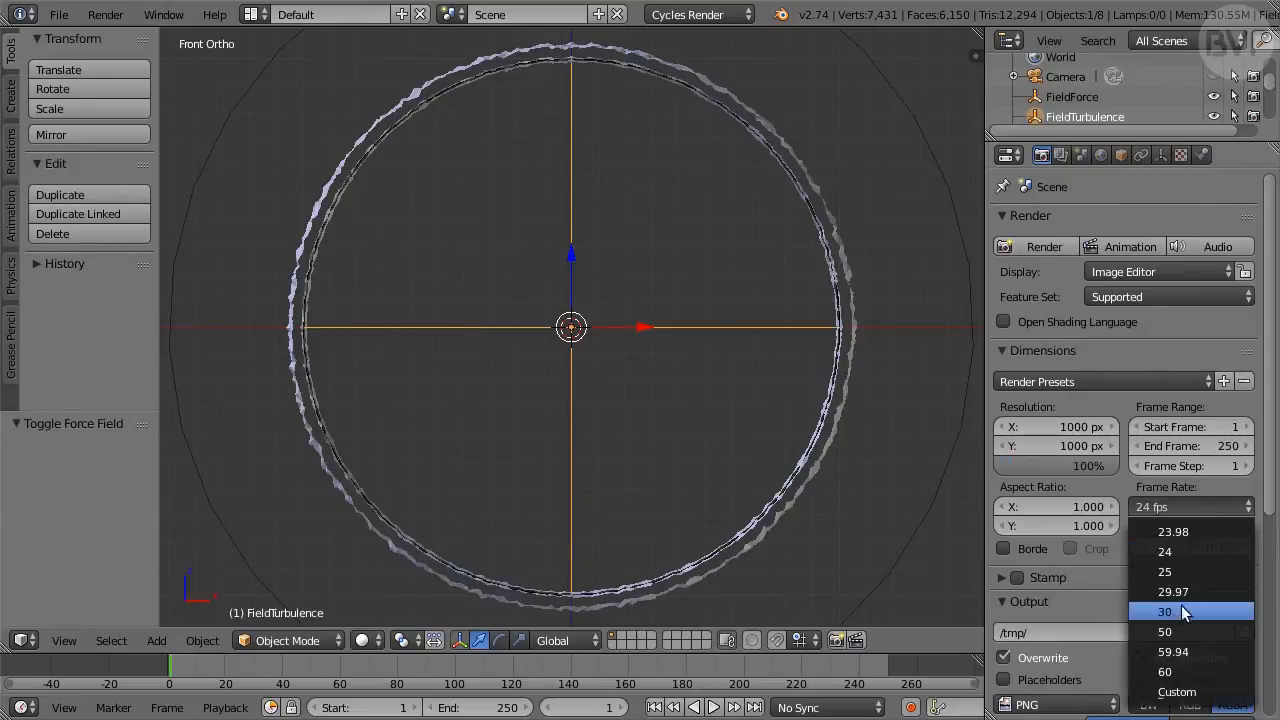
{"action": "left_click", "coordinate": [1164, 612]}
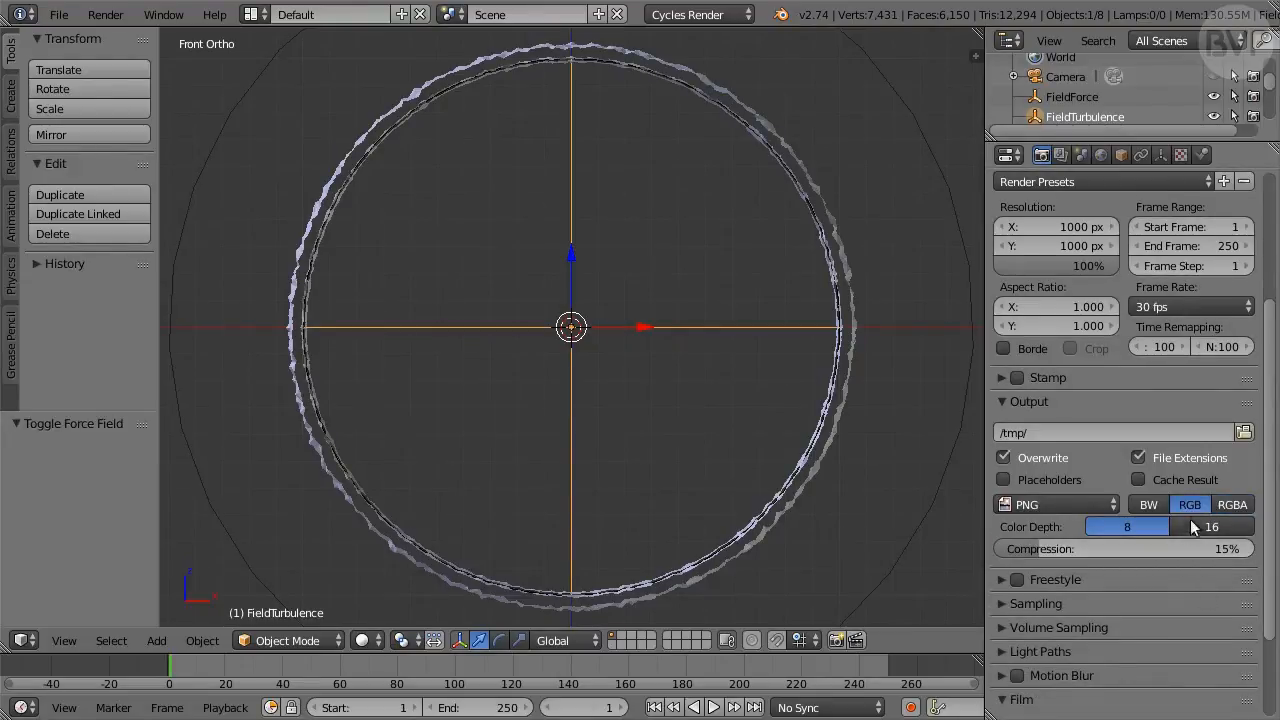
{"action": "left_click", "coordinate": [1122, 548]}
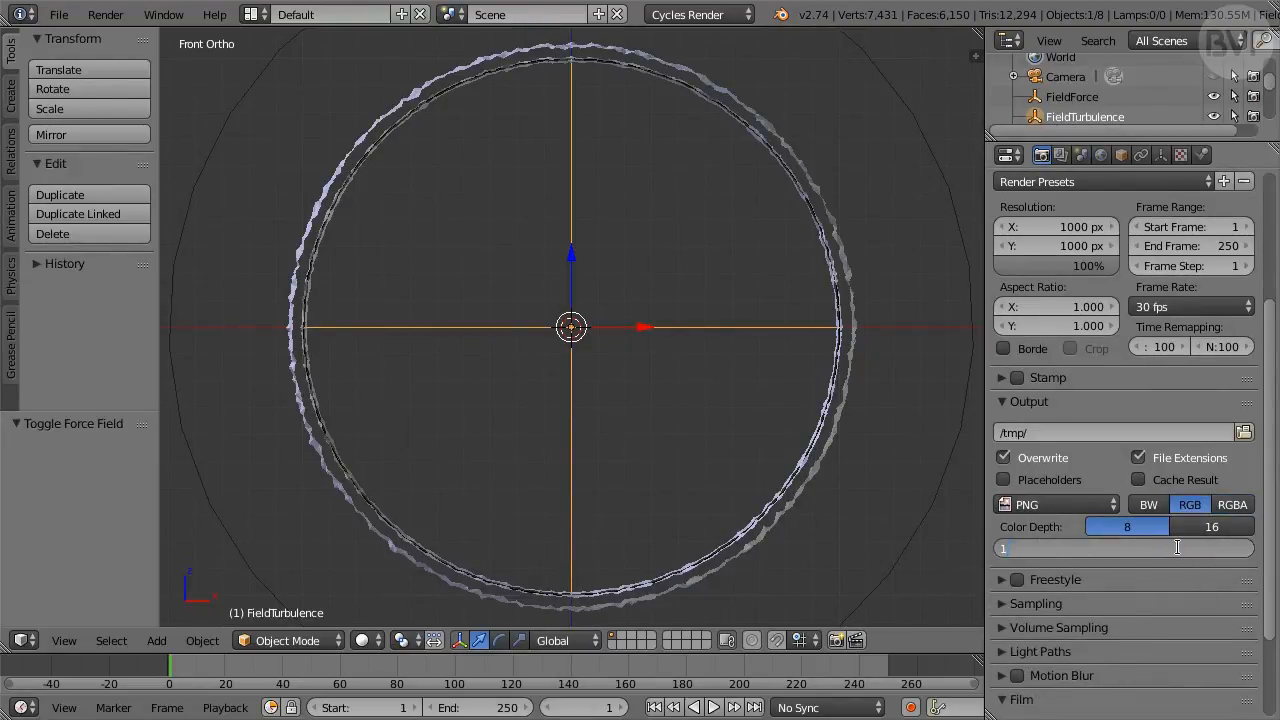
Step: Set 100 render samples with clamp direct 4, indirect 3, and 100 max bounces
{"action": "left_click", "coordinate": [1036, 604]}
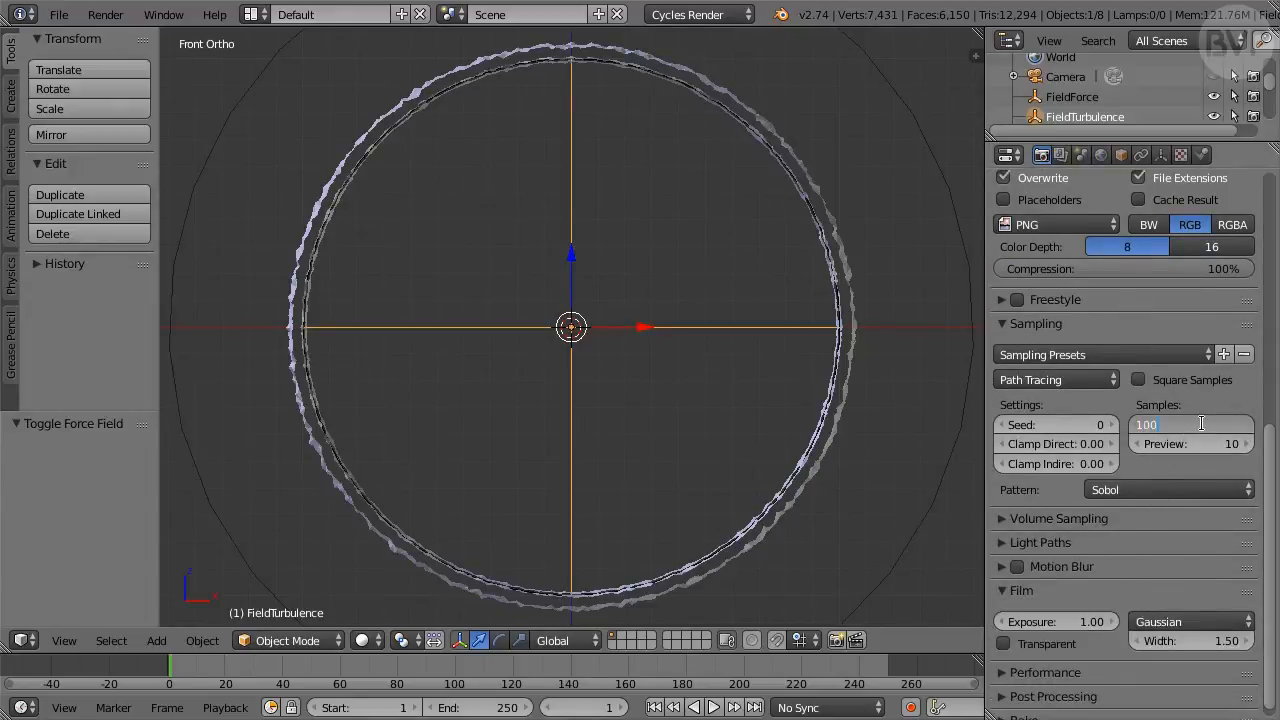
{"action": "left_click", "coordinate": [1056, 444]}
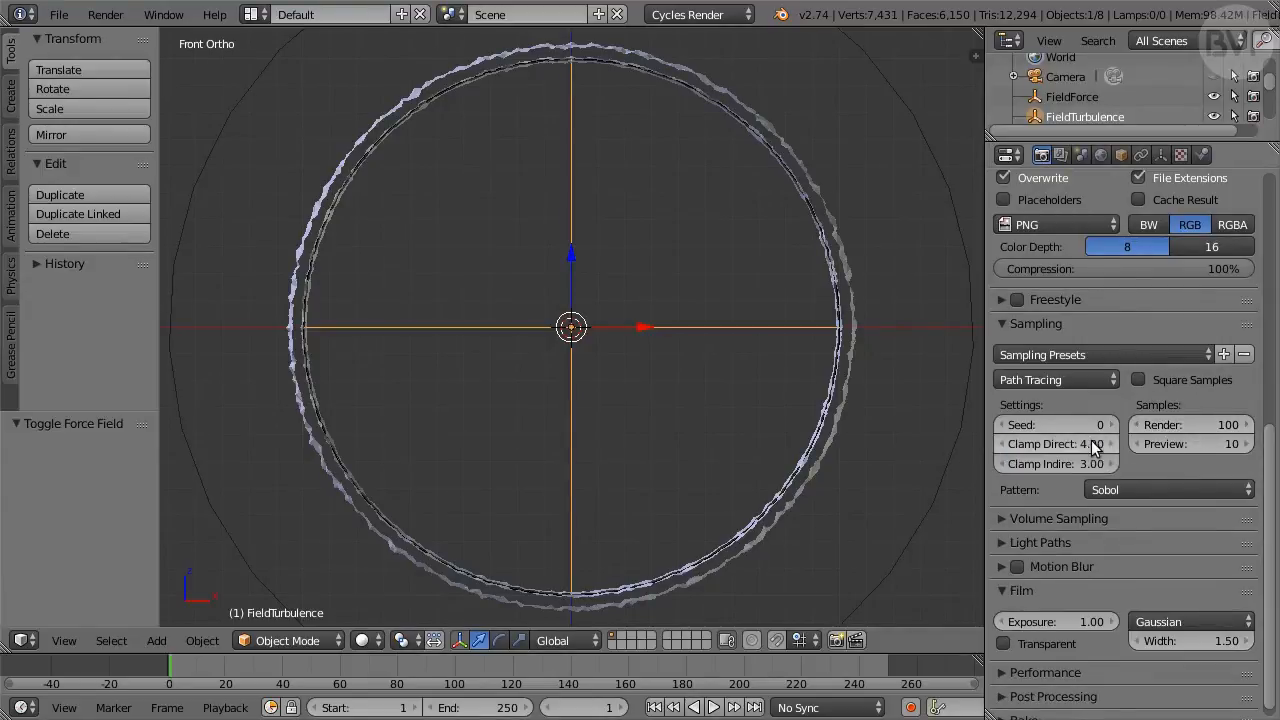
{"action": "left_click", "coordinate": [1040, 542]}
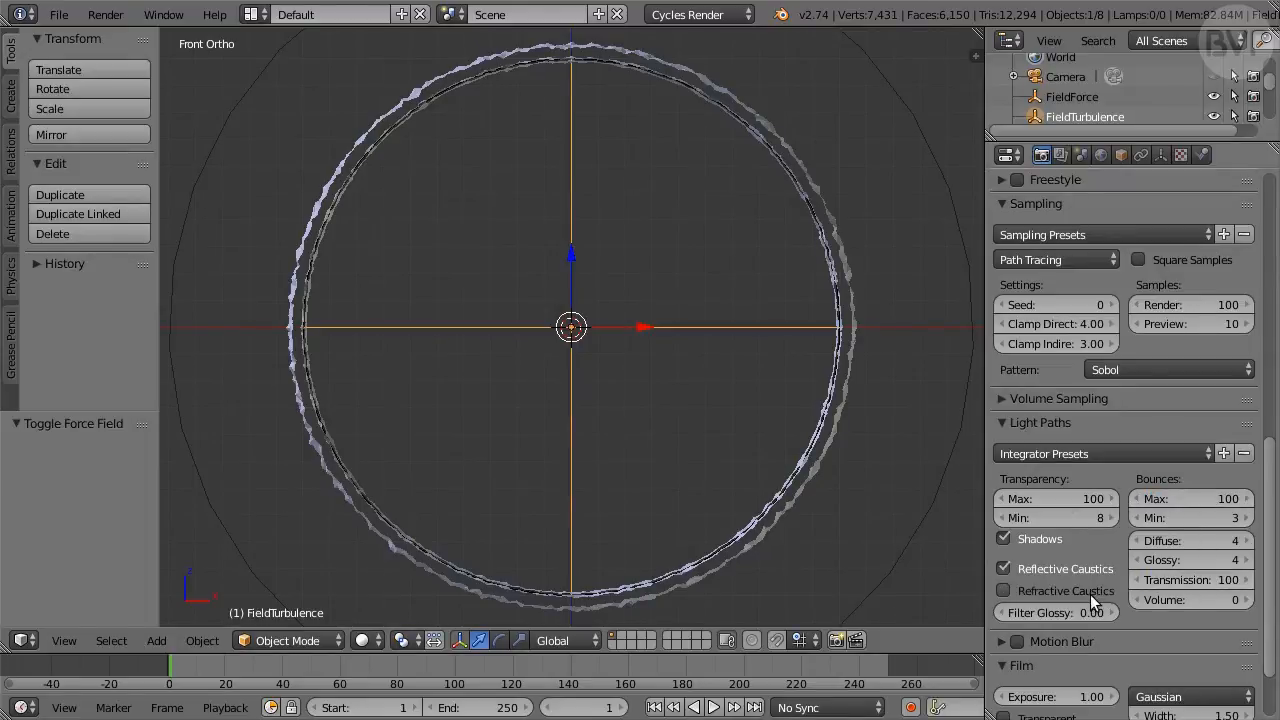
{"action": "left_click", "coordinate": [1100, 156]}
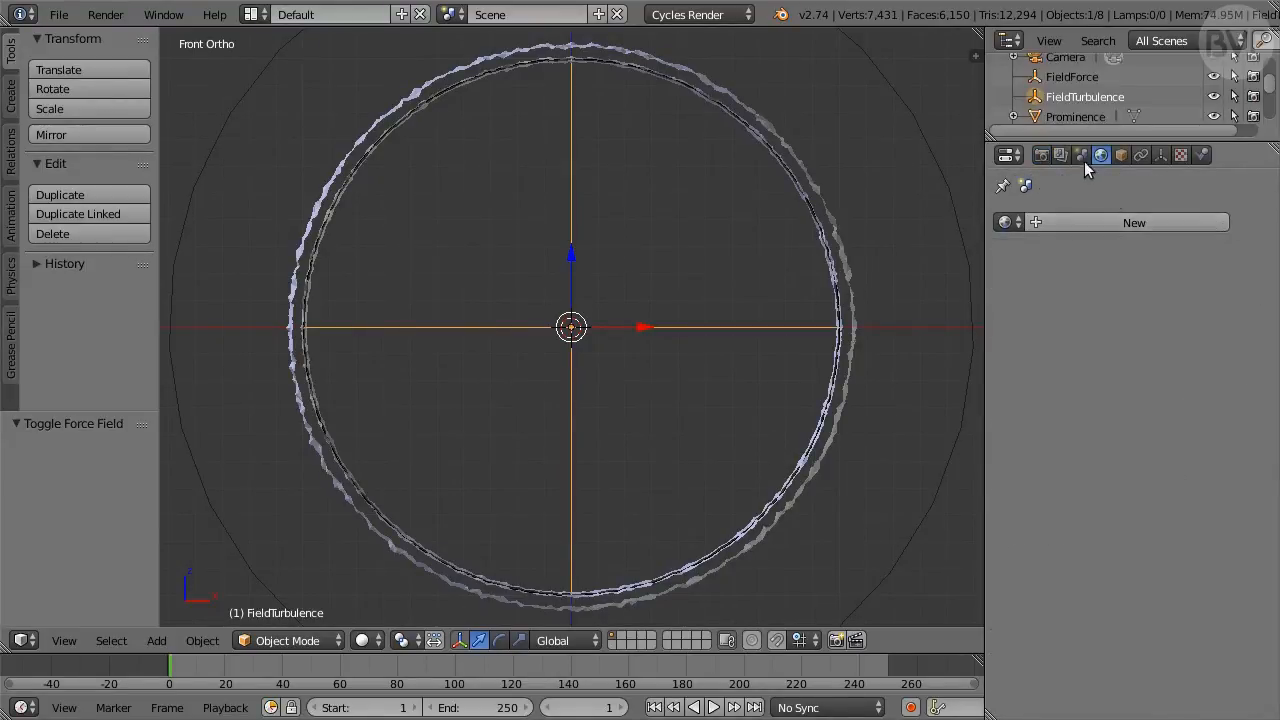
Step: Switch off gravity in the scene settings
{"action": "left_click", "coordinate": [1080, 156]}
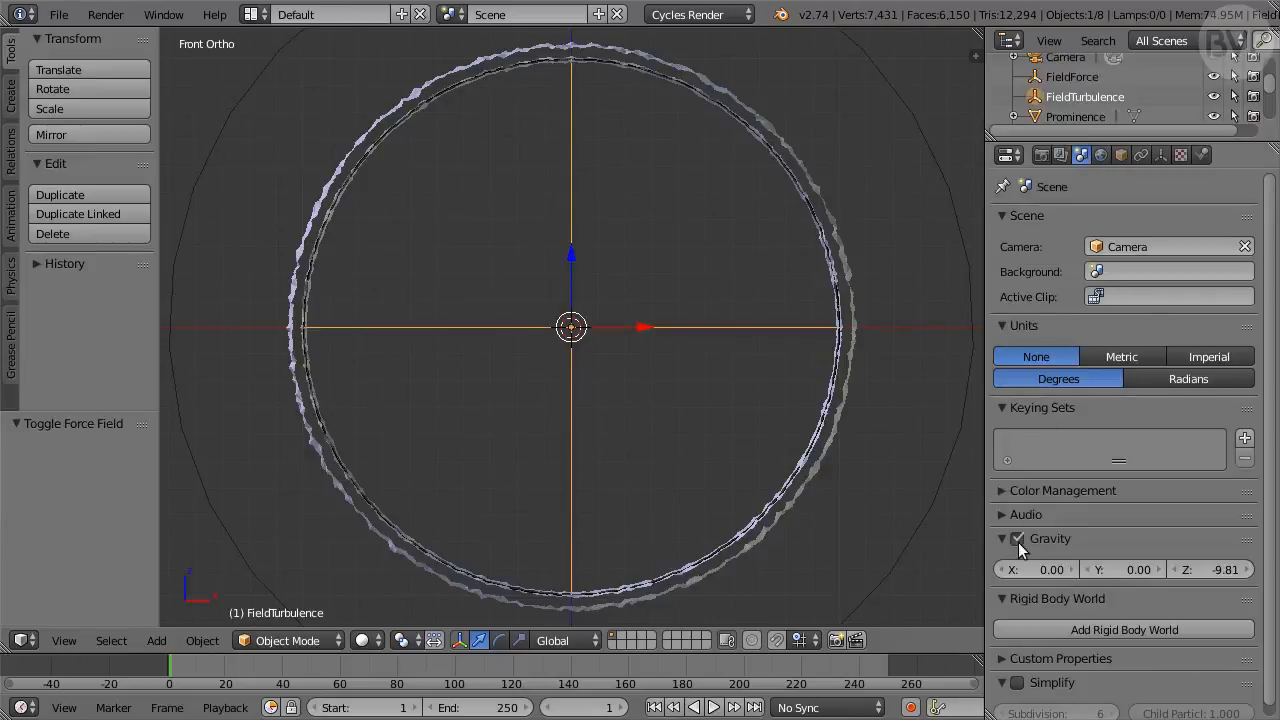
{"action": "left_click", "coordinate": [1016, 538]}
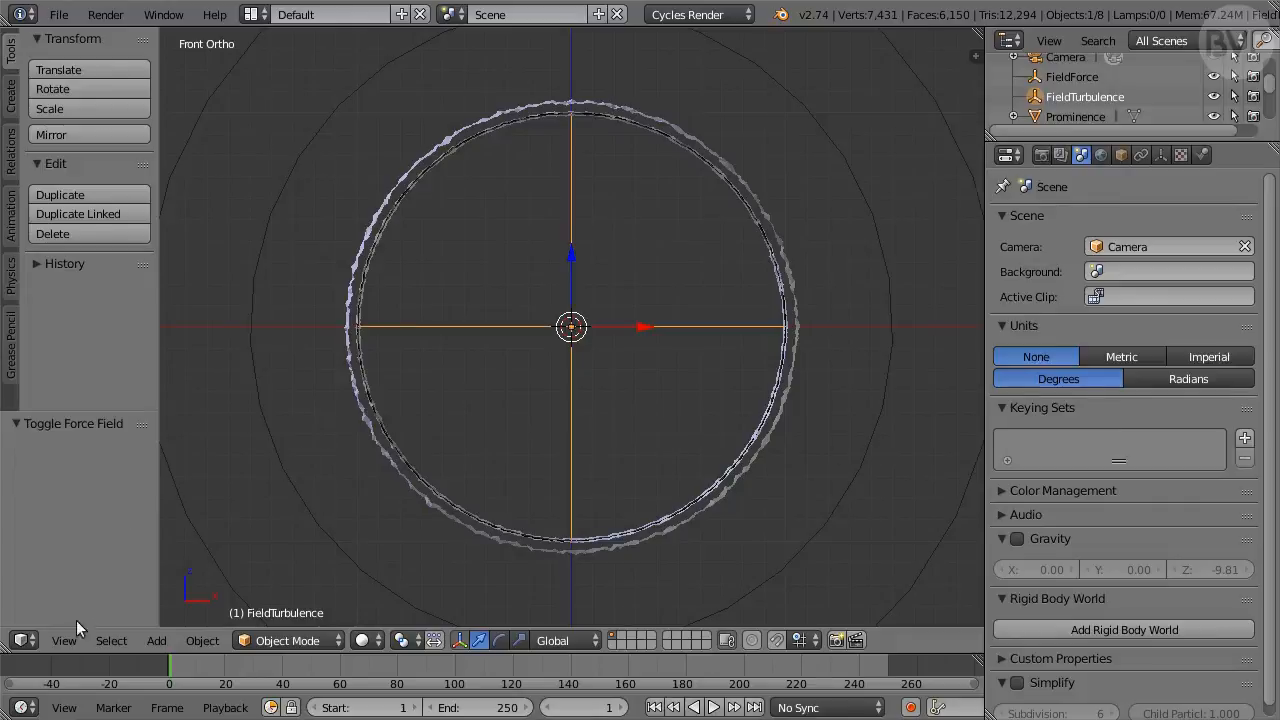
Step: Align the camera to the front view and make it orthographic at scale 2.2
{"action": "left_click", "coordinate": [64, 640]}
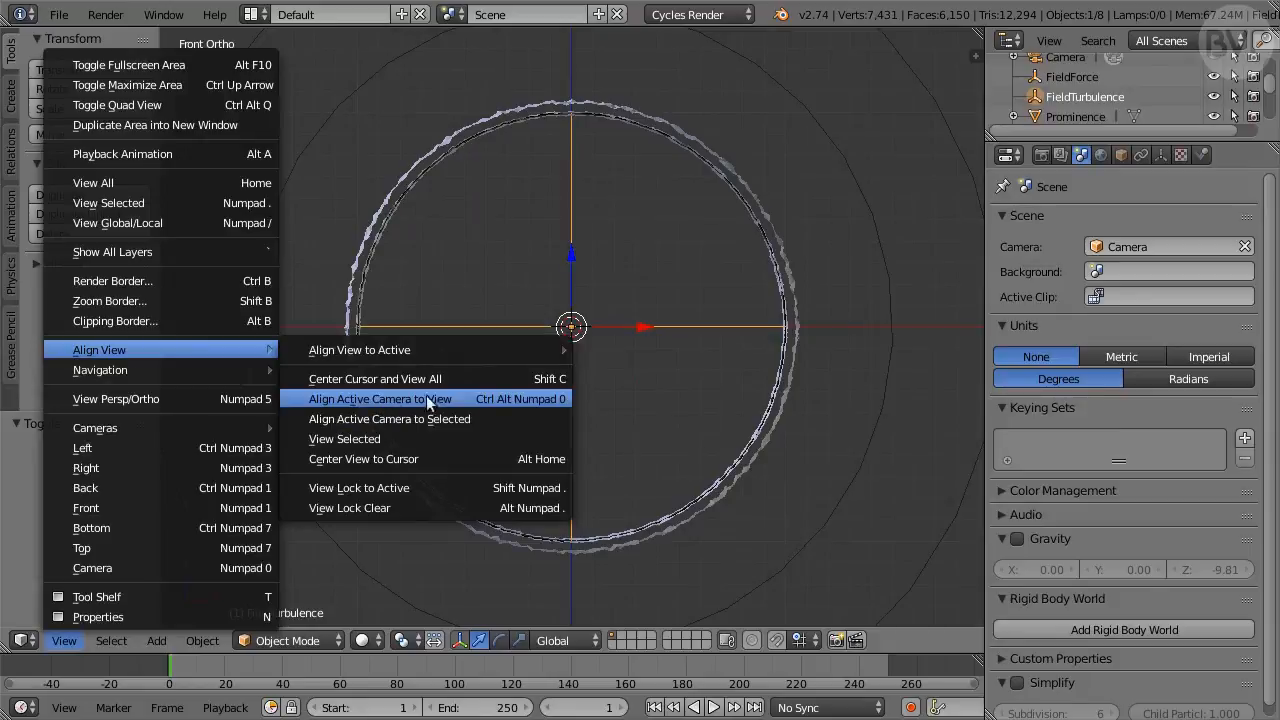
{"action": "left_click", "coordinate": [378, 398]}
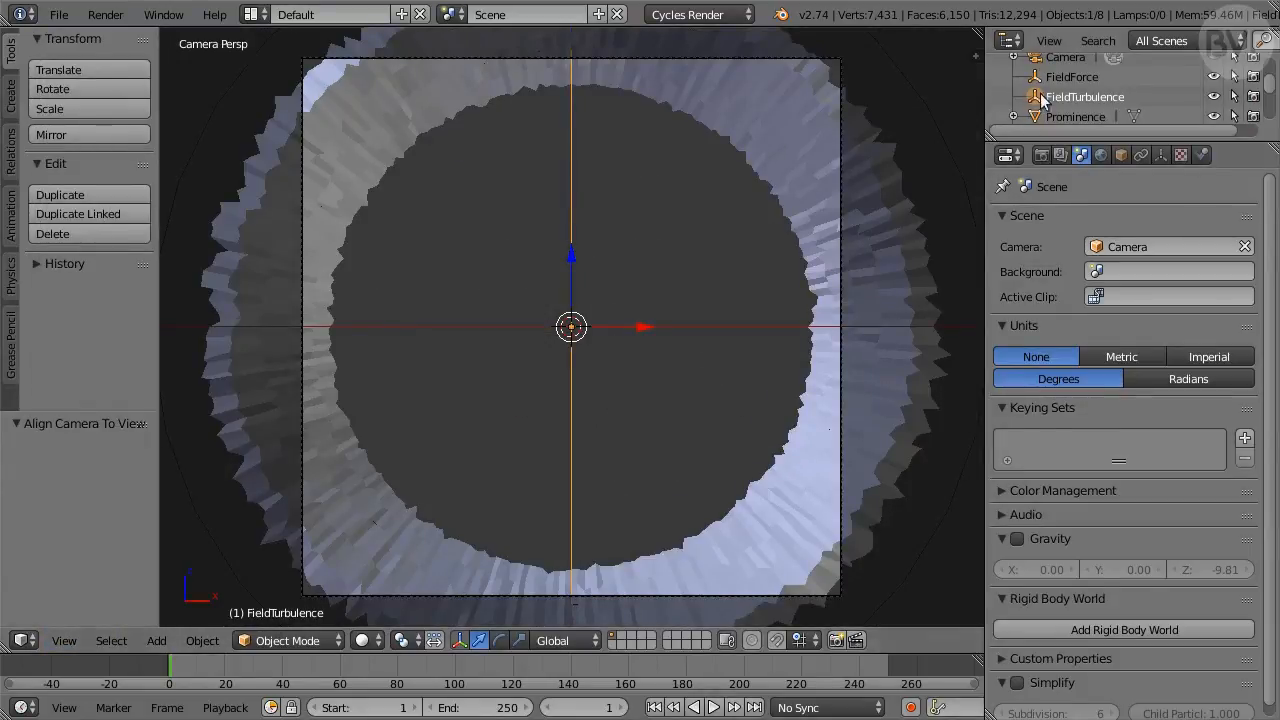
{"action": "left_click", "coordinate": [1064, 56]}
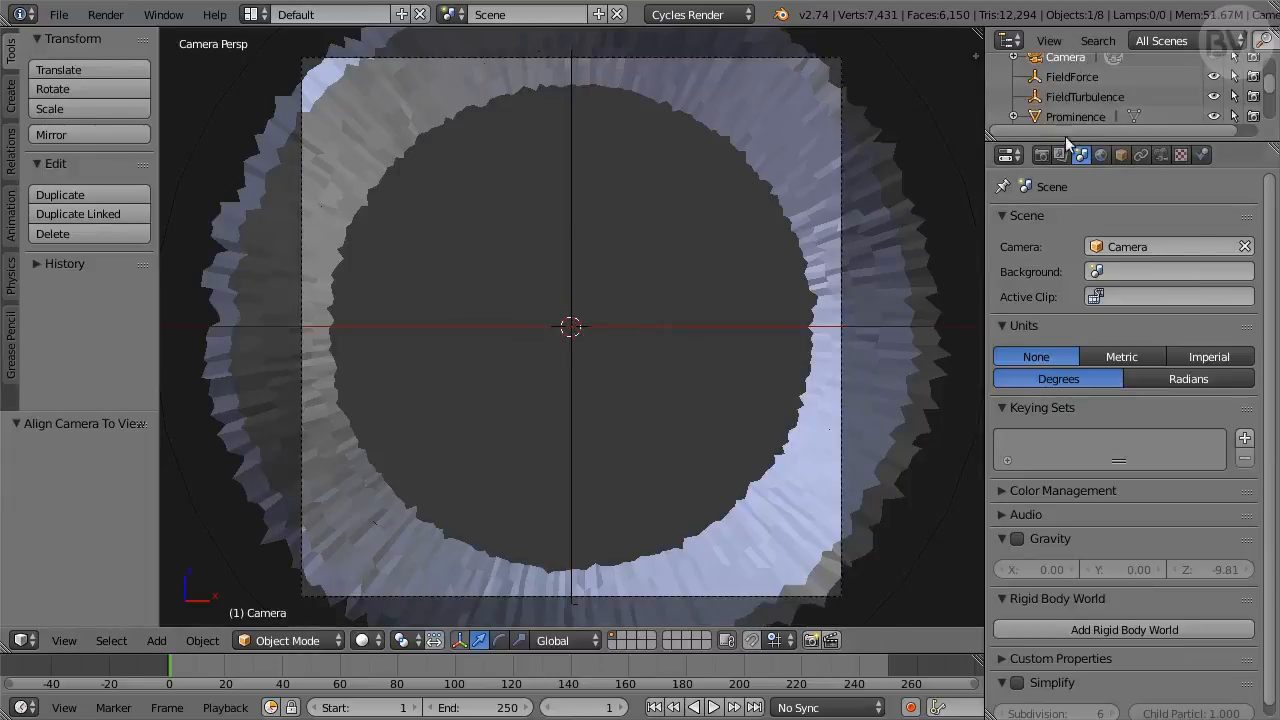
{"action": "left_click", "coordinate": [1160, 154]}
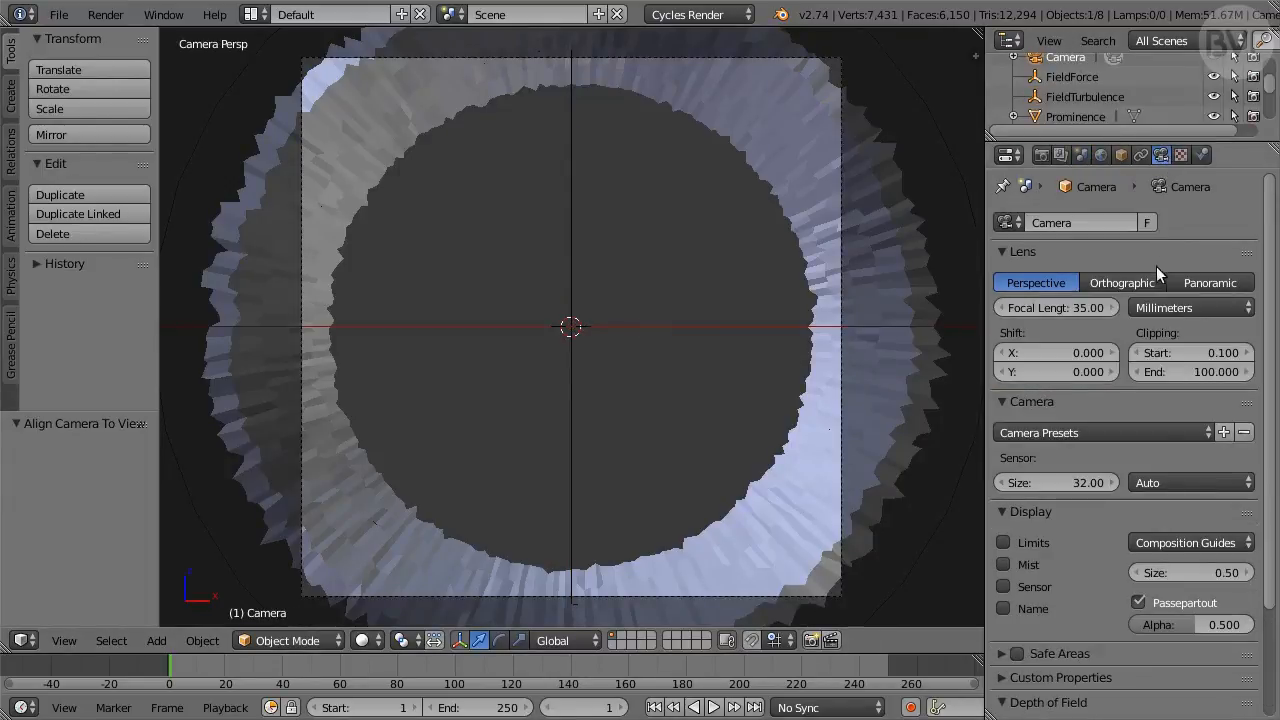
{"action": "left_click", "coordinate": [1122, 282]}
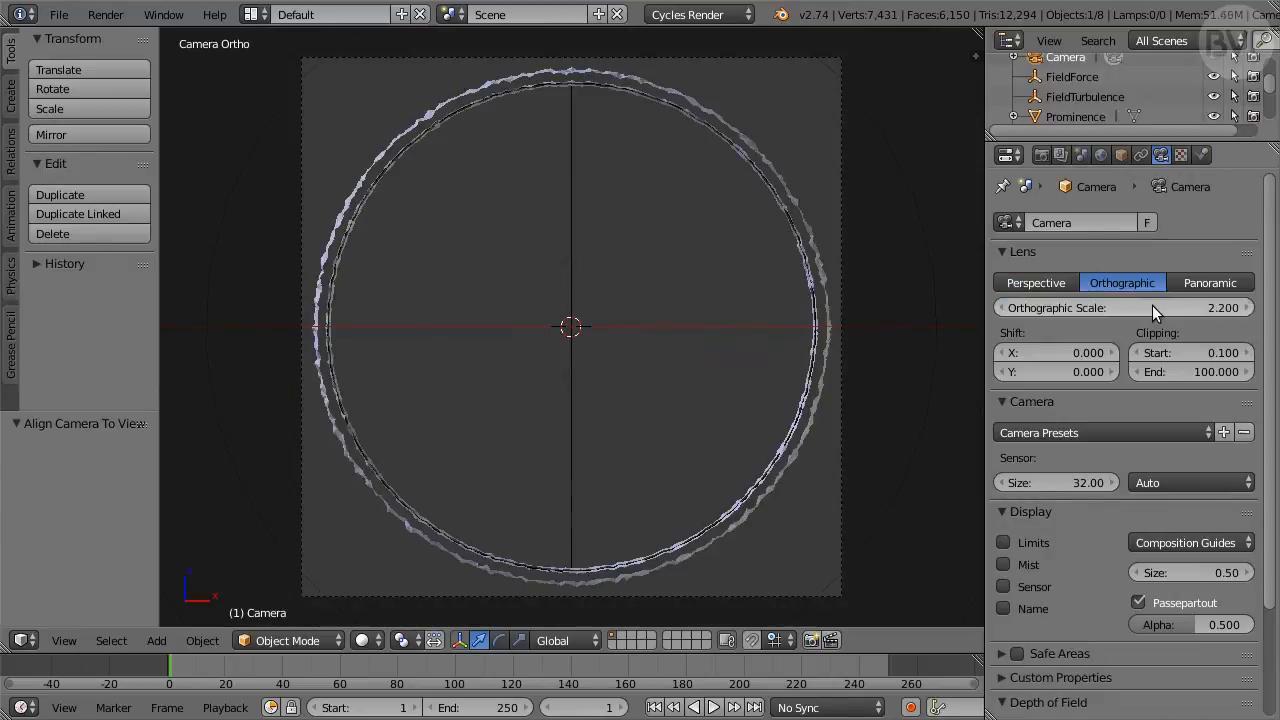
{"action": "mouse_move", "coordinate": [1144, 94]}
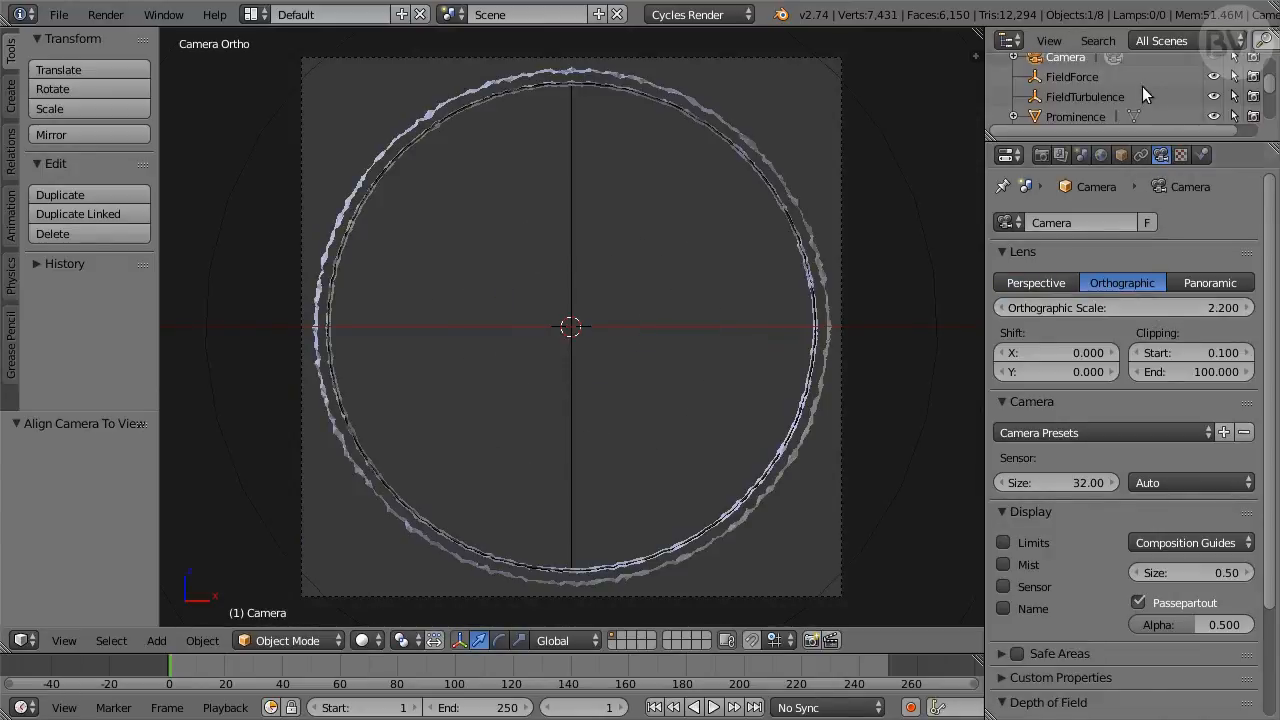
{"action": "scroll", "scroll_direction": "down", "scroll_amount": 3}
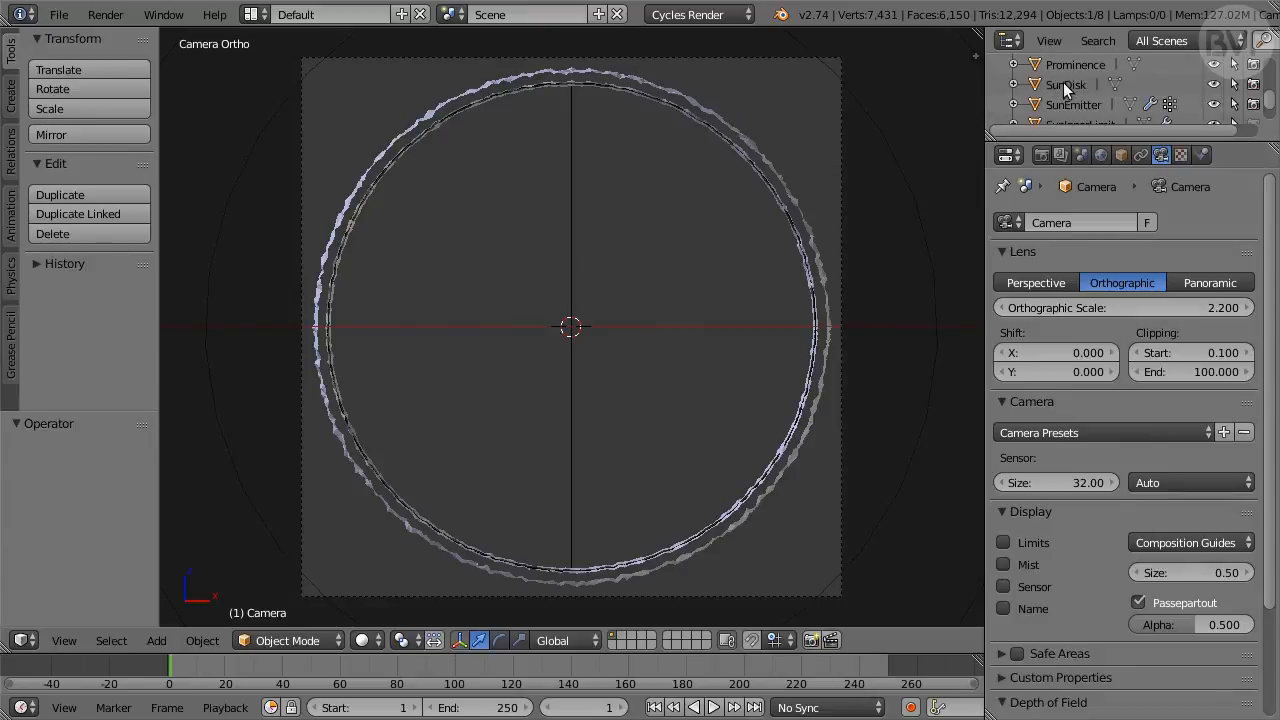
Step: Fill the SunDisk ring with a single face to make a solid disc
{"action": "left_click", "coordinate": [1064, 84]}
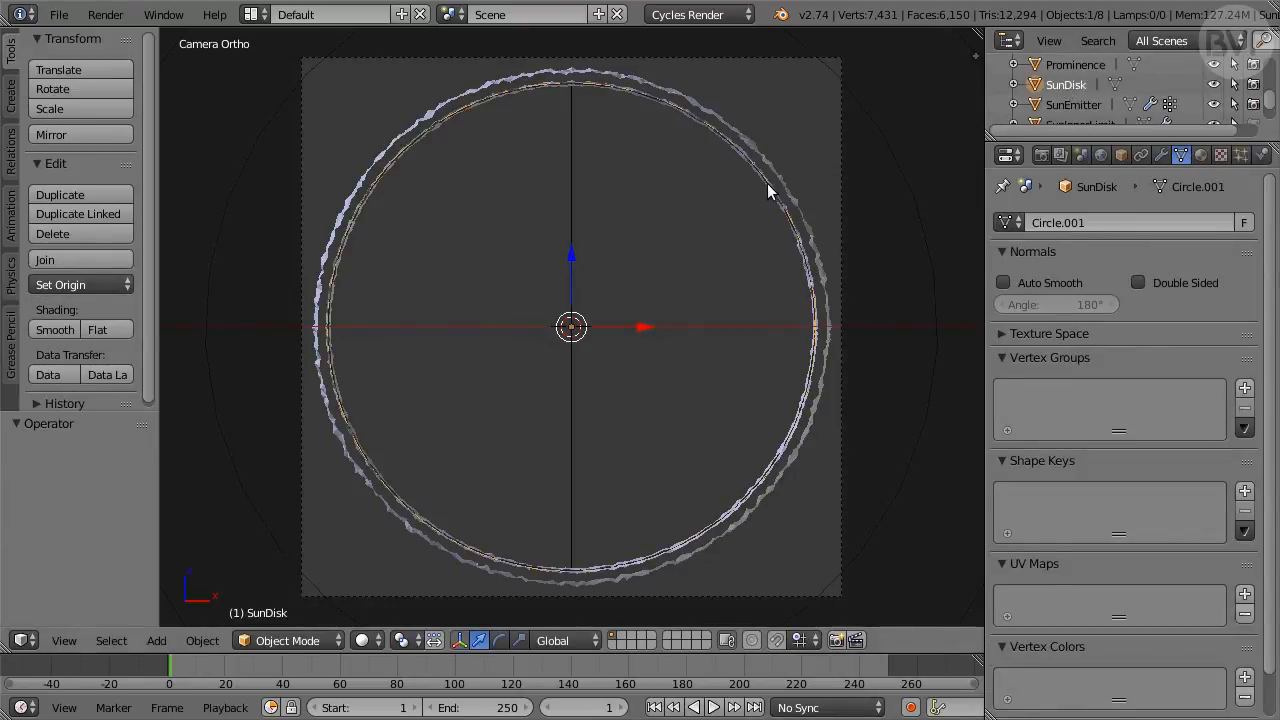
{"action": "key", "text": "Tab"}
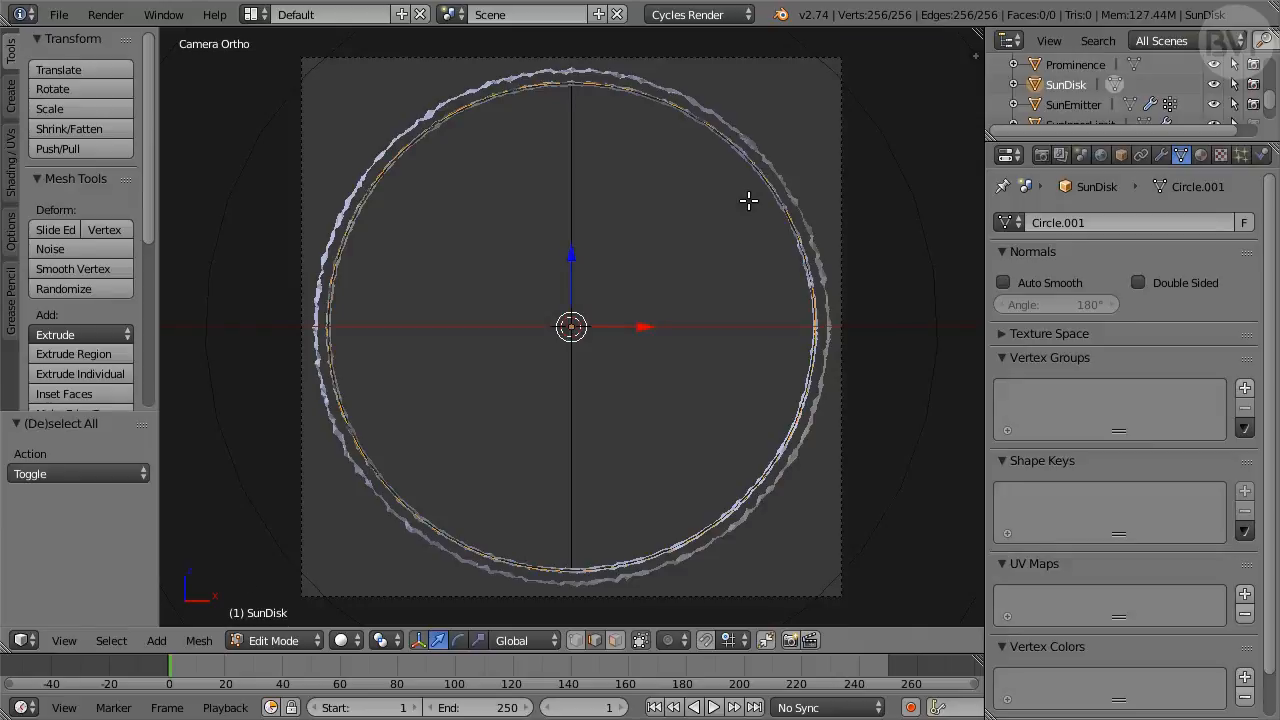
{"action": "key", "text": "f"}
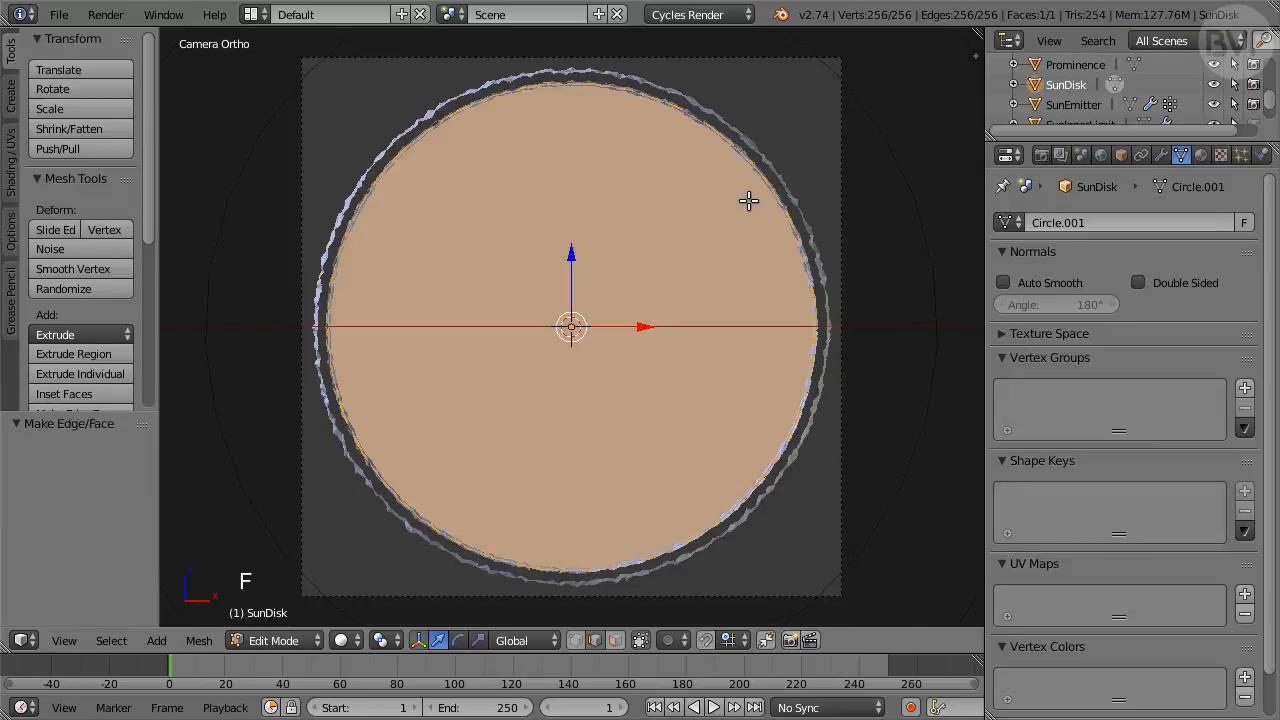
{"action": "key", "text": "Tab"}
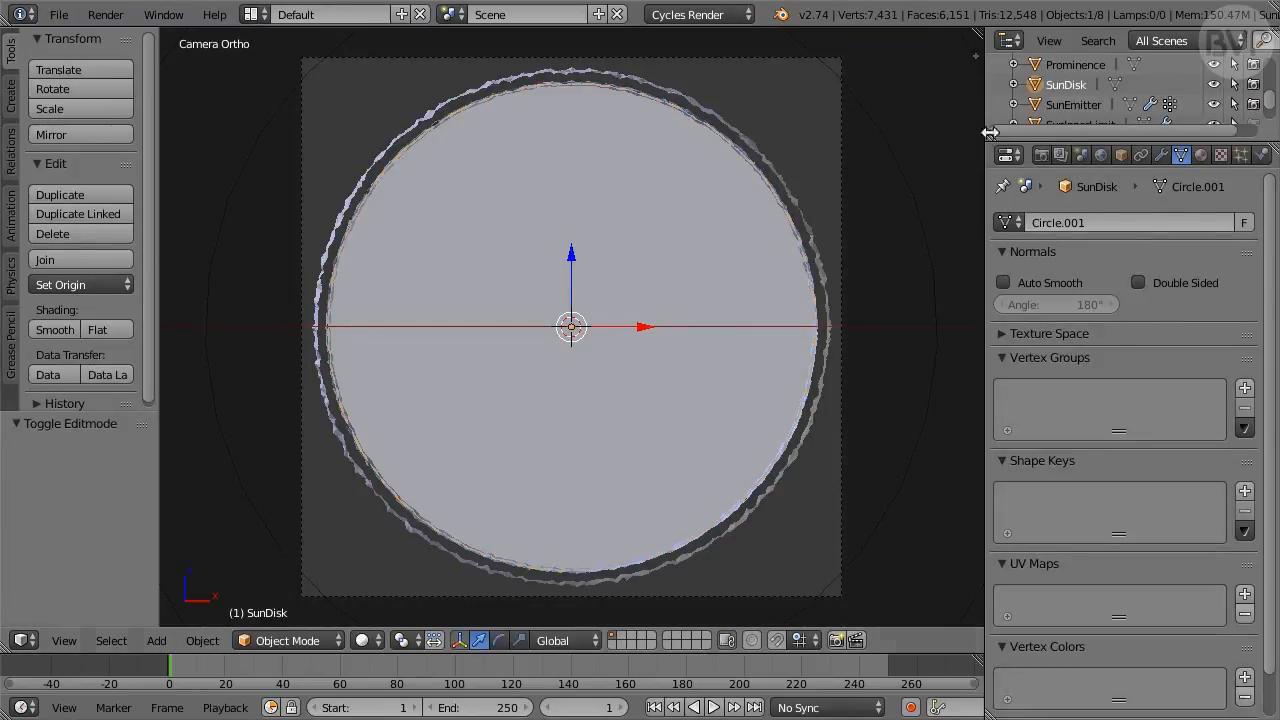
Step: Select SunEmitter, maximize the 3D view and play the animation so prominences grow
{"action": "left_click", "coordinate": [1072, 104]}
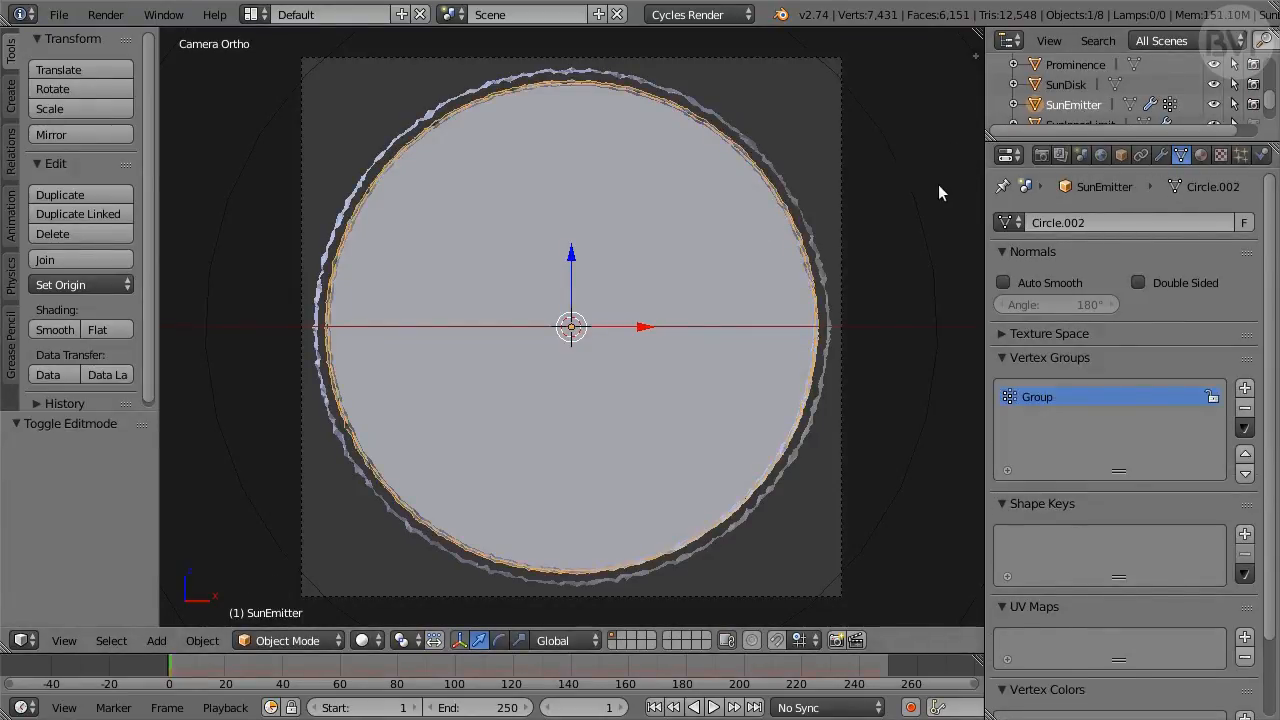
{"action": "key", "text": "ctrl+Up"}
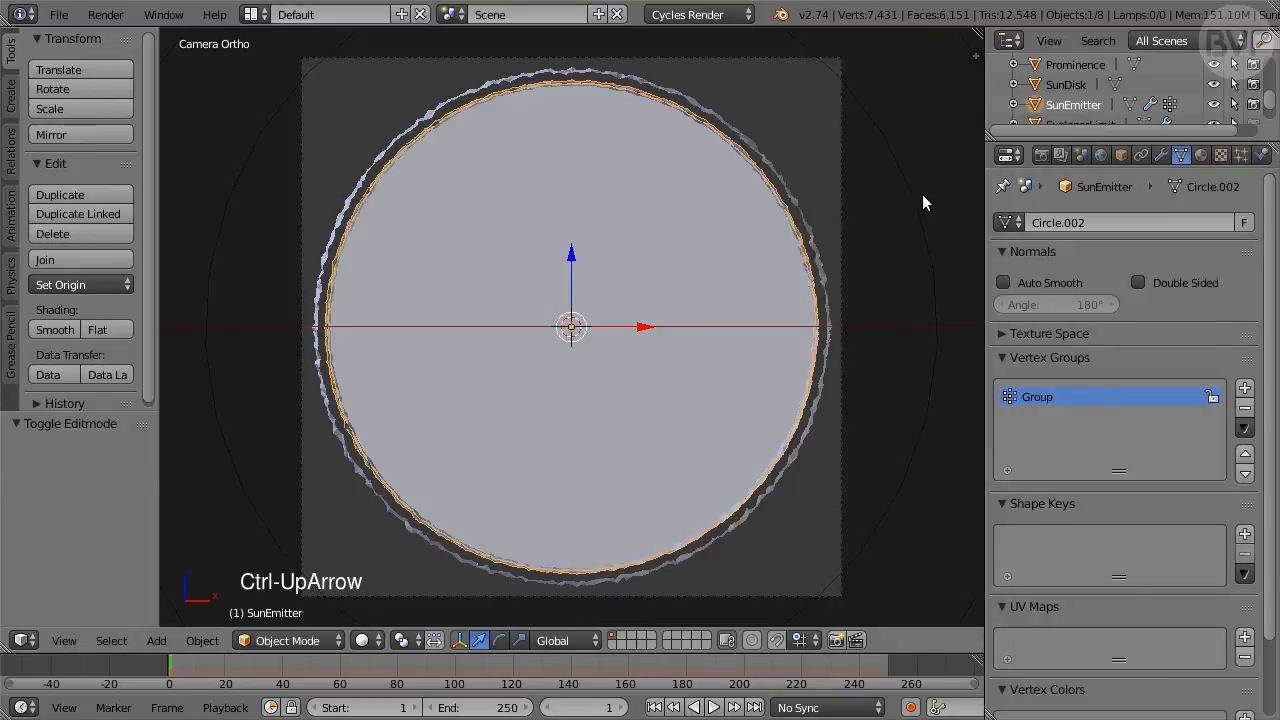
{"action": "key", "text": "ctrl+up"}
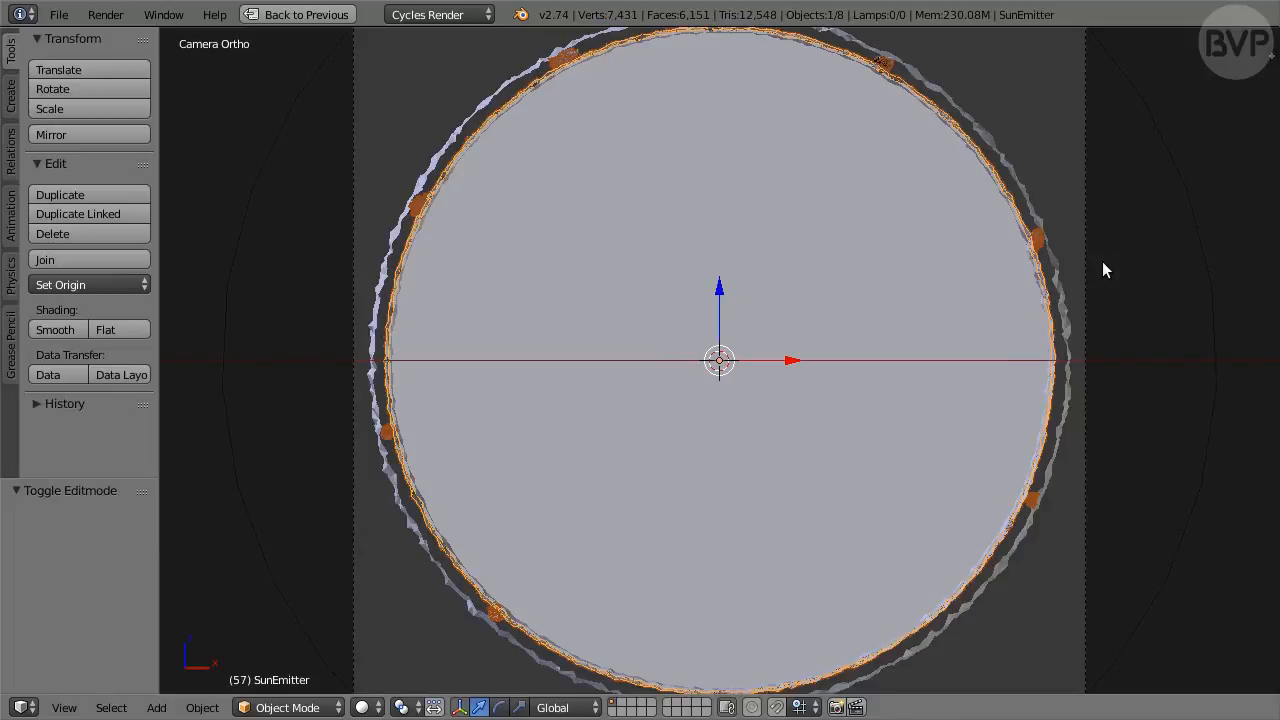
Step: Render frame 60 (F12) and save it as RGB Prominences.png in the Tutorial folder
{"action": "key", "text": "F12"}
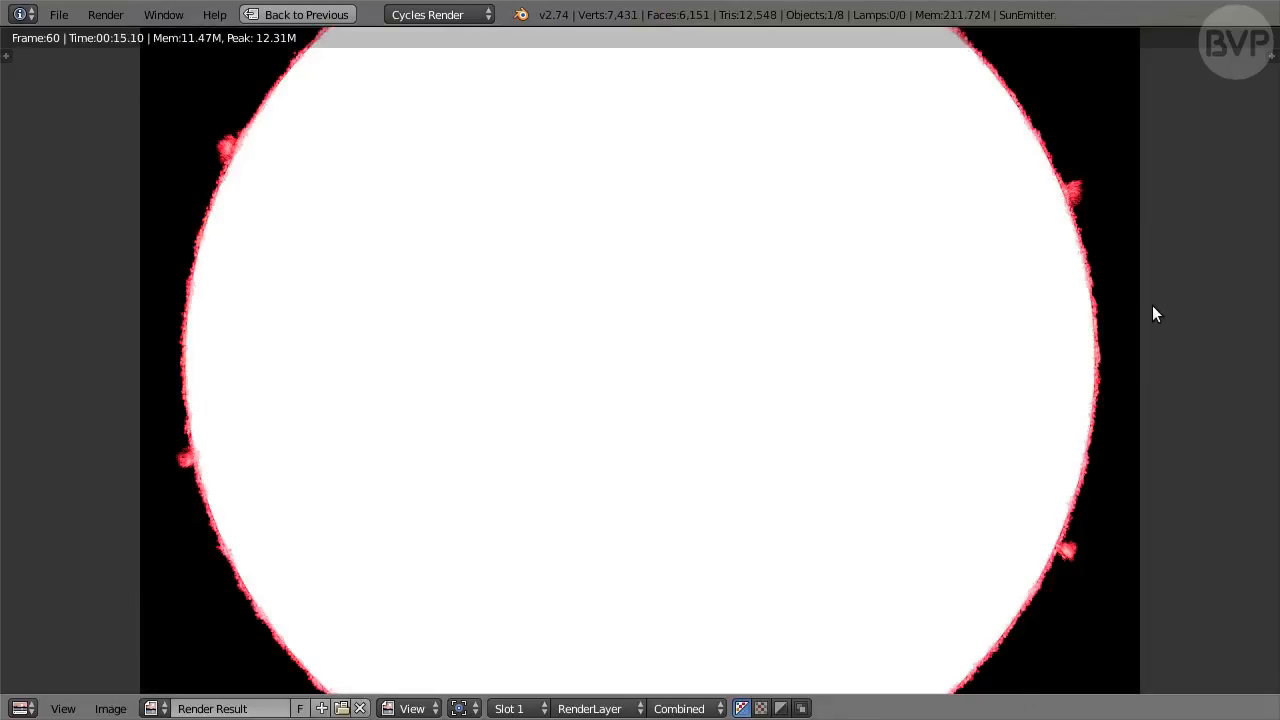
{"action": "left_click", "coordinate": [110, 708]}
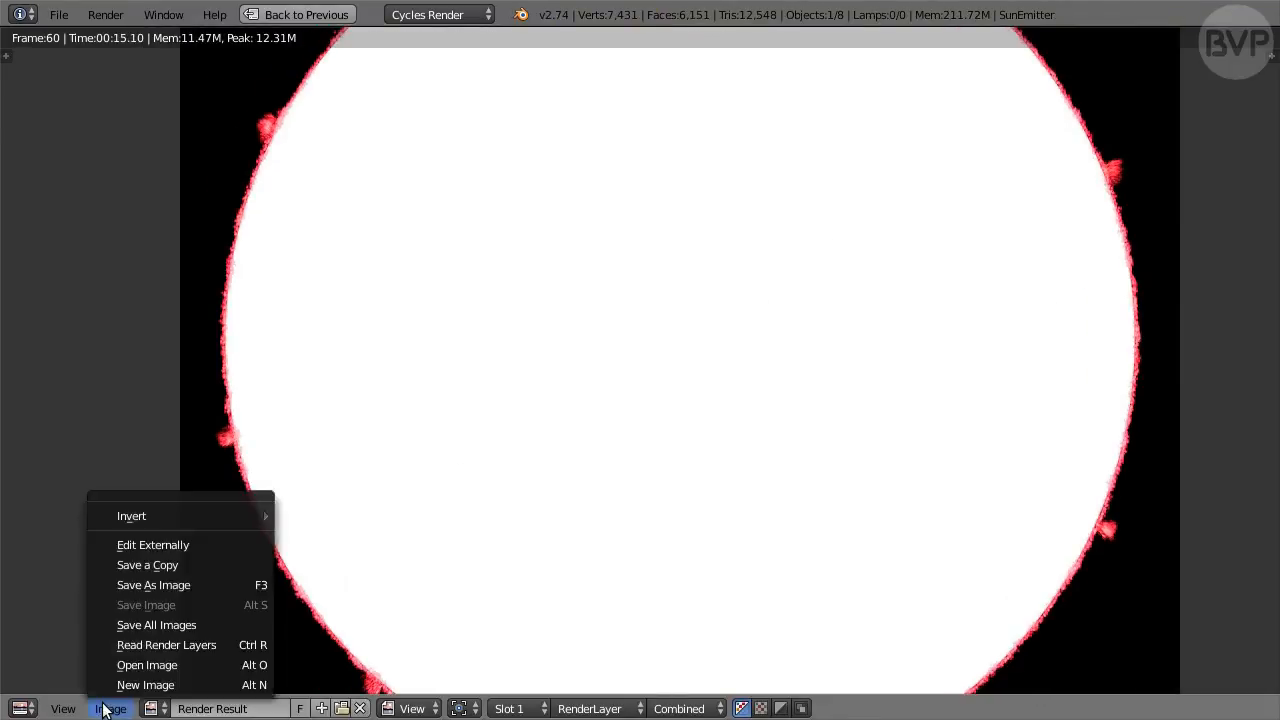
{"action": "left_click", "coordinate": [152, 584]}
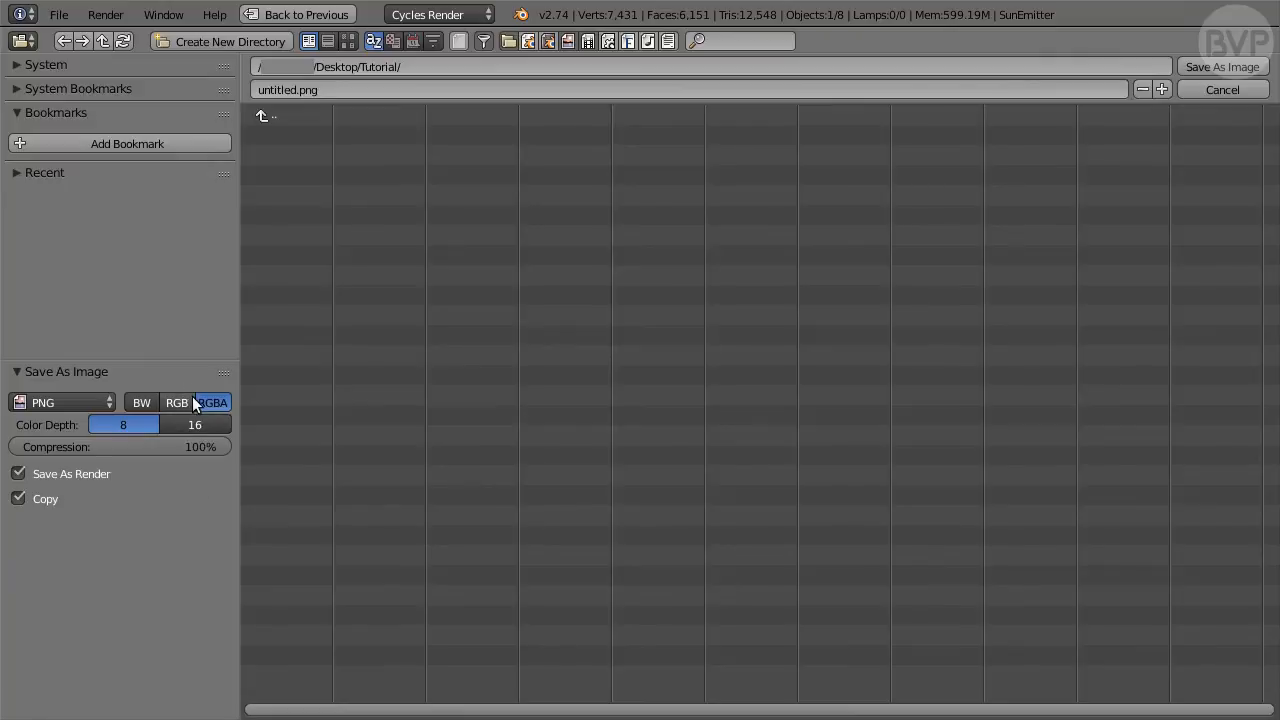
{"action": "left_click", "coordinate": [176, 402]}
{"action": "type", "text": "Prominences"}
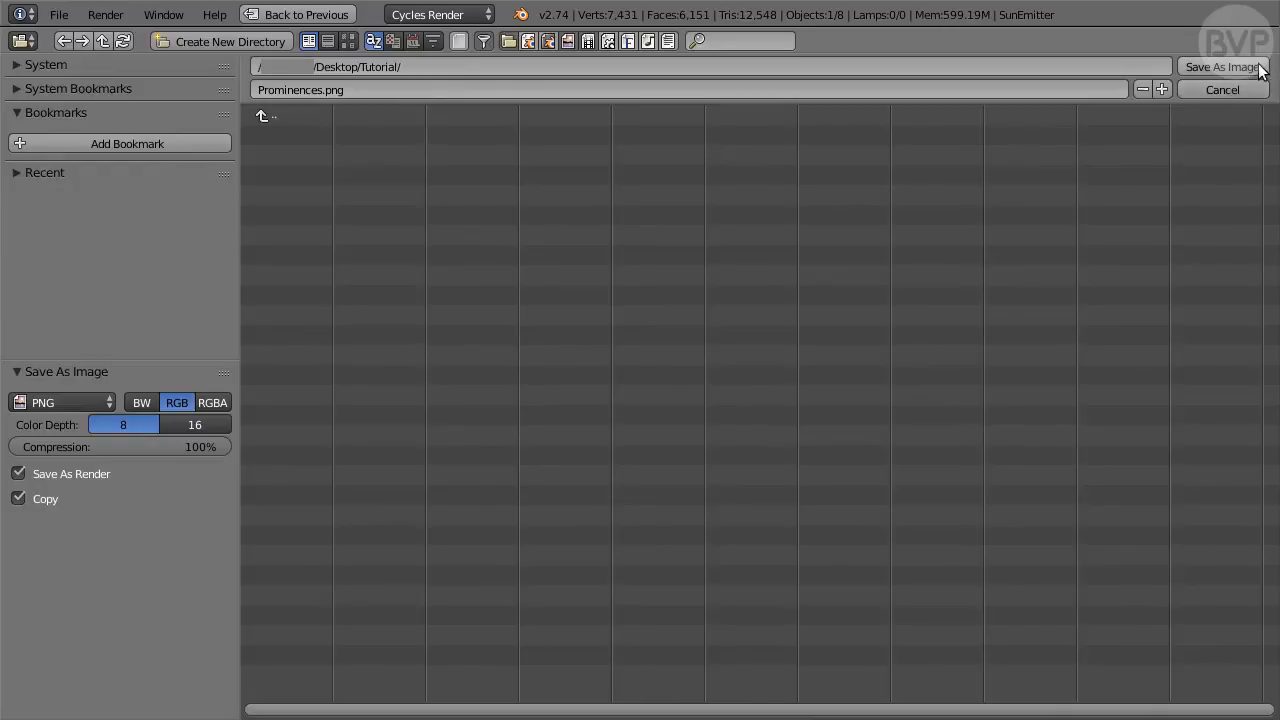
{"action": "left_click", "coordinate": [1220, 66]}
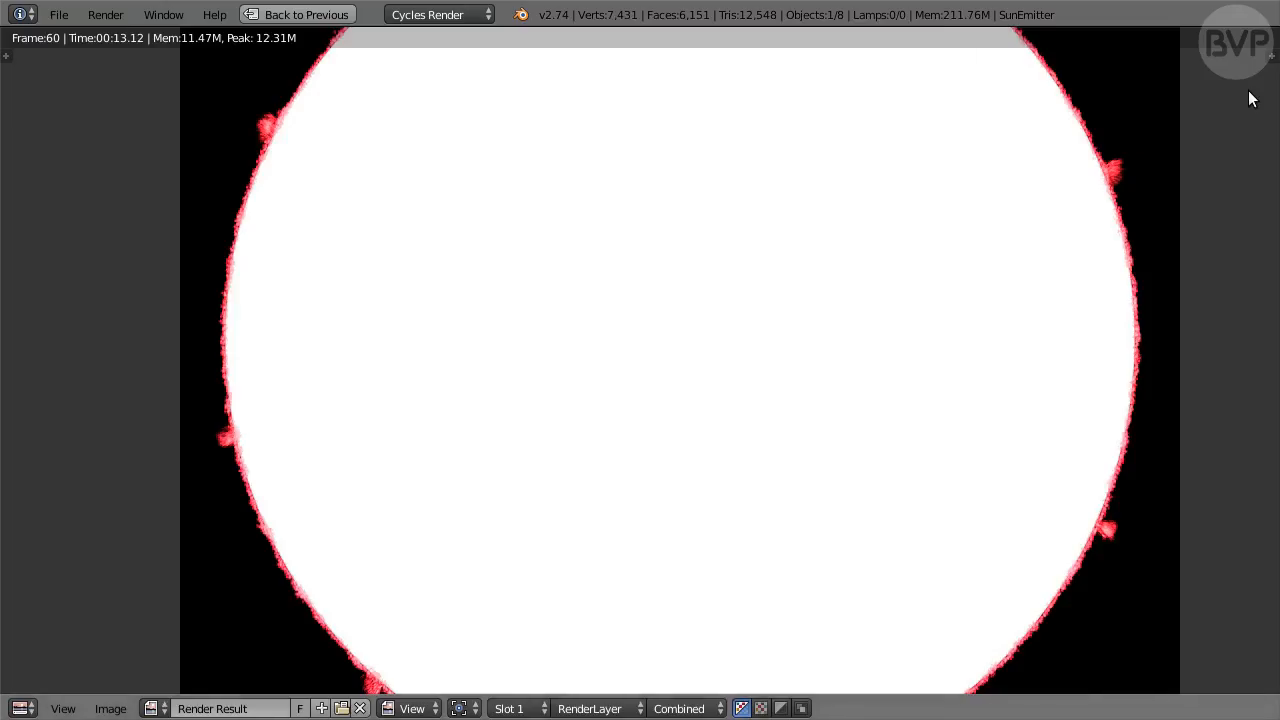